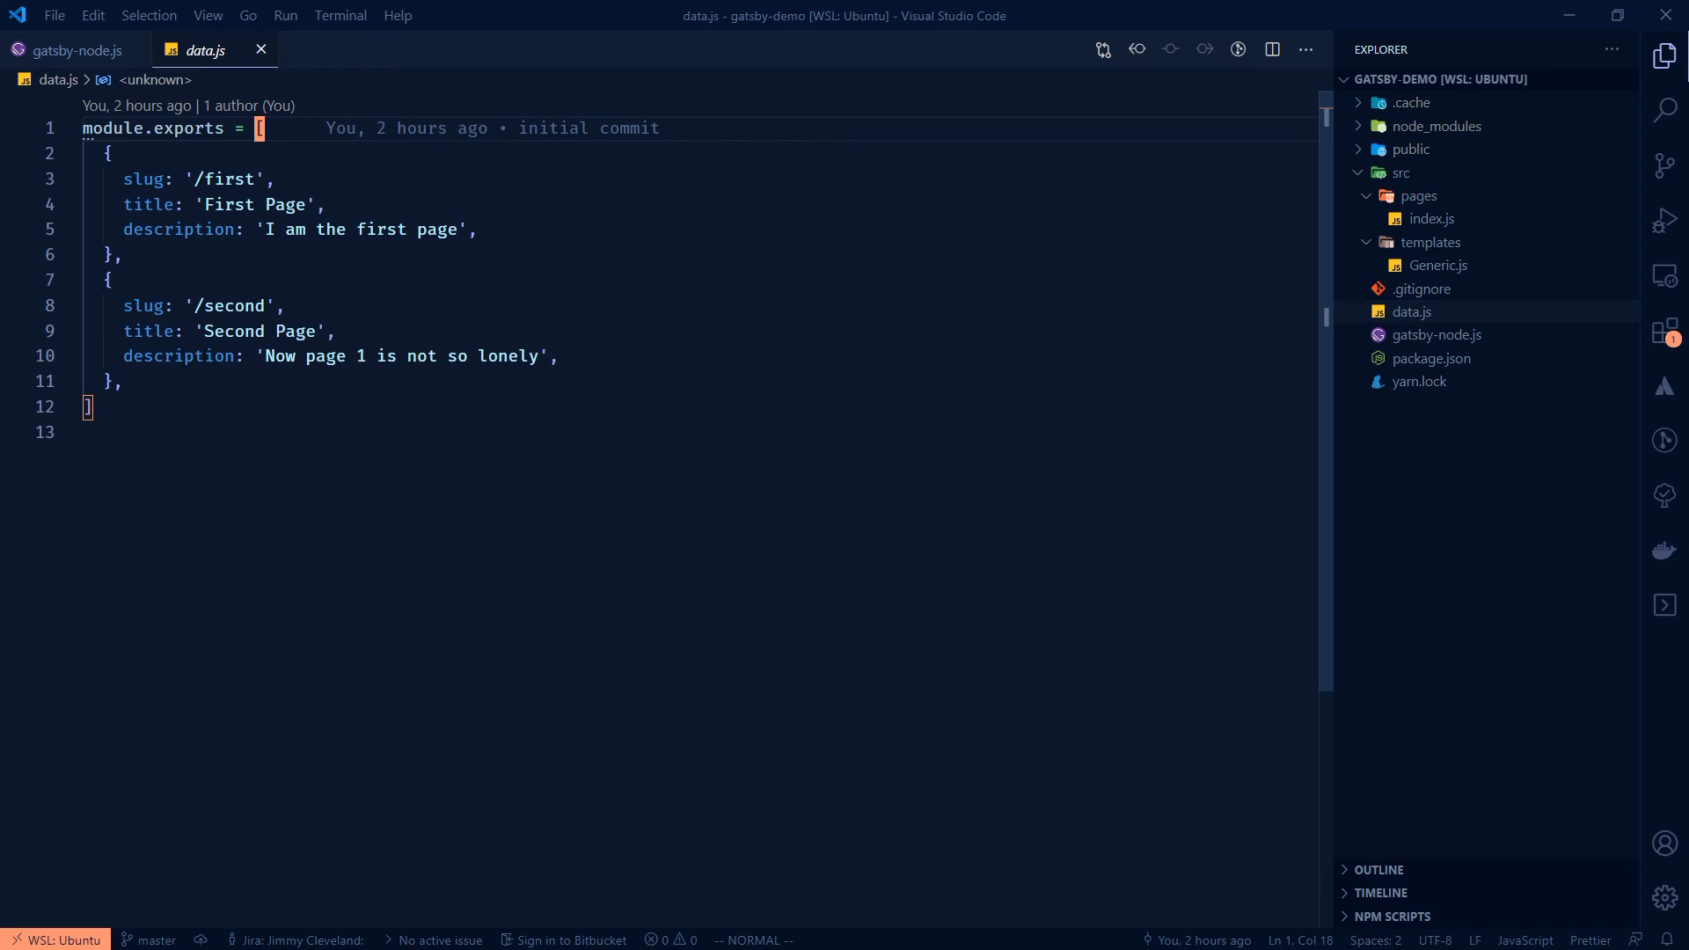
mouse_move(204, 49)
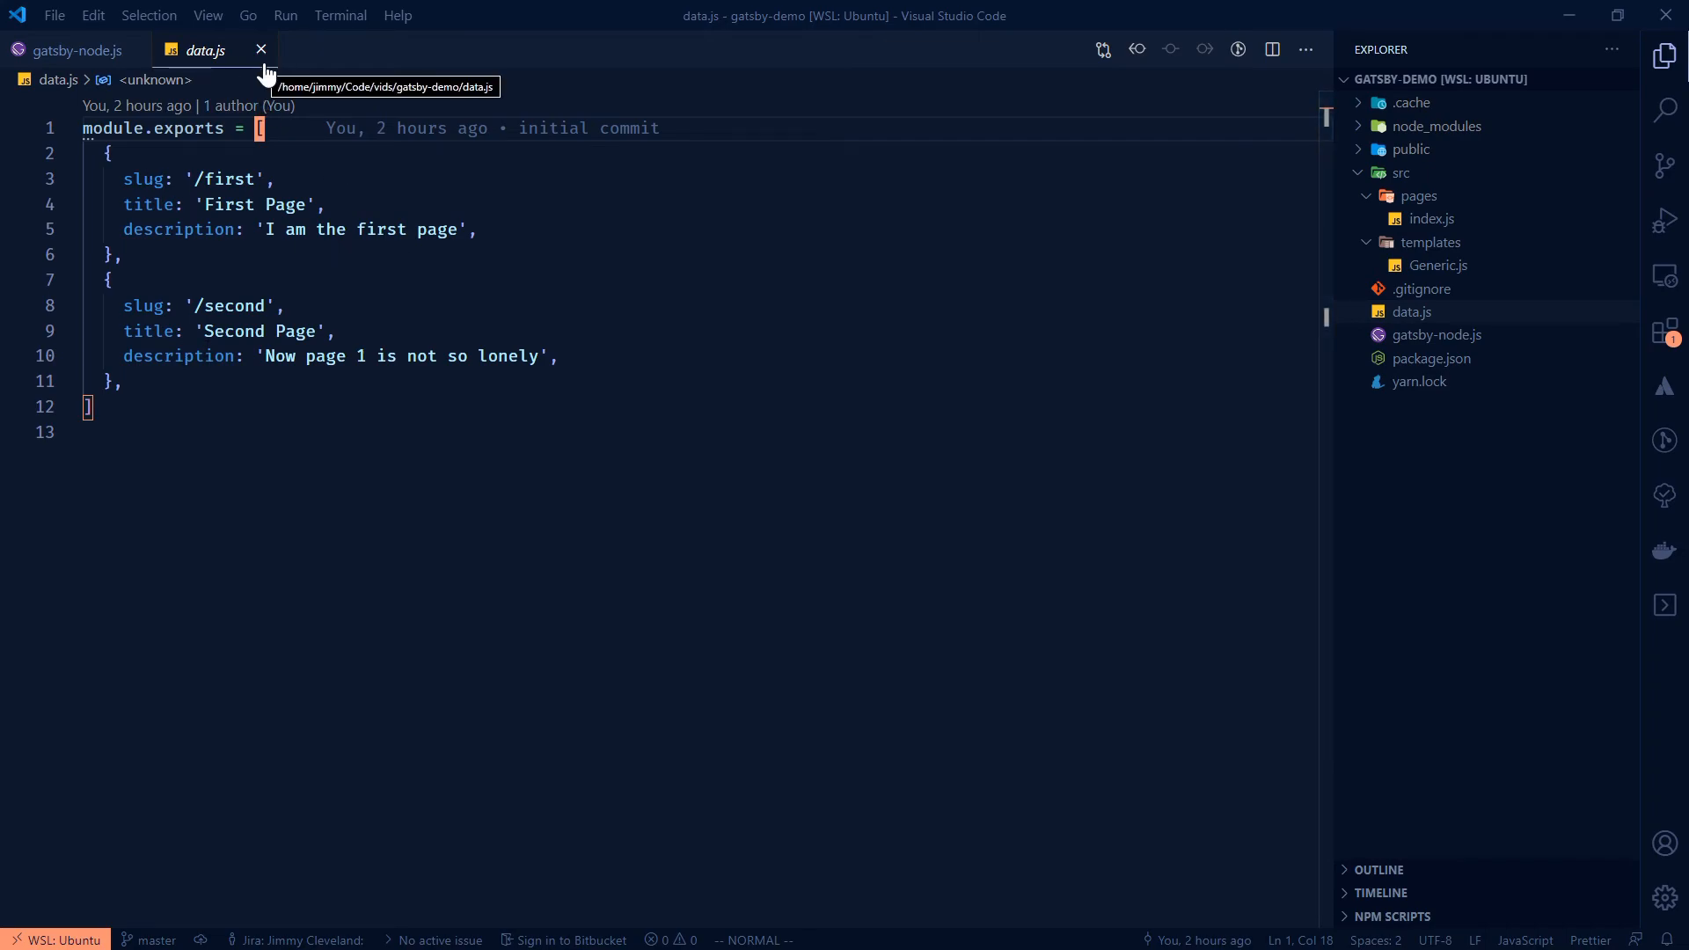
mouse_move(248, 79)
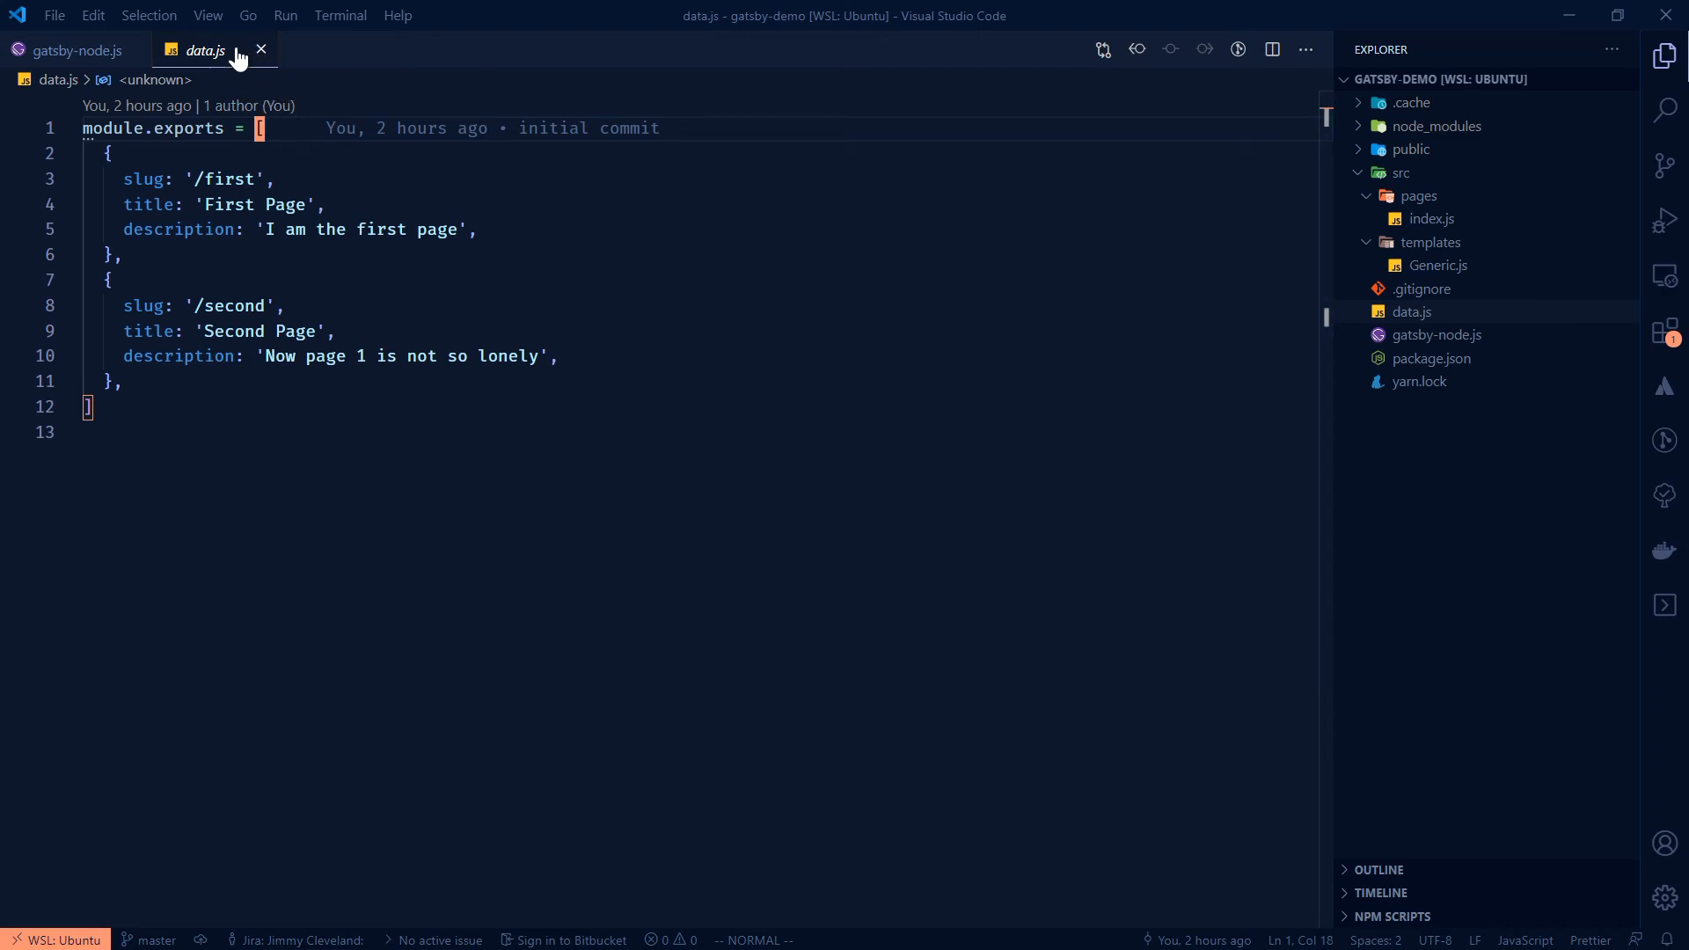
mouse_move(261, 51)
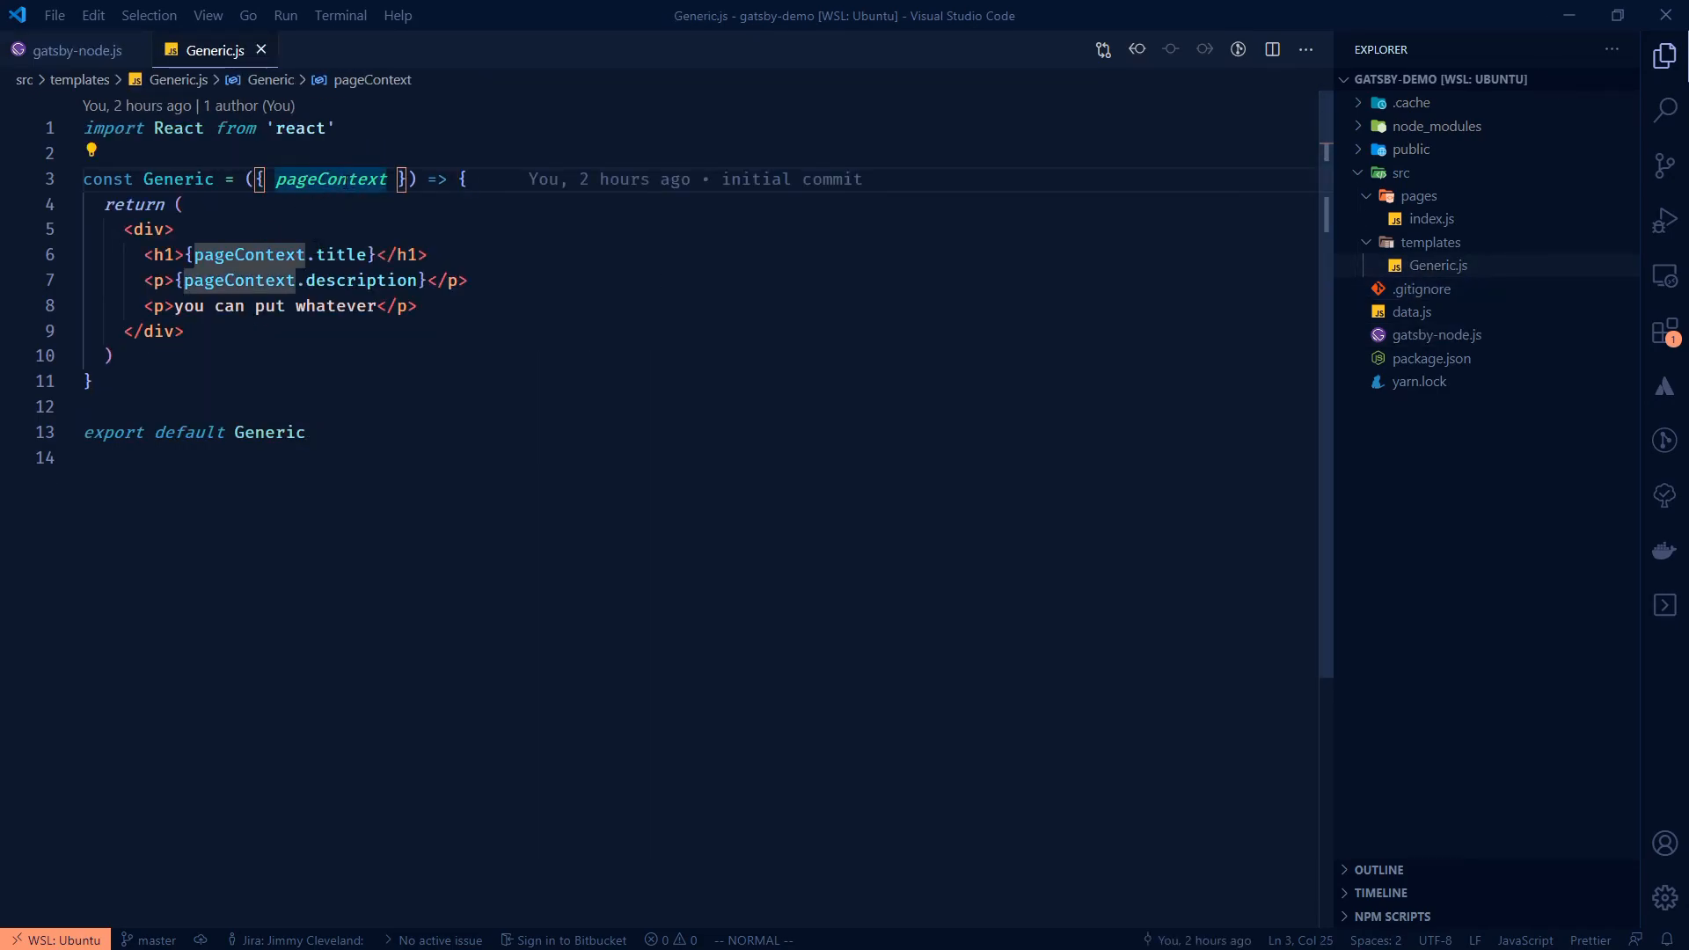
mouse_move(331, 179)
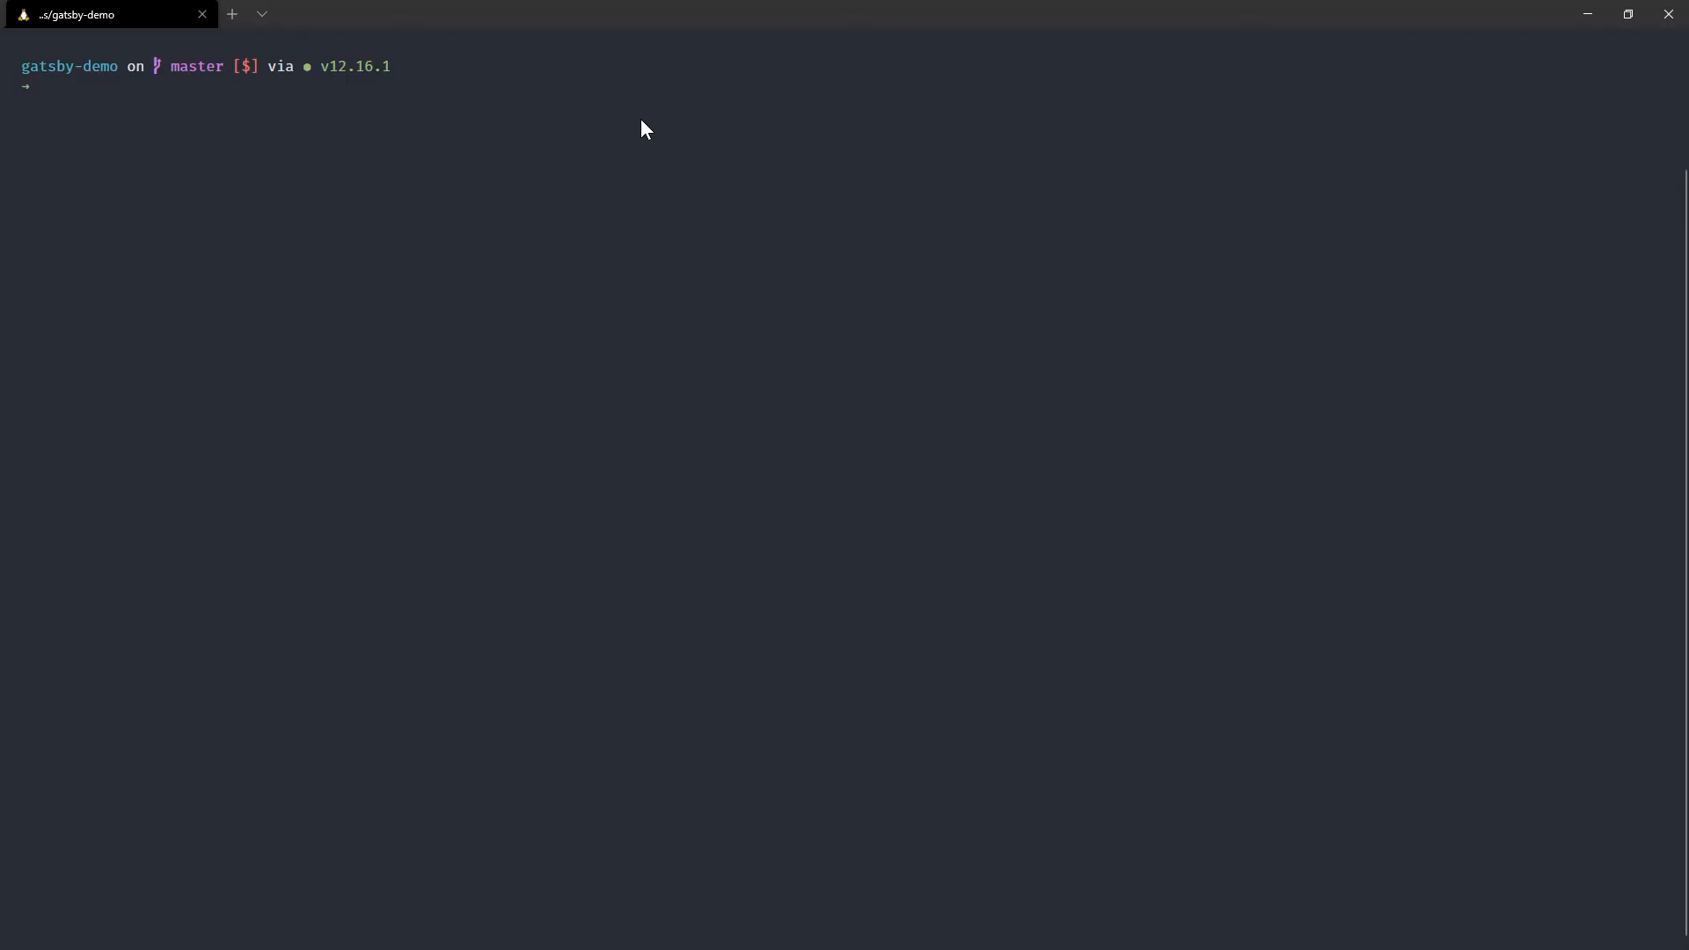
- Run yarn develop in the gatsby-demo prompt to start the dev server
type("yarn develop")
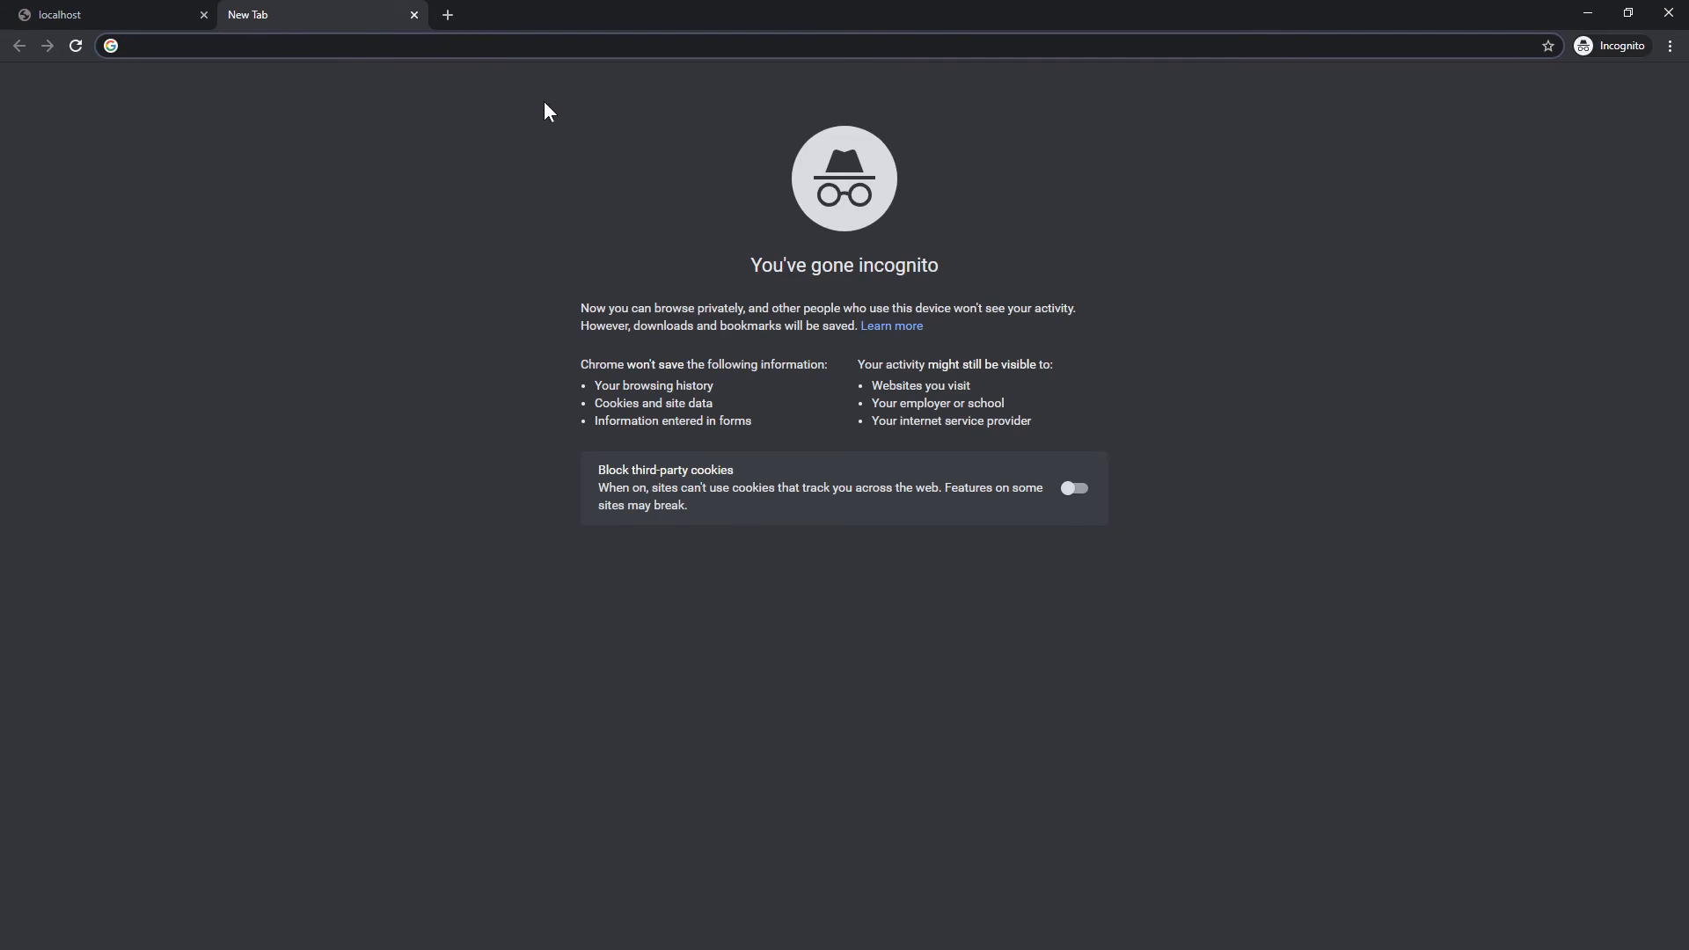
- Search Google for adding markdown to Gatsby and read the Adding Markdown Pages guide
type("add markdown to gatsby")
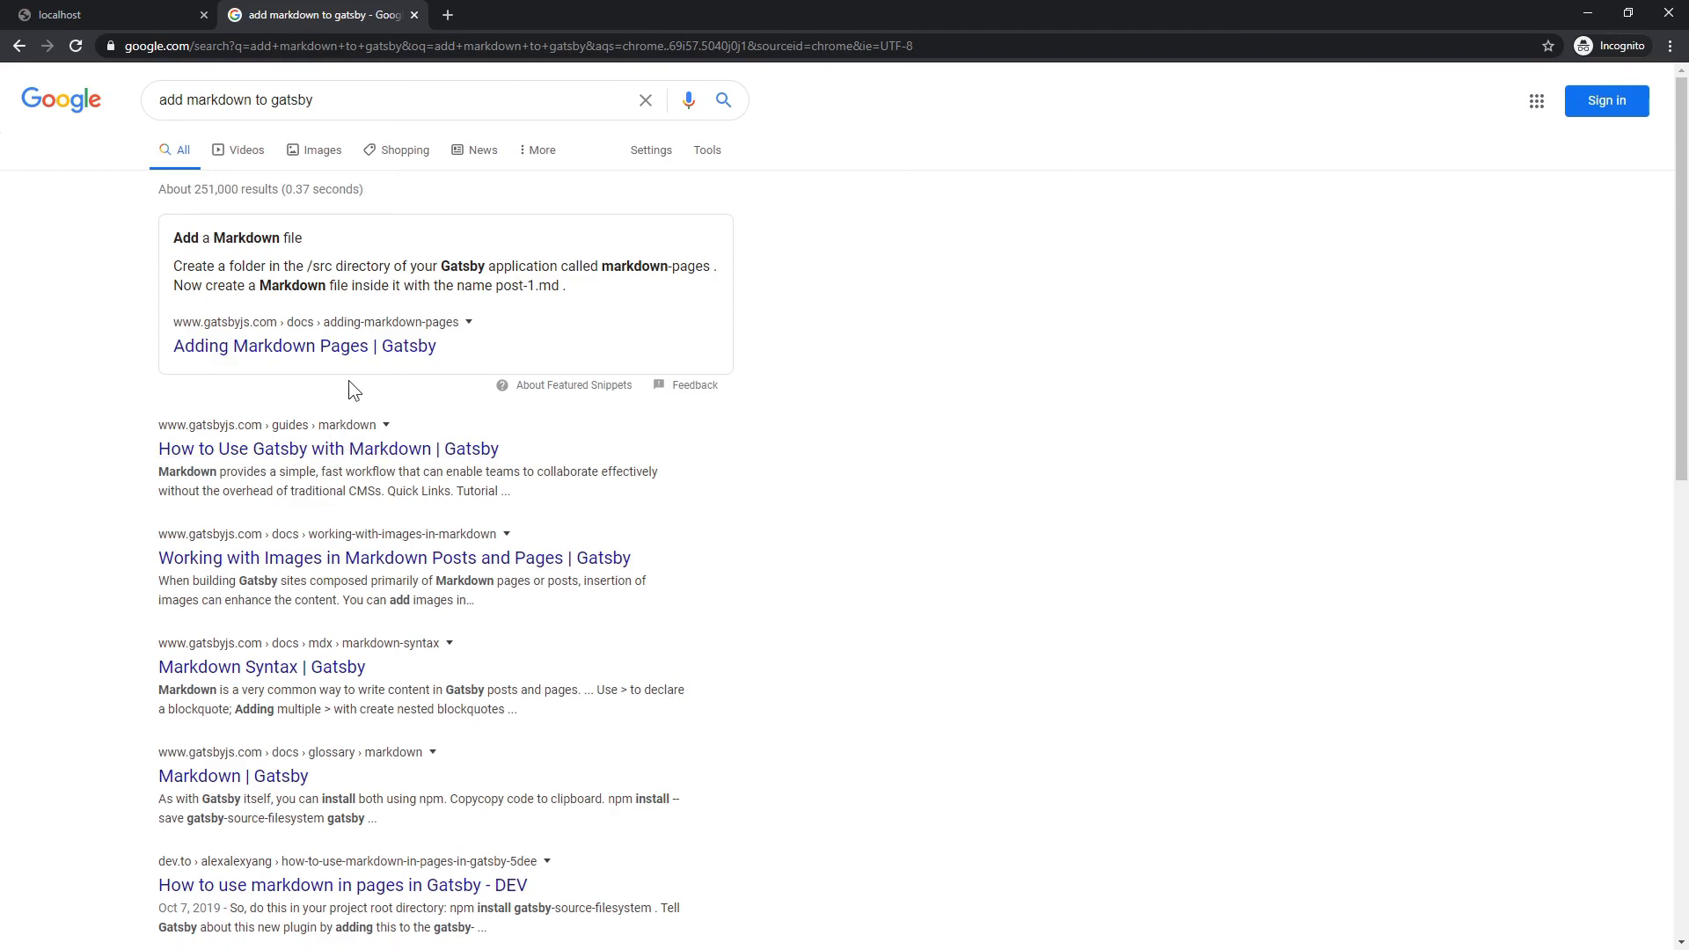
mouse_move(355, 415)
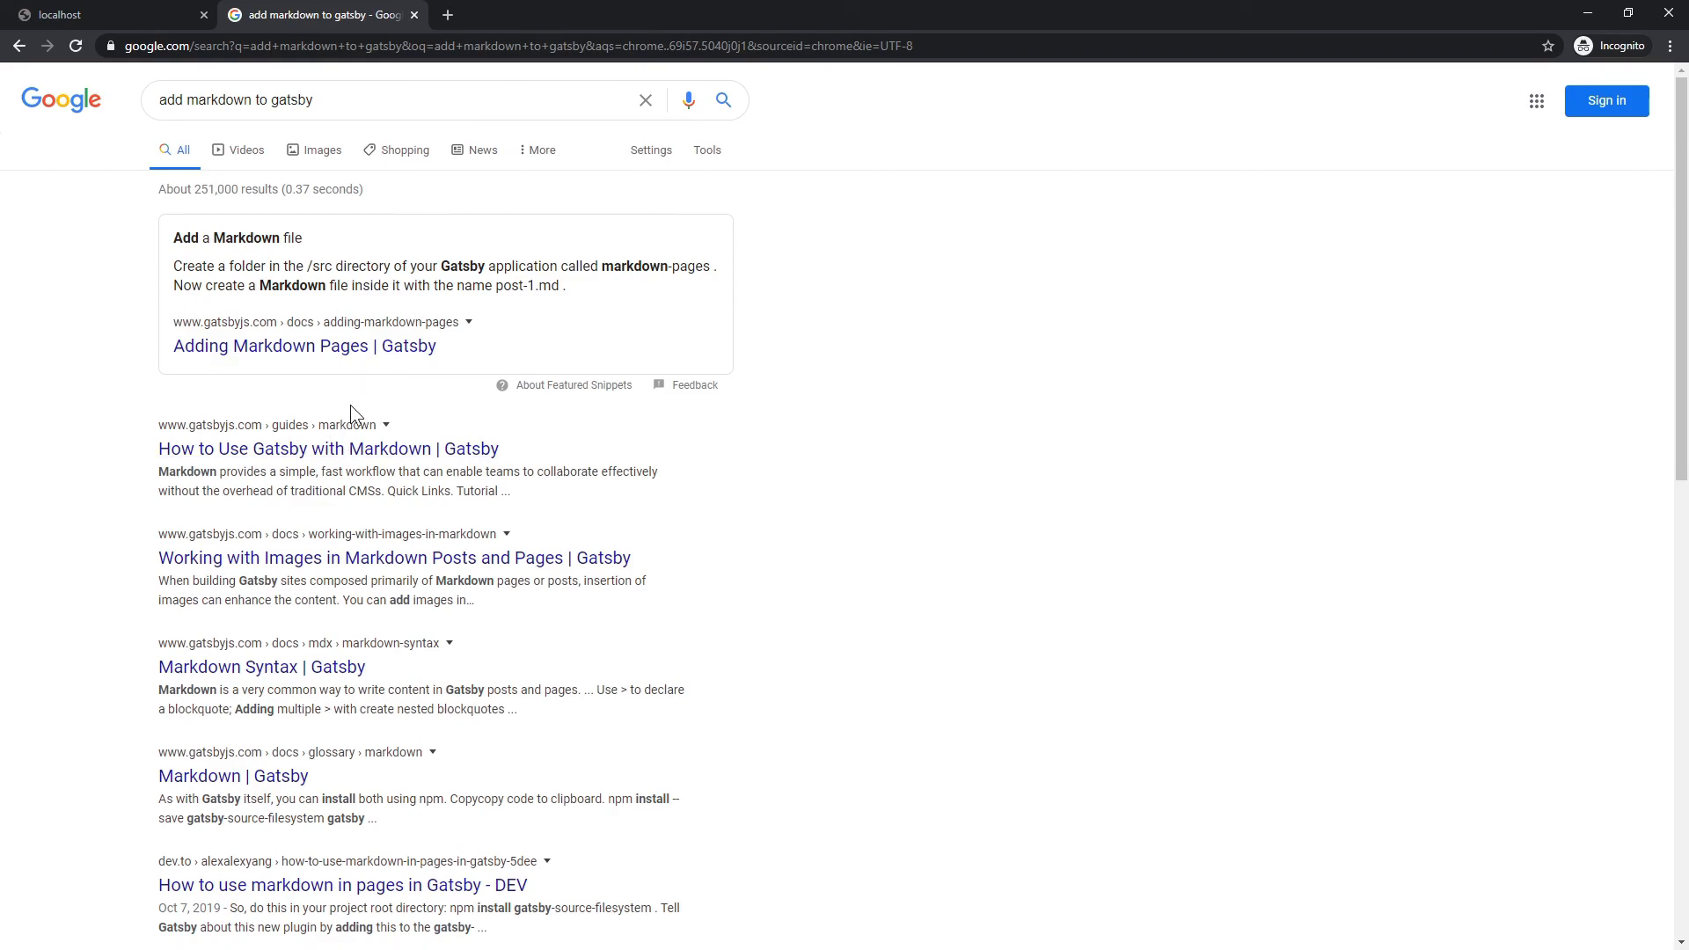
mouse_move(340, 376)
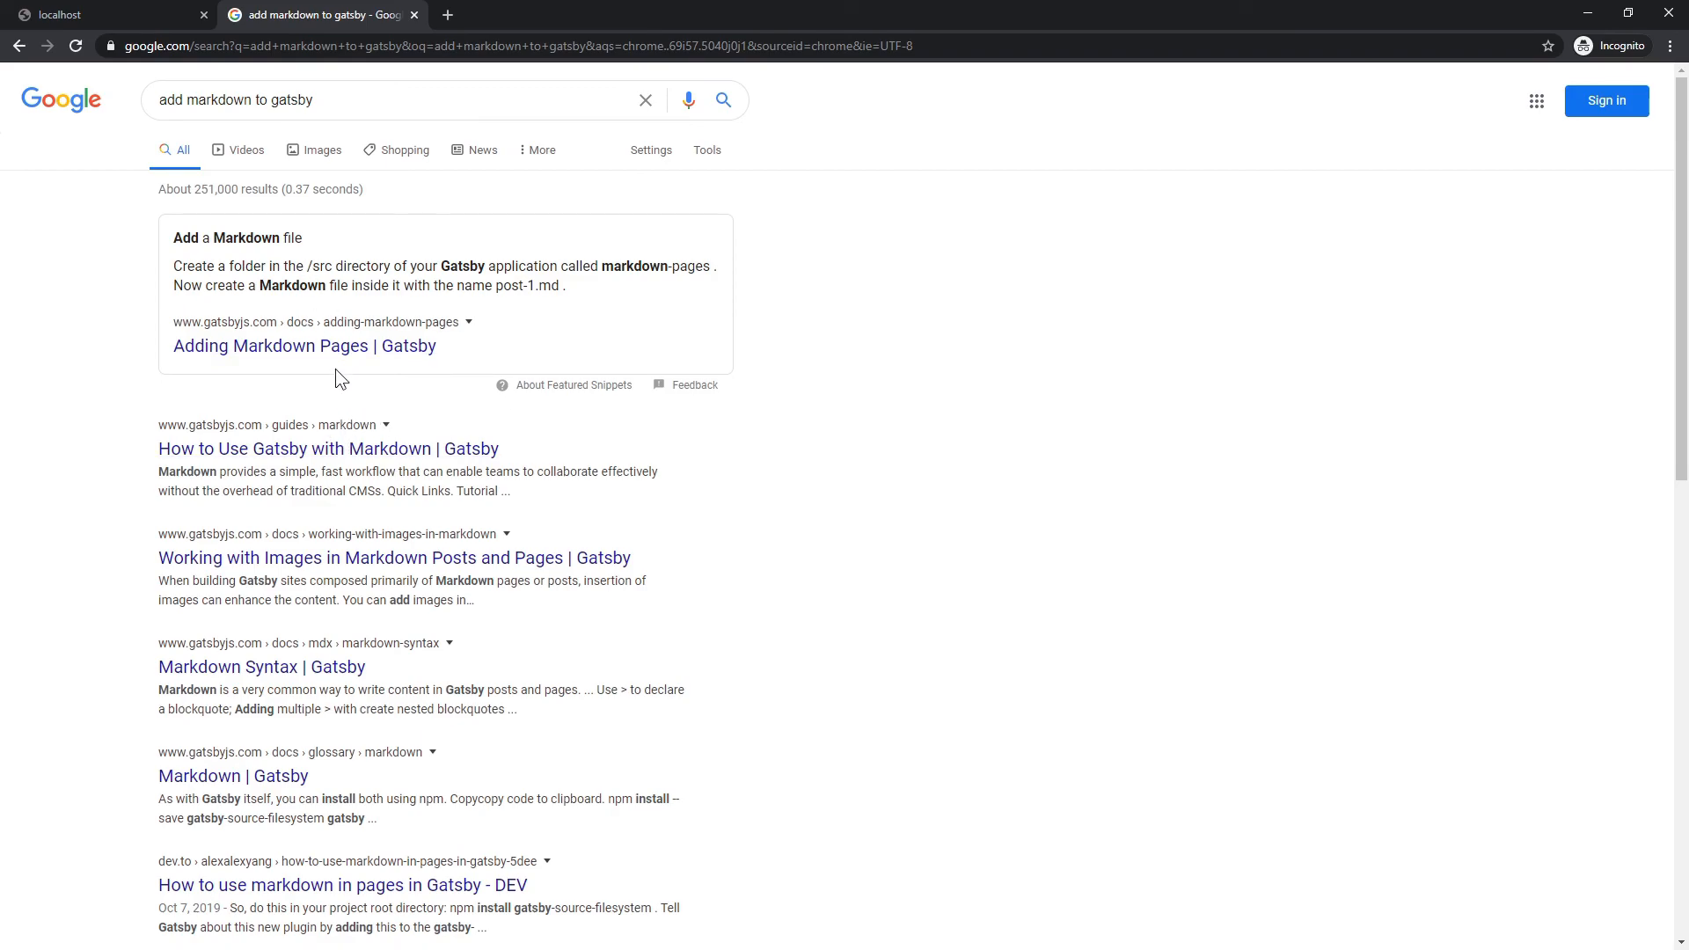
left_click(305, 346)
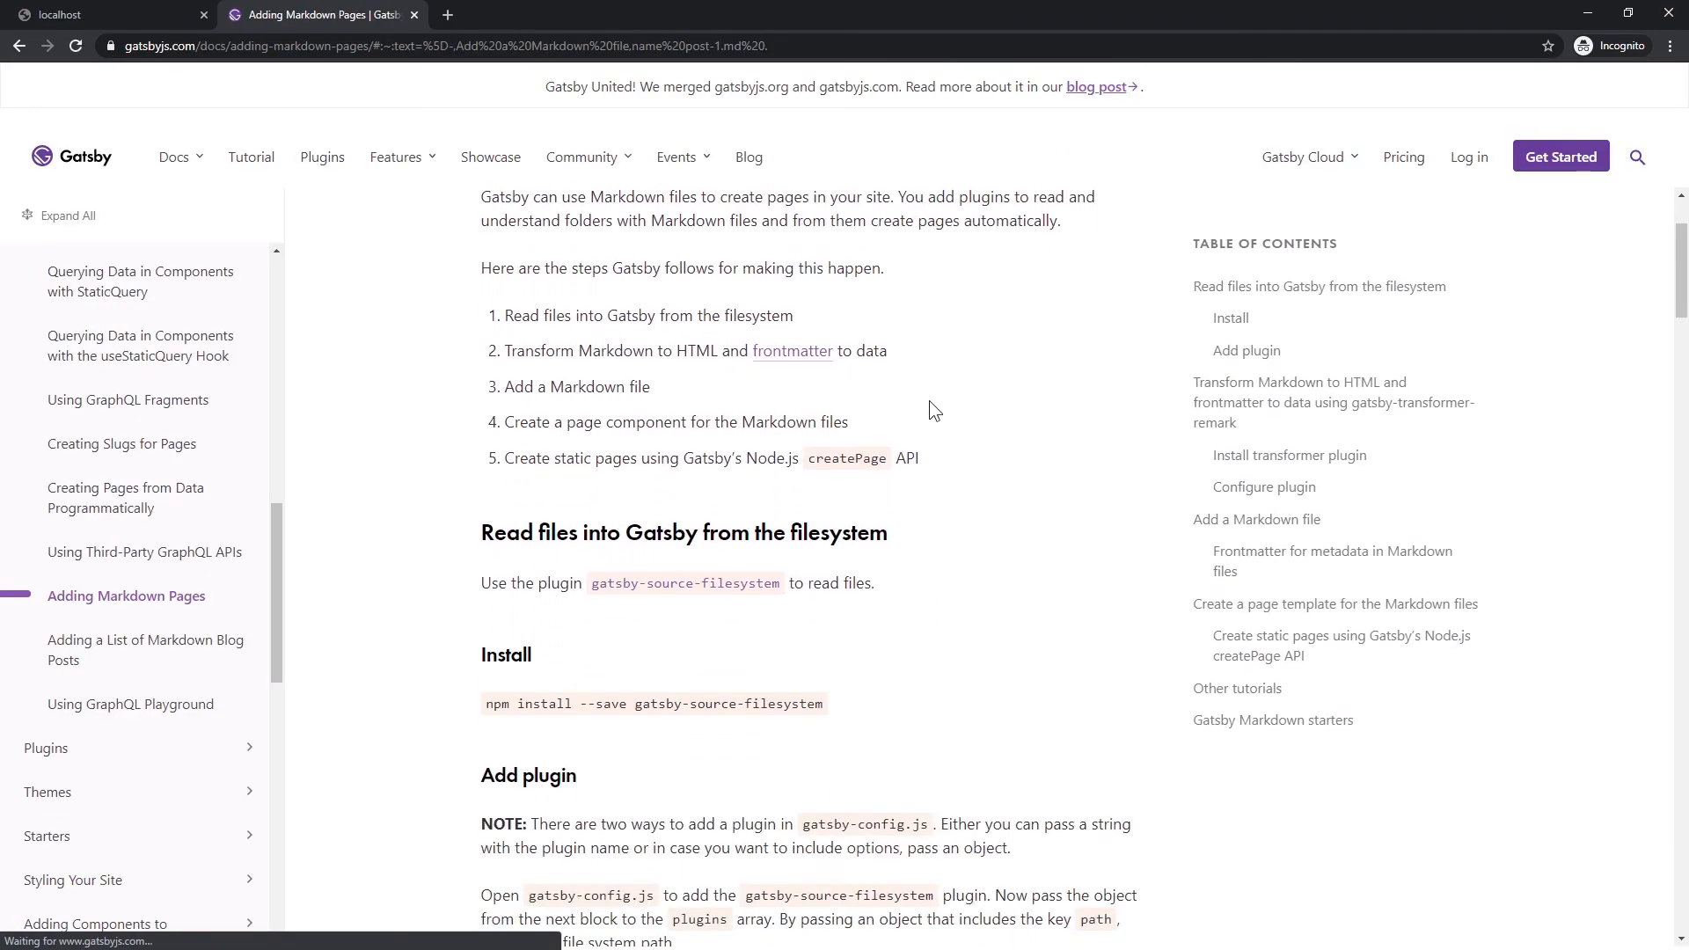
scroll("down", 3)
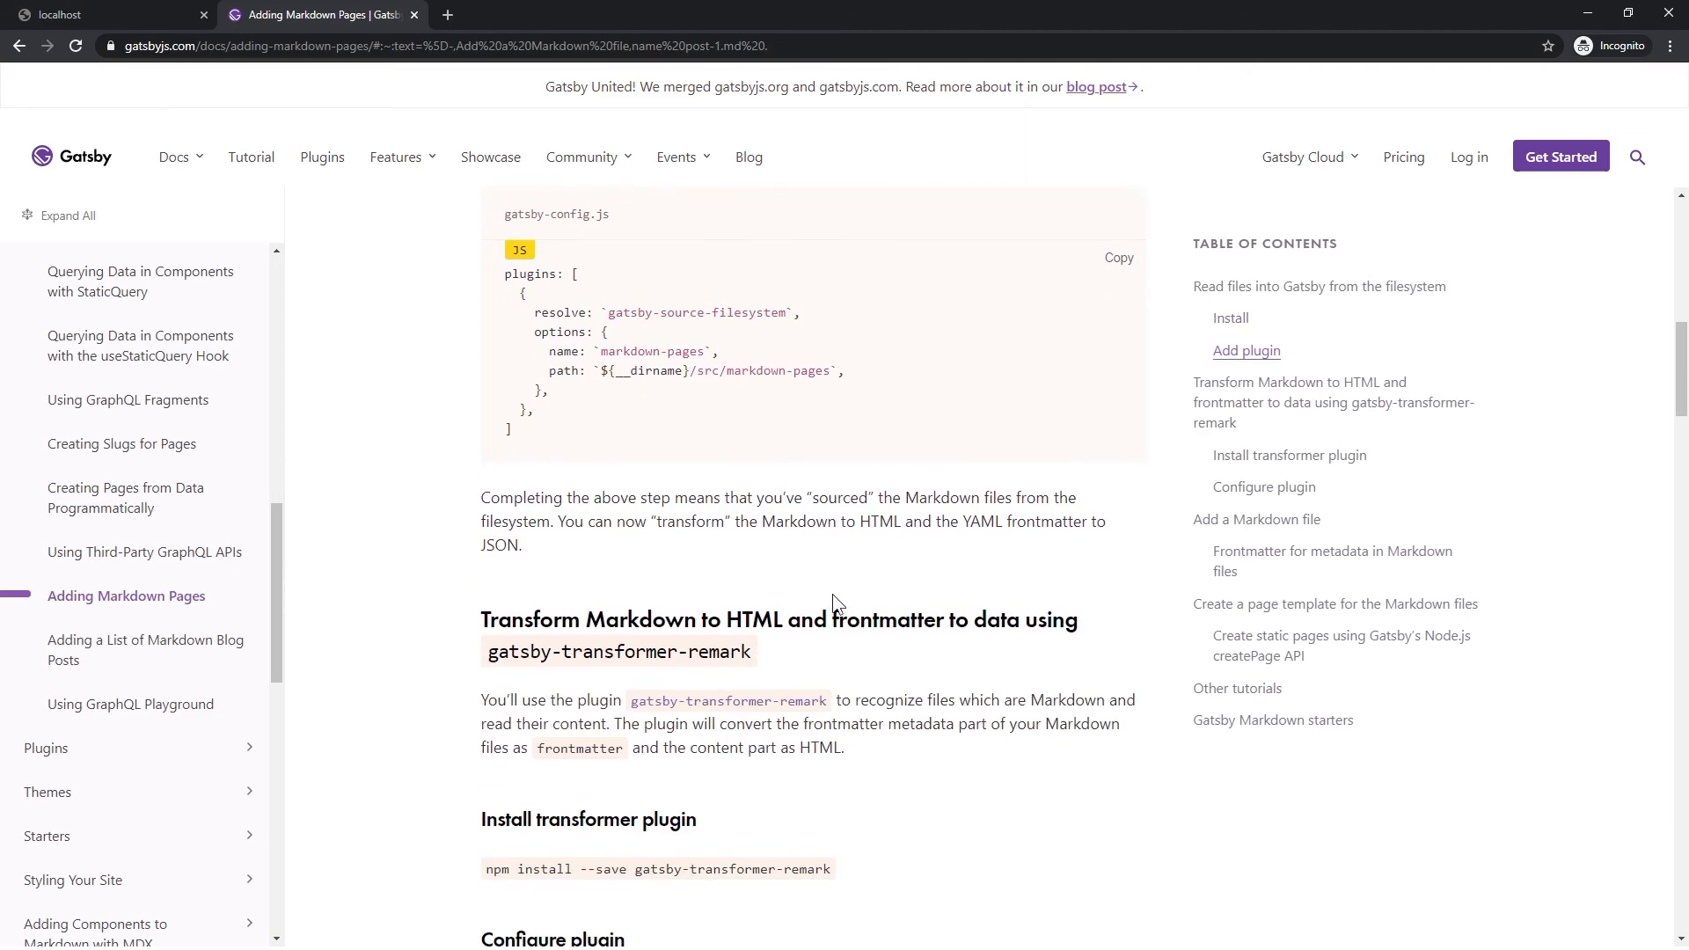
scroll("down", 3)
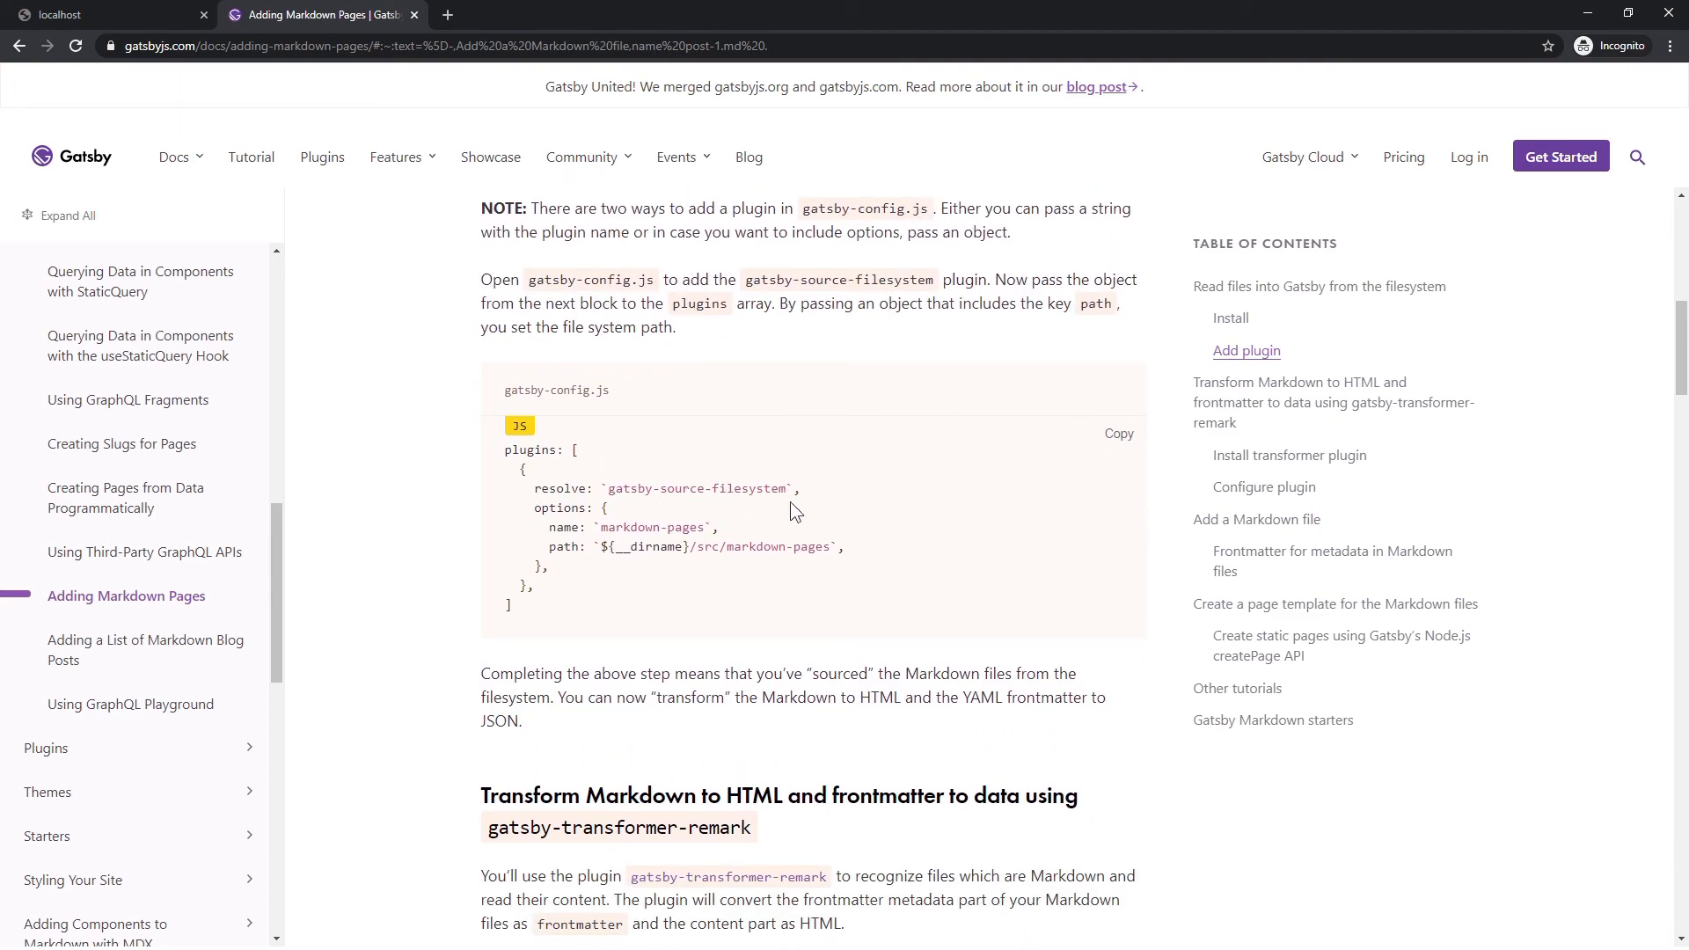
mouse_move(769, 477)
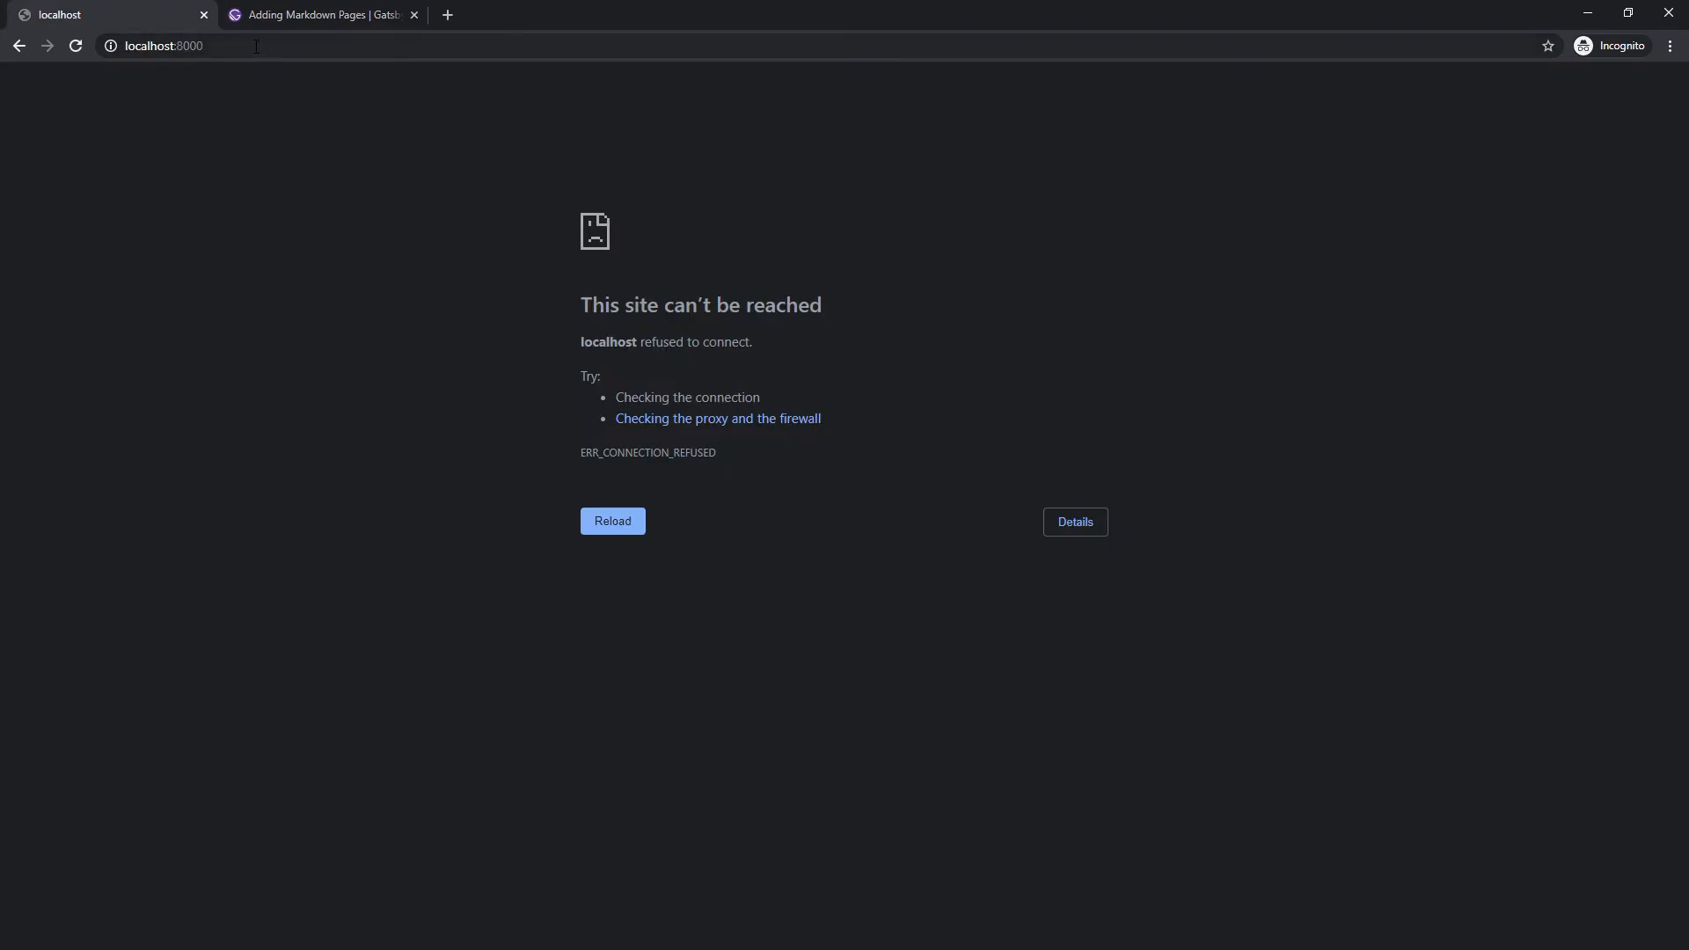
- Reload the localhost:8000 tab so the homepage loads, then return to the editor
left_click(612, 520)
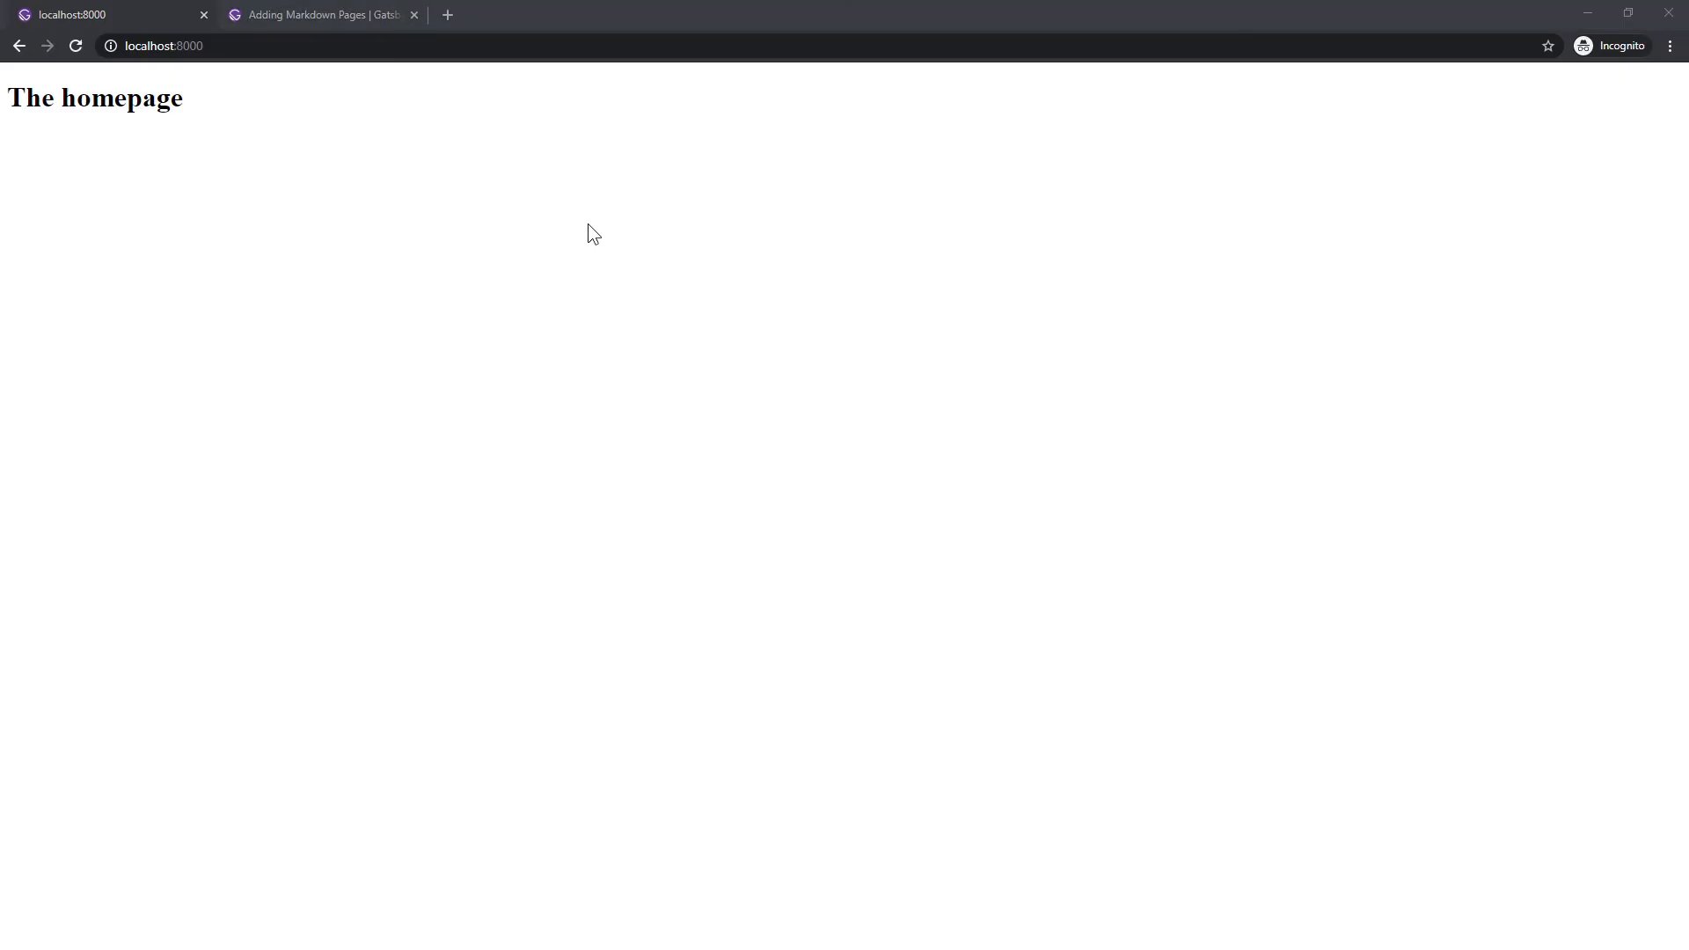
key("alt+tab")
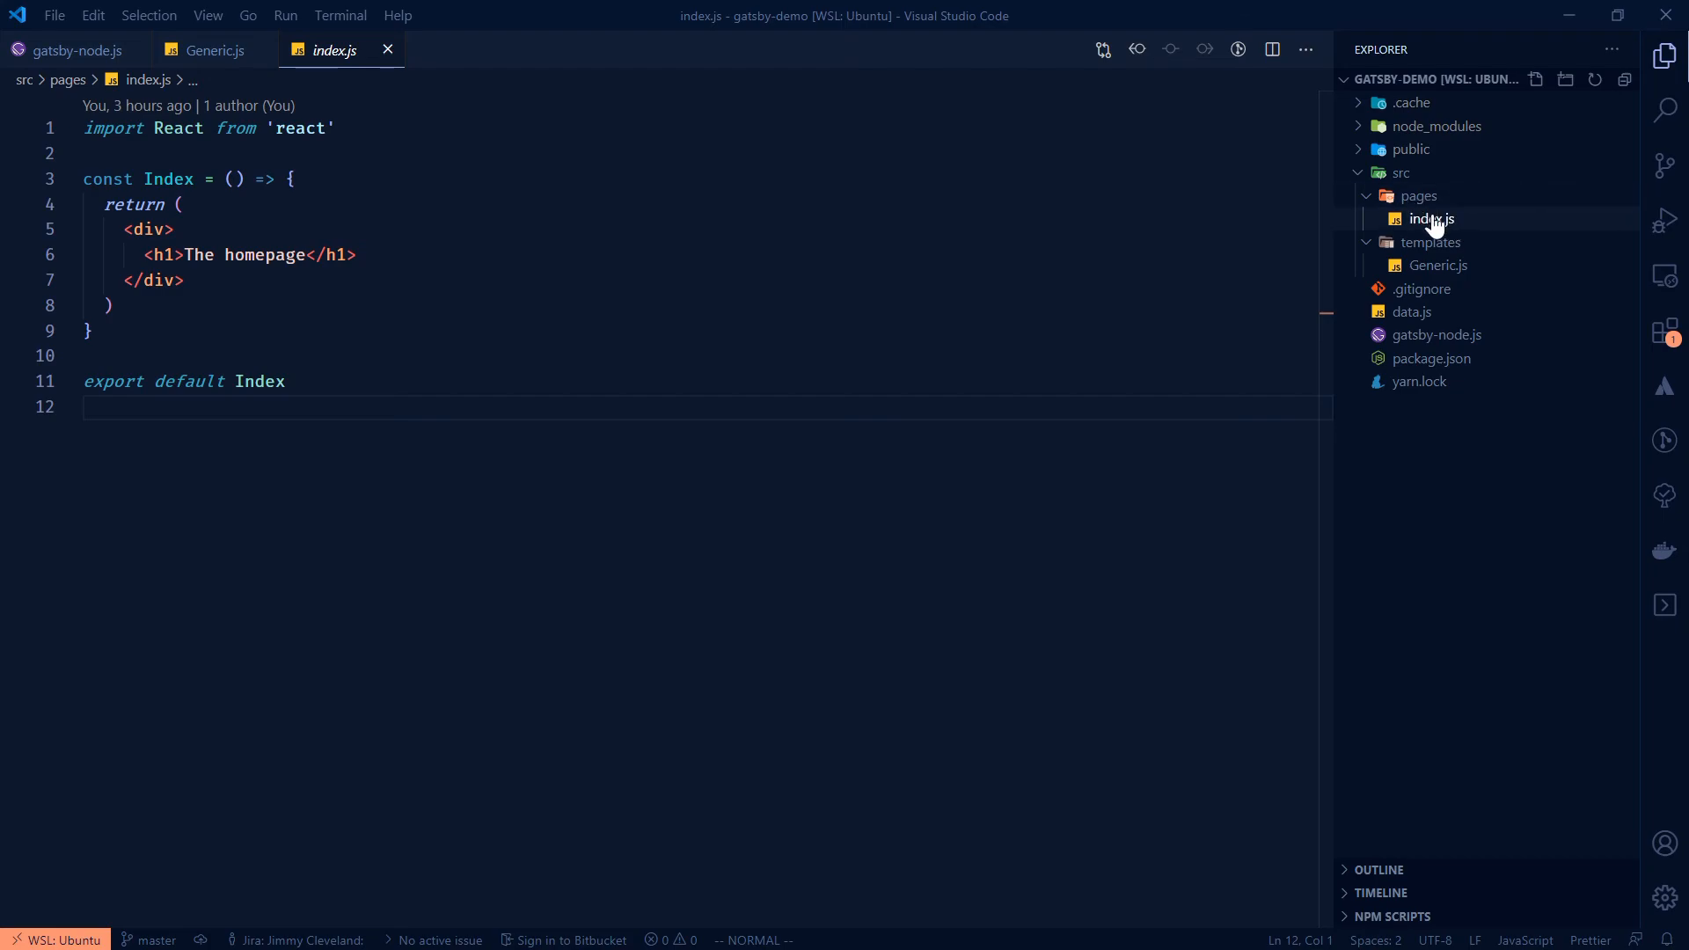
mouse_move(1429, 219)
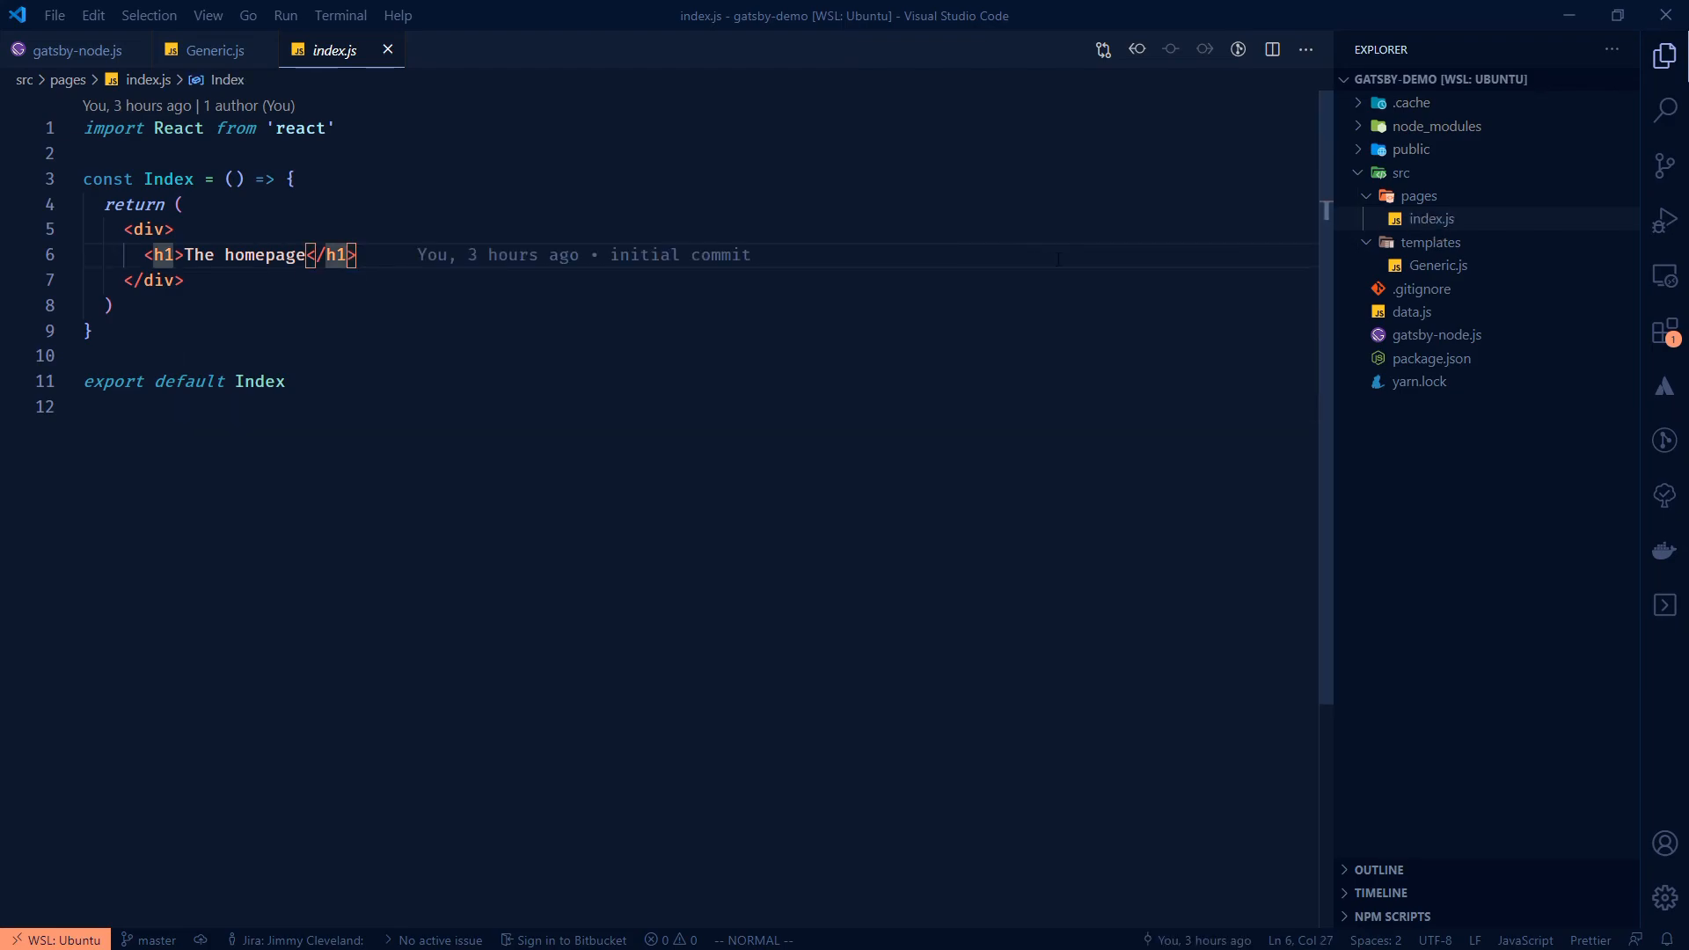
mouse_move(1430, 219)
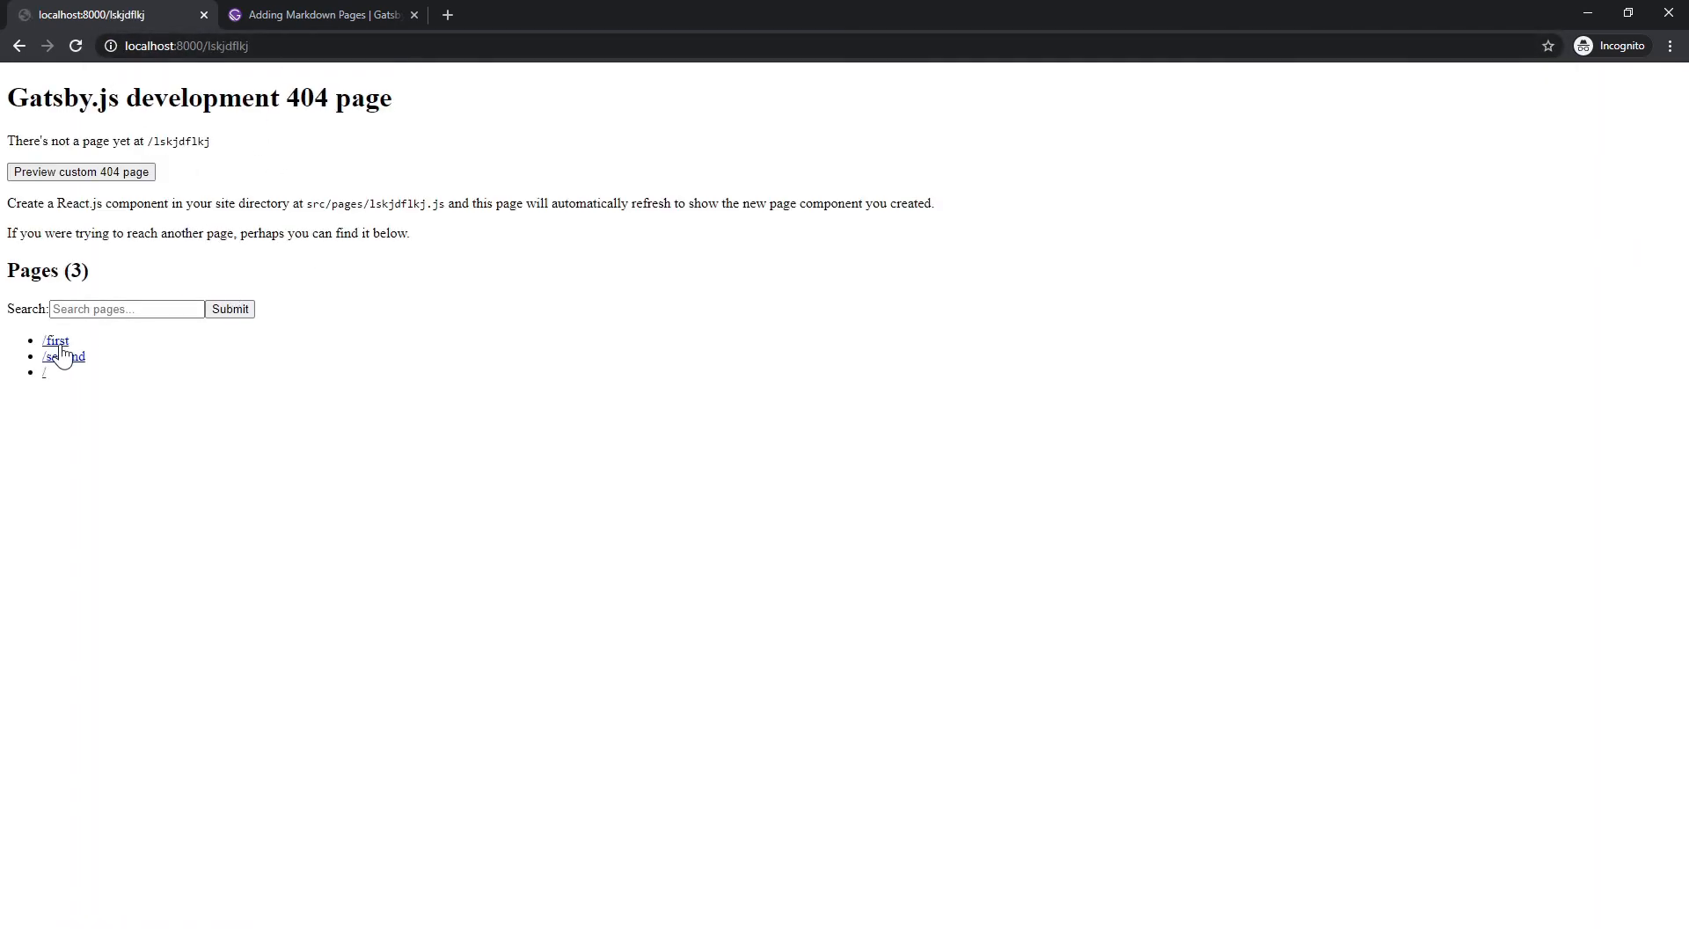
- Follow the /first link on the 404 page to see "I am the first page"
left_click(55, 340)
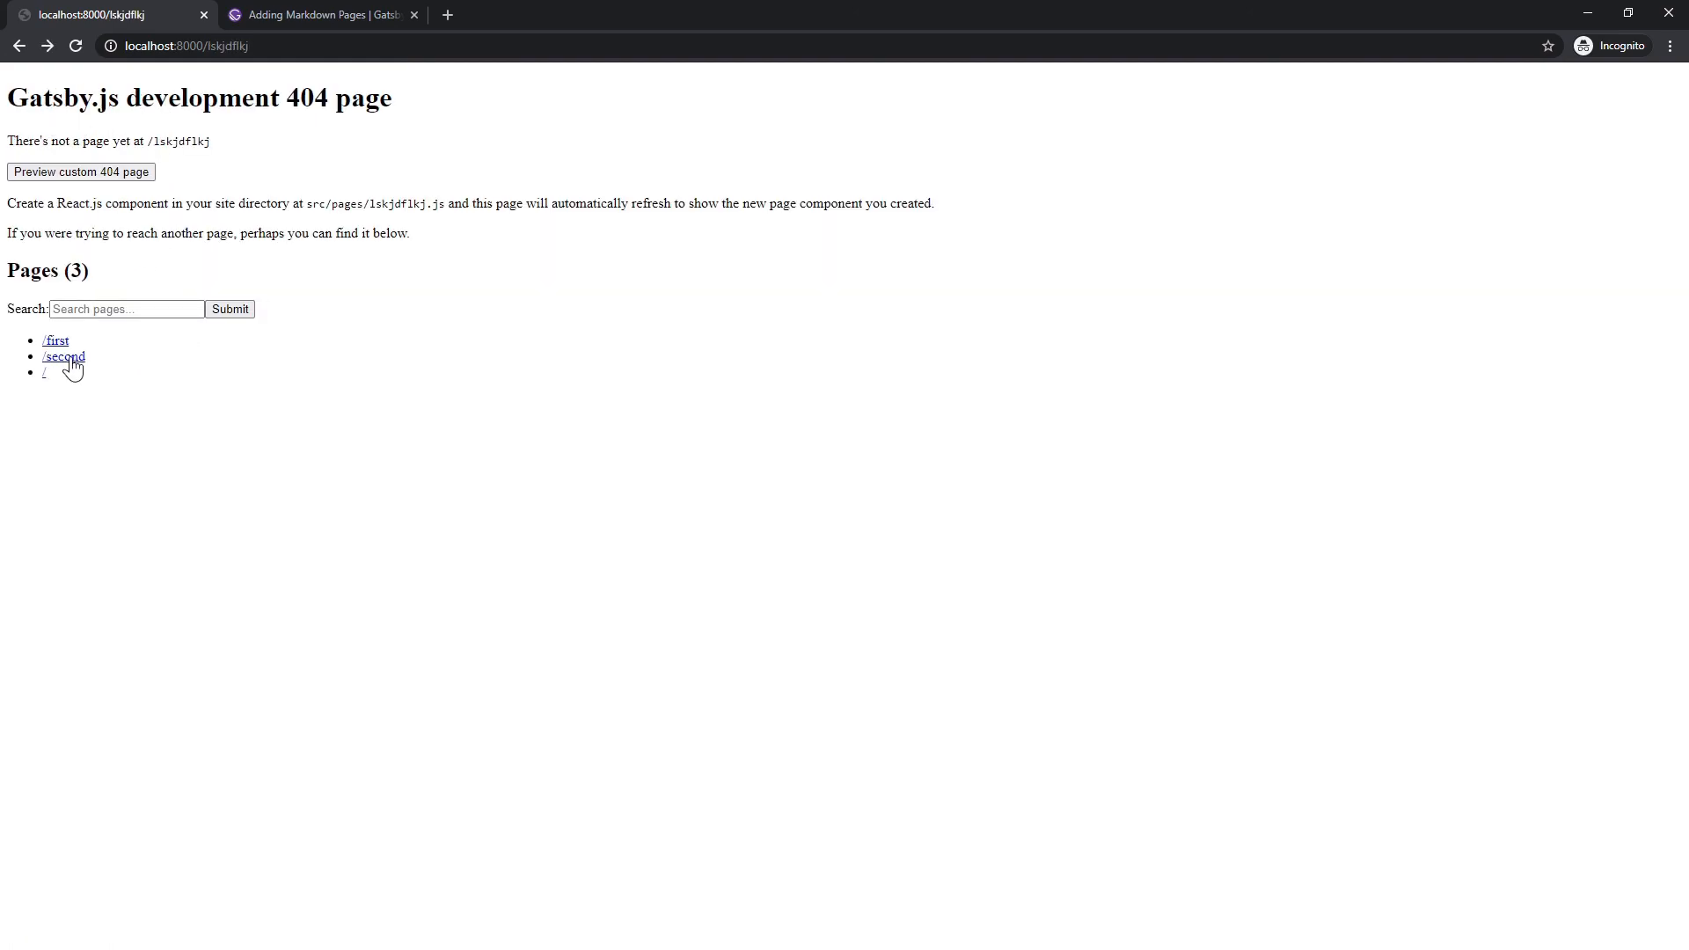
left_click(55, 340)
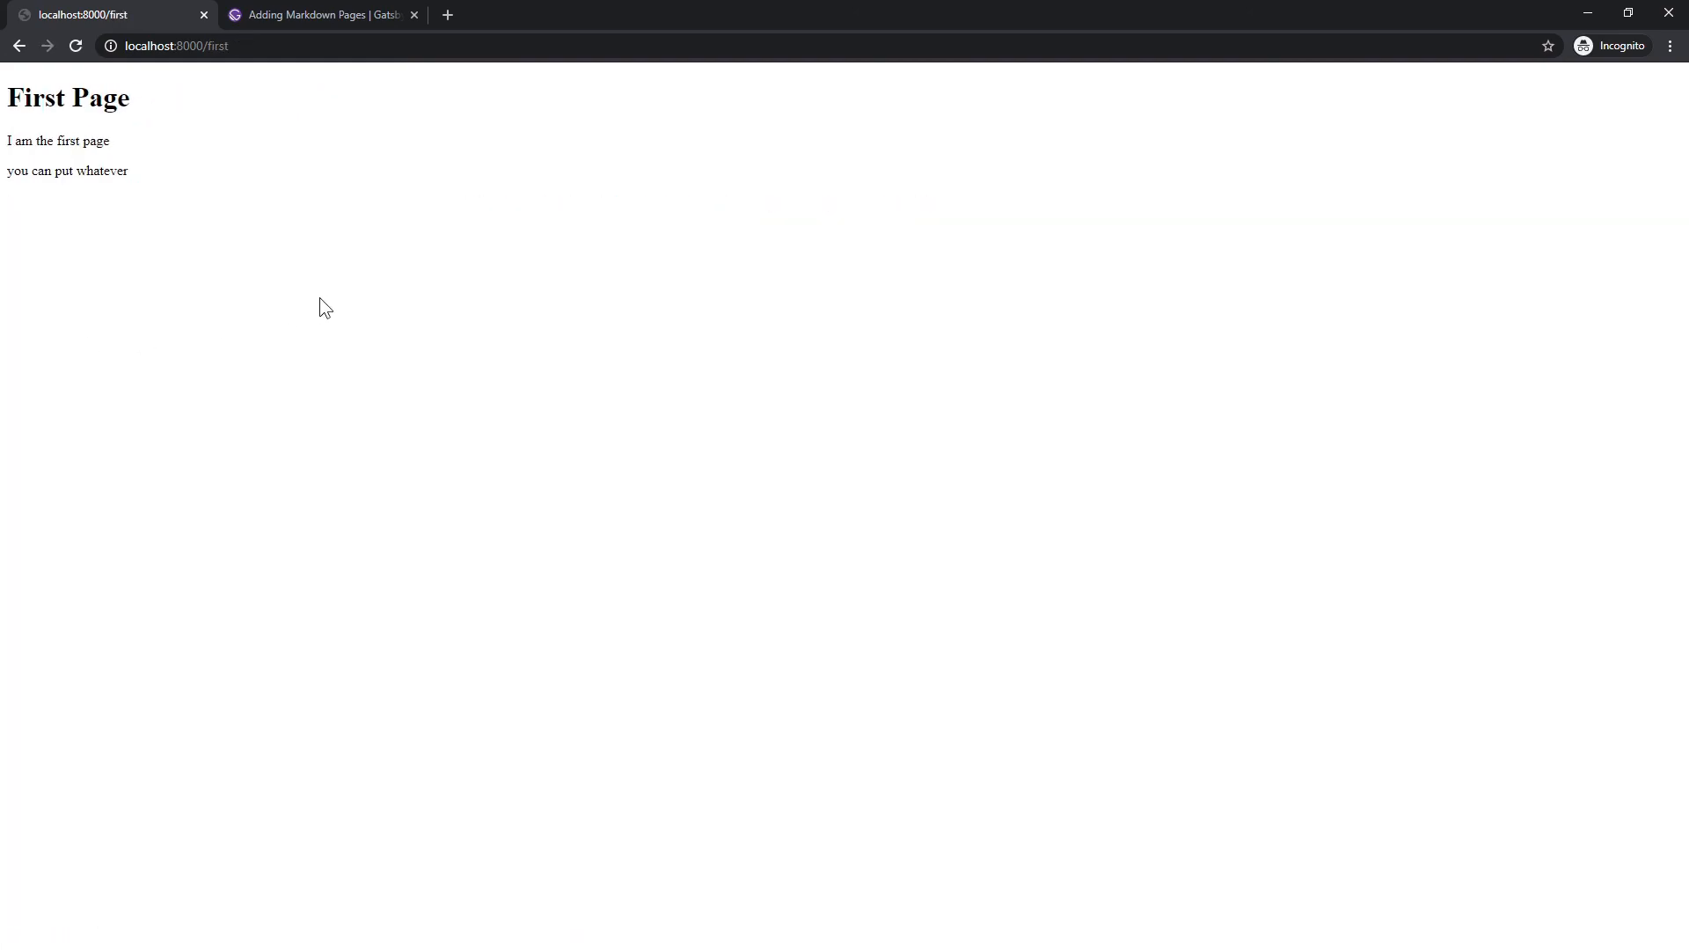
left_click(318, 14)
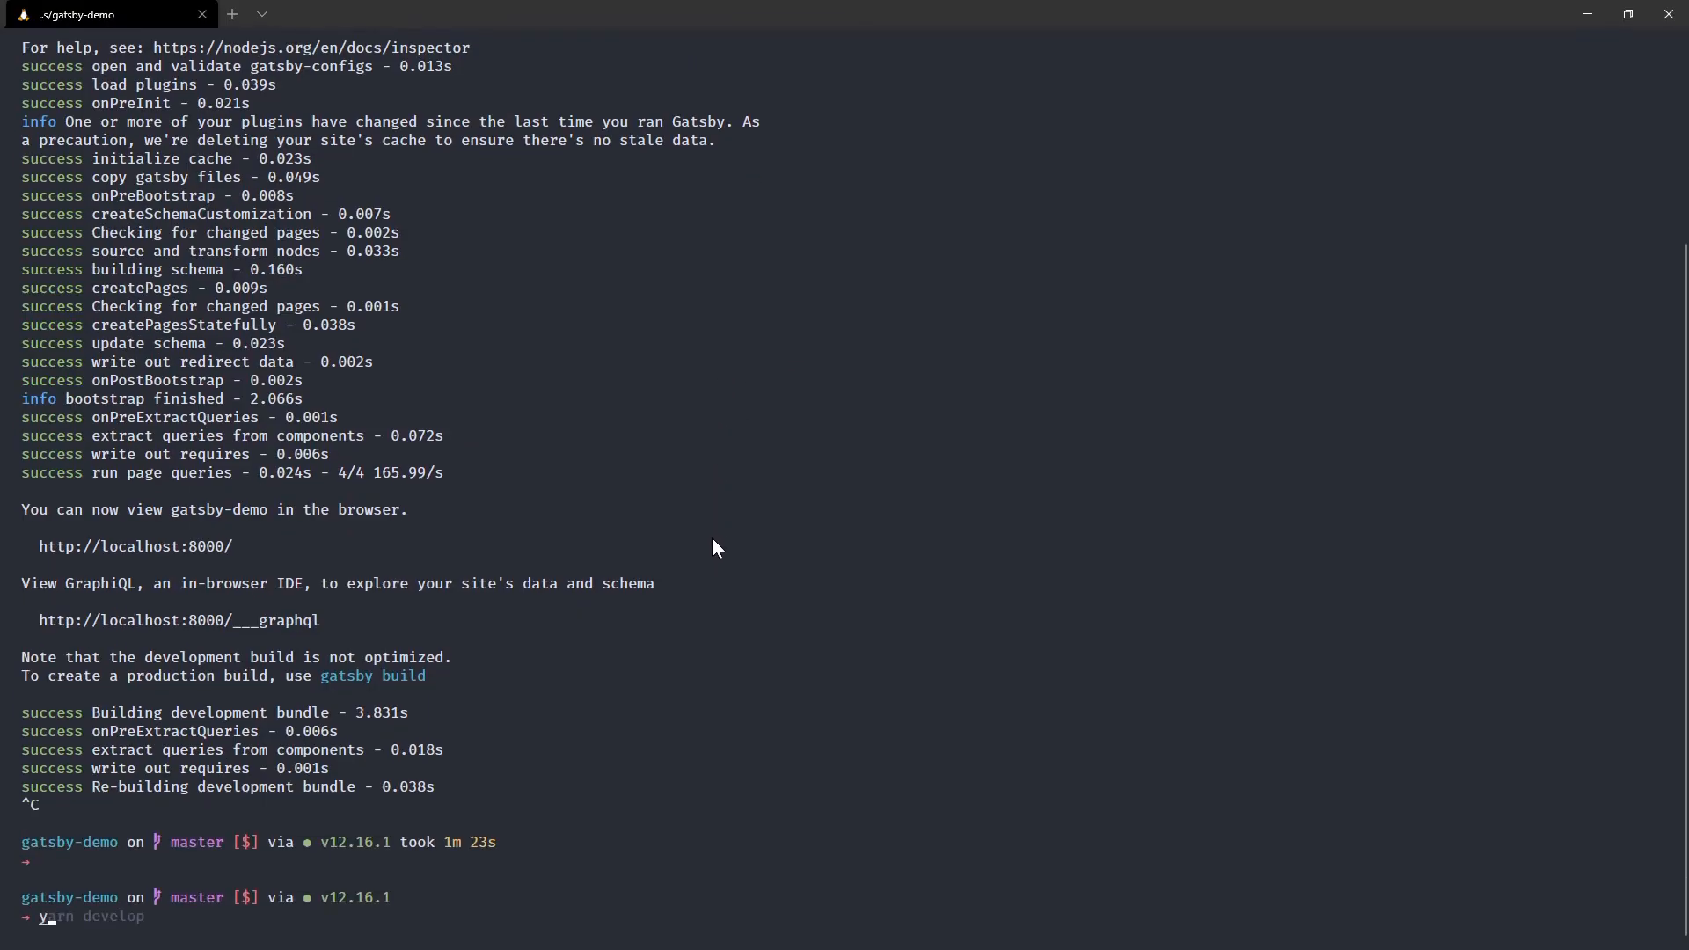
- Install gatsby-transformer-remark with yarn add, then run yarn develop again
type("yarn add gatsby-transformer-remark")
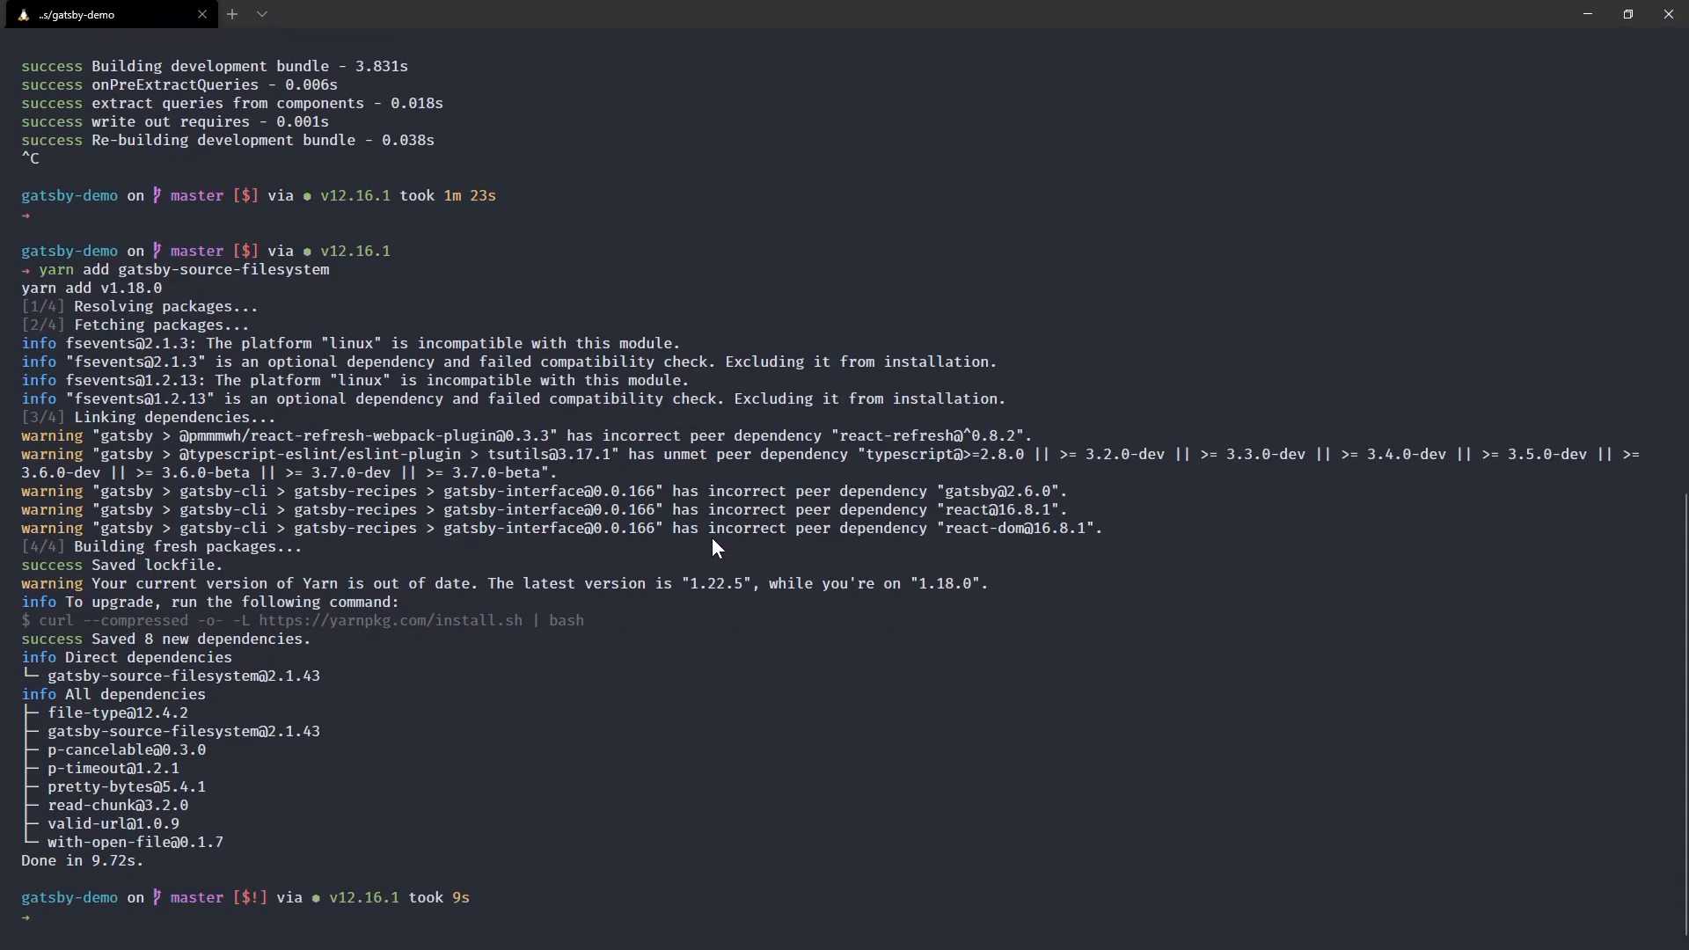
type("yarn develop")
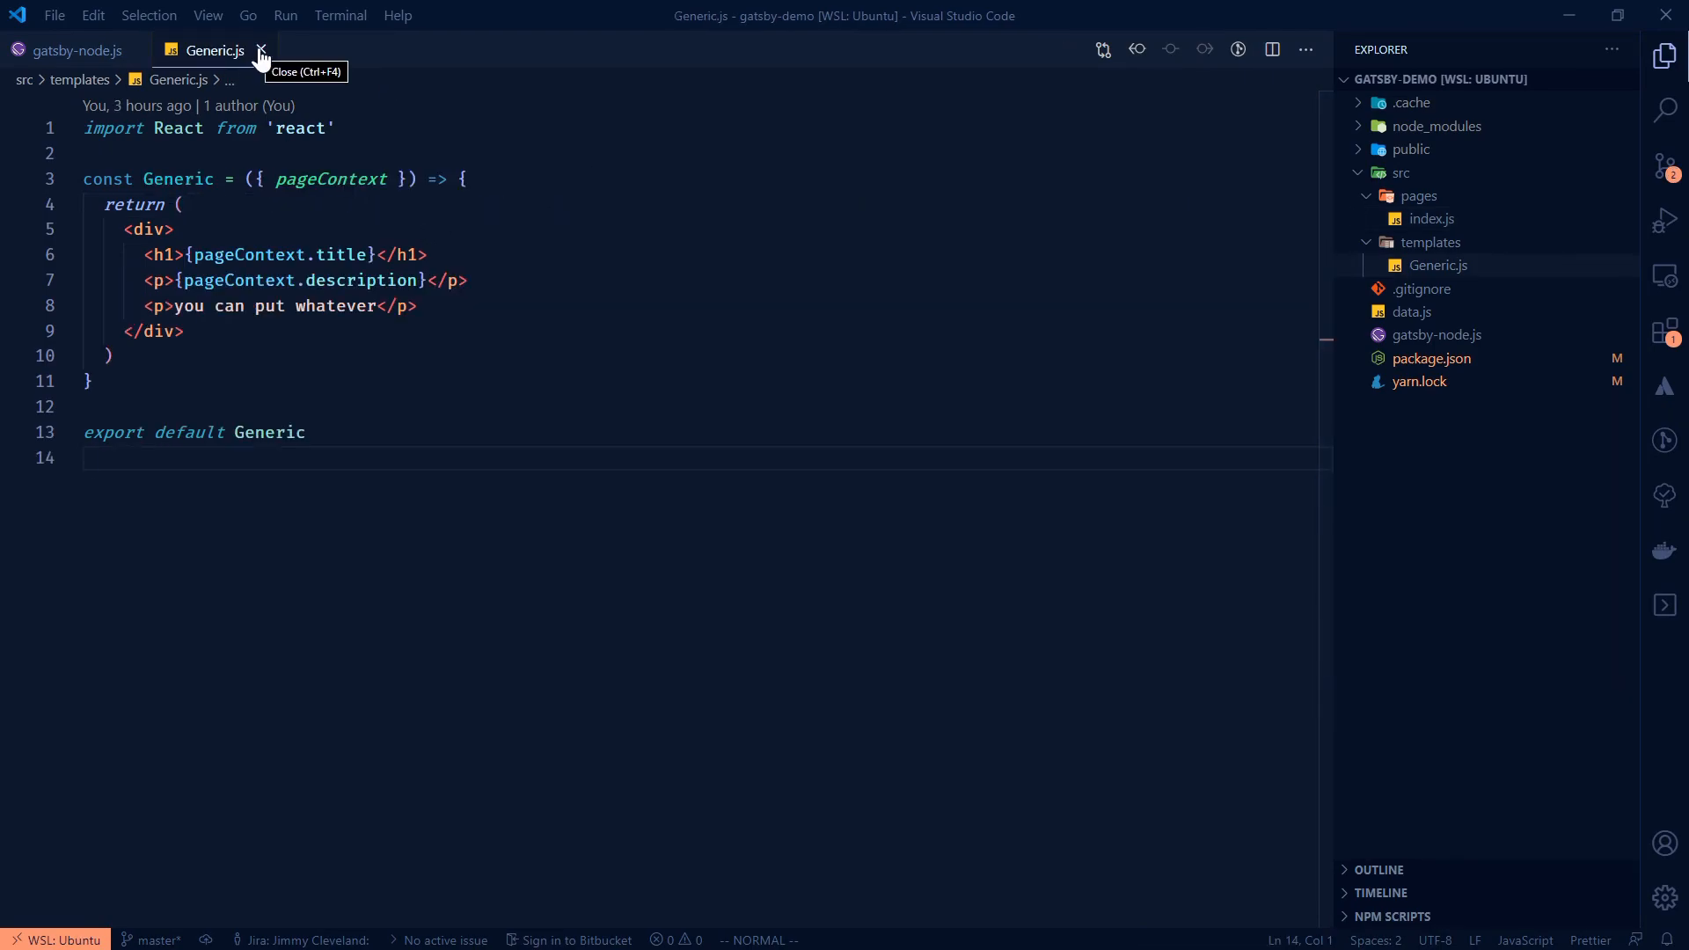
- Create gatsby-config.js with module.exports = { plugins: [ ... ] } scaffolding
left_click(261, 49)
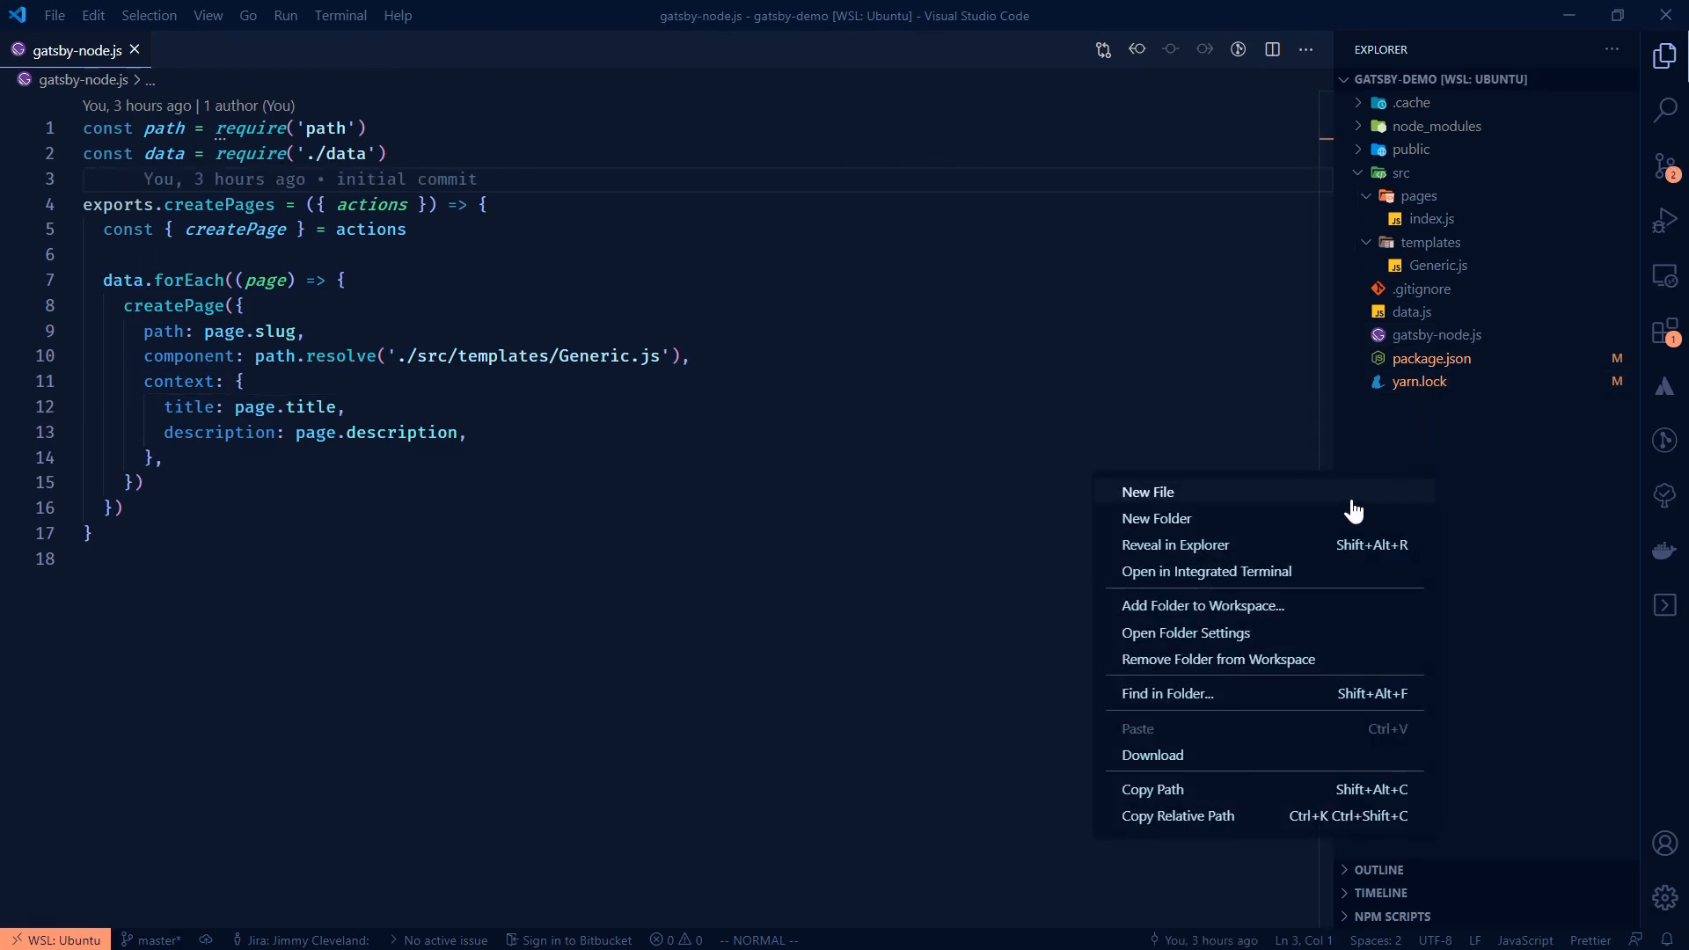
left_click(1148, 491)
type("gatsby-config.js")
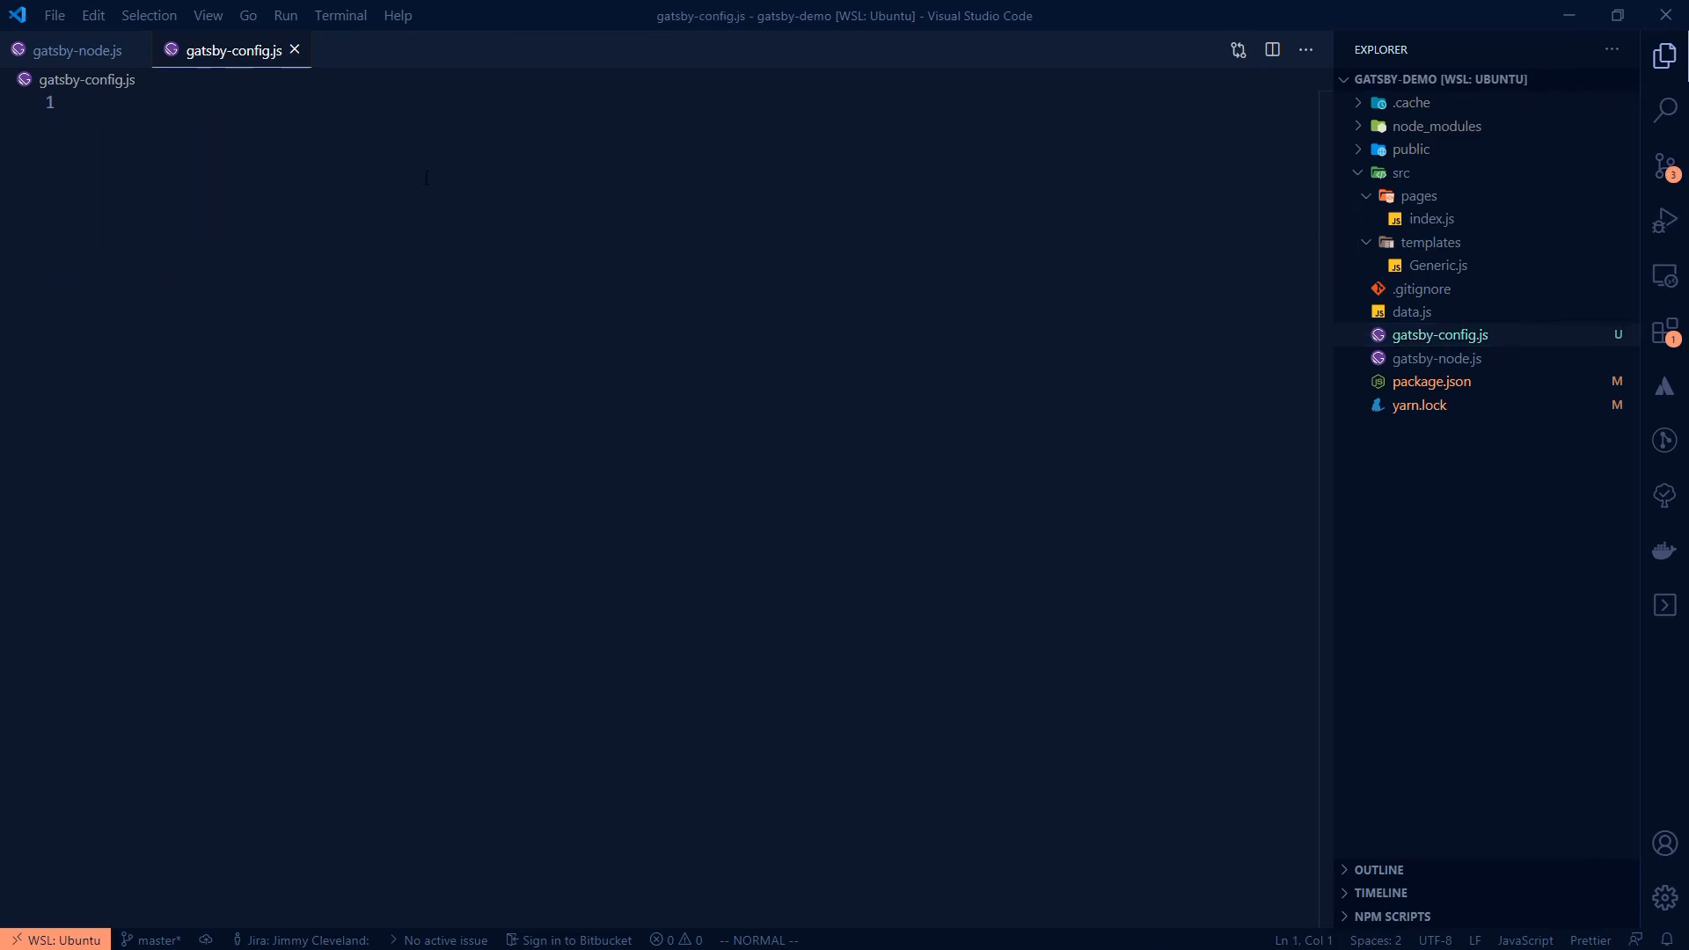
key("i")
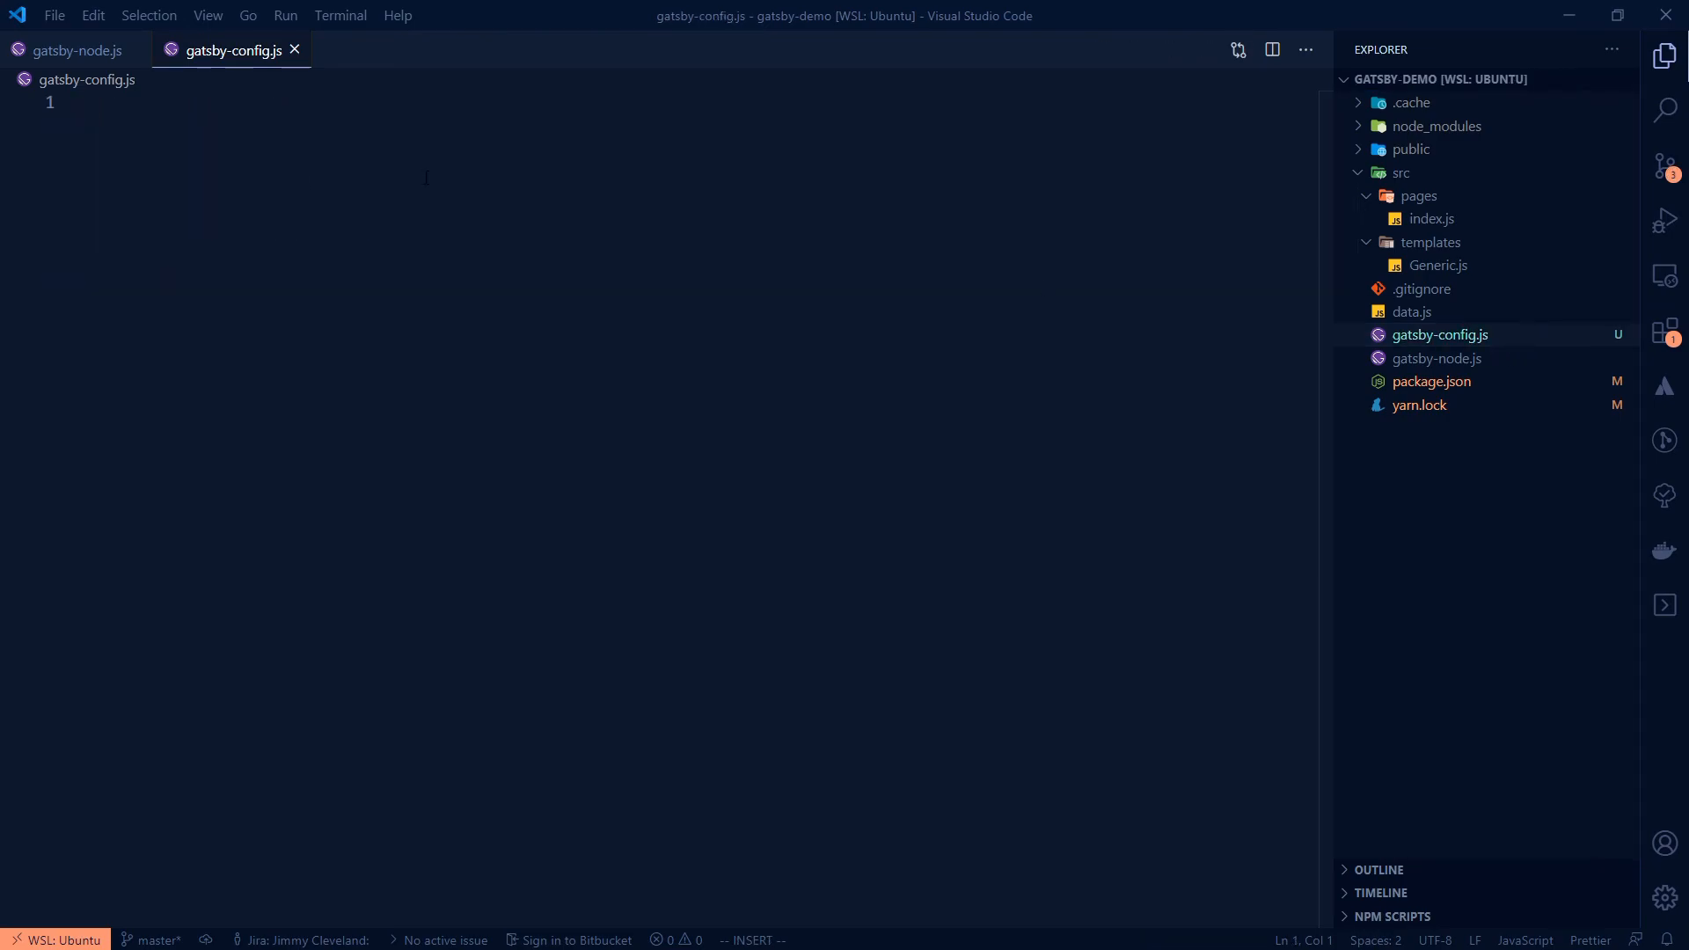
type("mo")
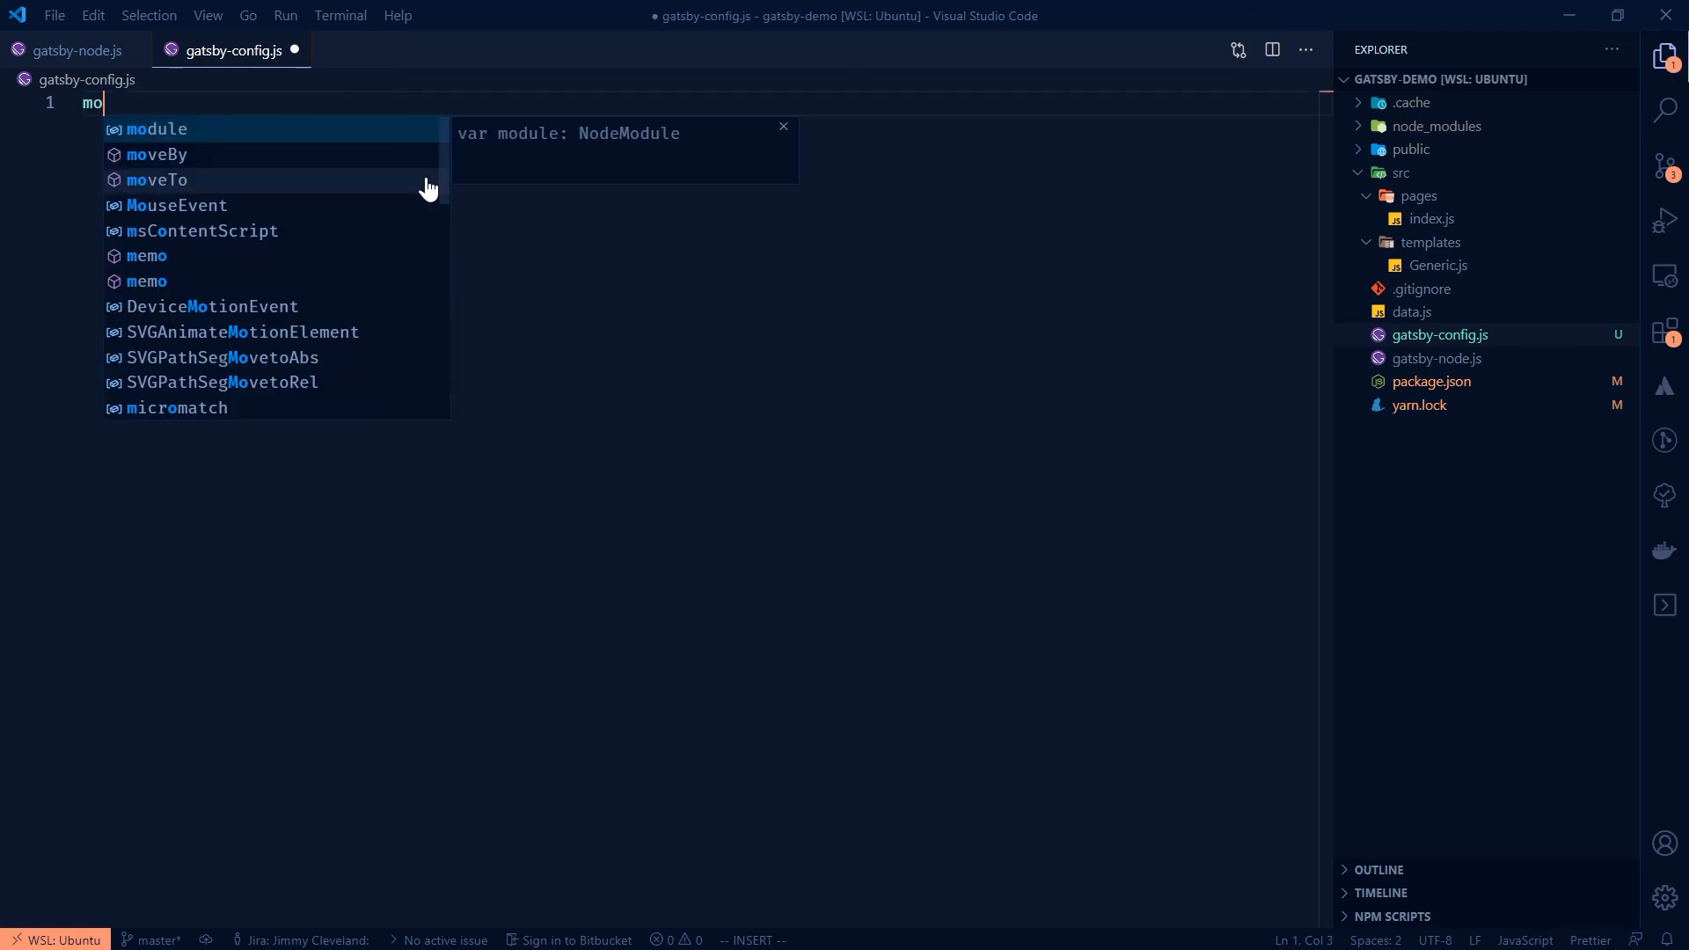
type("dule.exports")
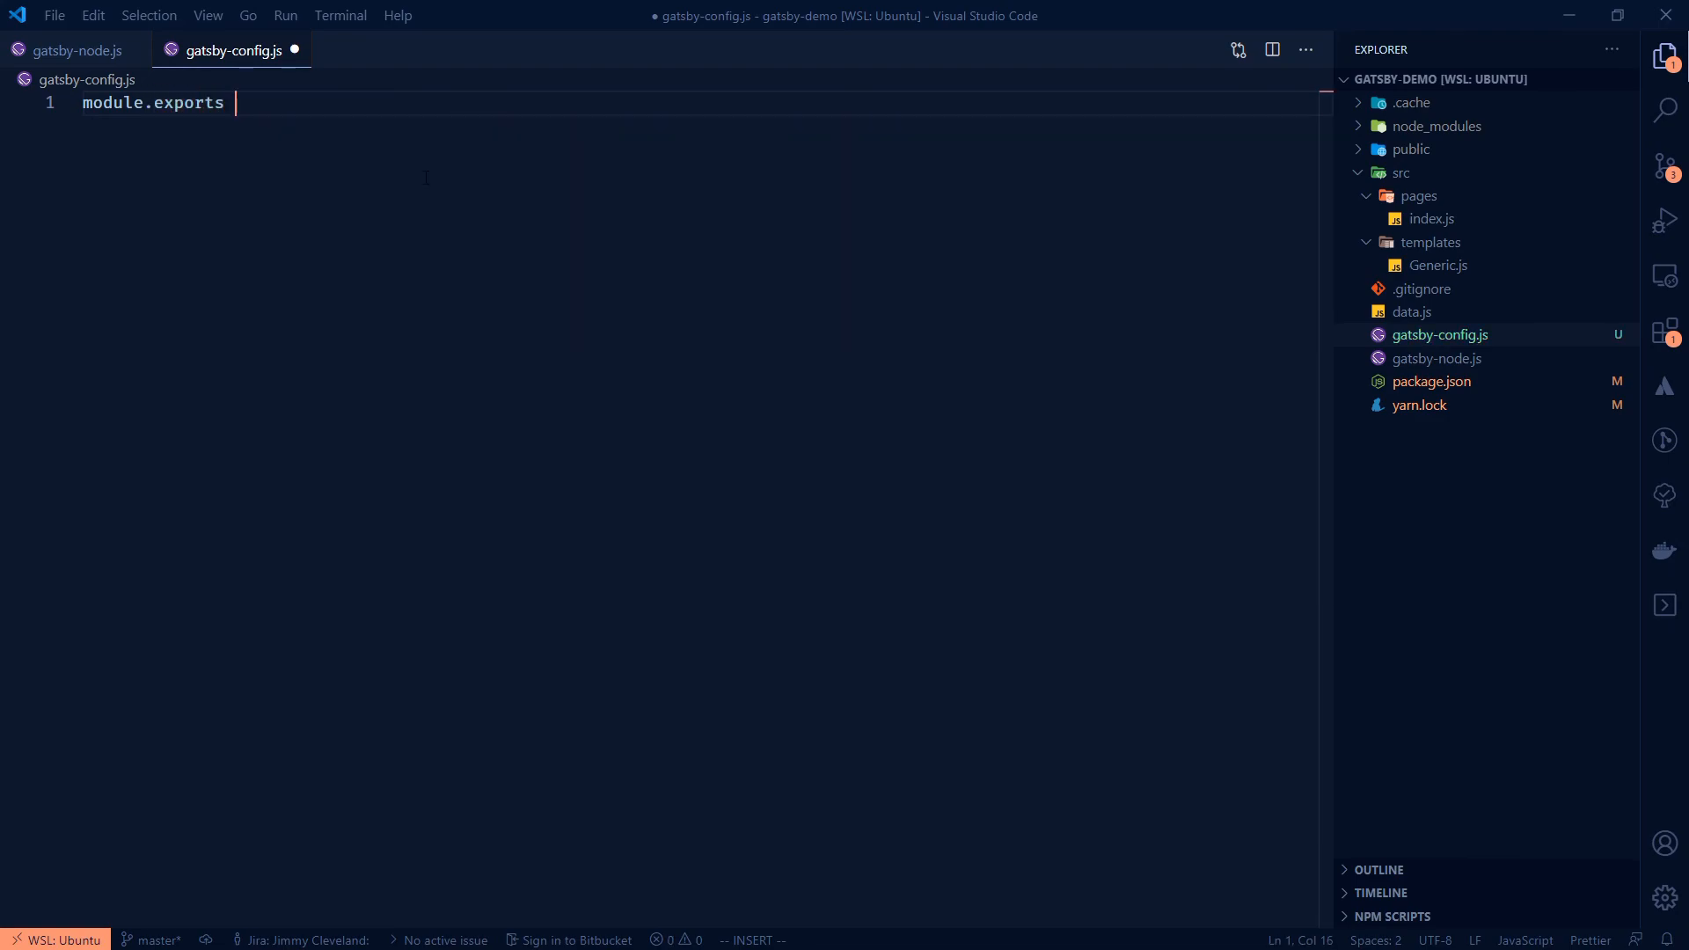
type("= {")
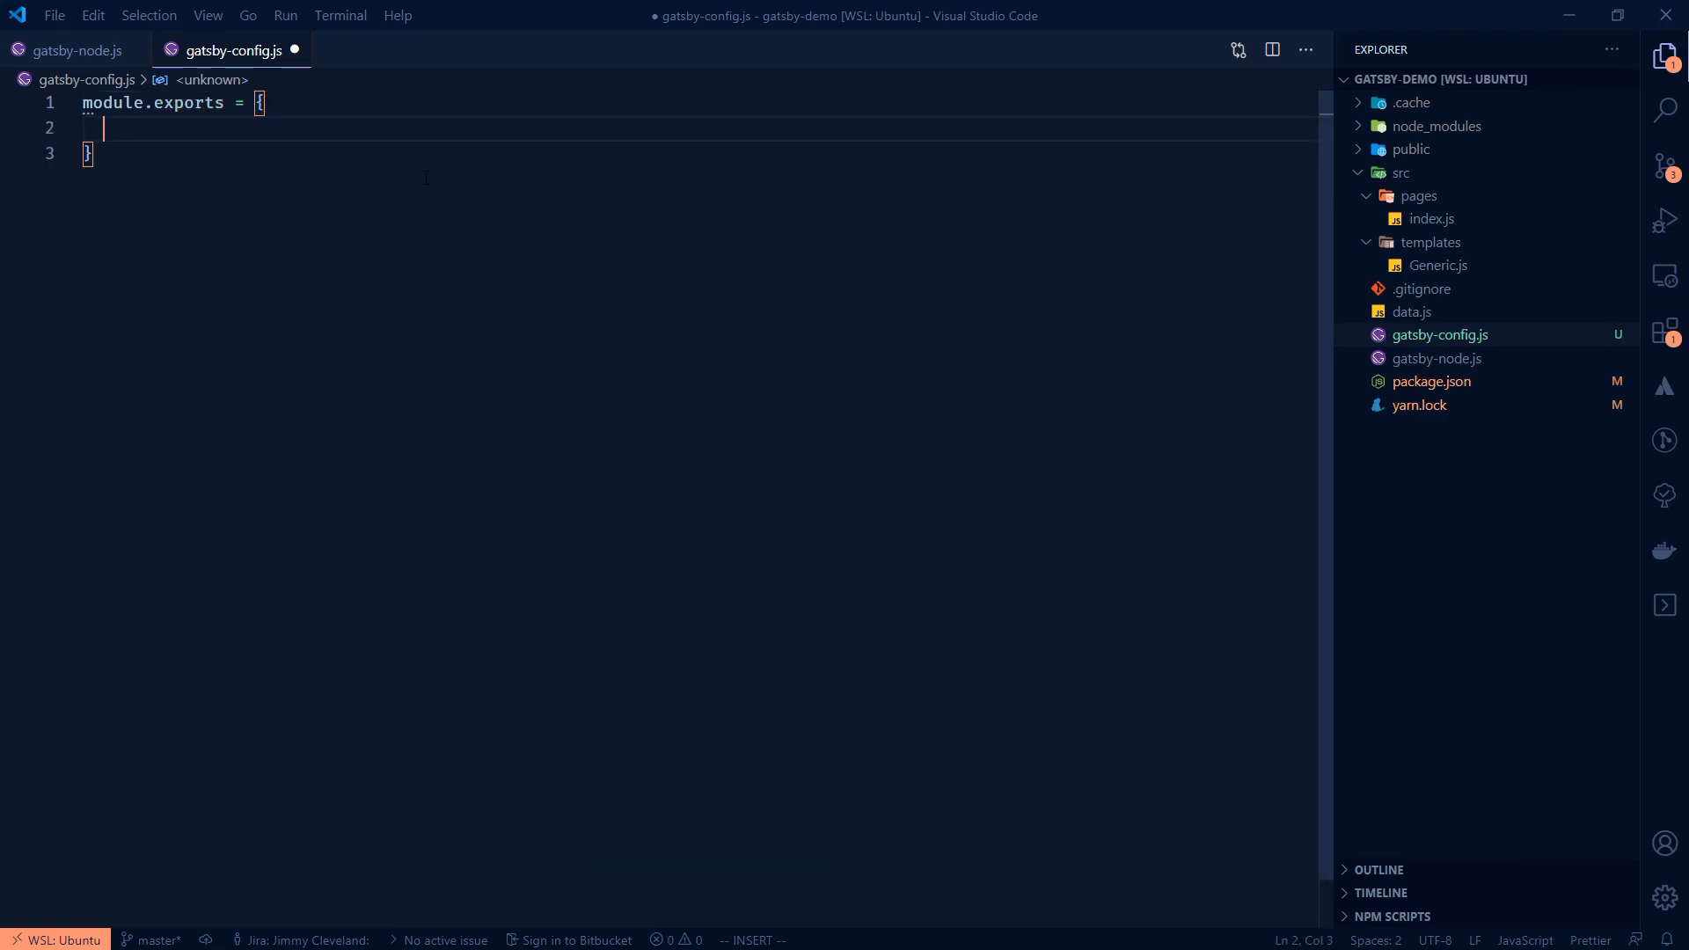
type("plugins:")
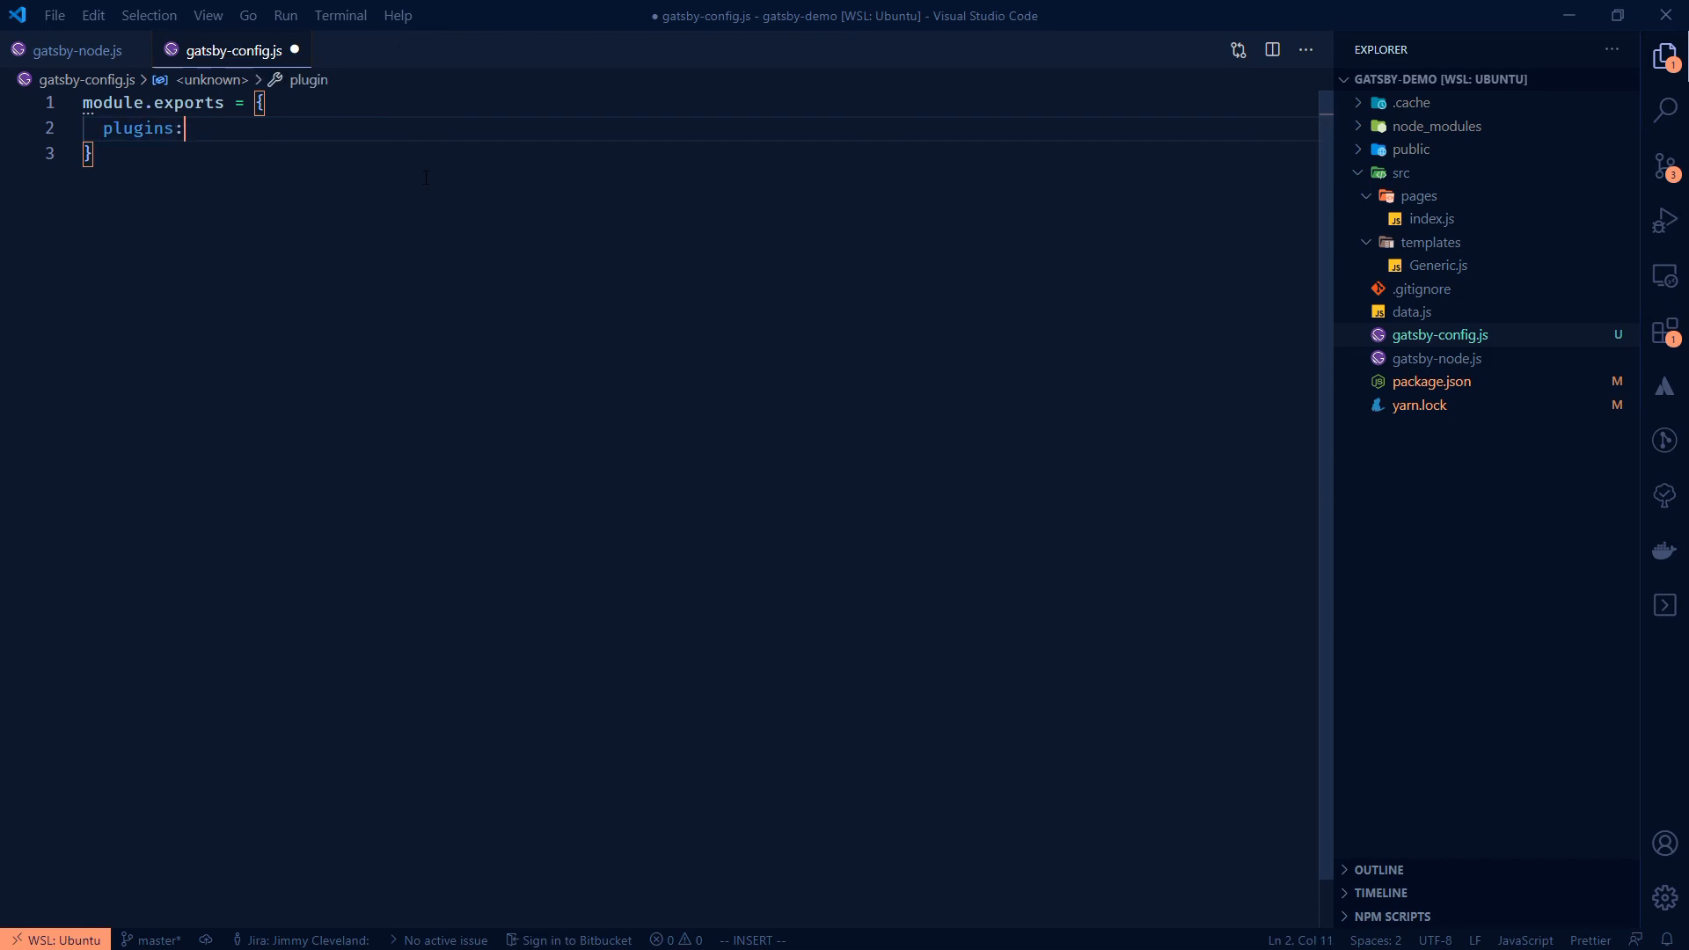
type("[")
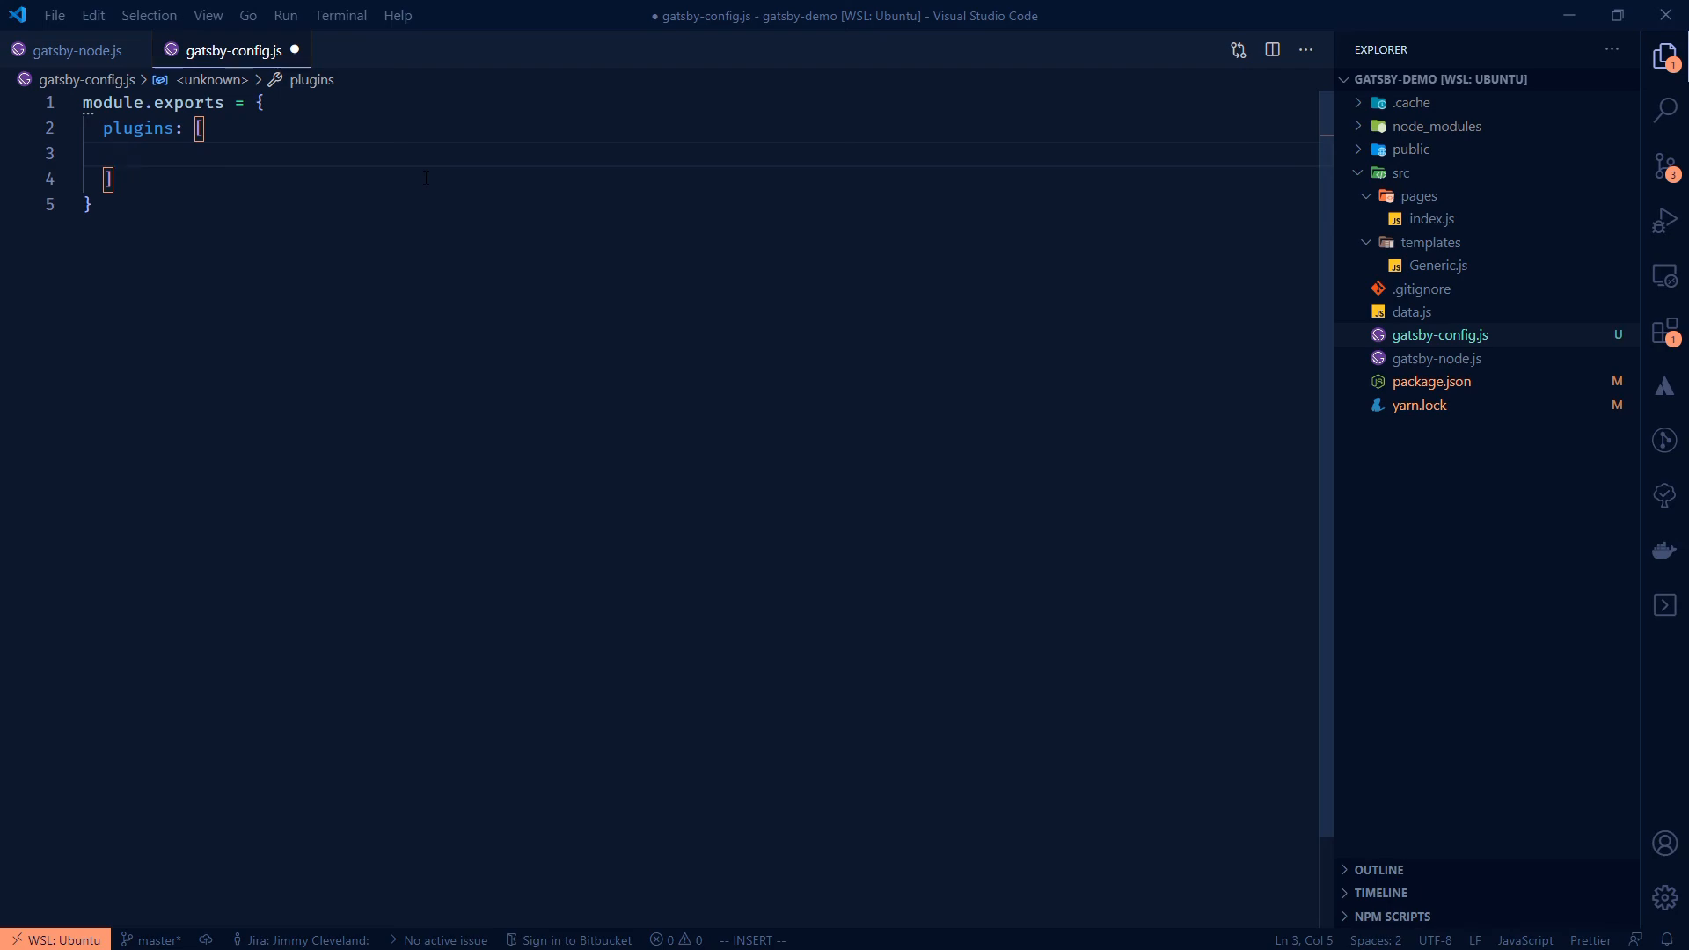
type("'jsldjf'")
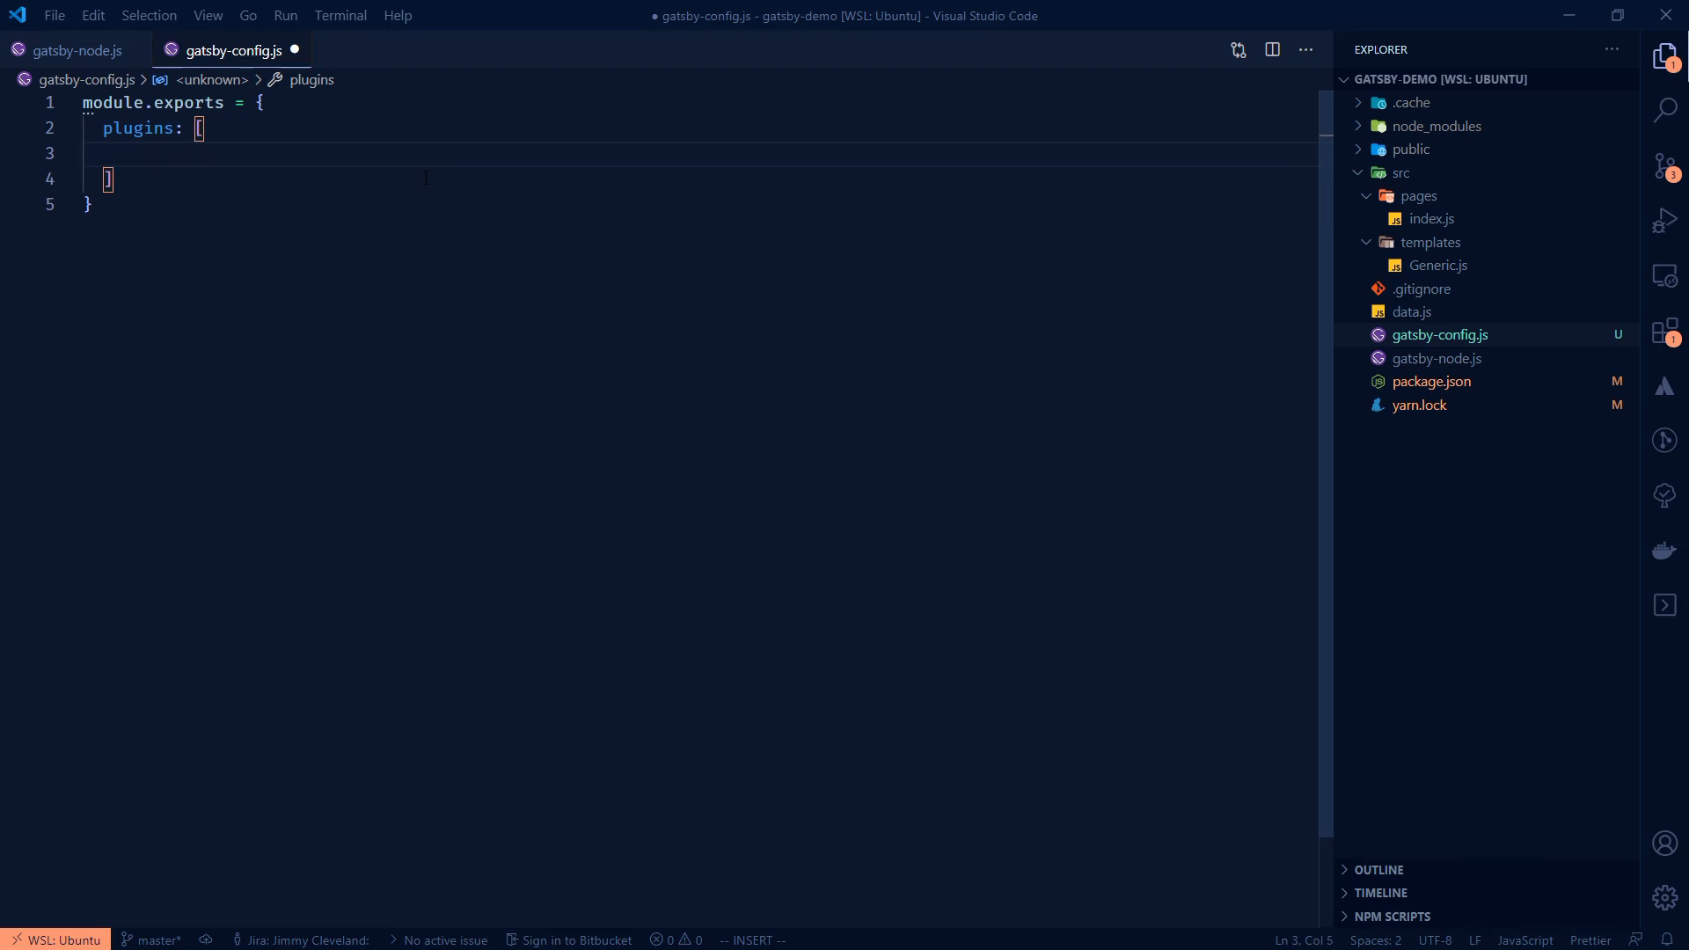
type("{}")
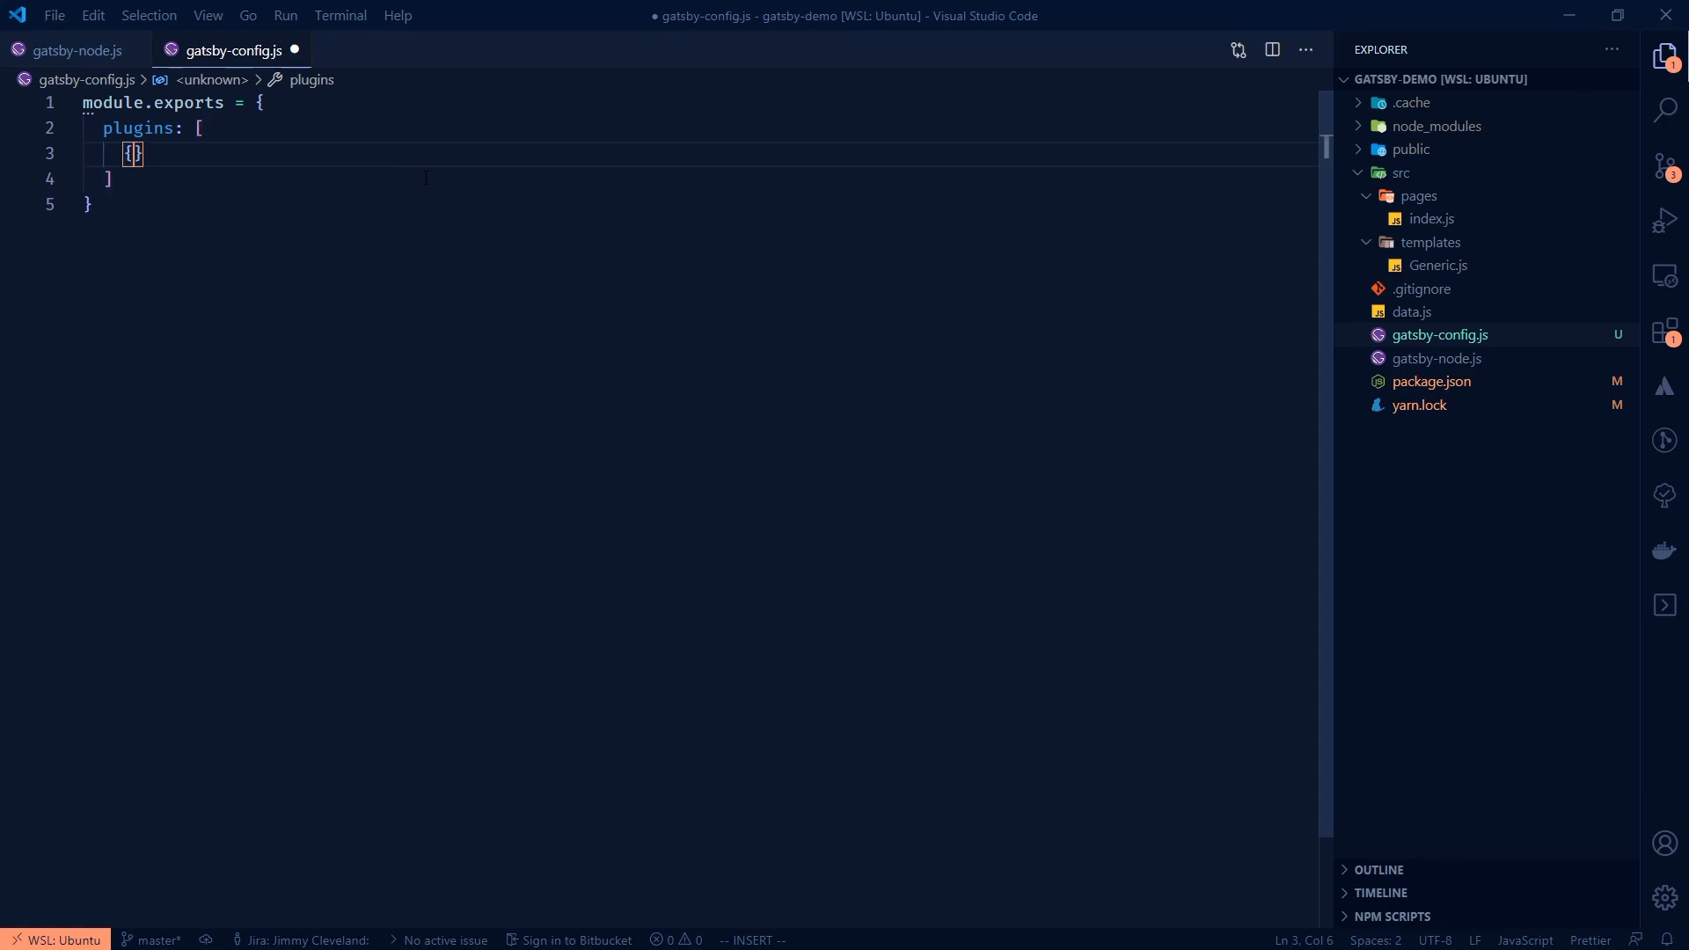
- Add resolve: 'gatsby-source-filesystem' with options and a path template starting `${__dirna`
type("reso")
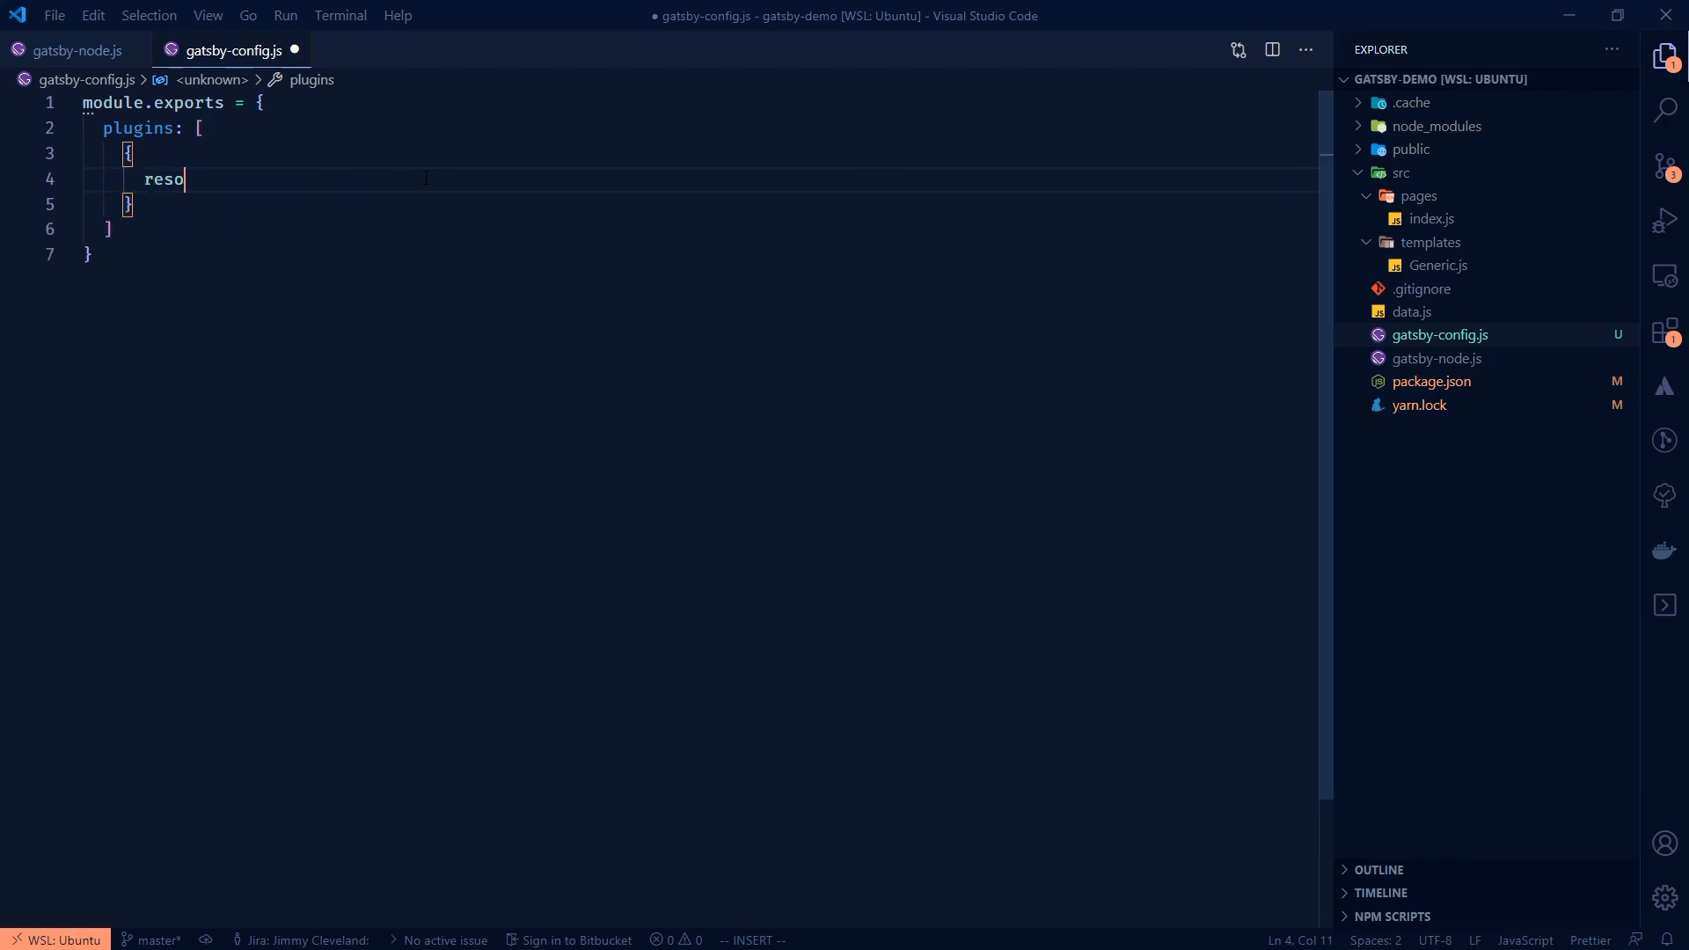
type("lve:")
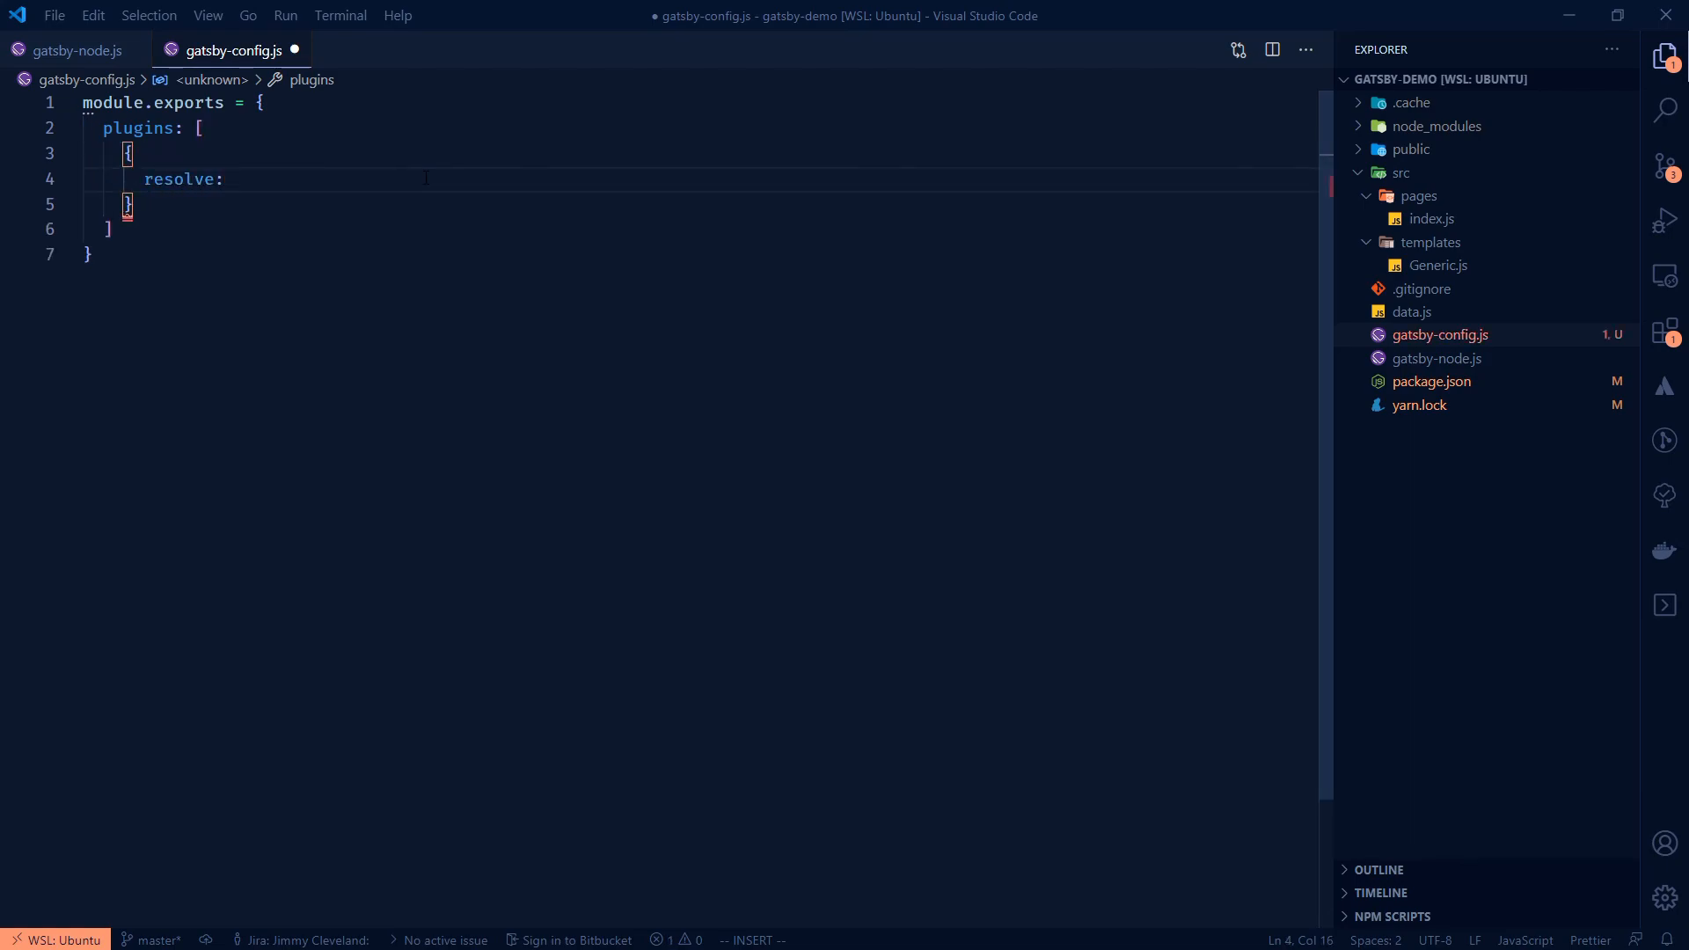
type("'gatsby-source-filesystem'")
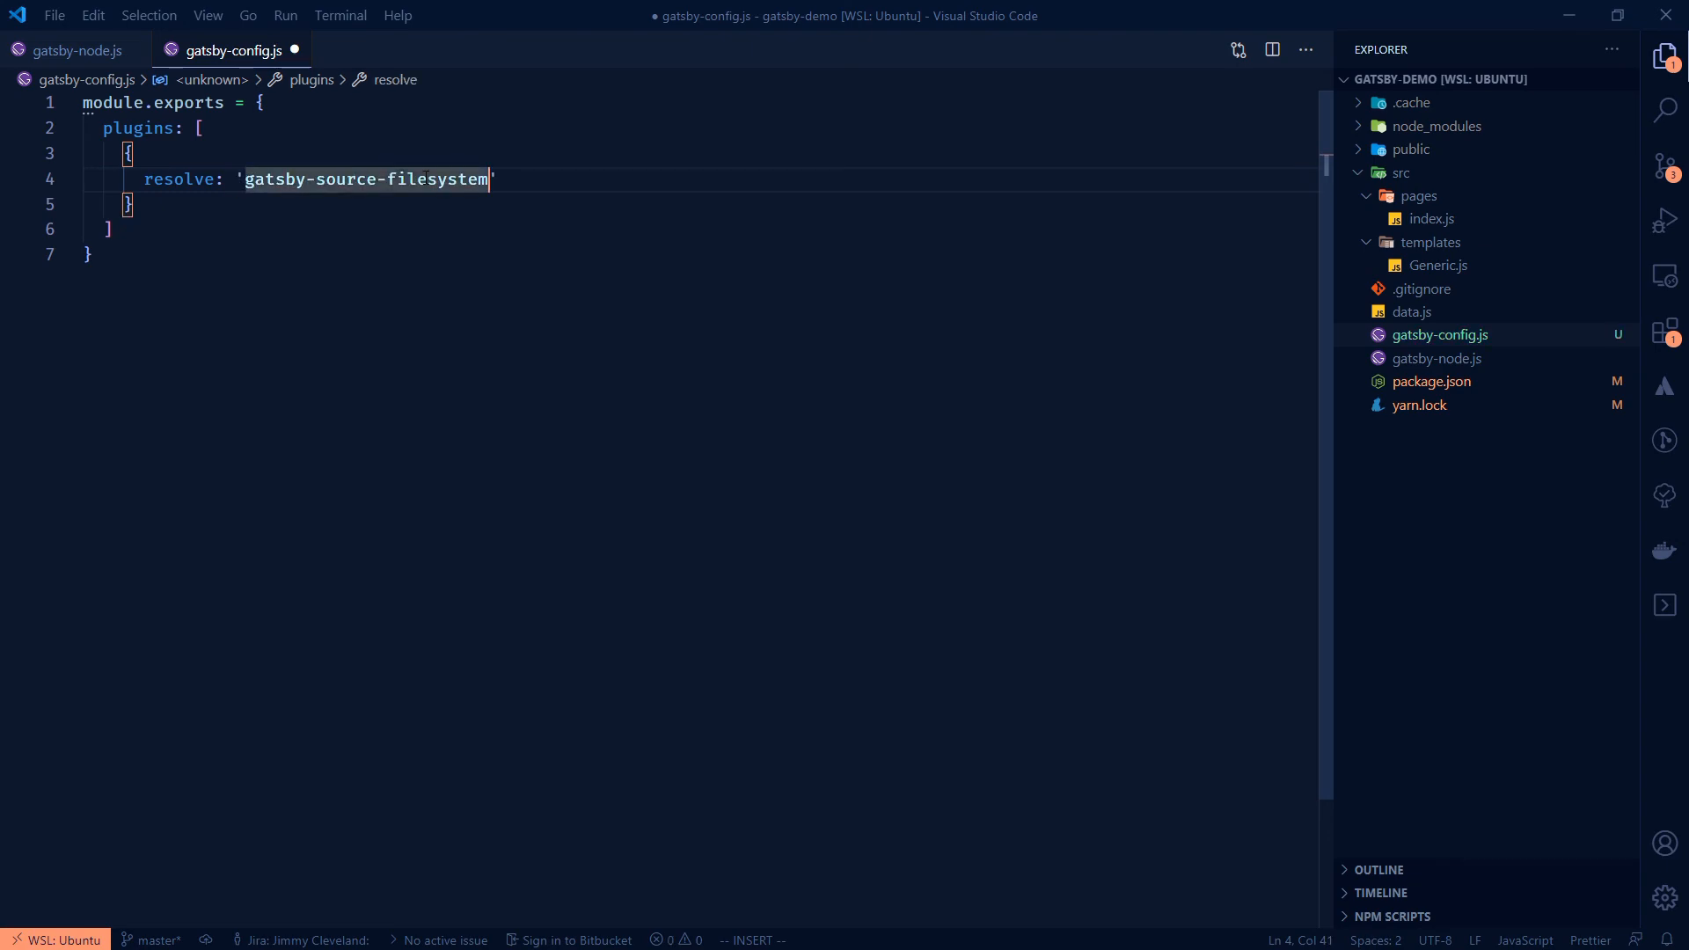
type(",")
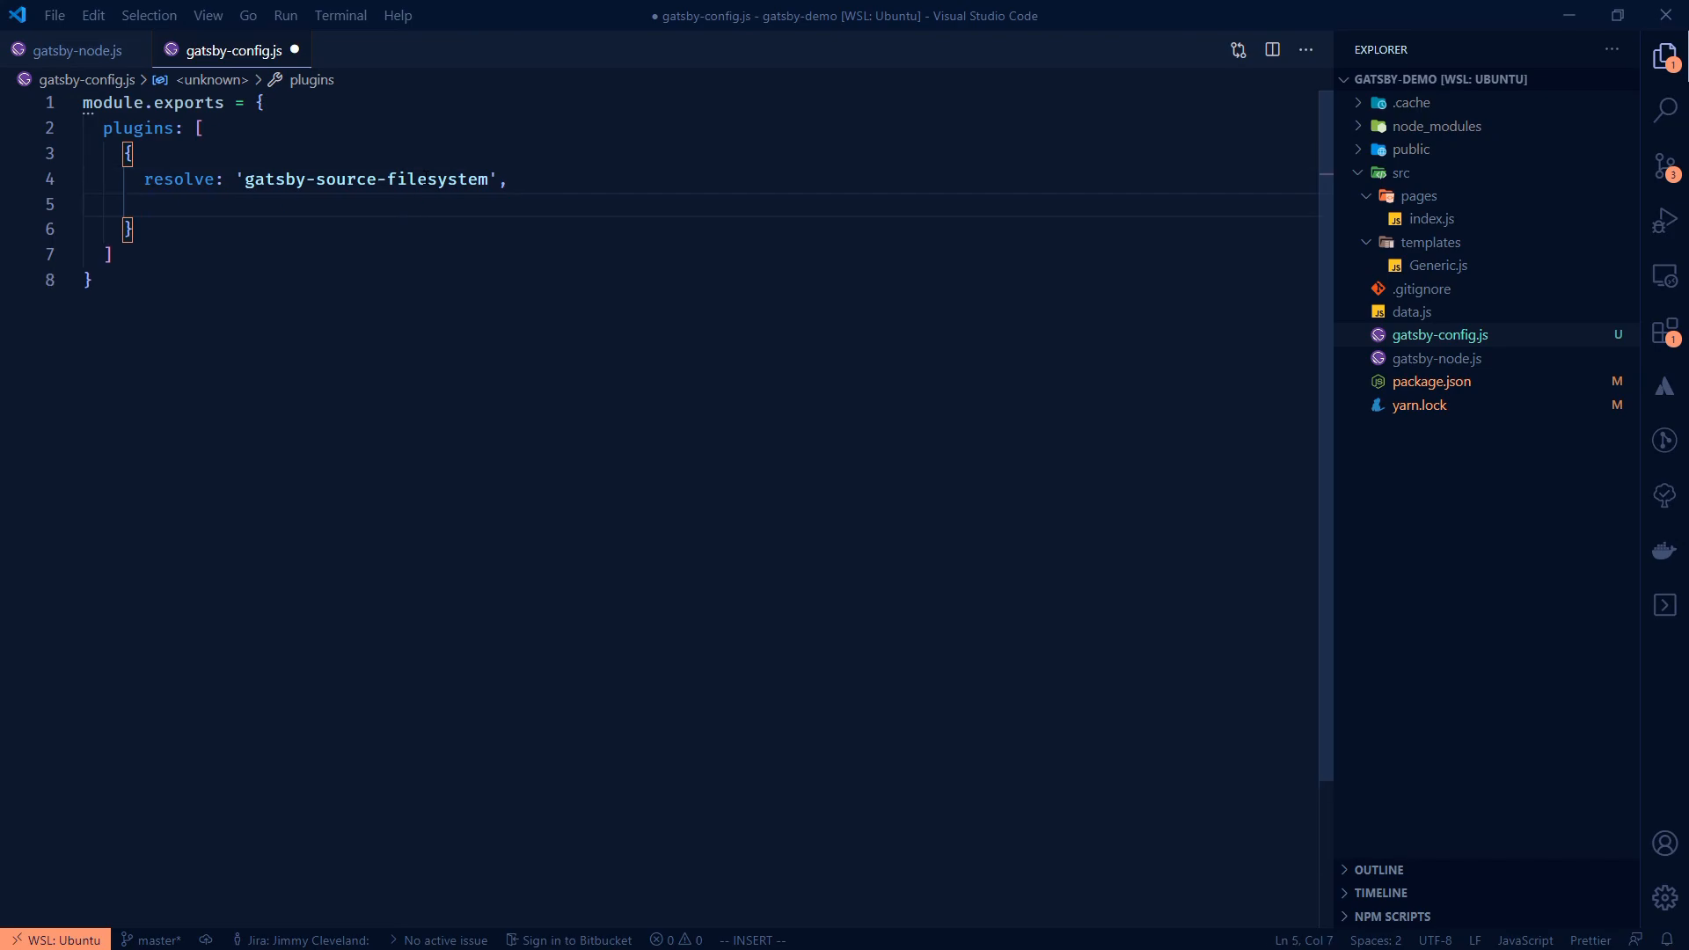
type("options:")
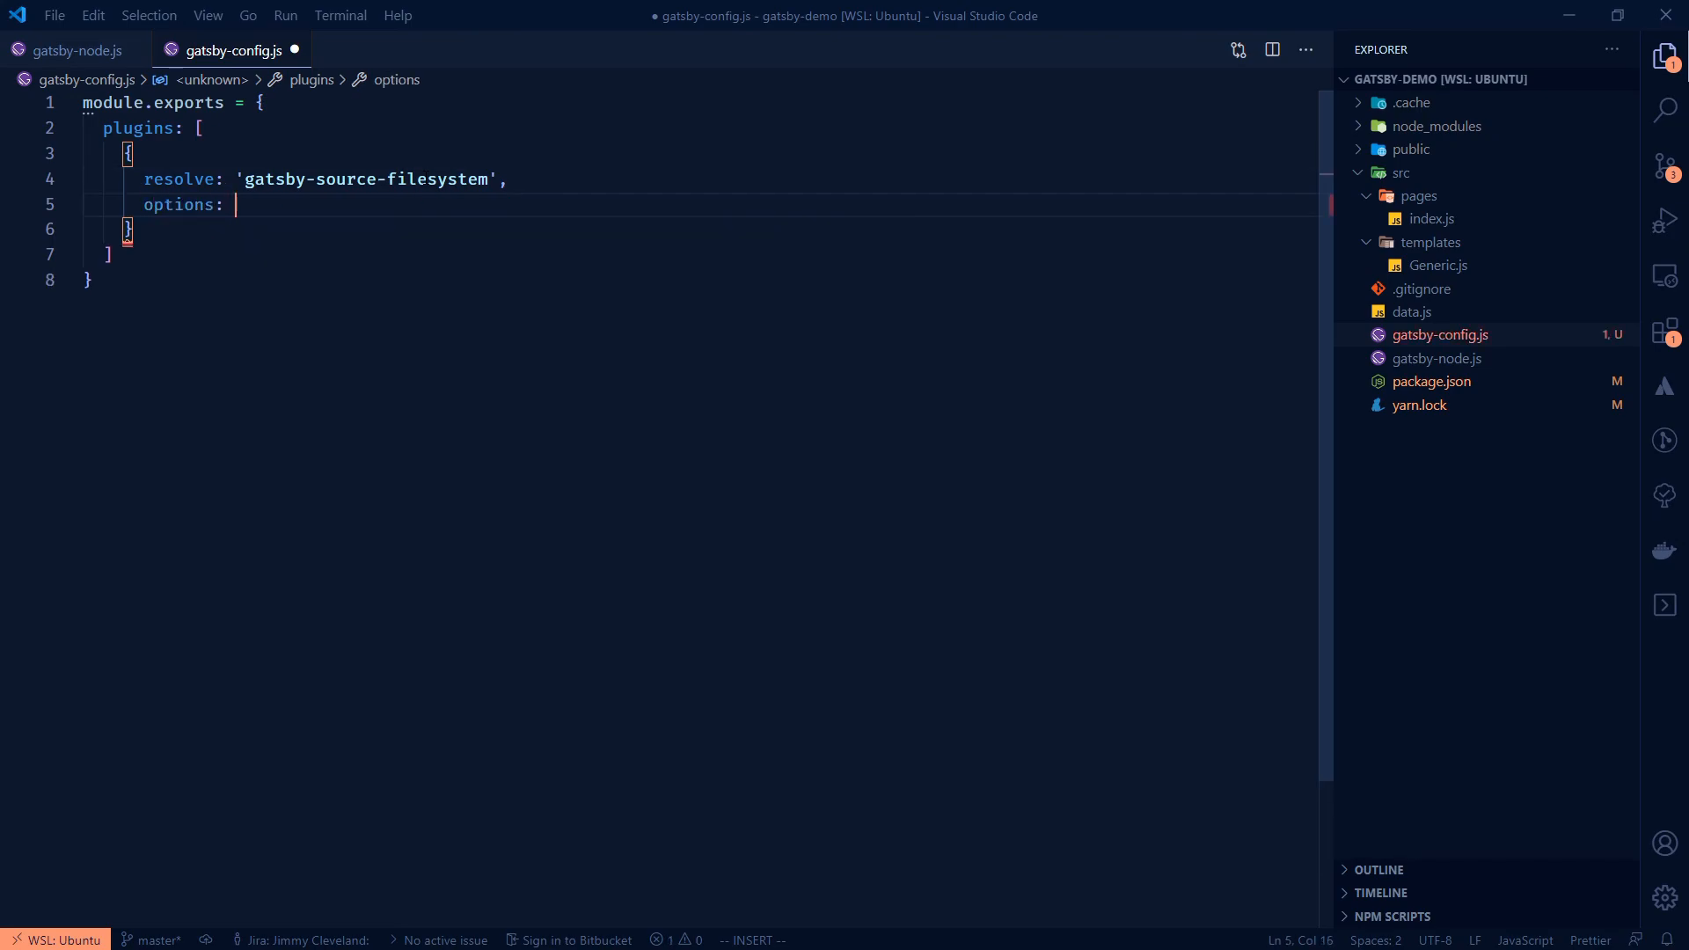
type("{")
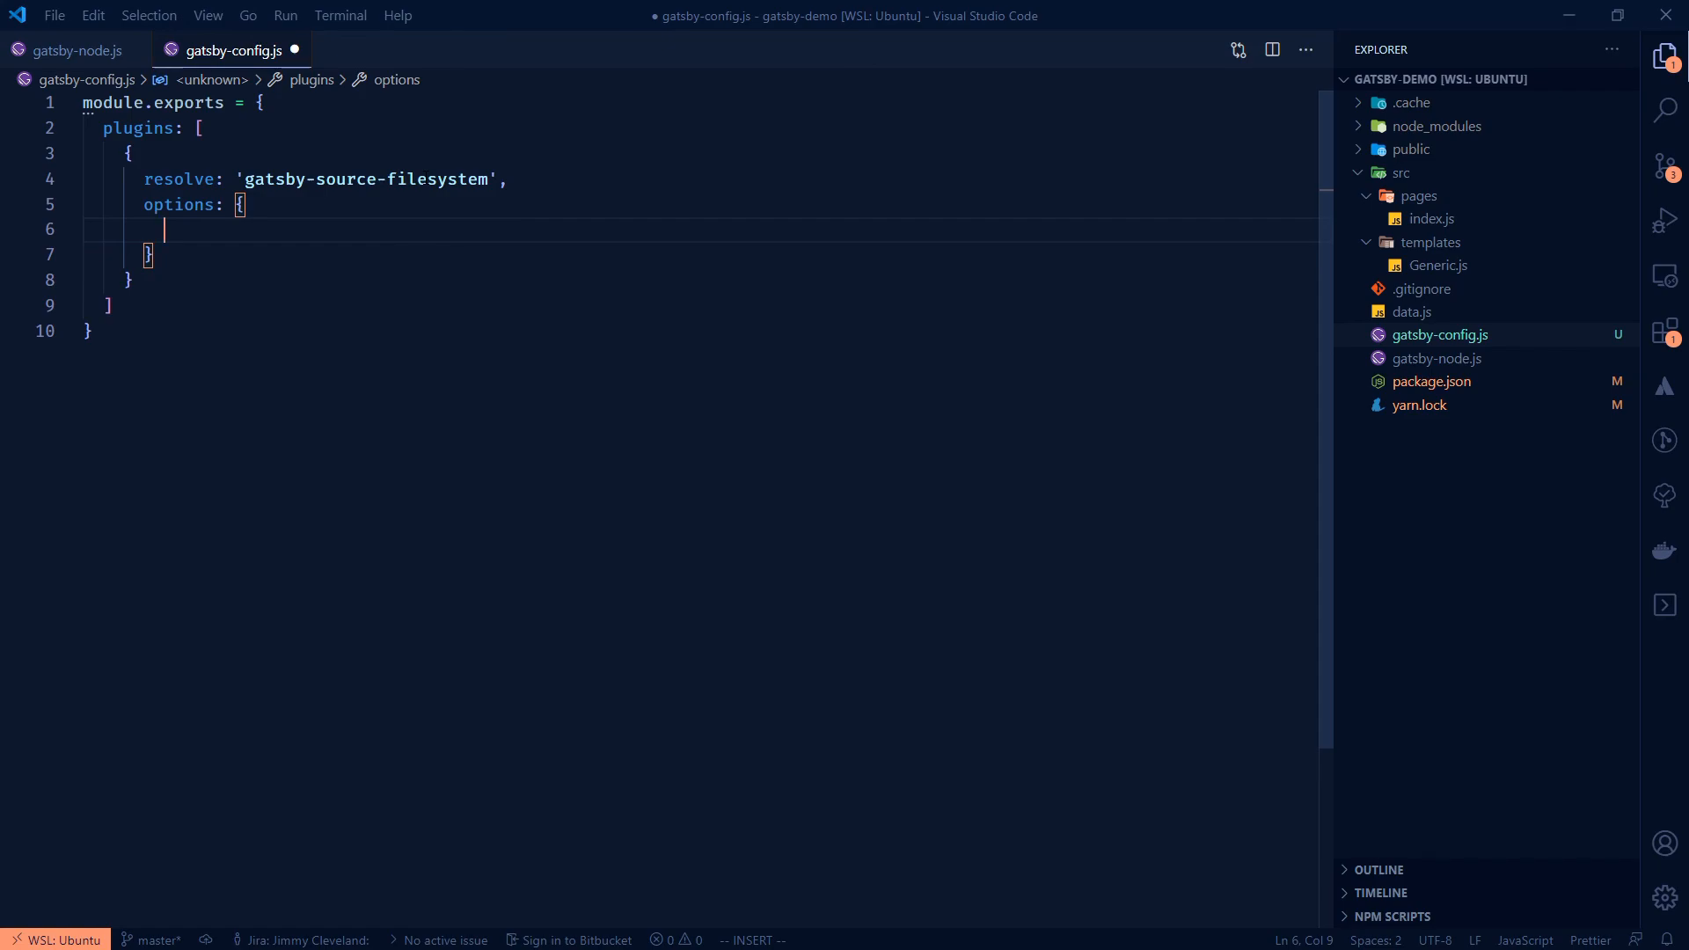
type("path:")
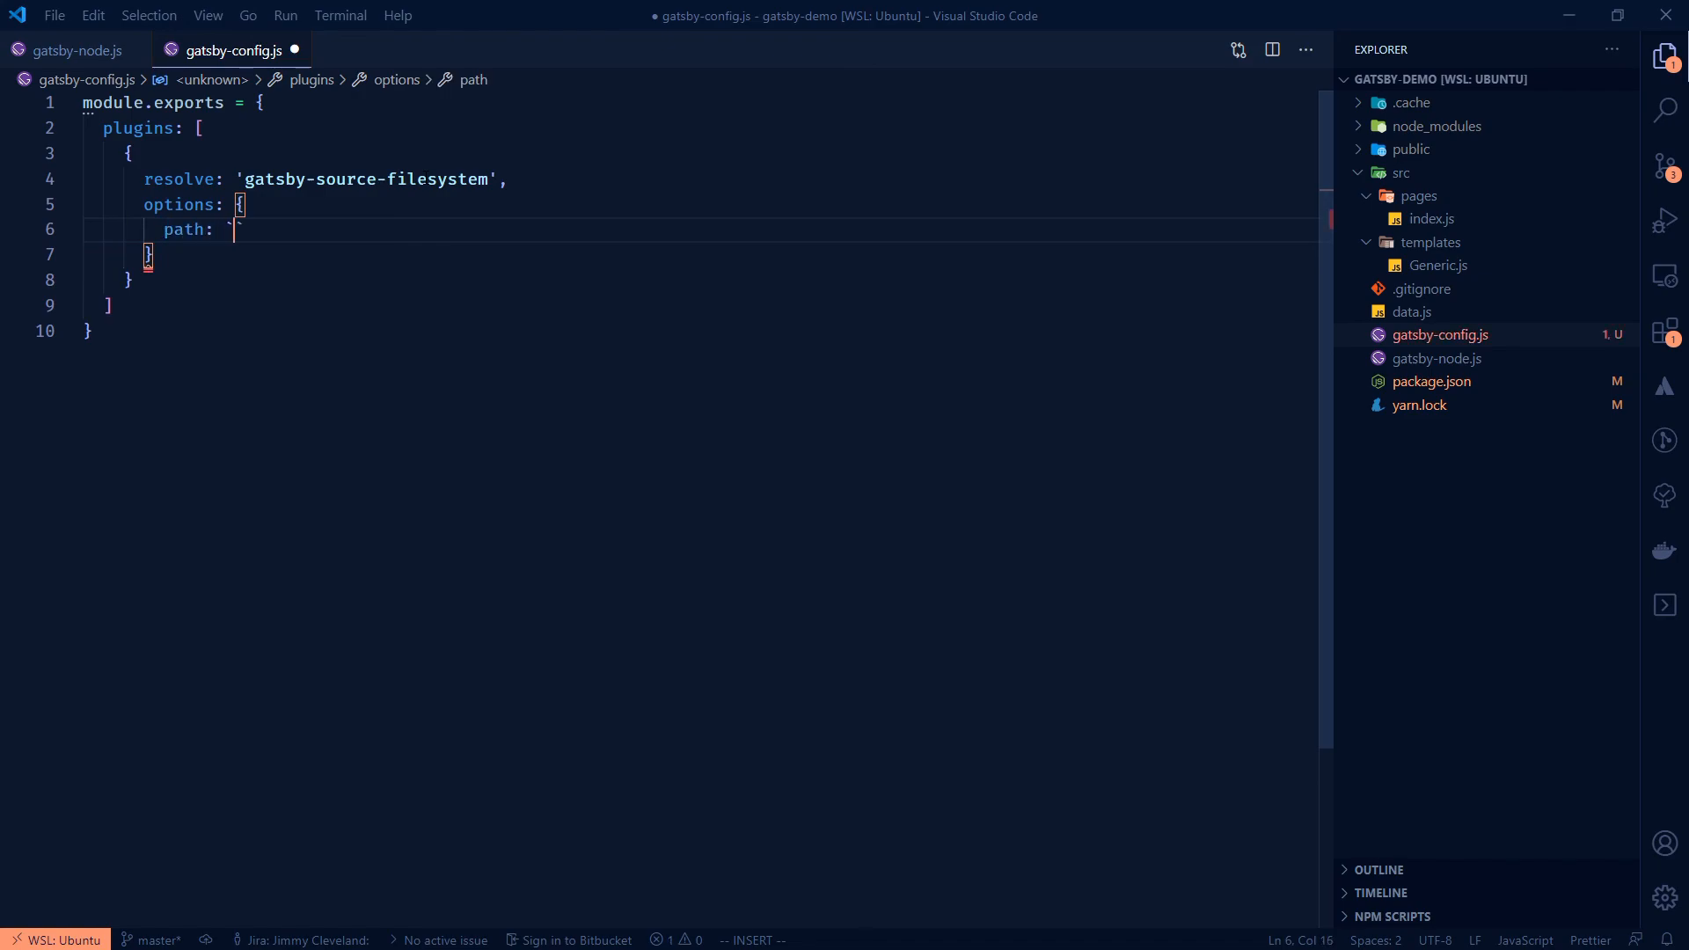
type("`${}")
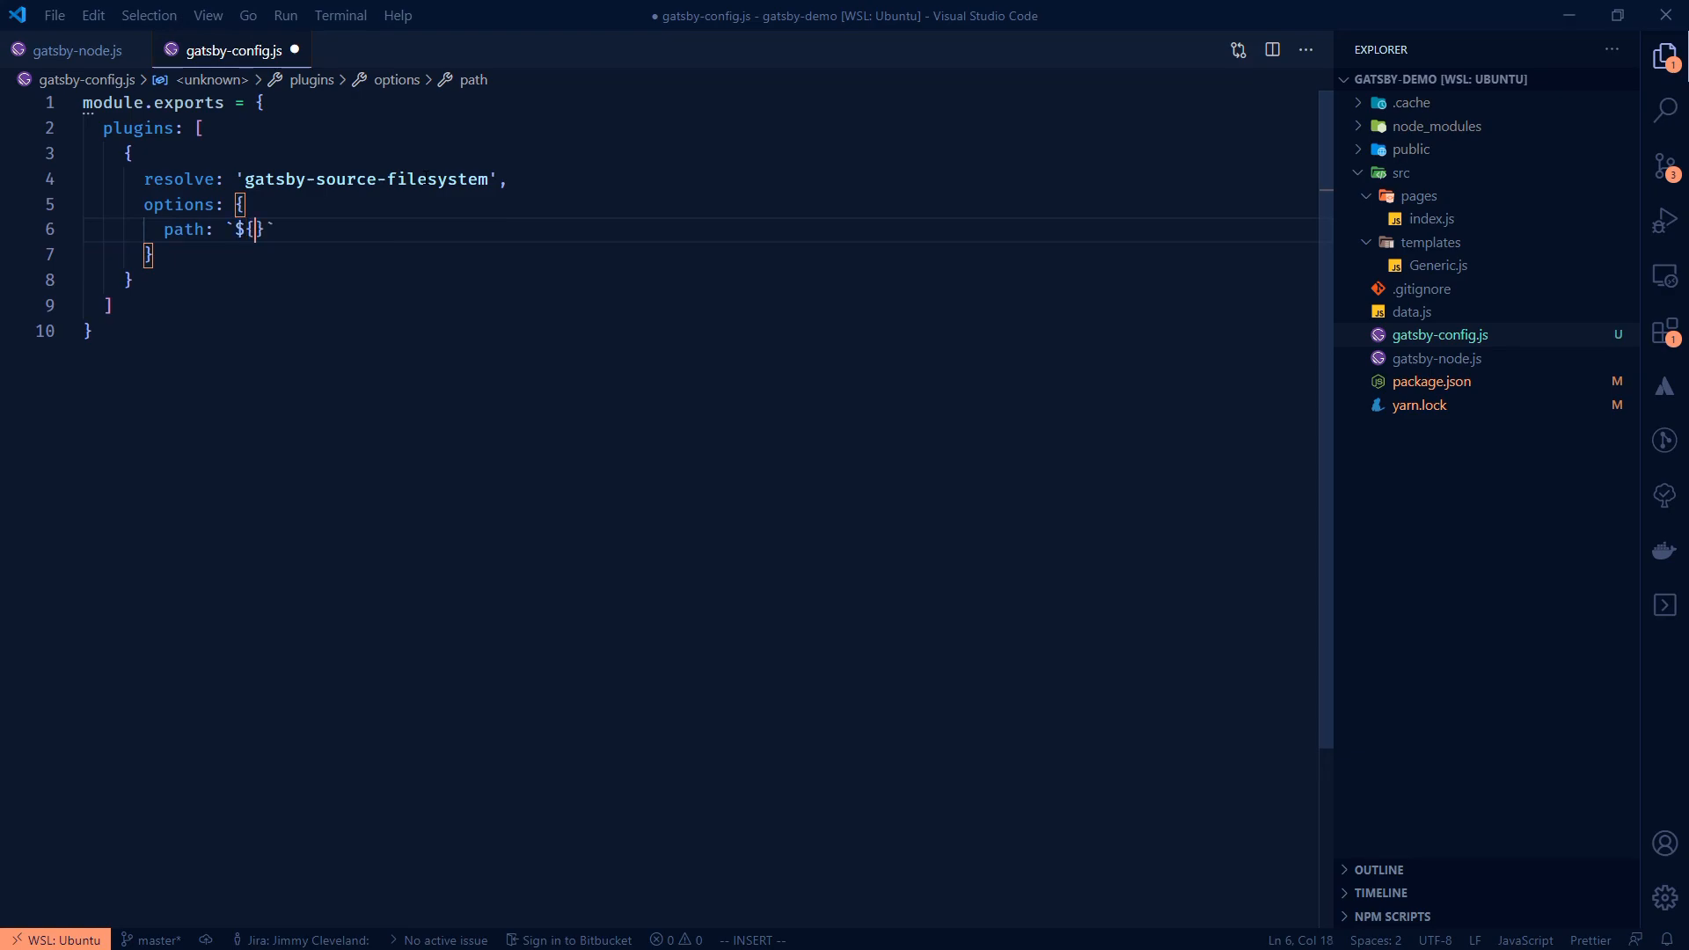
type("__dirna")
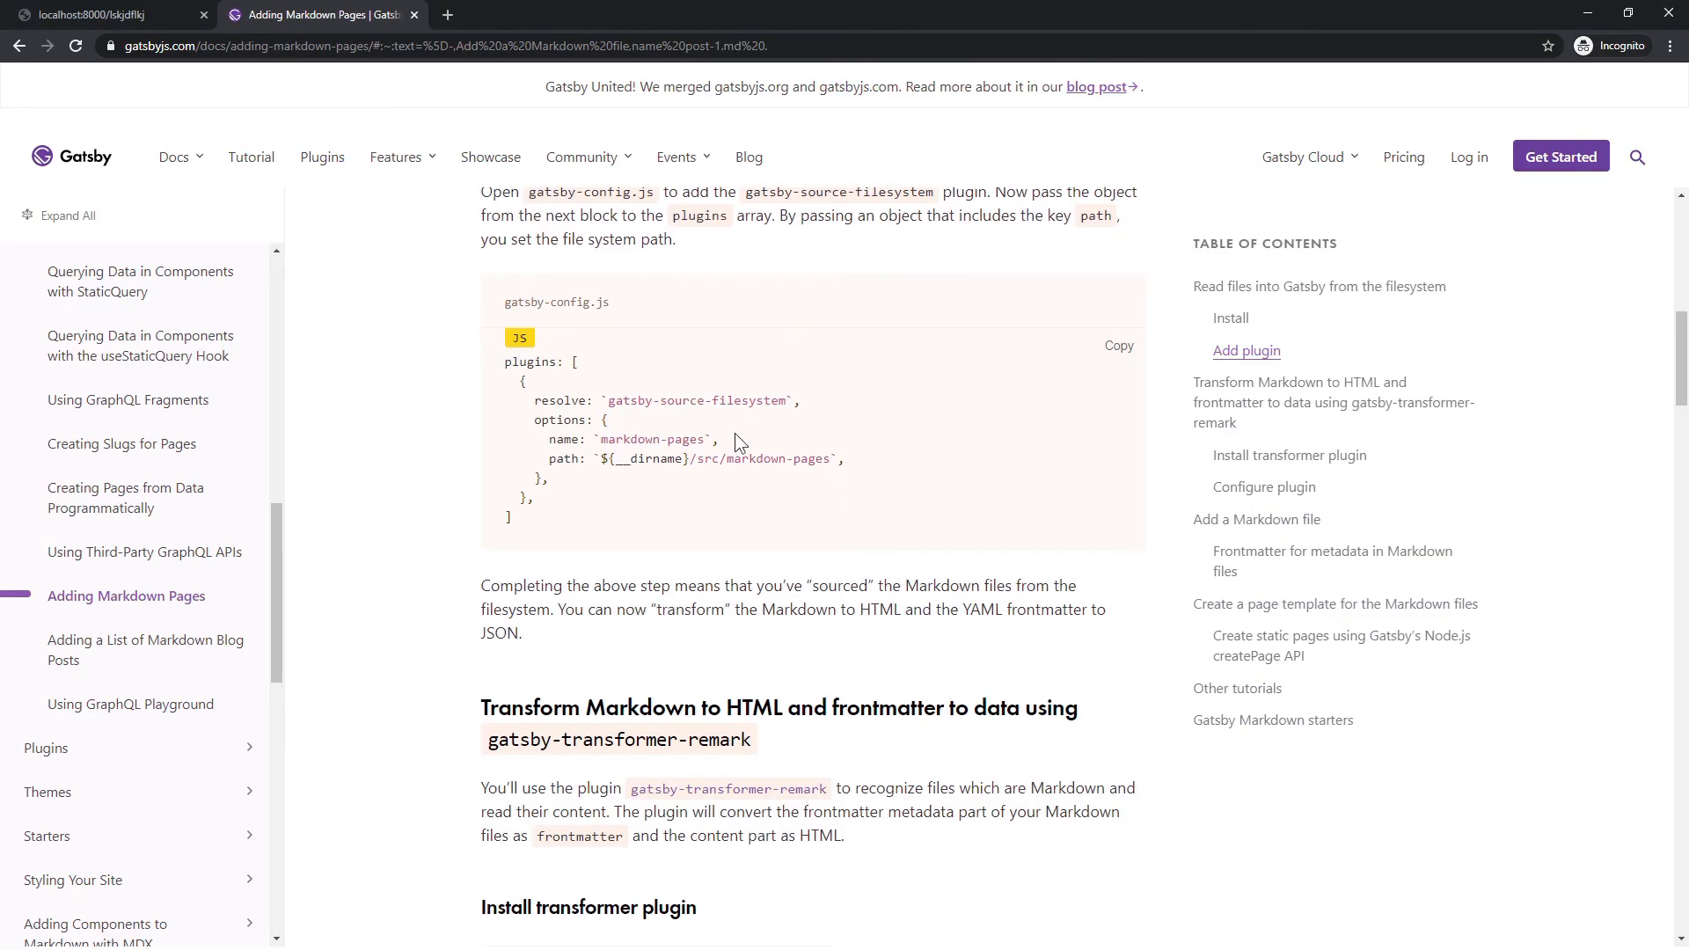
mouse_move(883, 471)
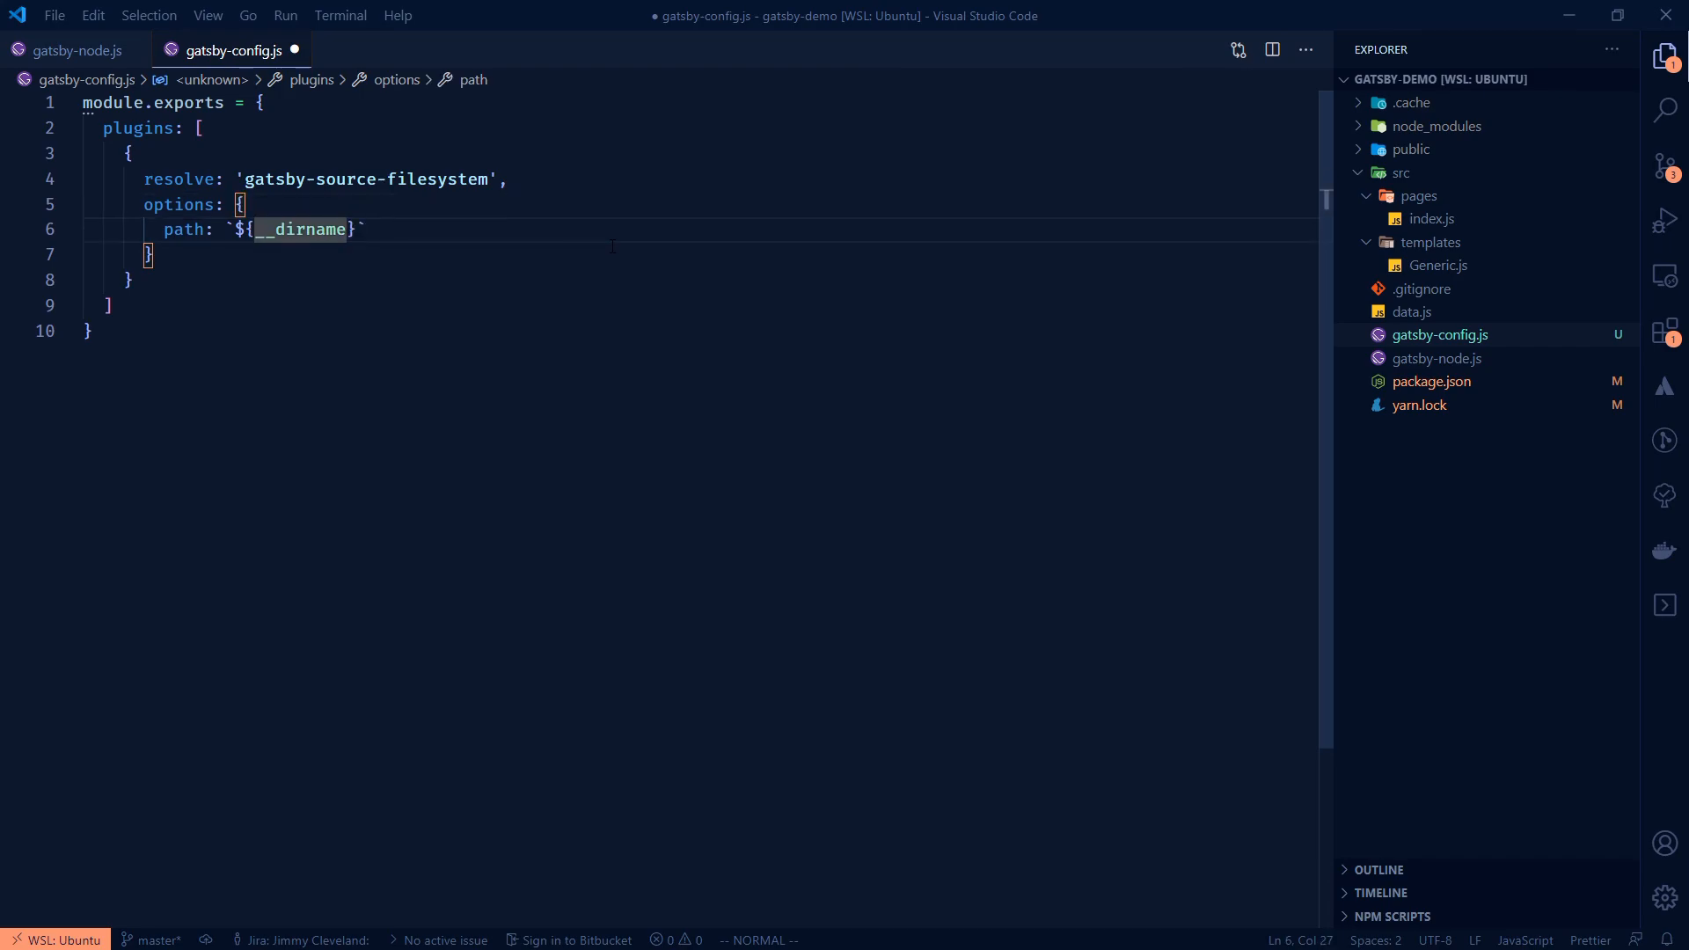
- Complete the path as `${__dirname}/src/data`
type("/")
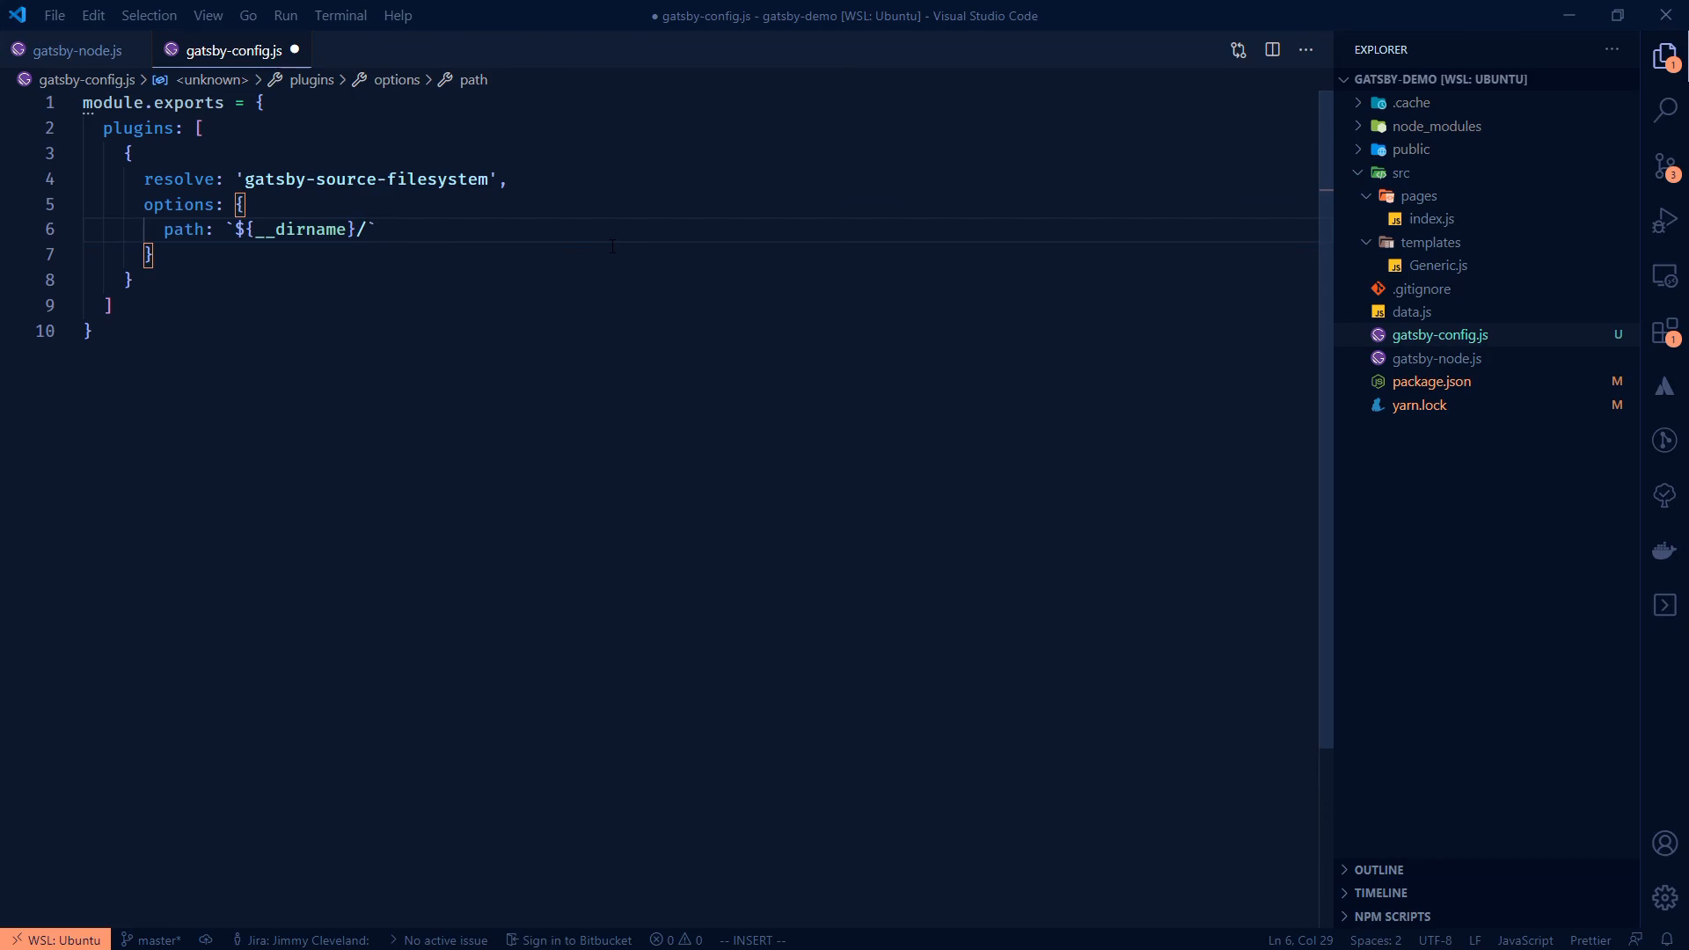
type("src/")
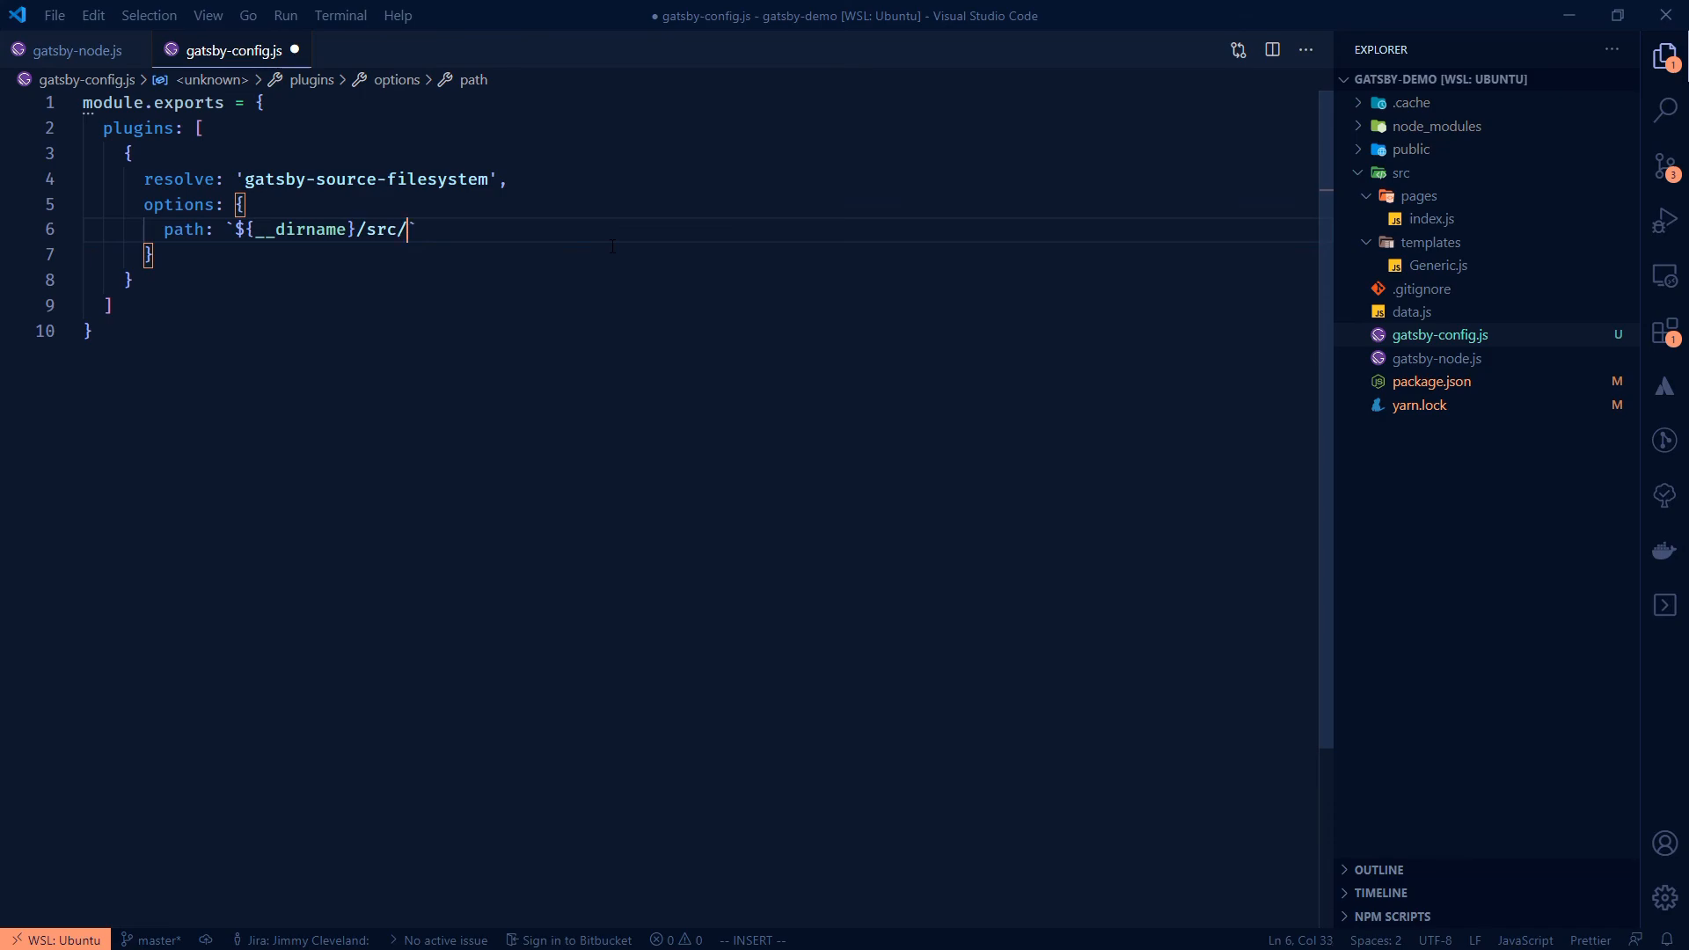
type("data")
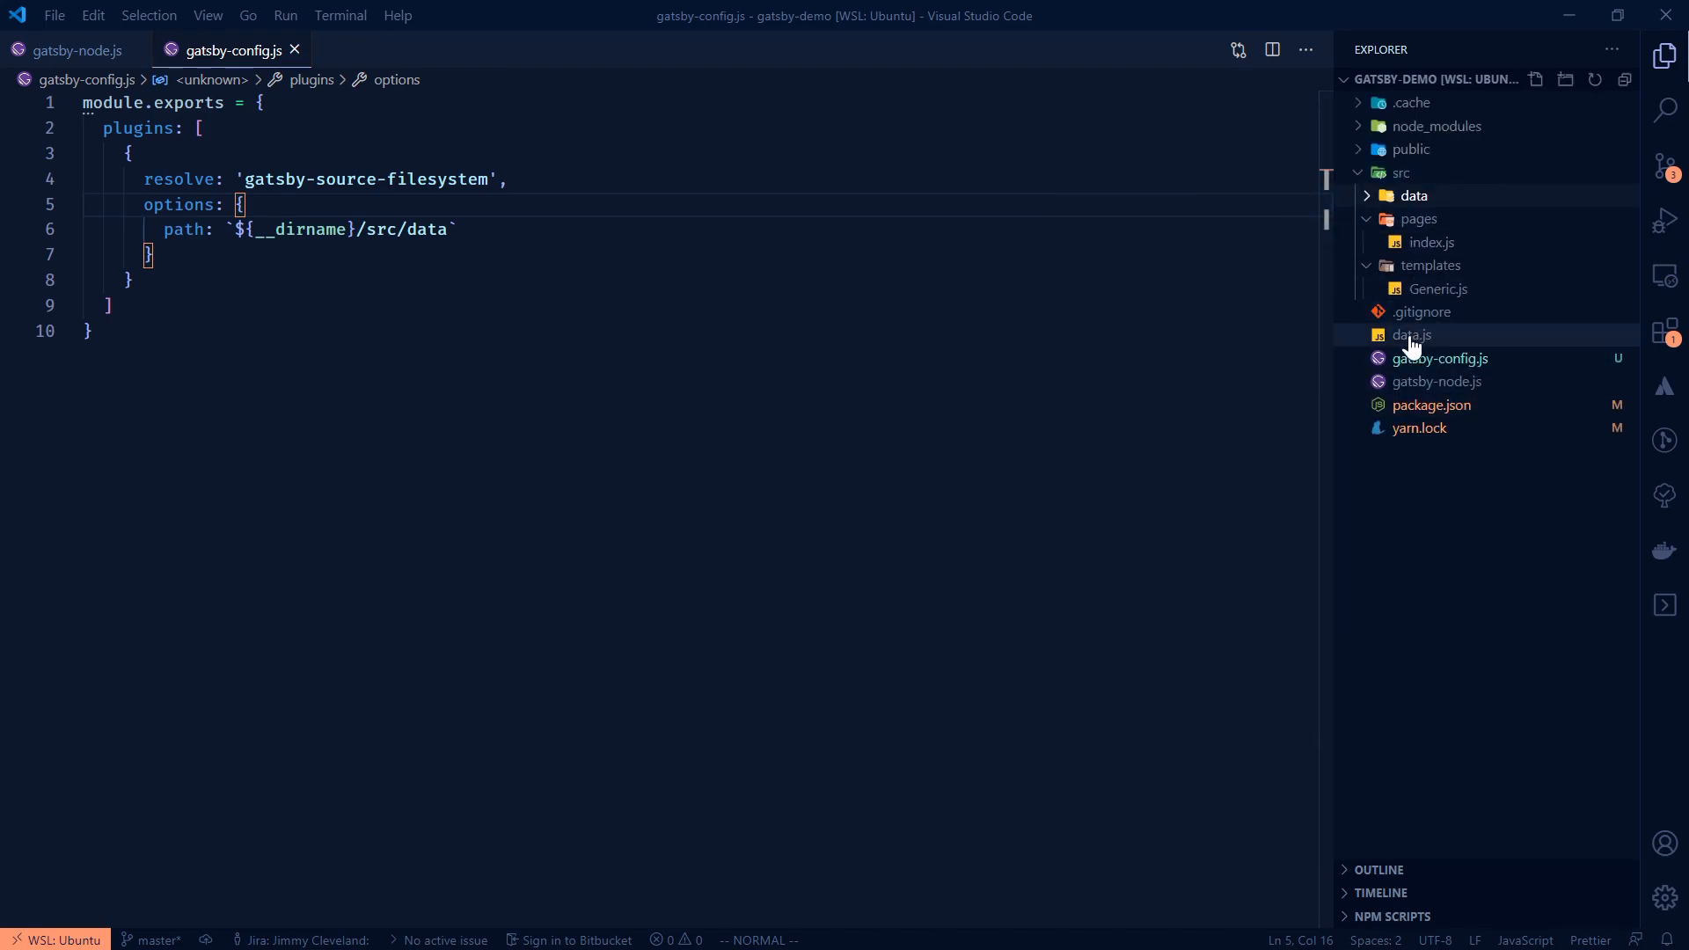
- Move data.js into src/data as pageData.js and point gatsby-node.js's require at './src/data/pageData'
left_click(1413, 195)
type("pageD")
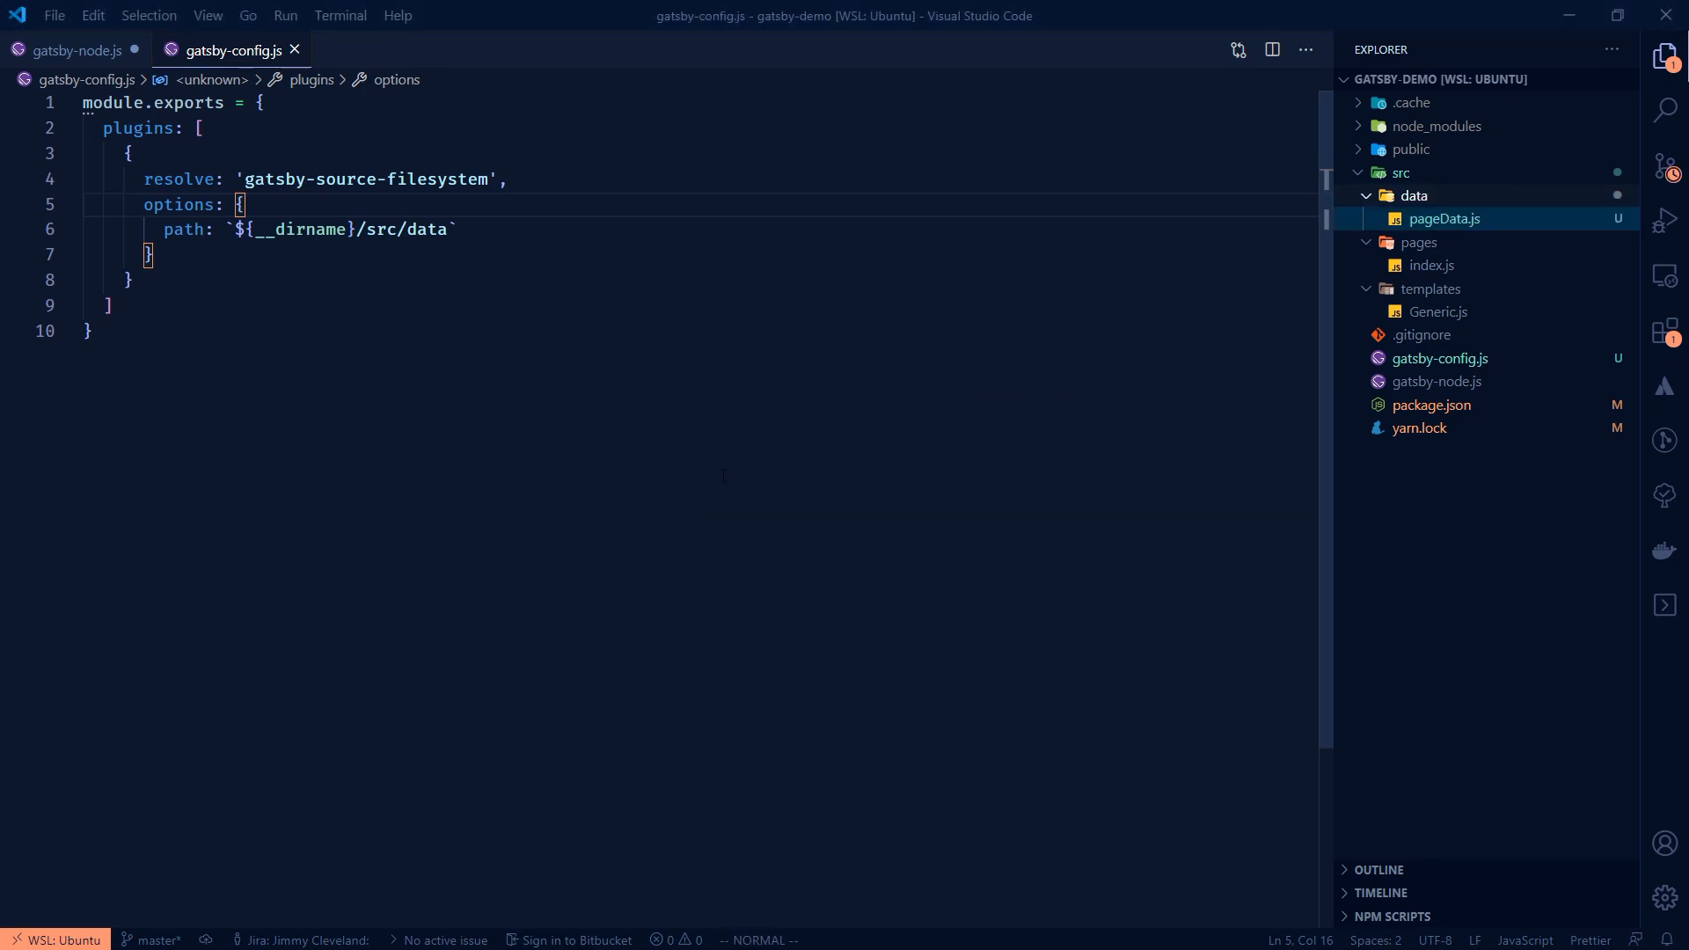
left_click(70, 50)
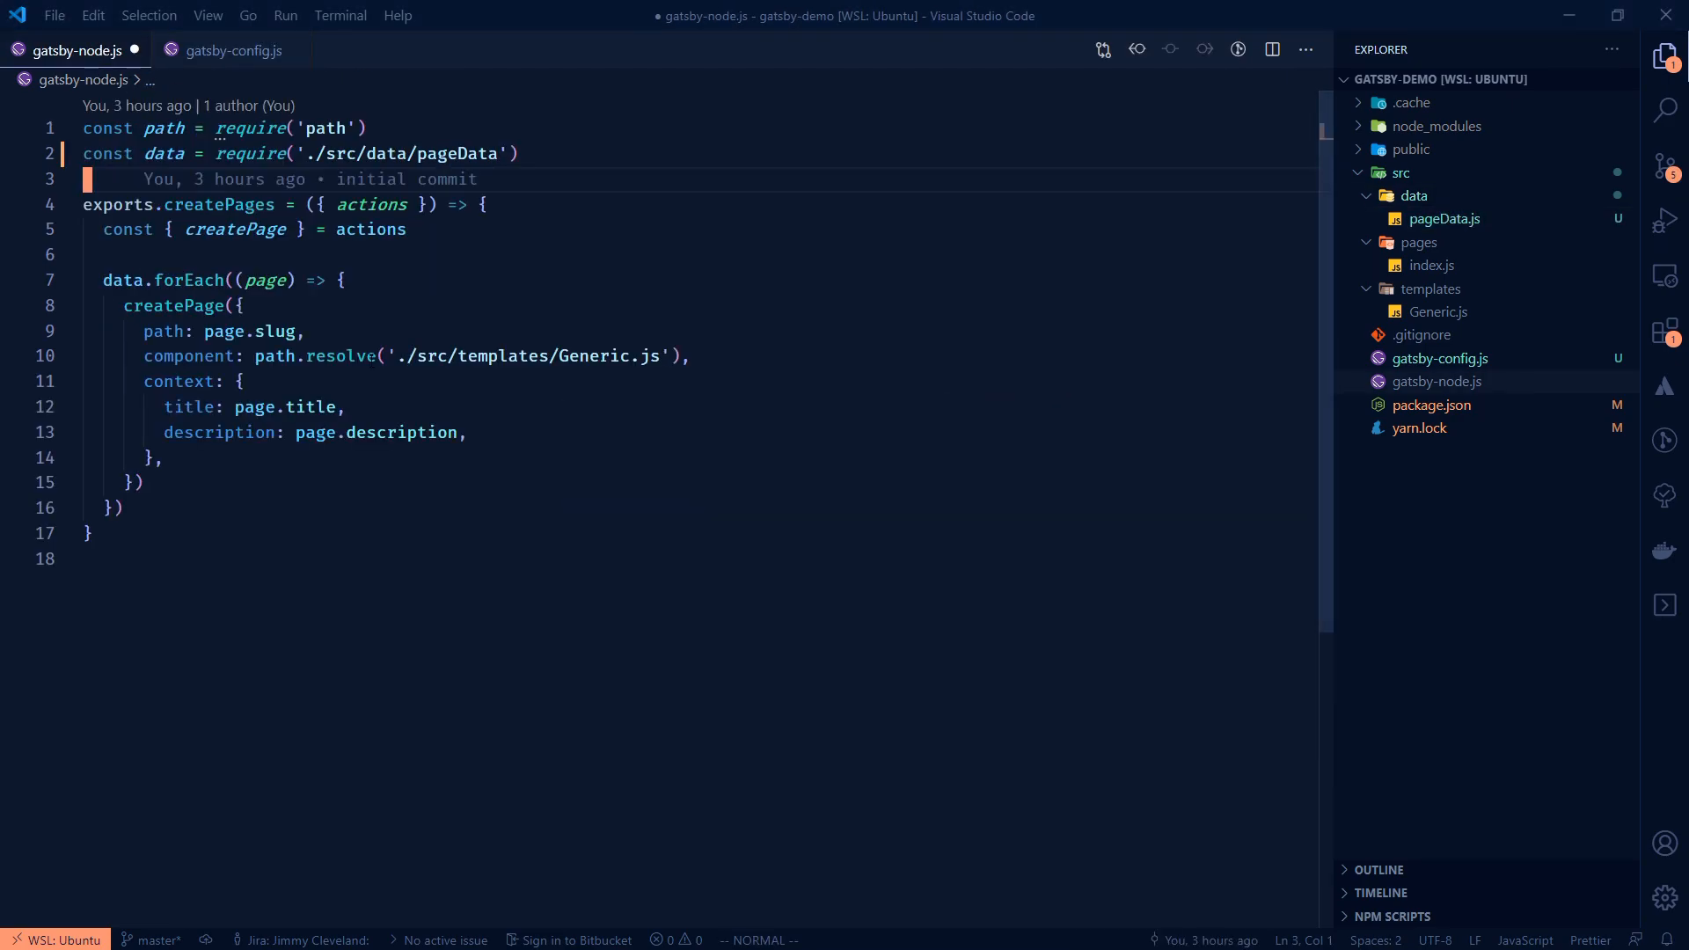
left_click(340, 356)
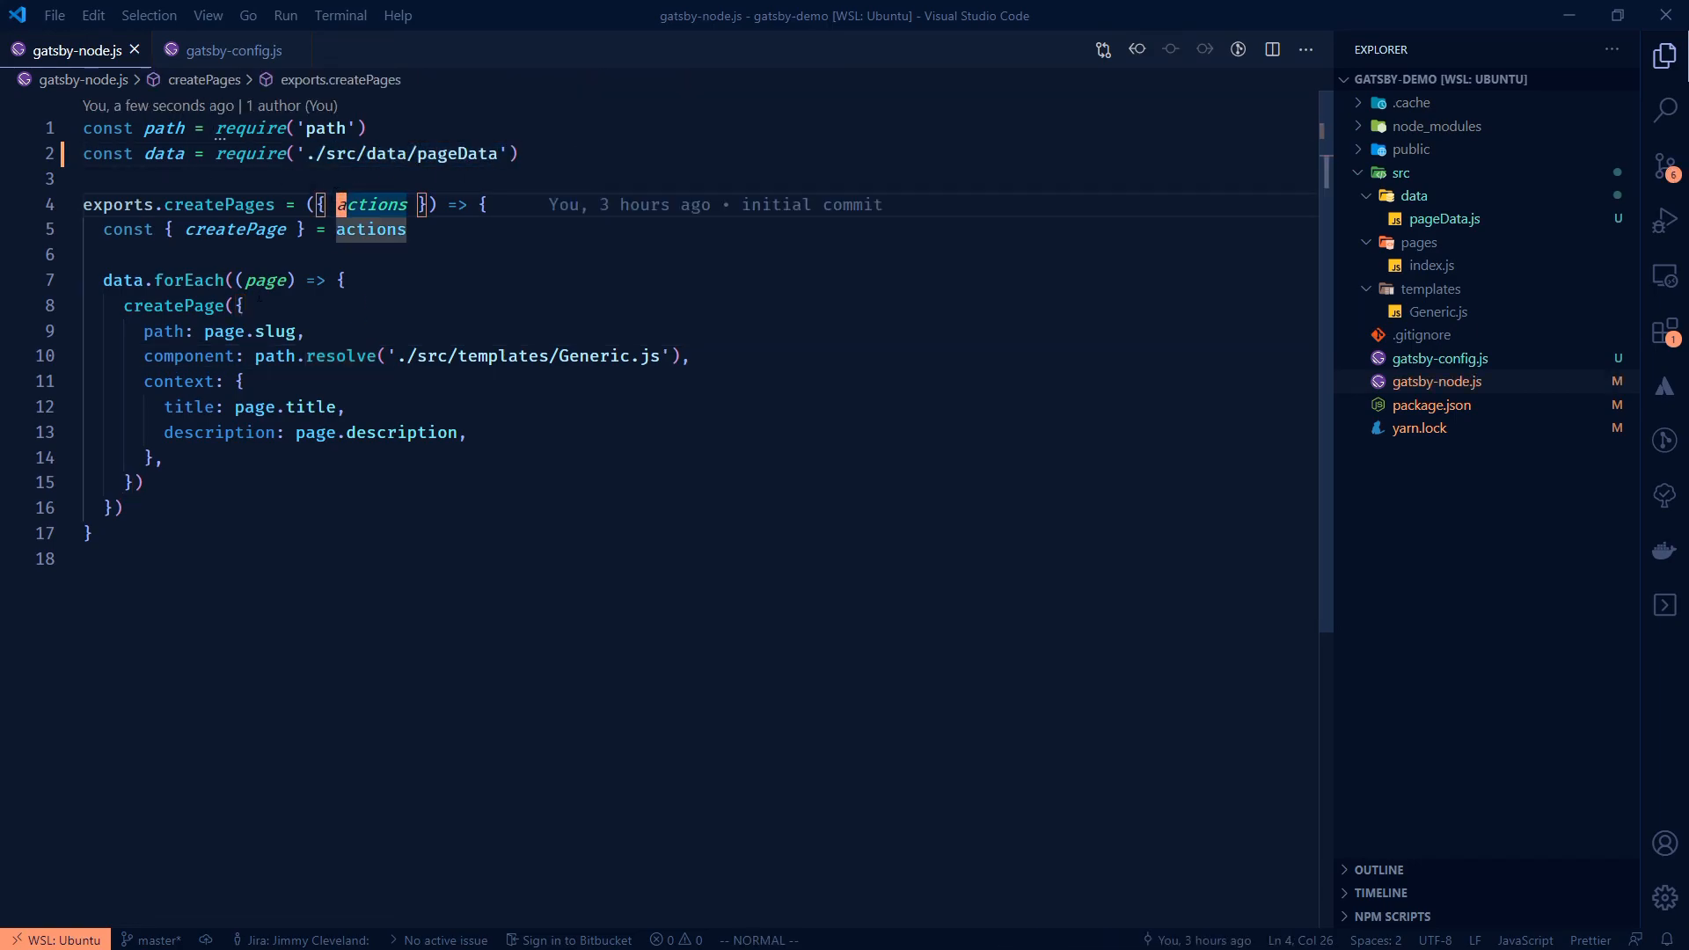
left_click(232, 49)
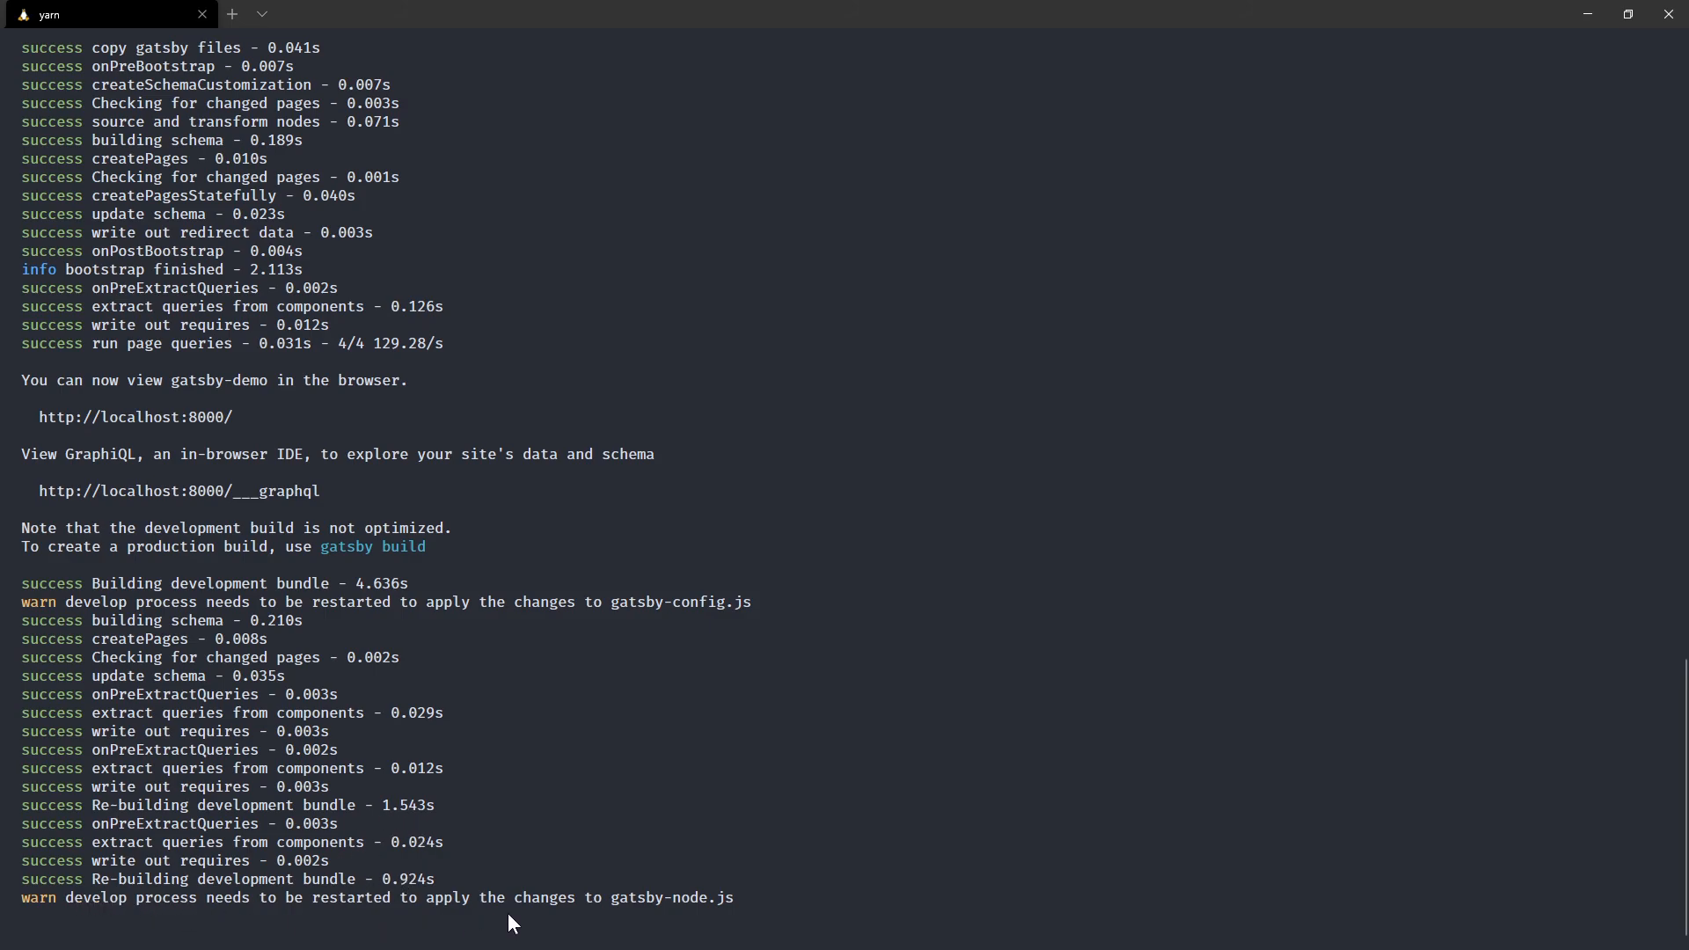
- Stop the running dev server with Ctrl+C before restarting it
key("ctrl+c")
type("yarn develop")
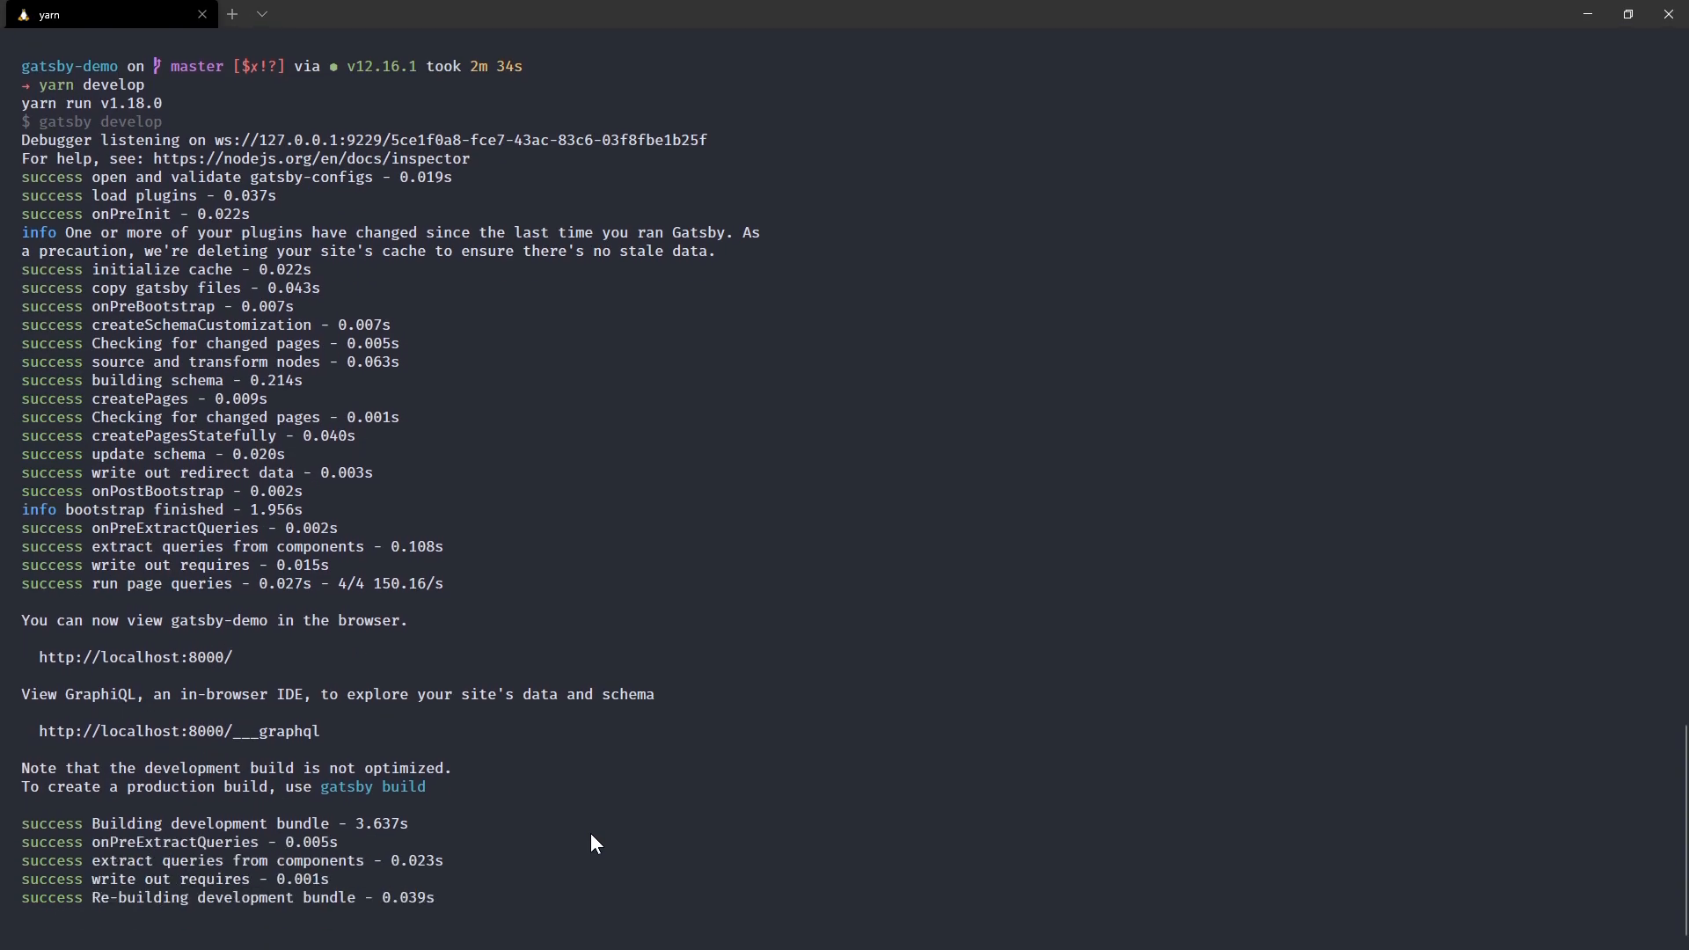
mouse_move(625, 752)
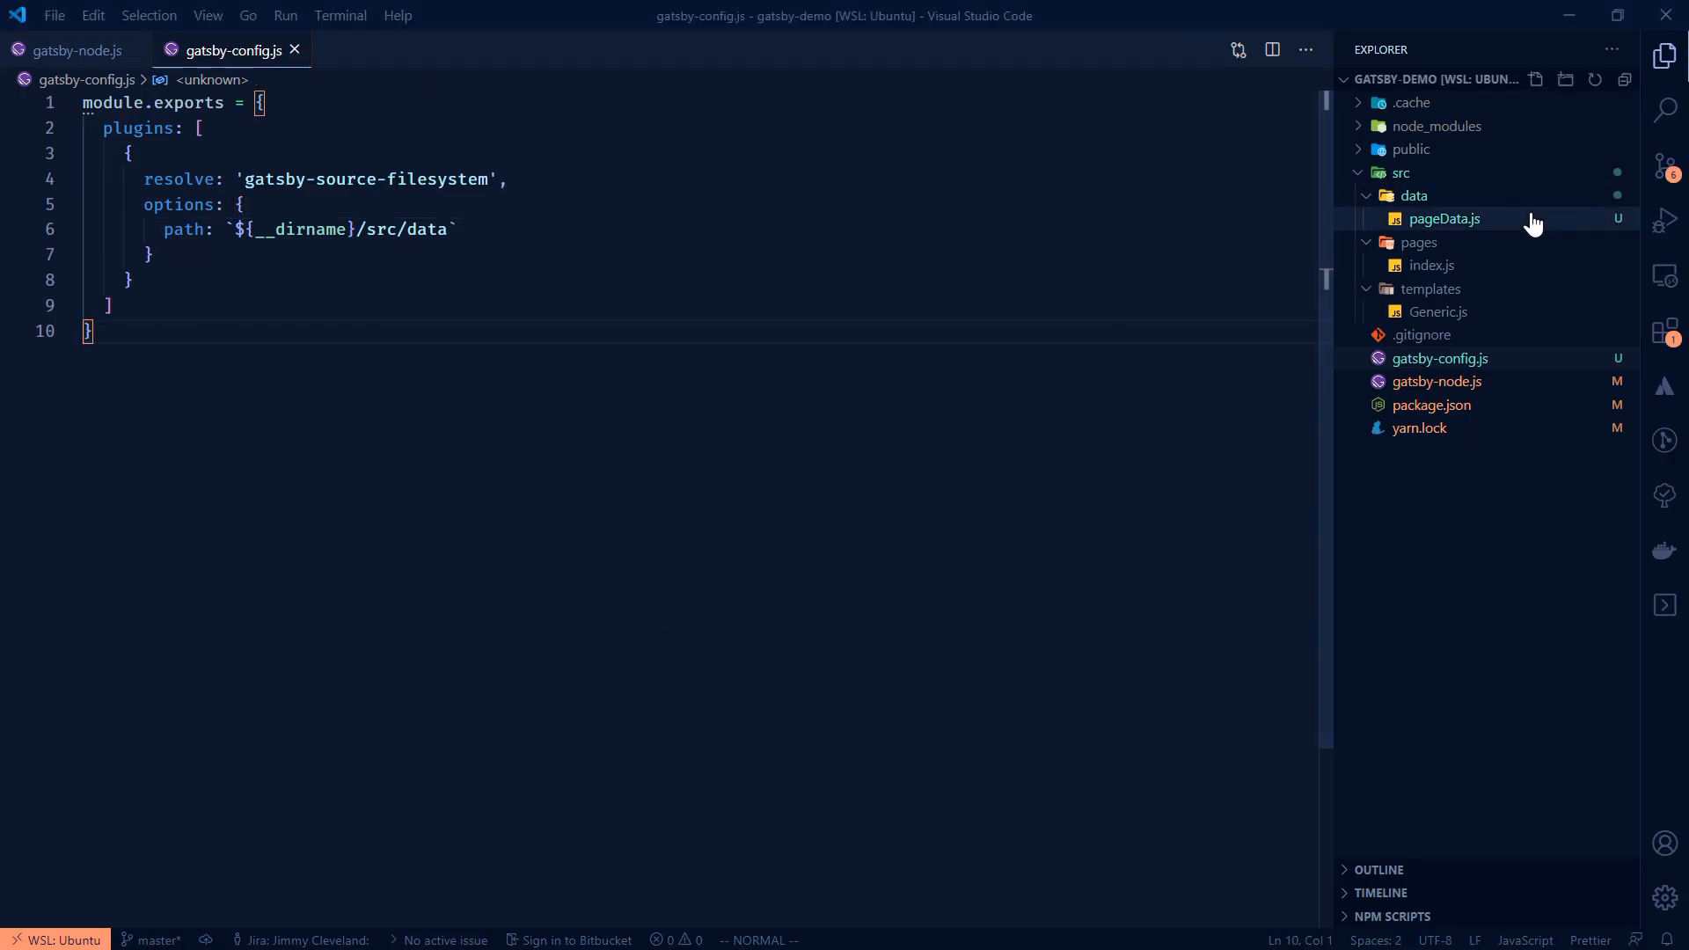
- Create a new file first.md inside the data folder
right_click(1445, 218)
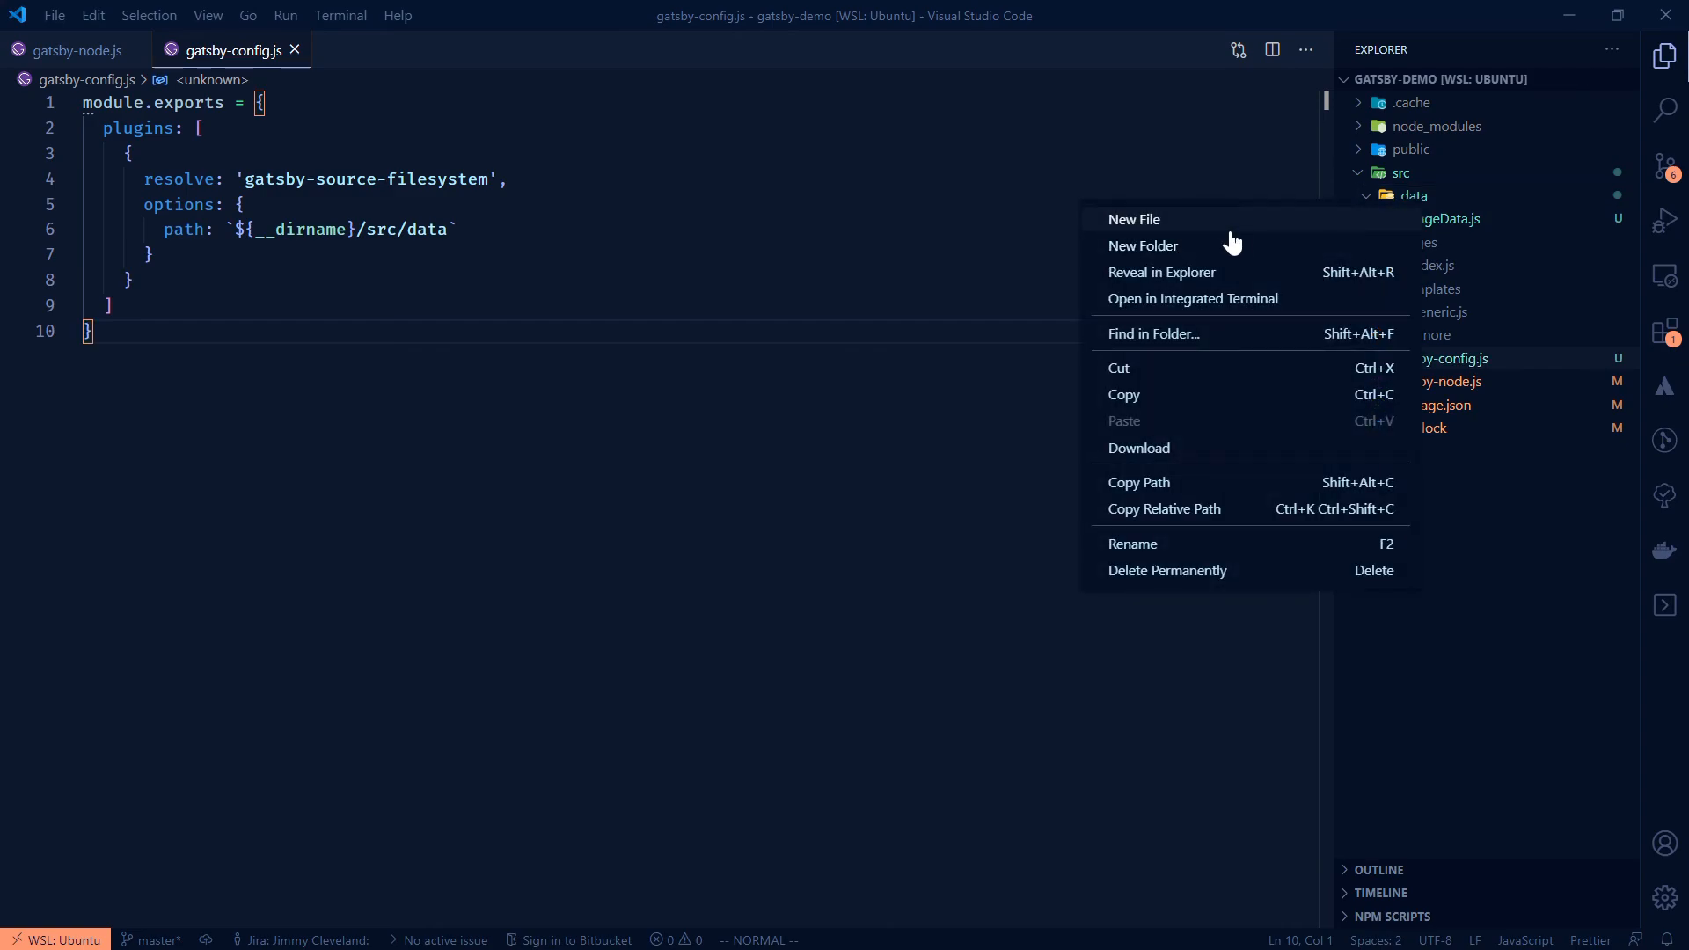
left_click(1134, 218)
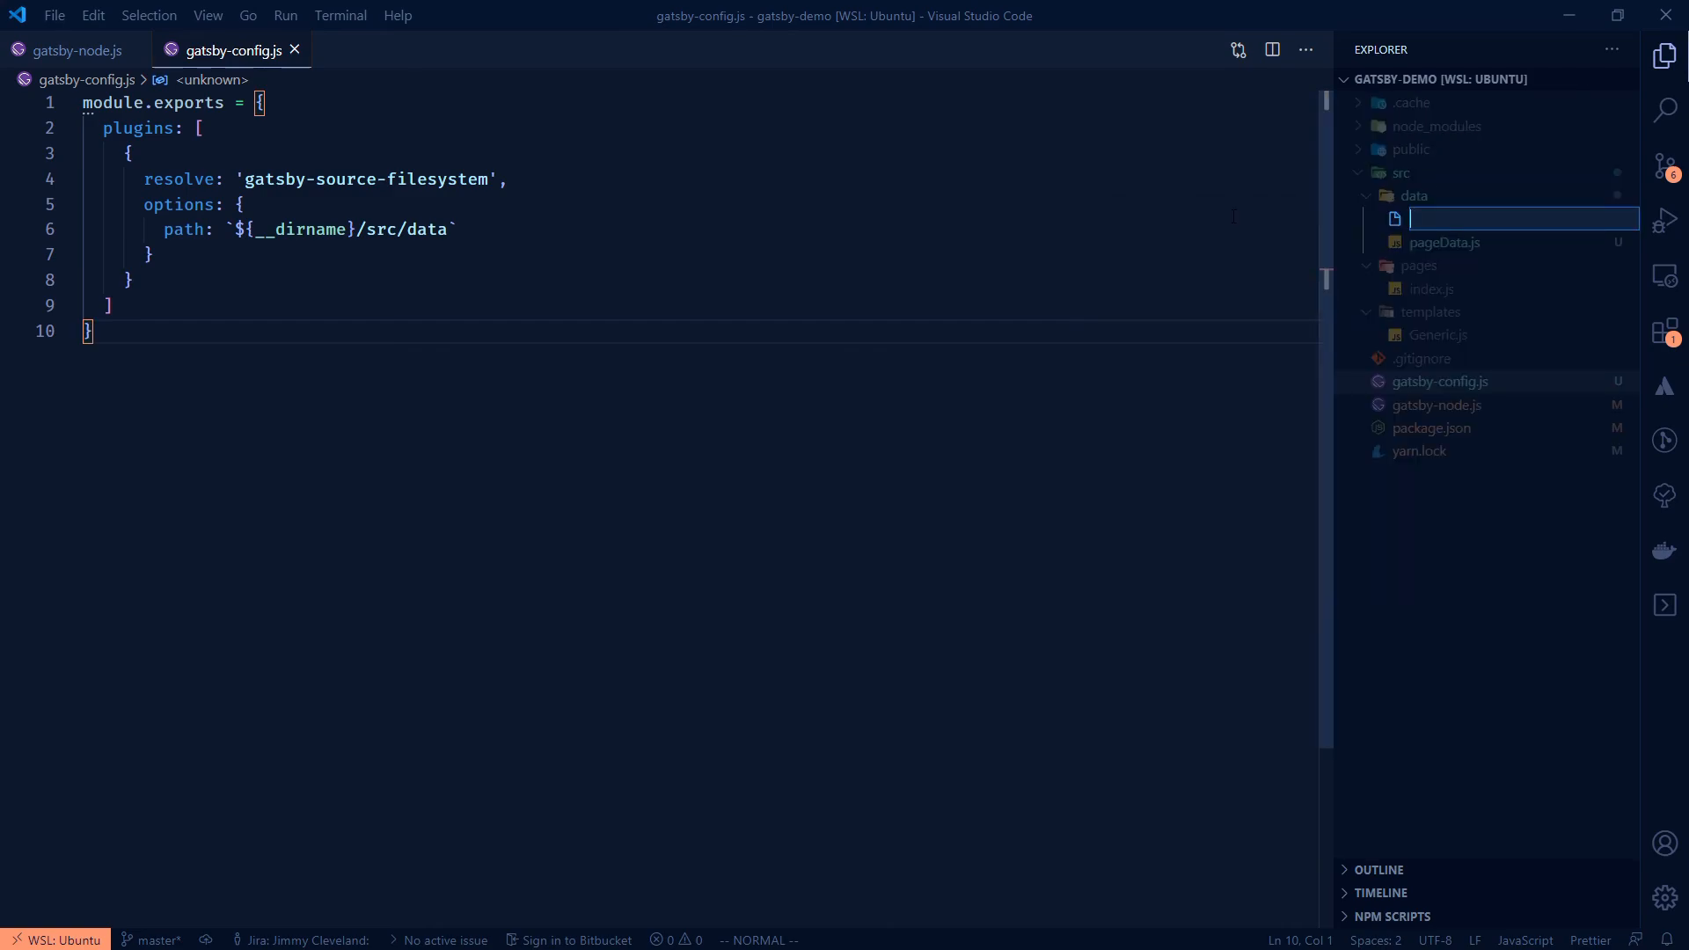
type("first-")
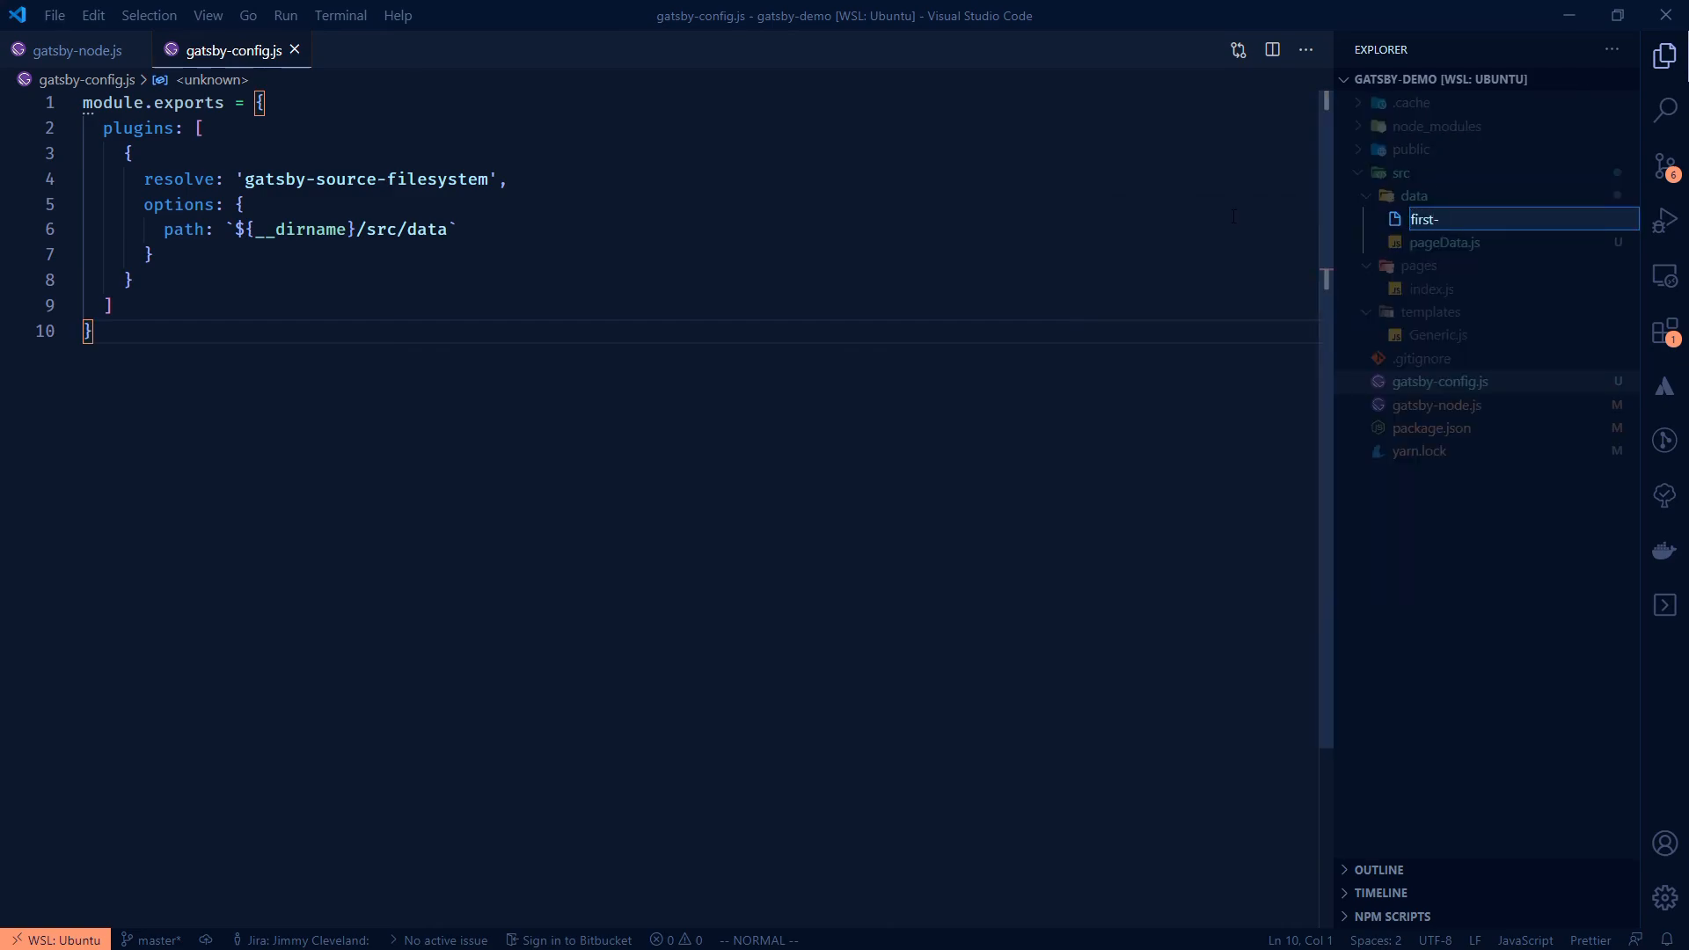
key("Backspace")
type(".md")
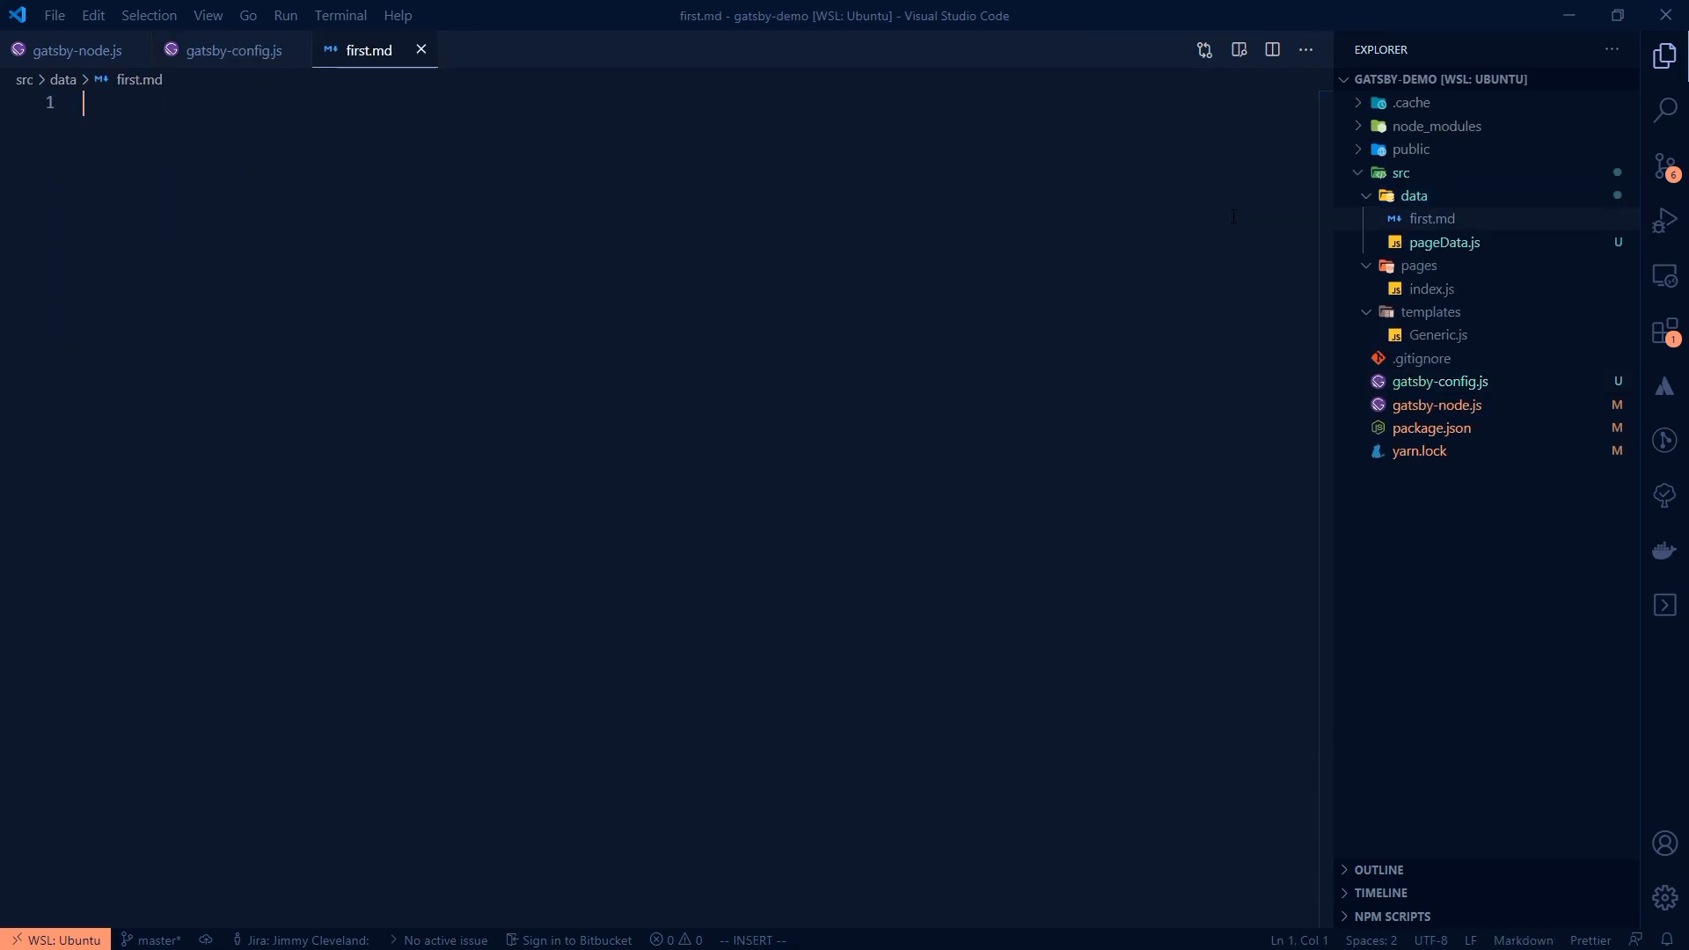
- Write '# First Page!' and 'This is the first page' in first.md
type("# First Page!")
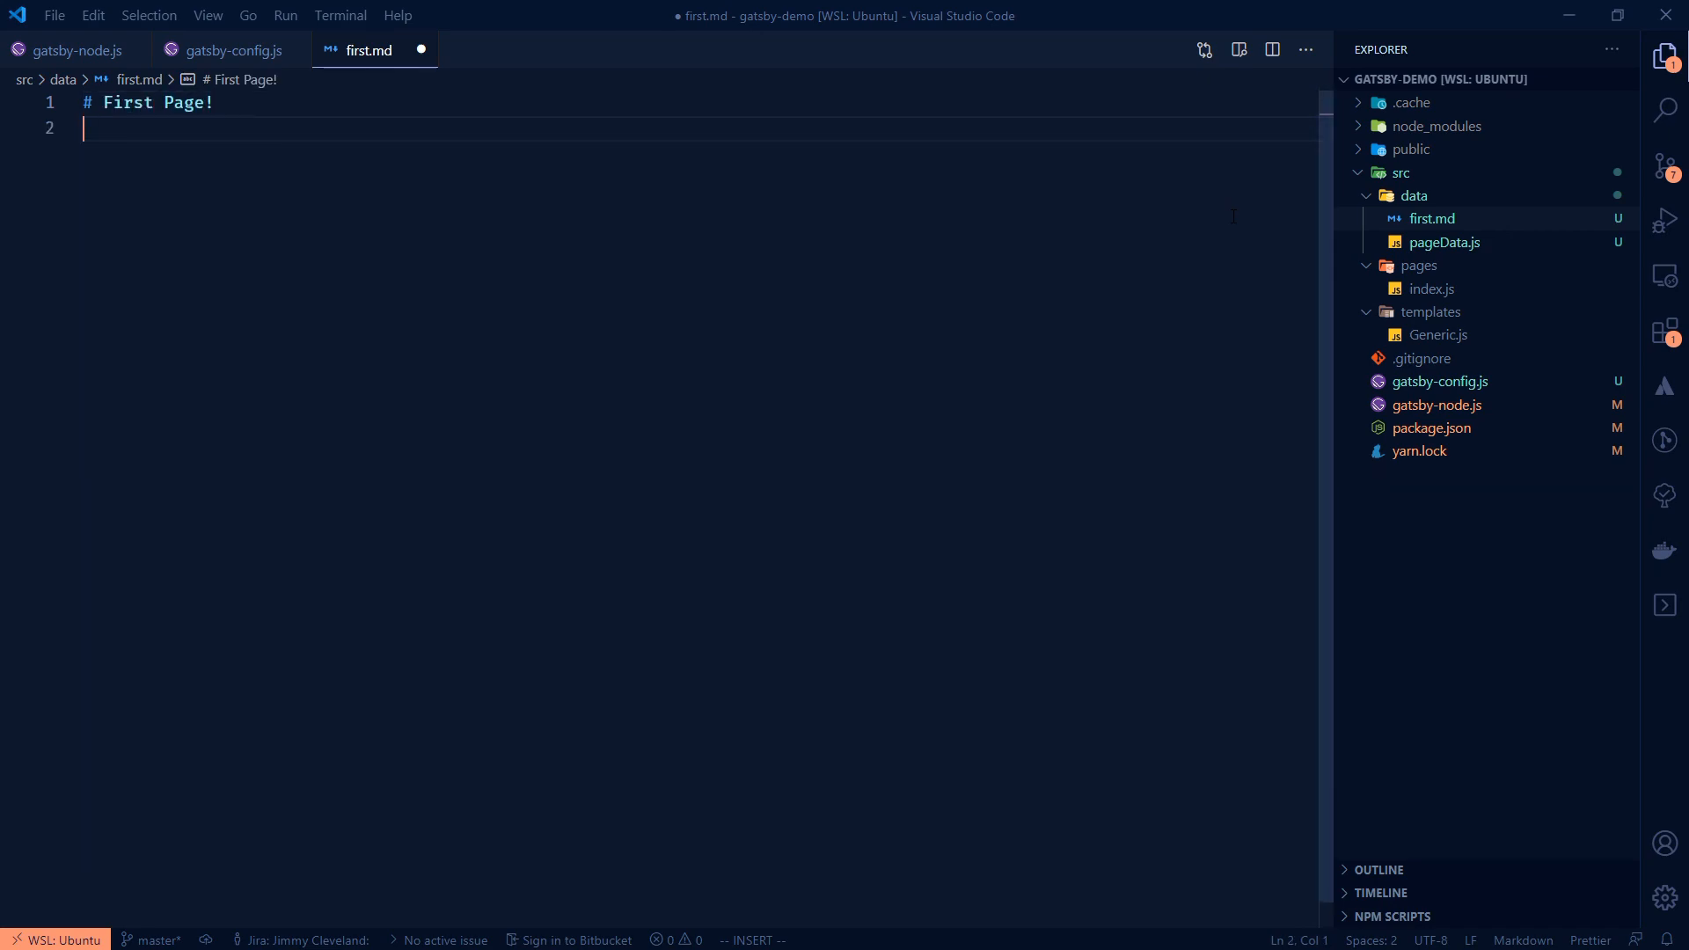
type("This is the first page")
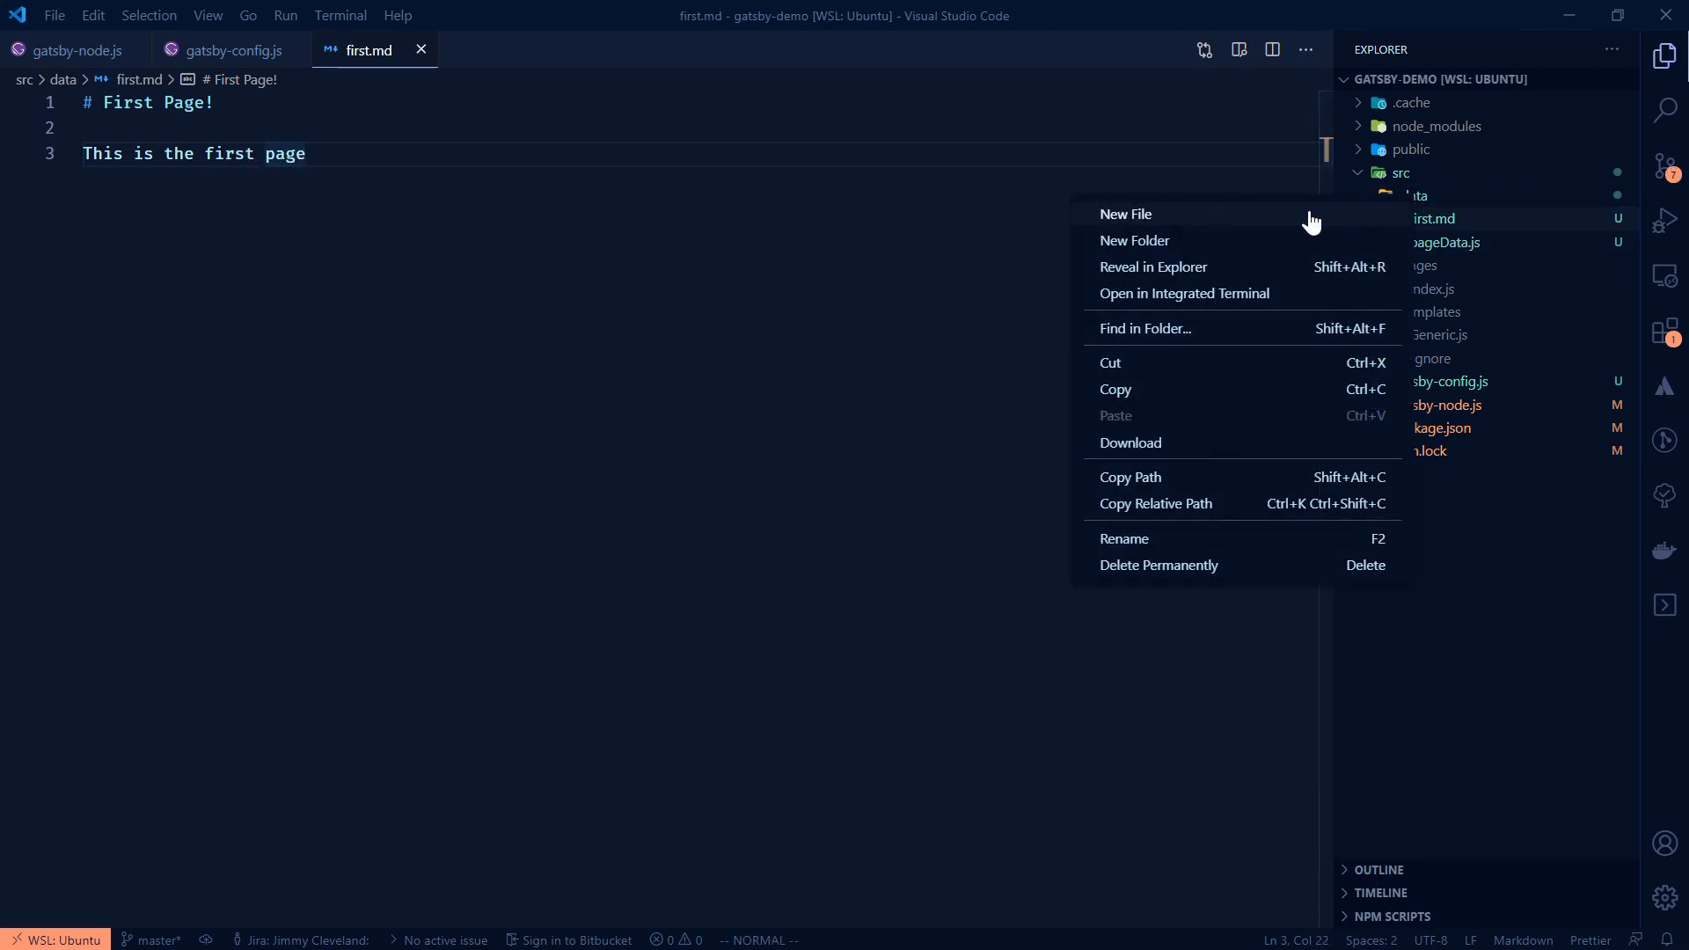
- Create woof.txt in the data folder filled with repeated woofwoofwoof lines and save it
left_click(1125, 213)
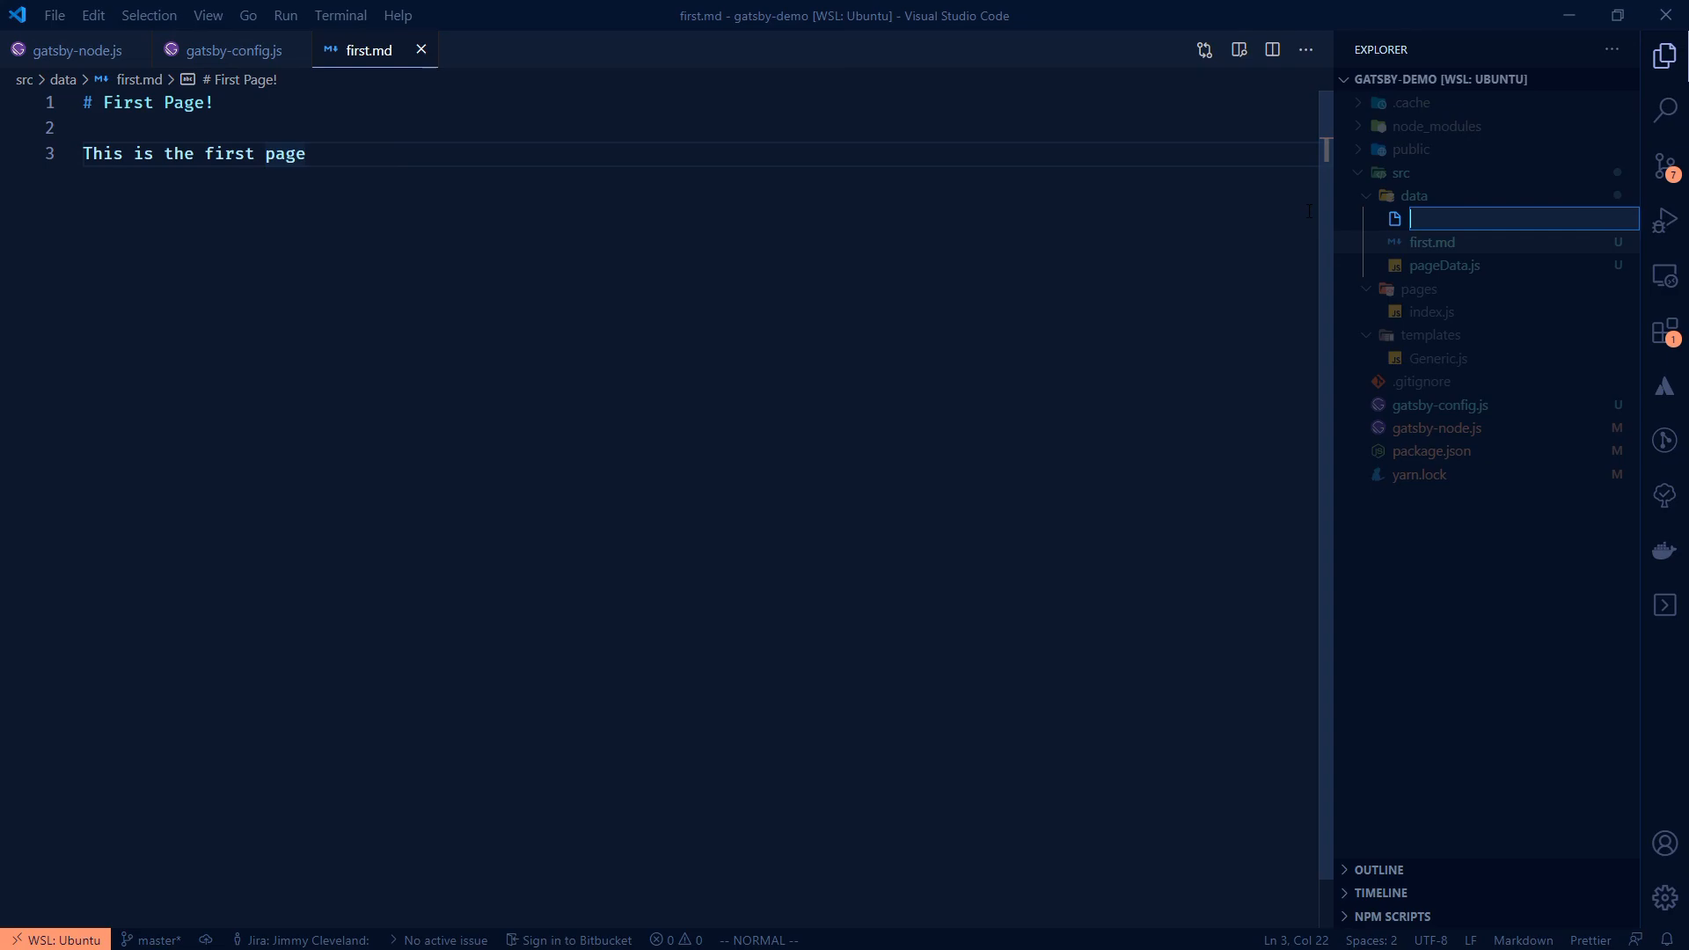
type("woof.txt")
type("wow")
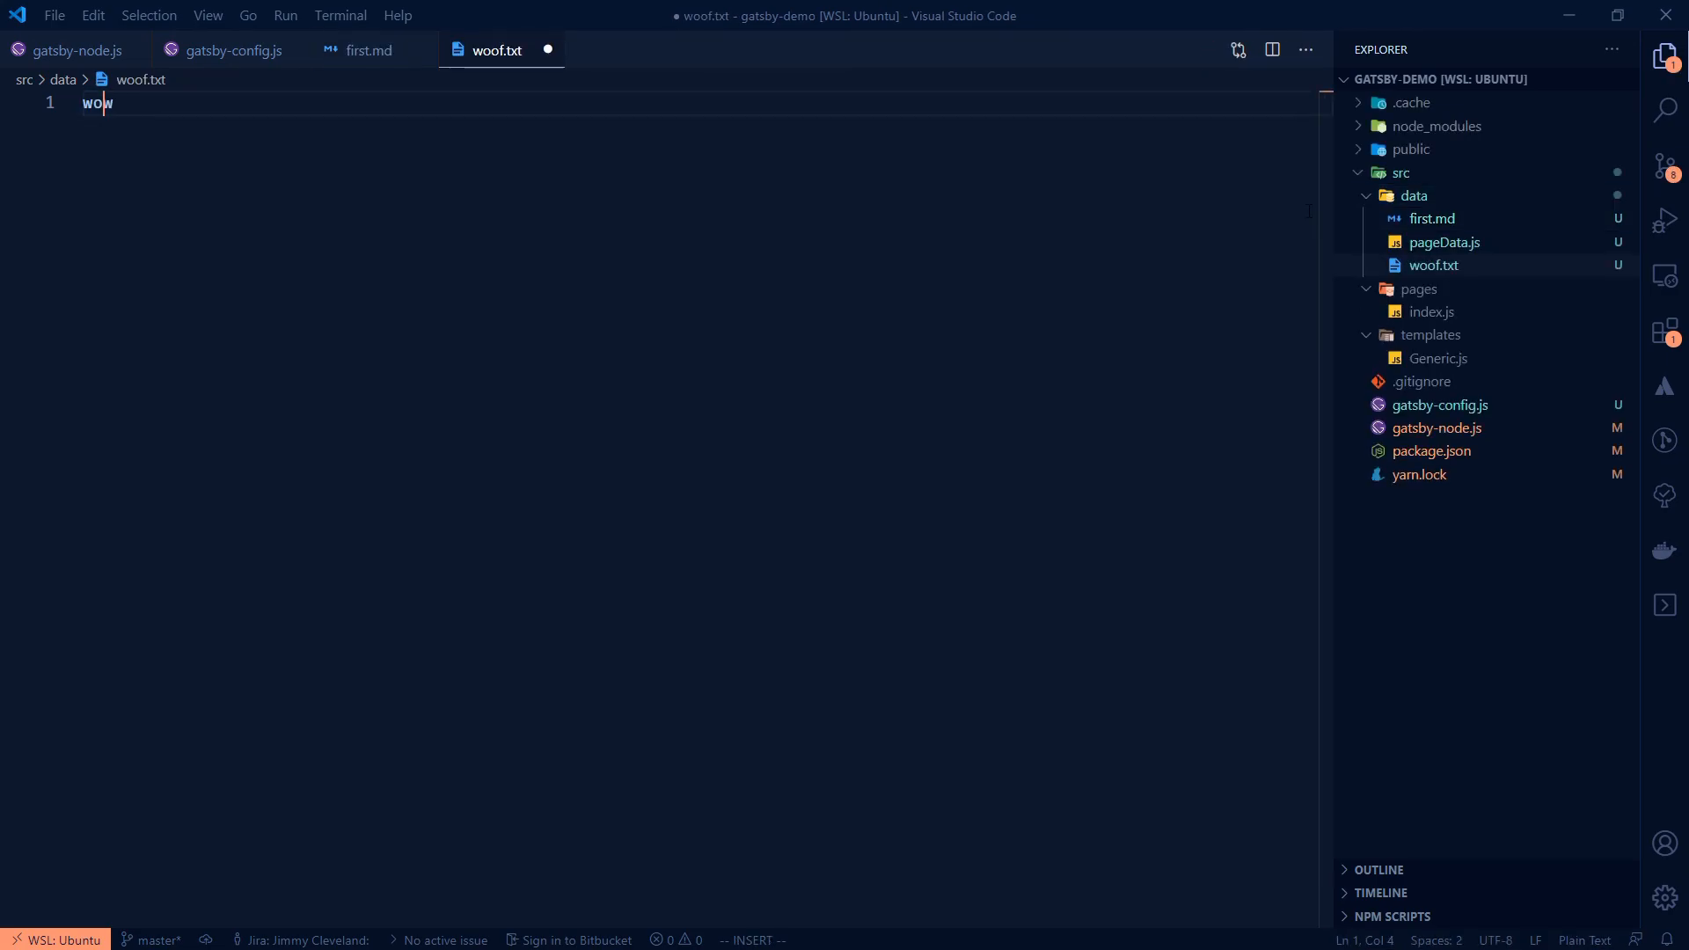
type("oofwoofwoof")
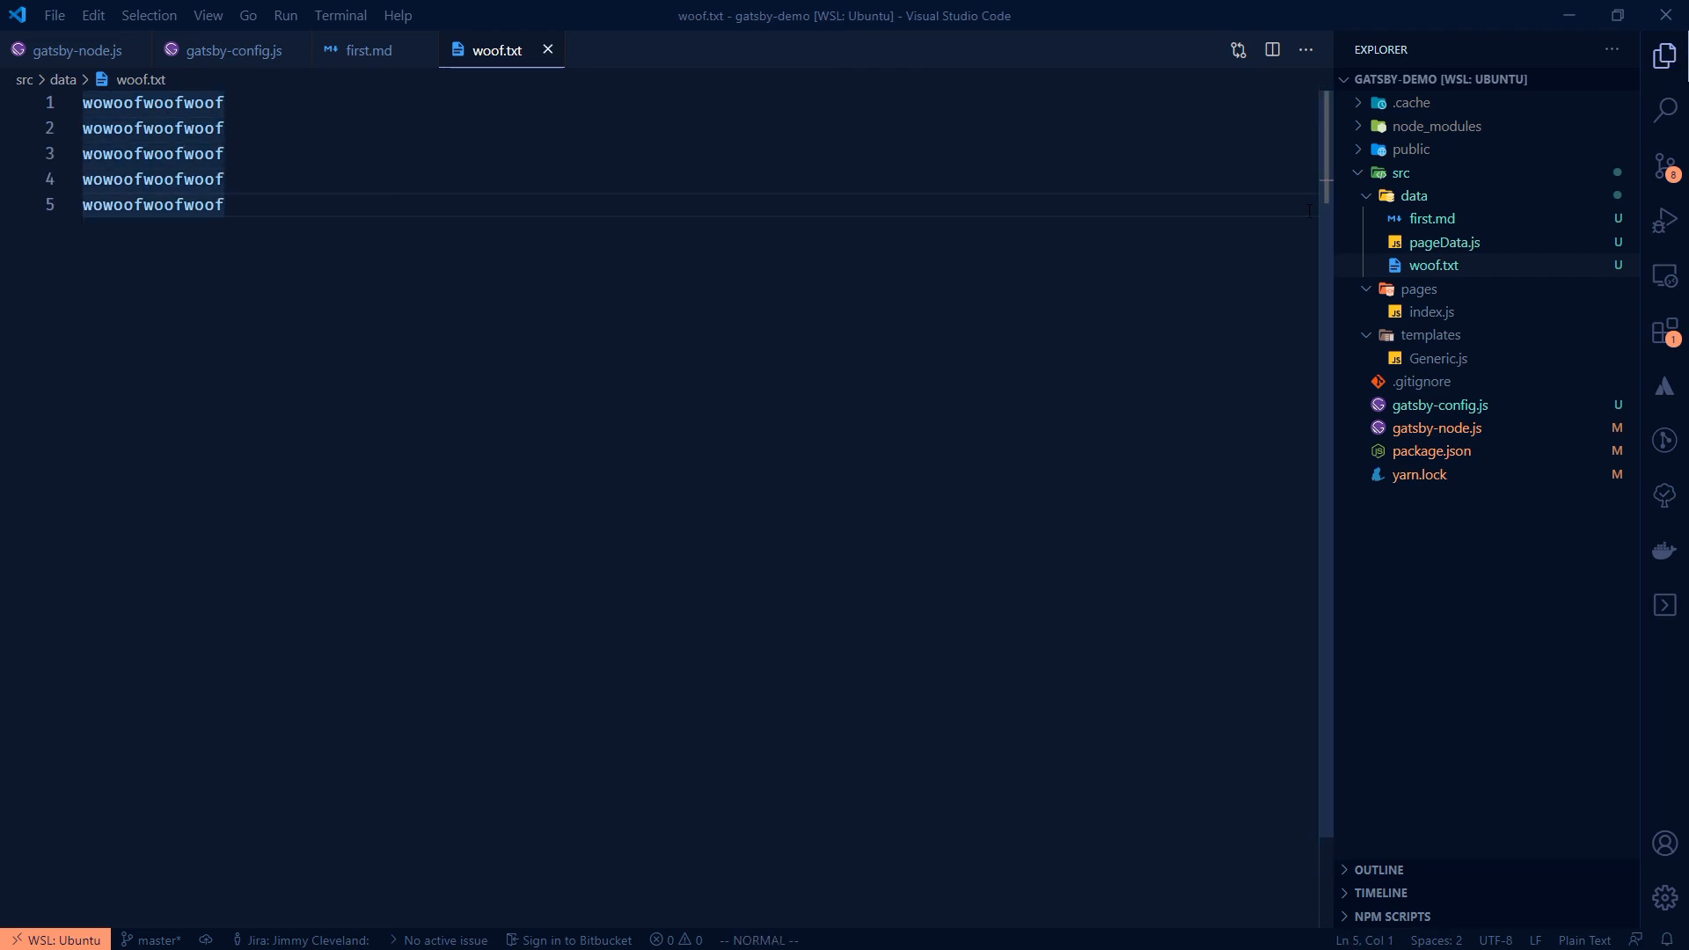
left_click(548, 49)
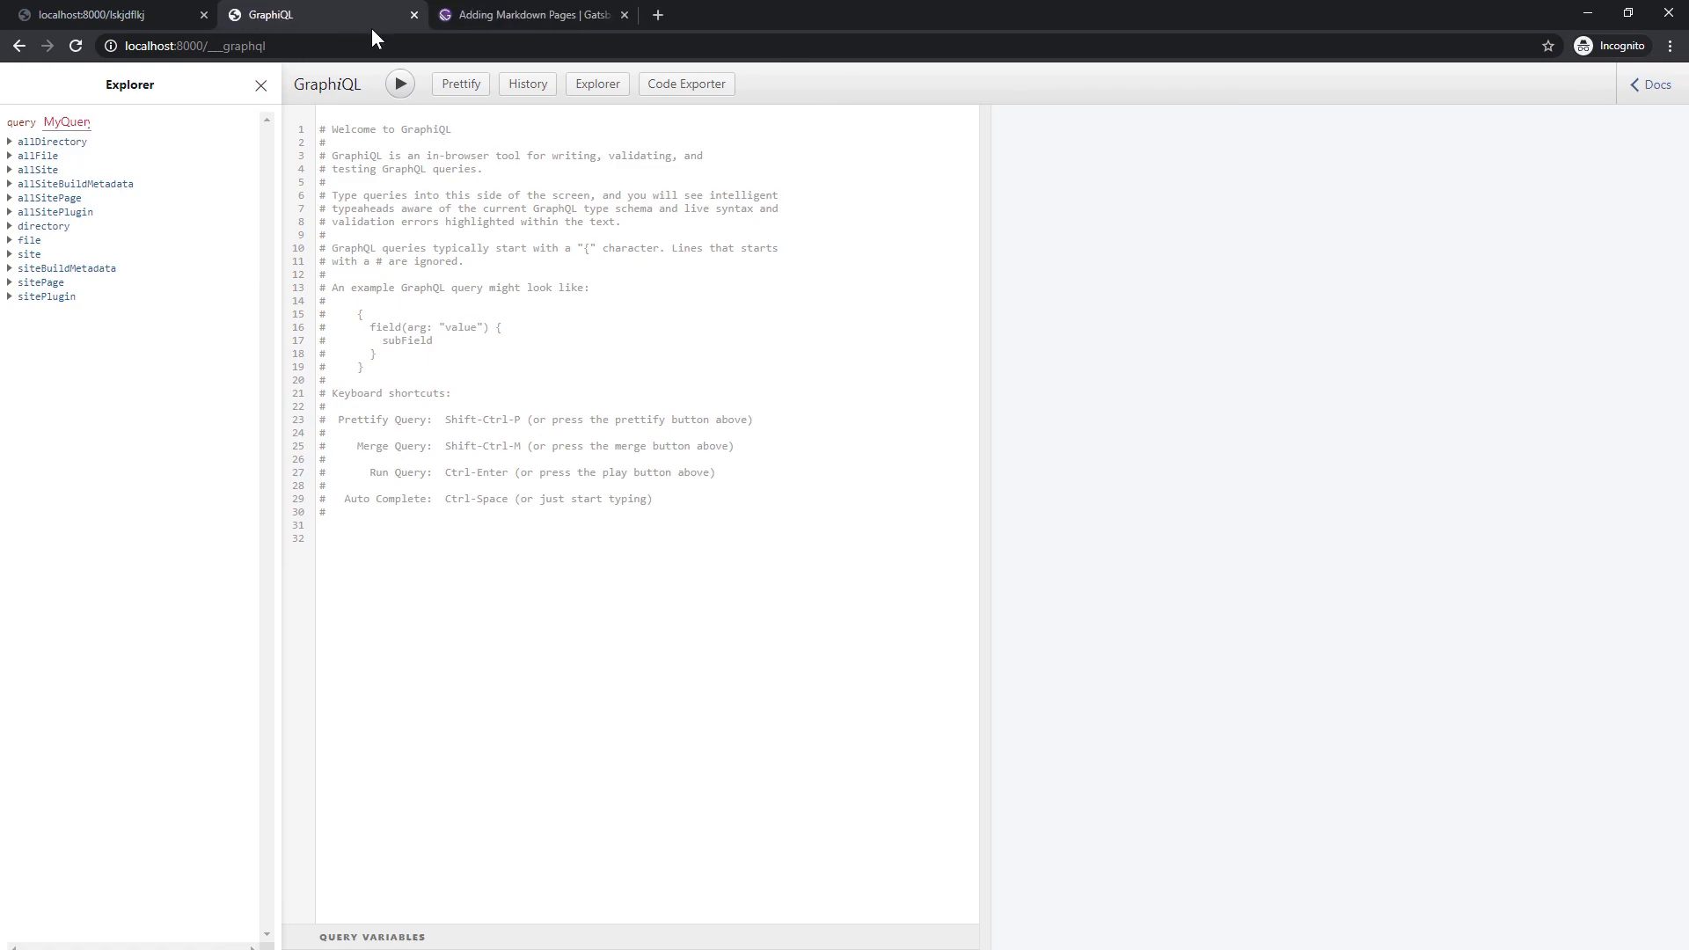
mouse_move(346, 91)
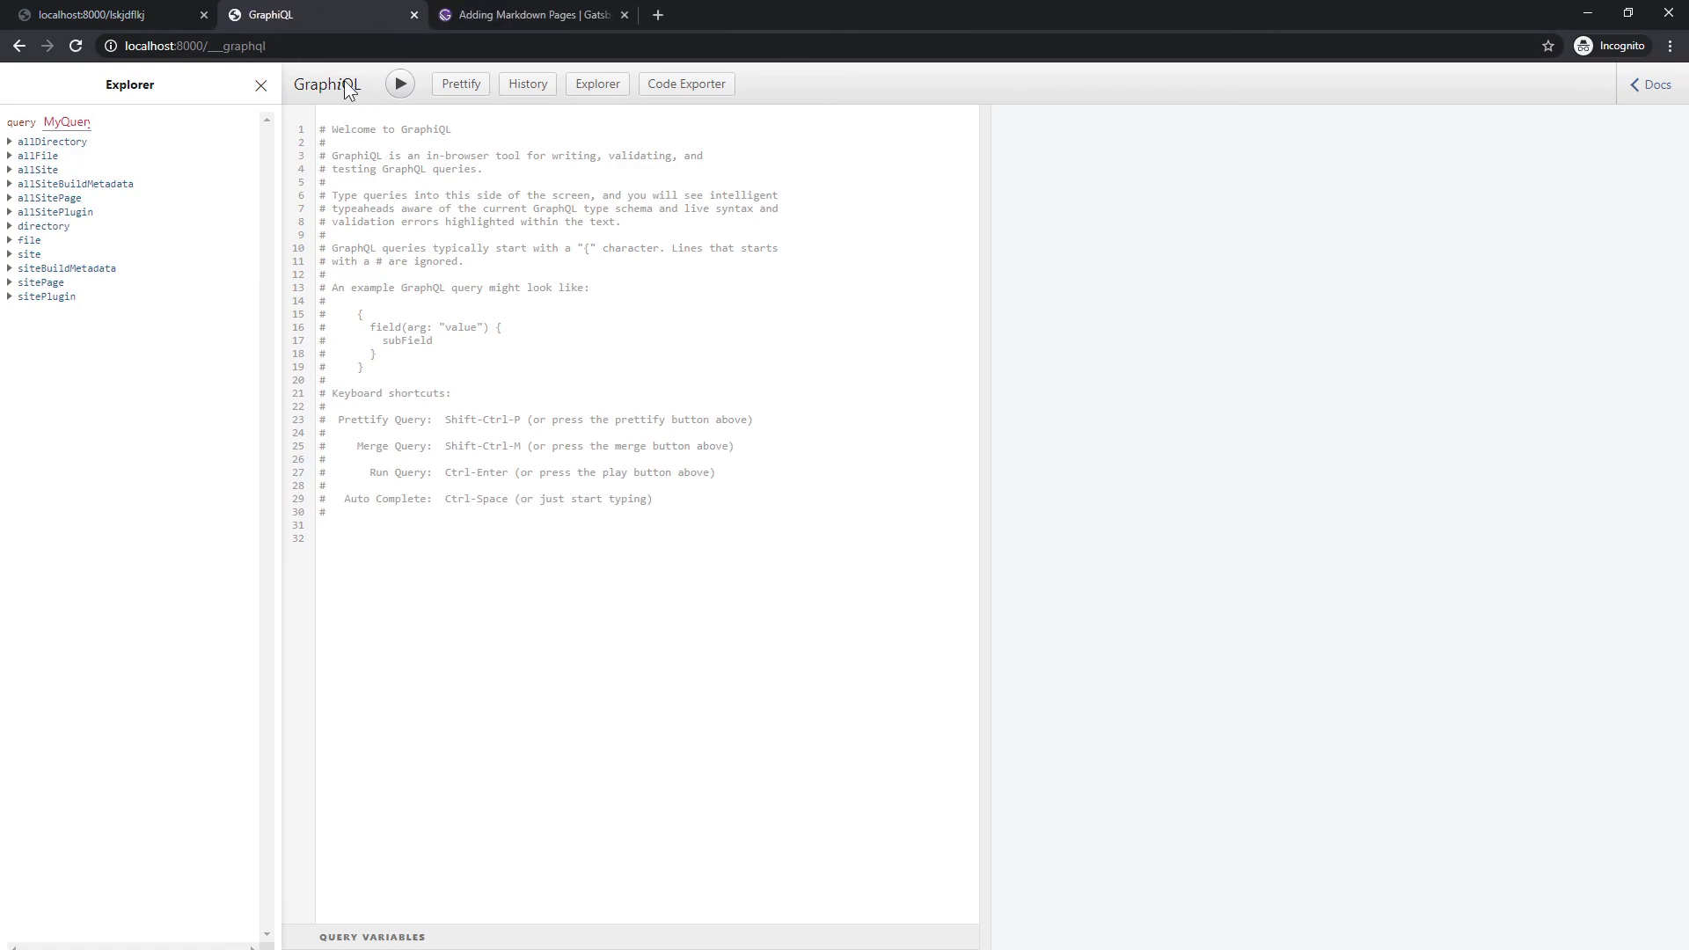
mouse_move(336, 99)
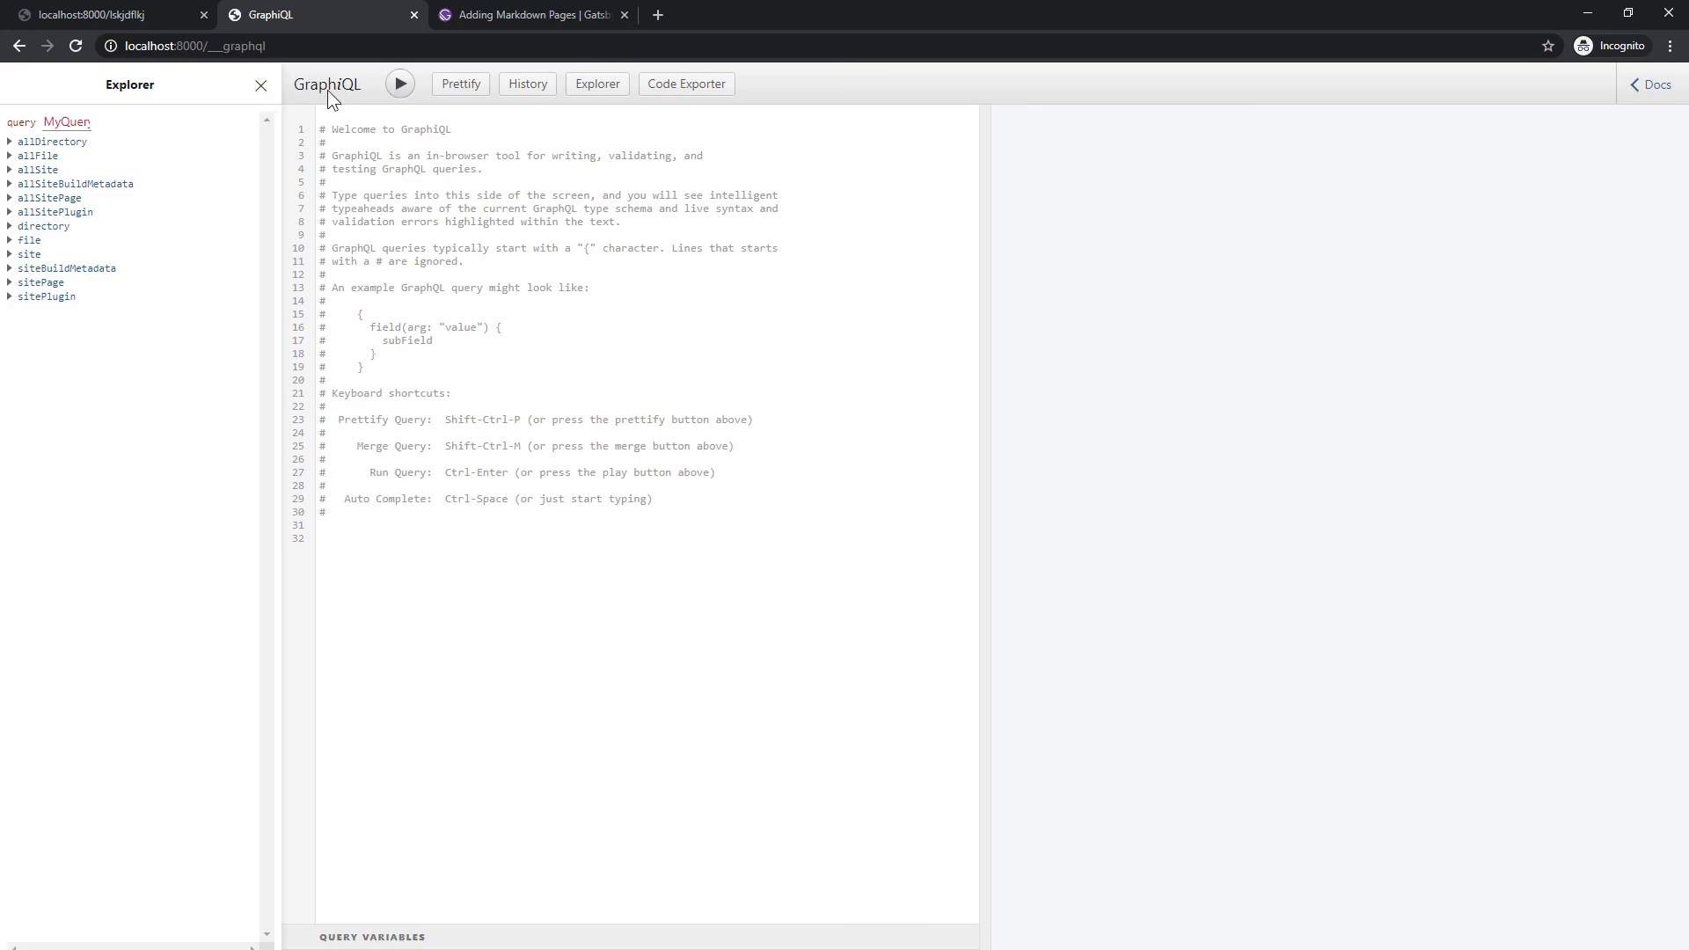
mouse_move(313, 116)
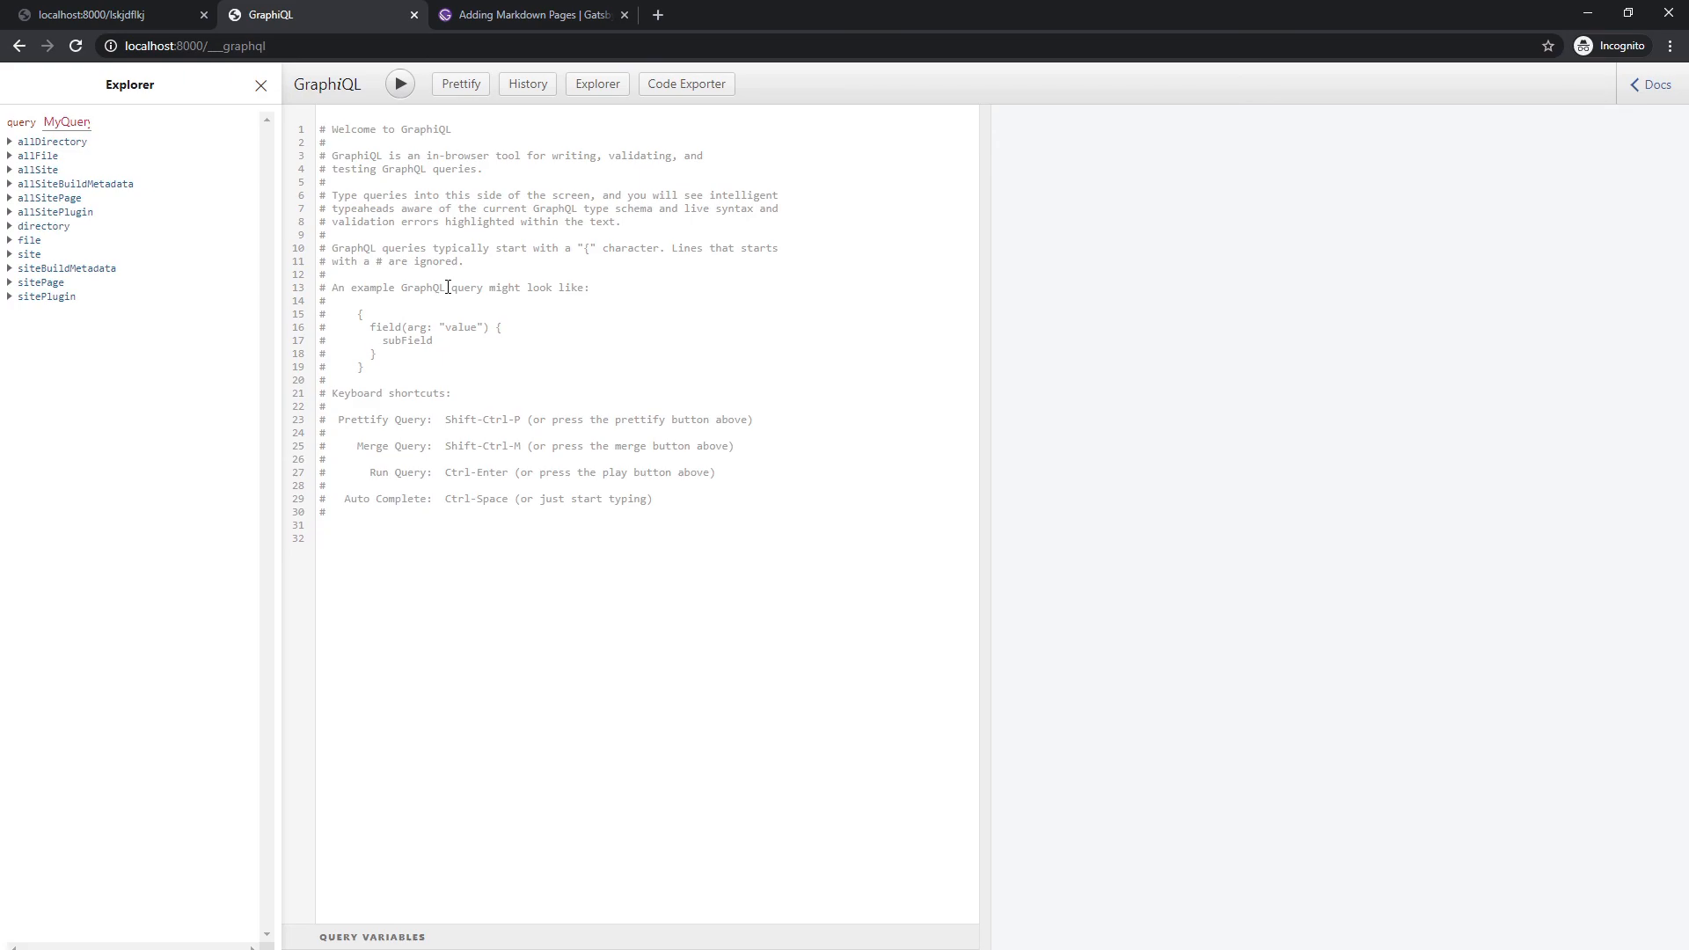
mouse_move(410, 313)
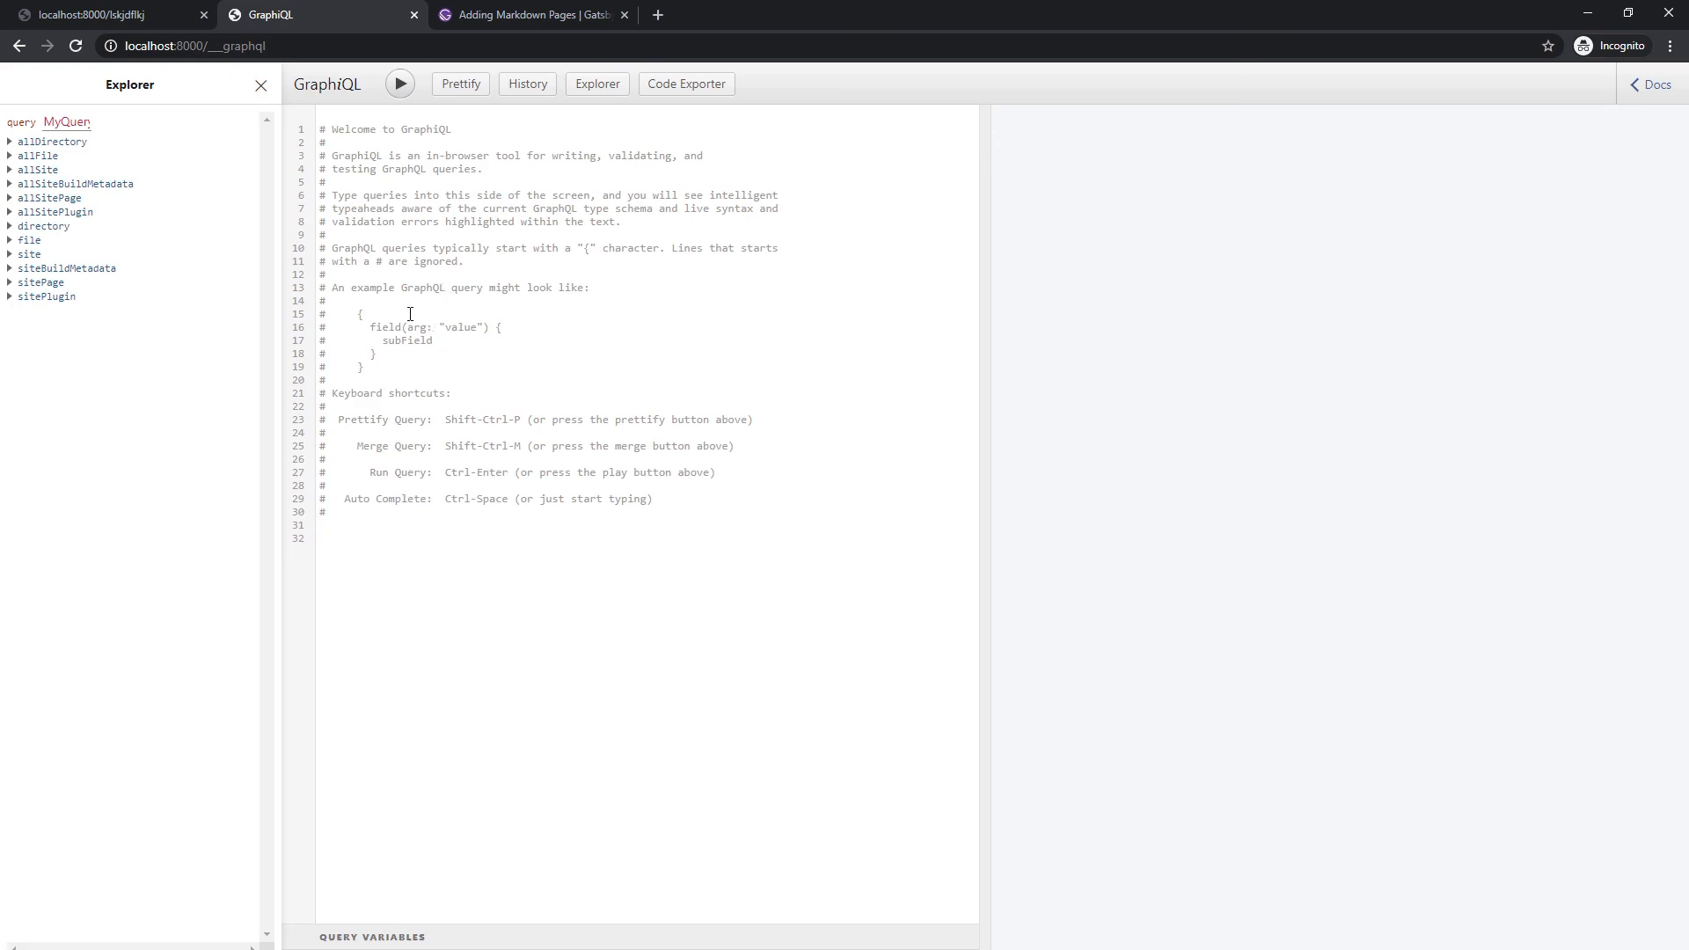
mouse_move(60, 241)
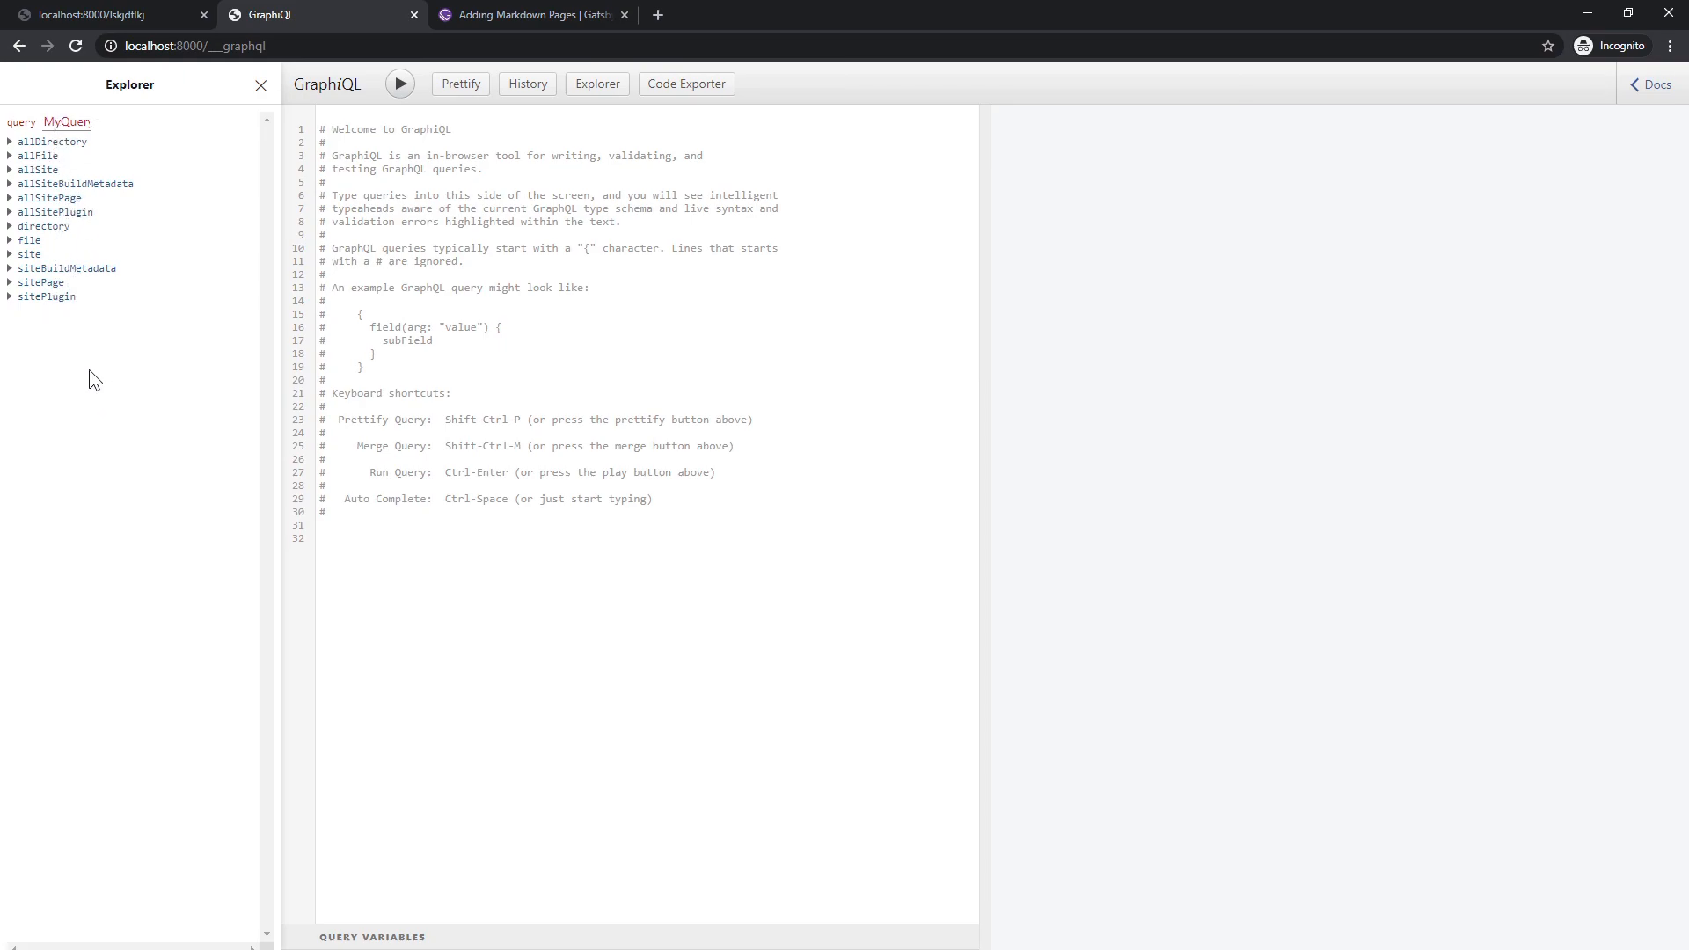
mouse_move(86, 162)
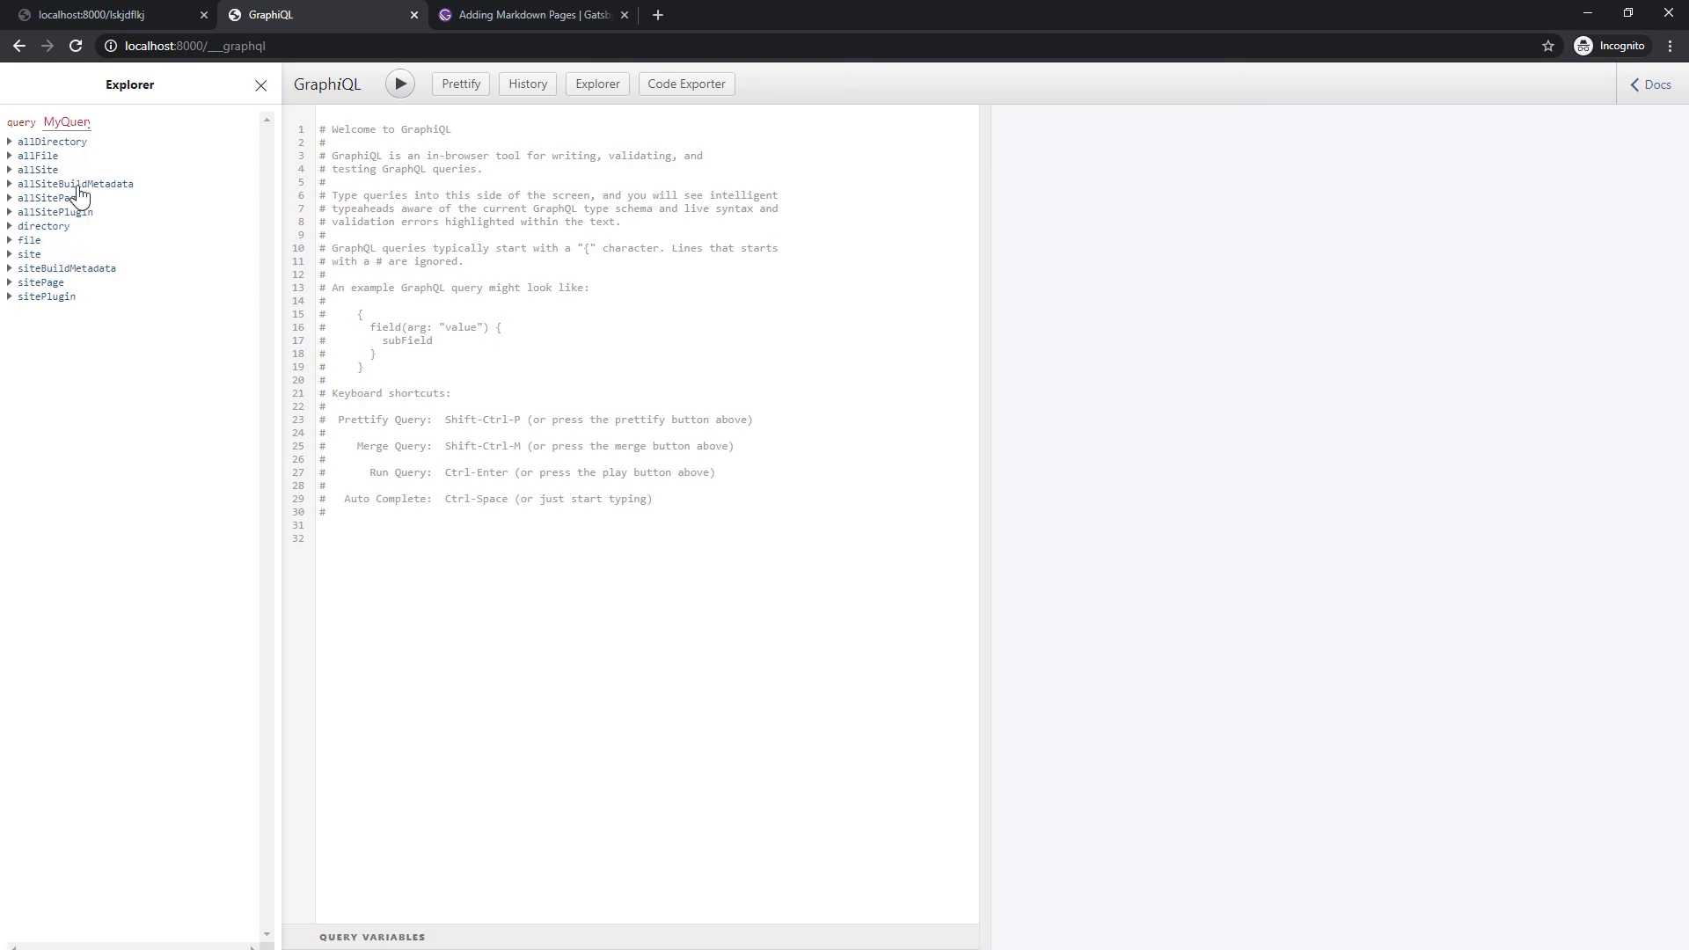
mouse_move(95, 172)
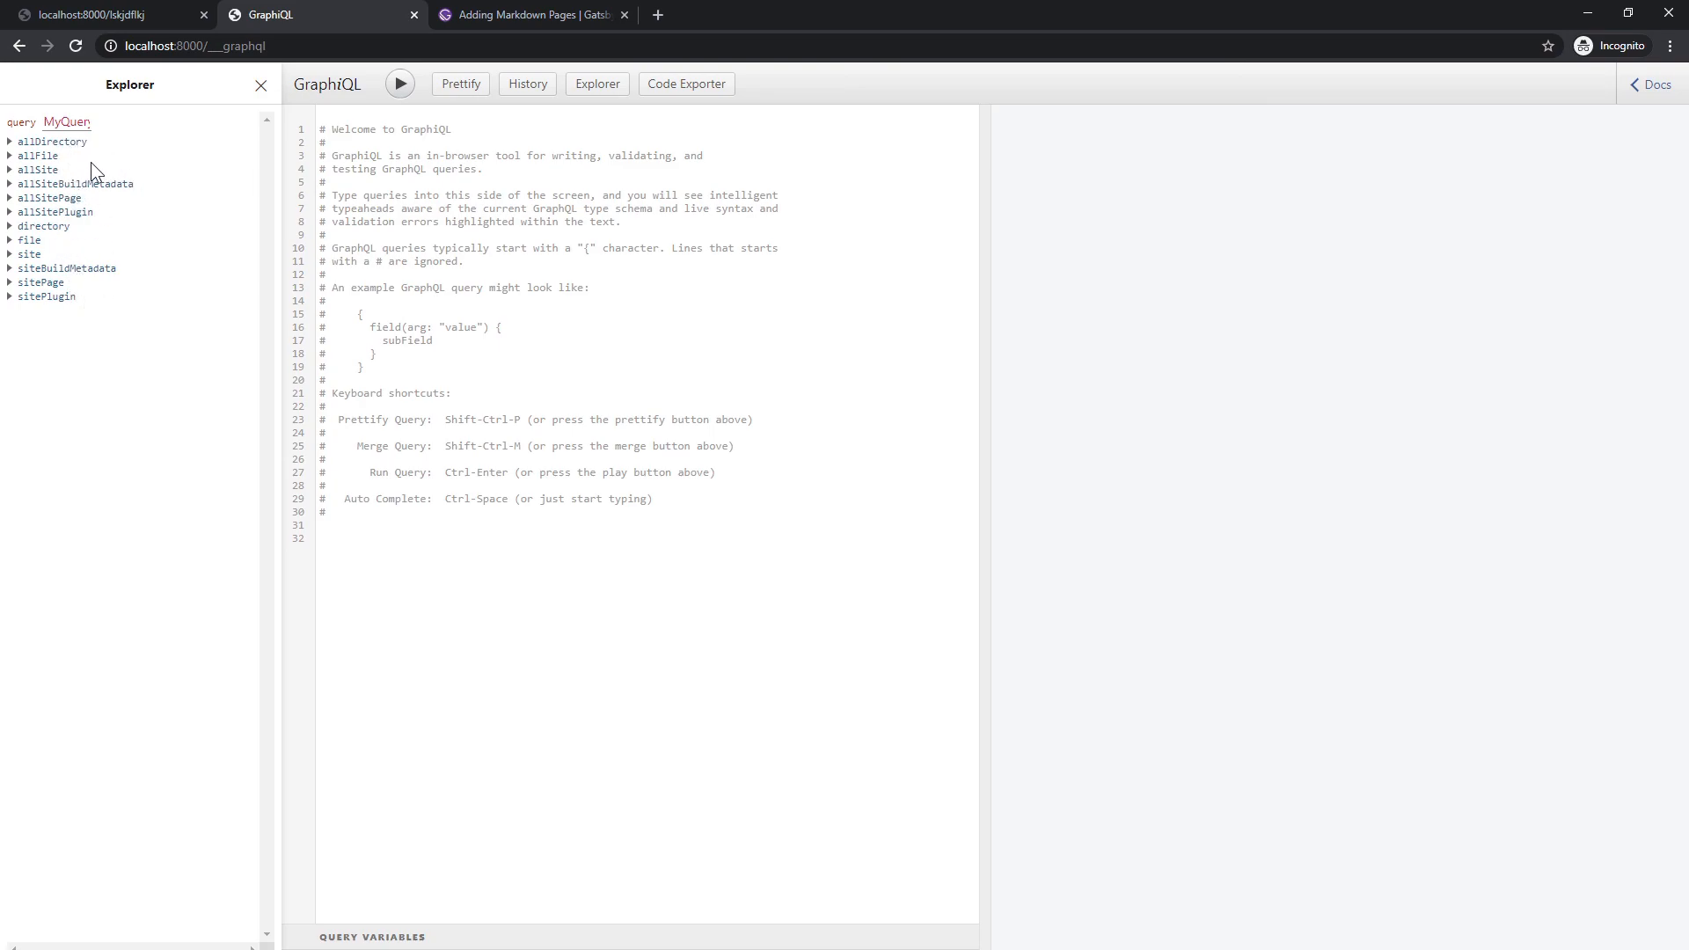
mouse_move(48, 170)
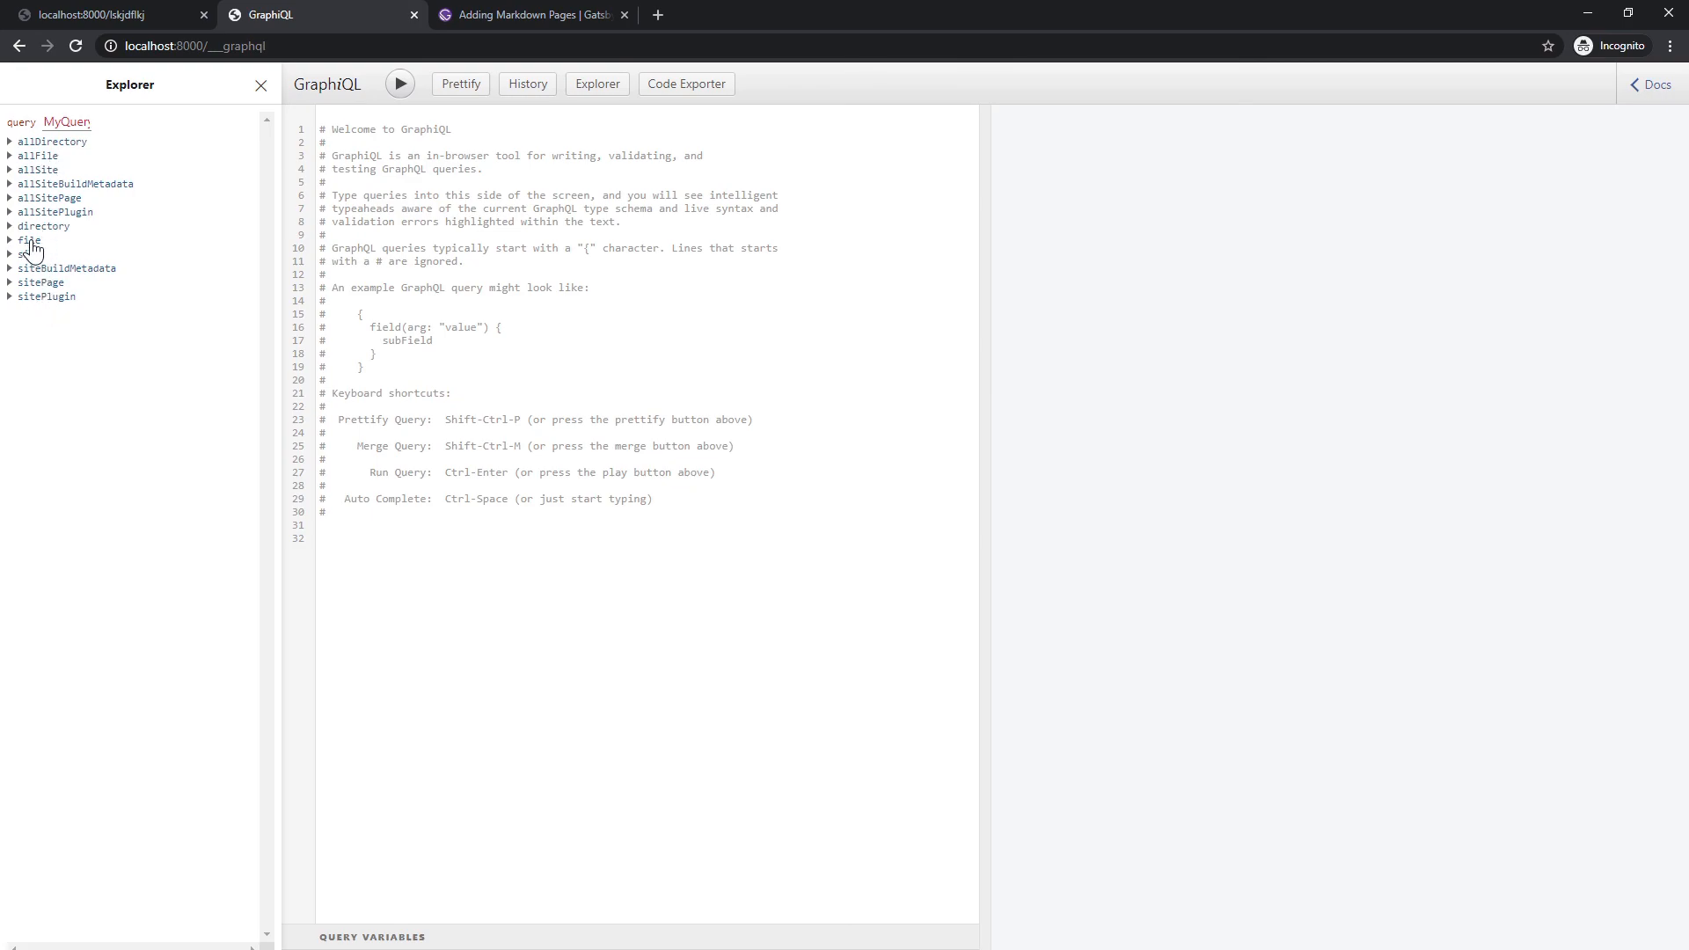
- Add the file root field to MyQuery and expand its subfields in the Explorer
left_click(30, 239)
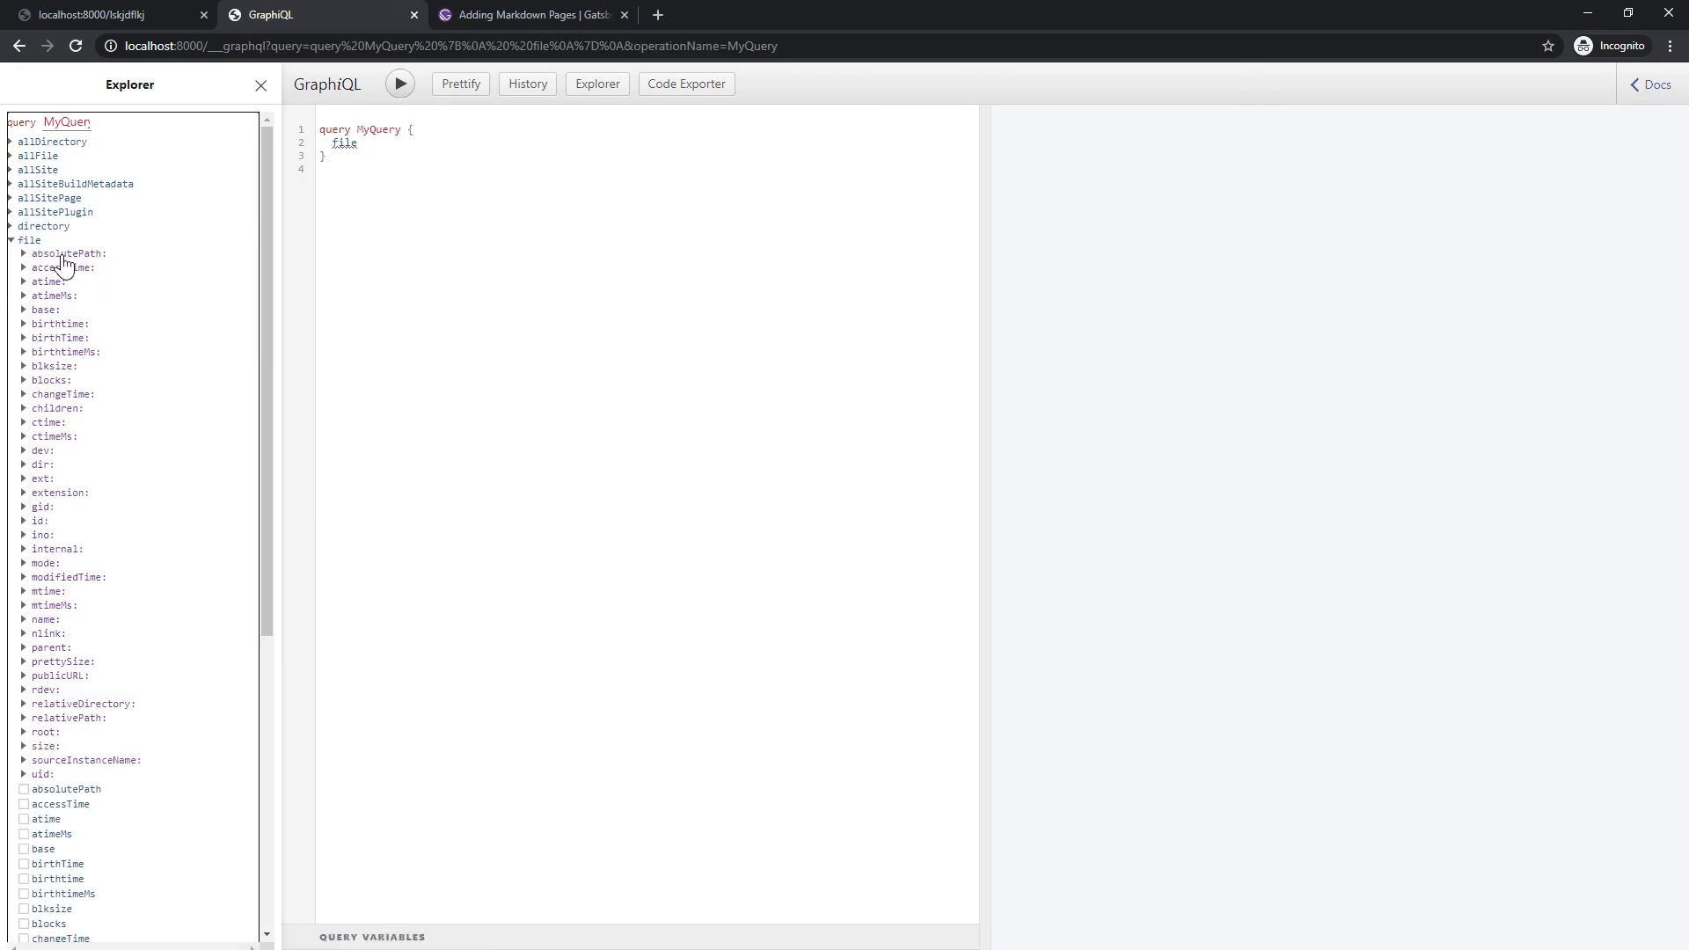
- Request publicURL, relativePath, absolutePath, ext and extension on file and run it, returning pageData.js
scroll("down", 3)
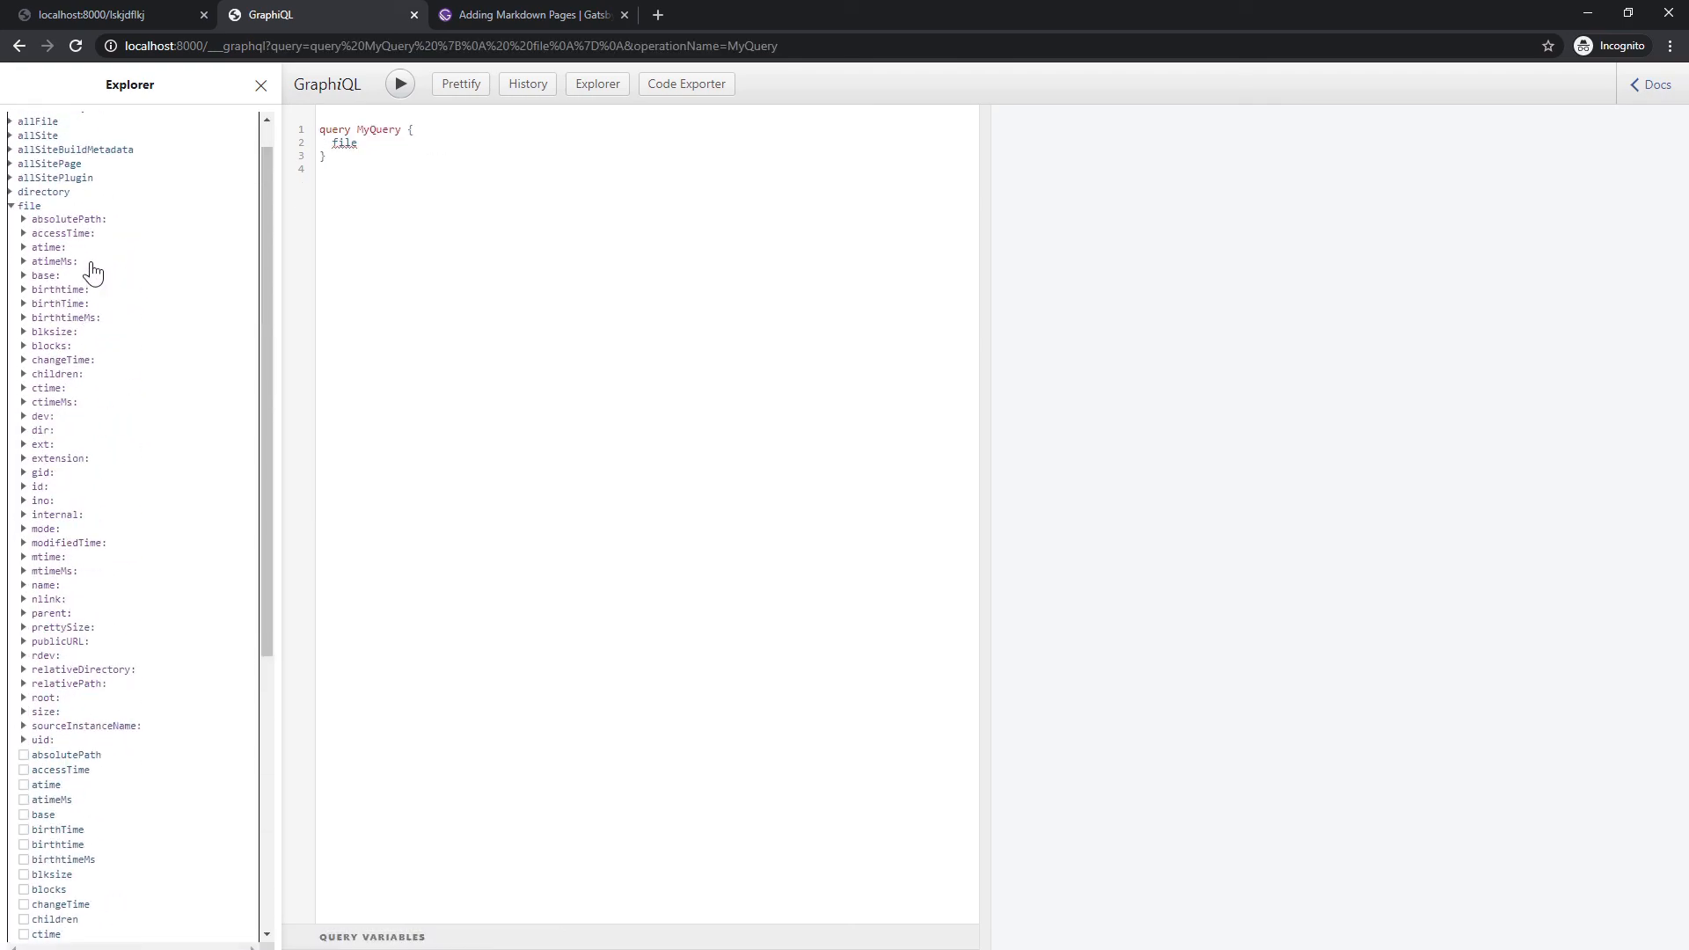
scroll("down", 3)
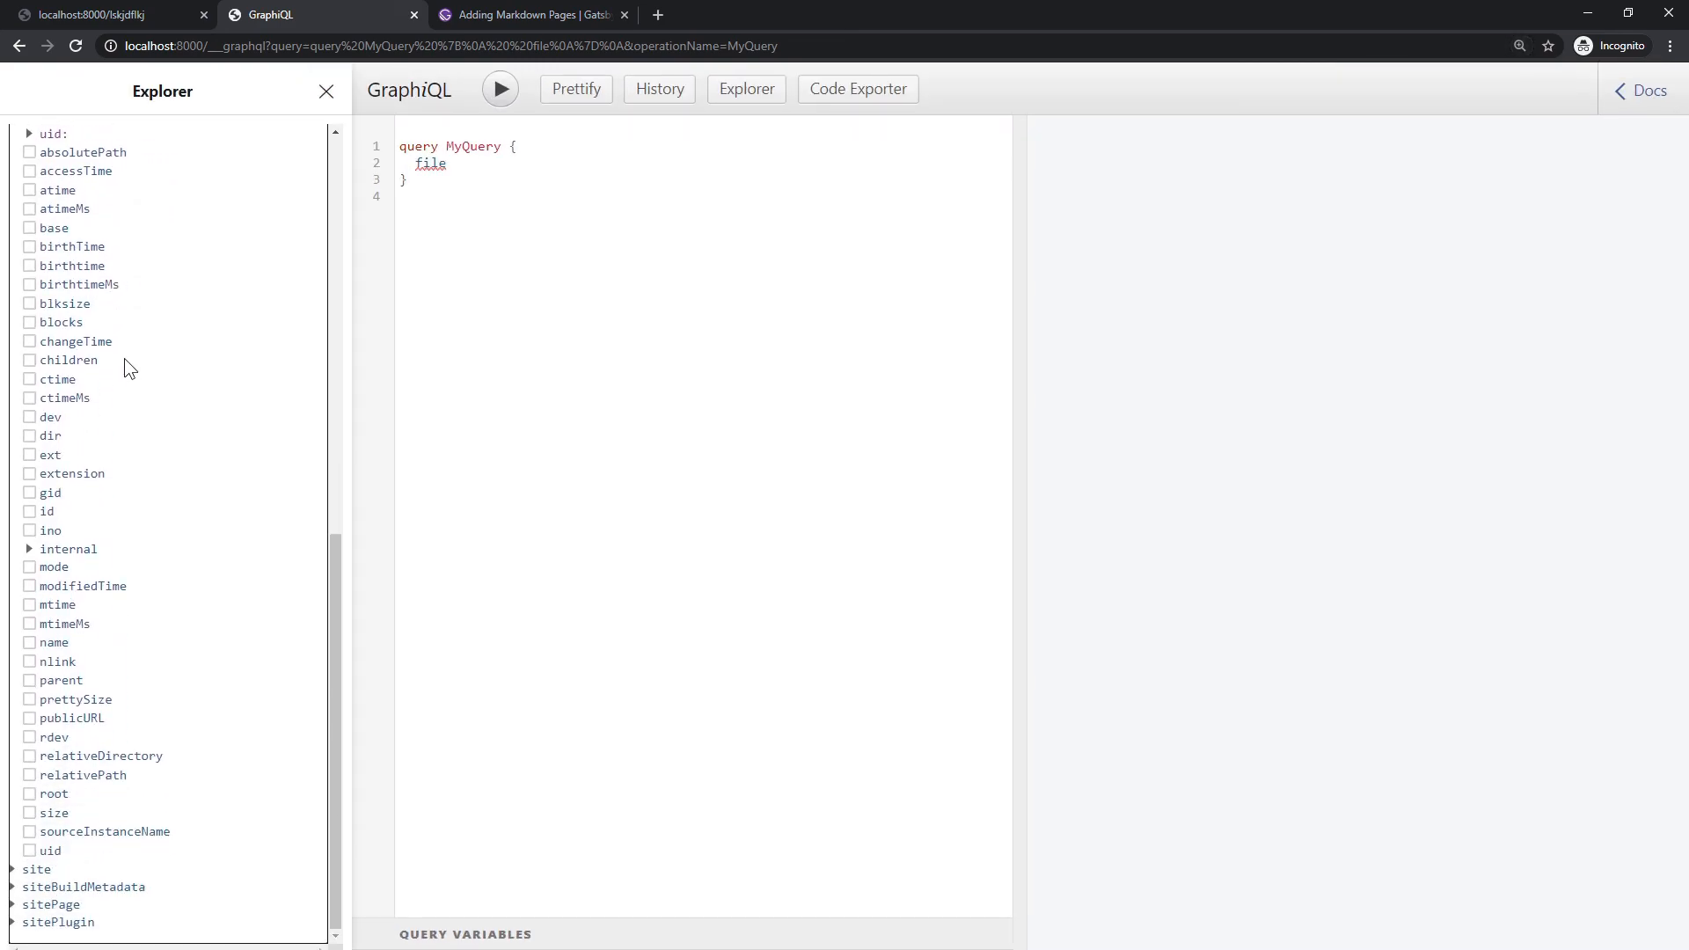
mouse_move(71, 819)
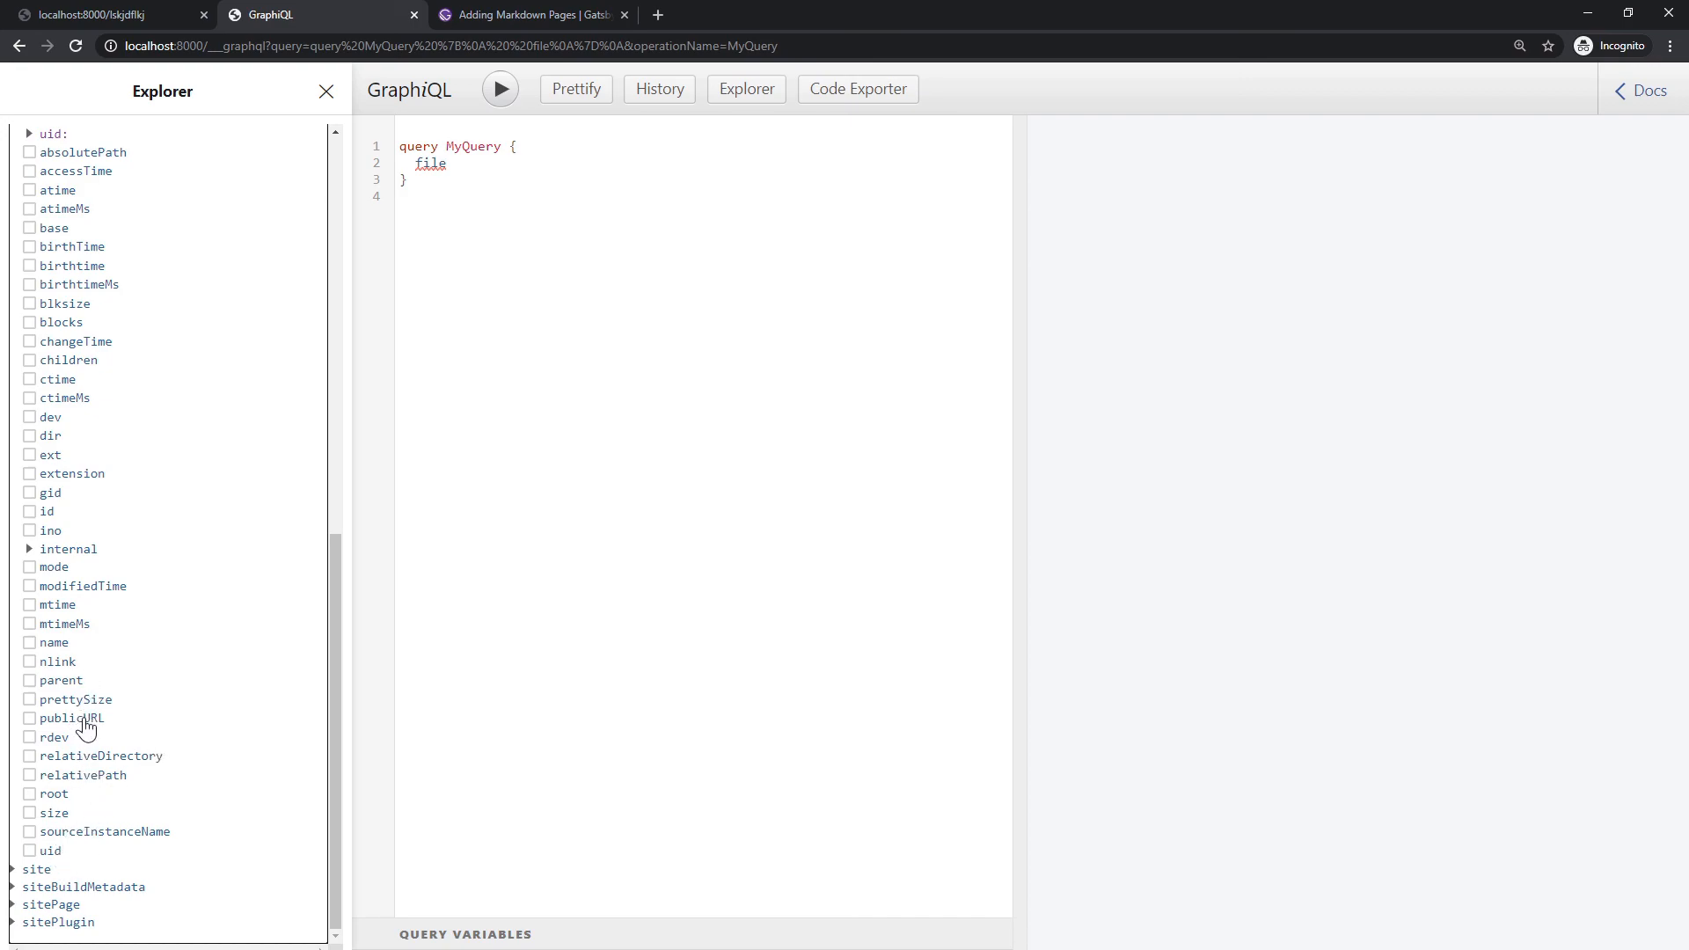
left_click(30, 718)
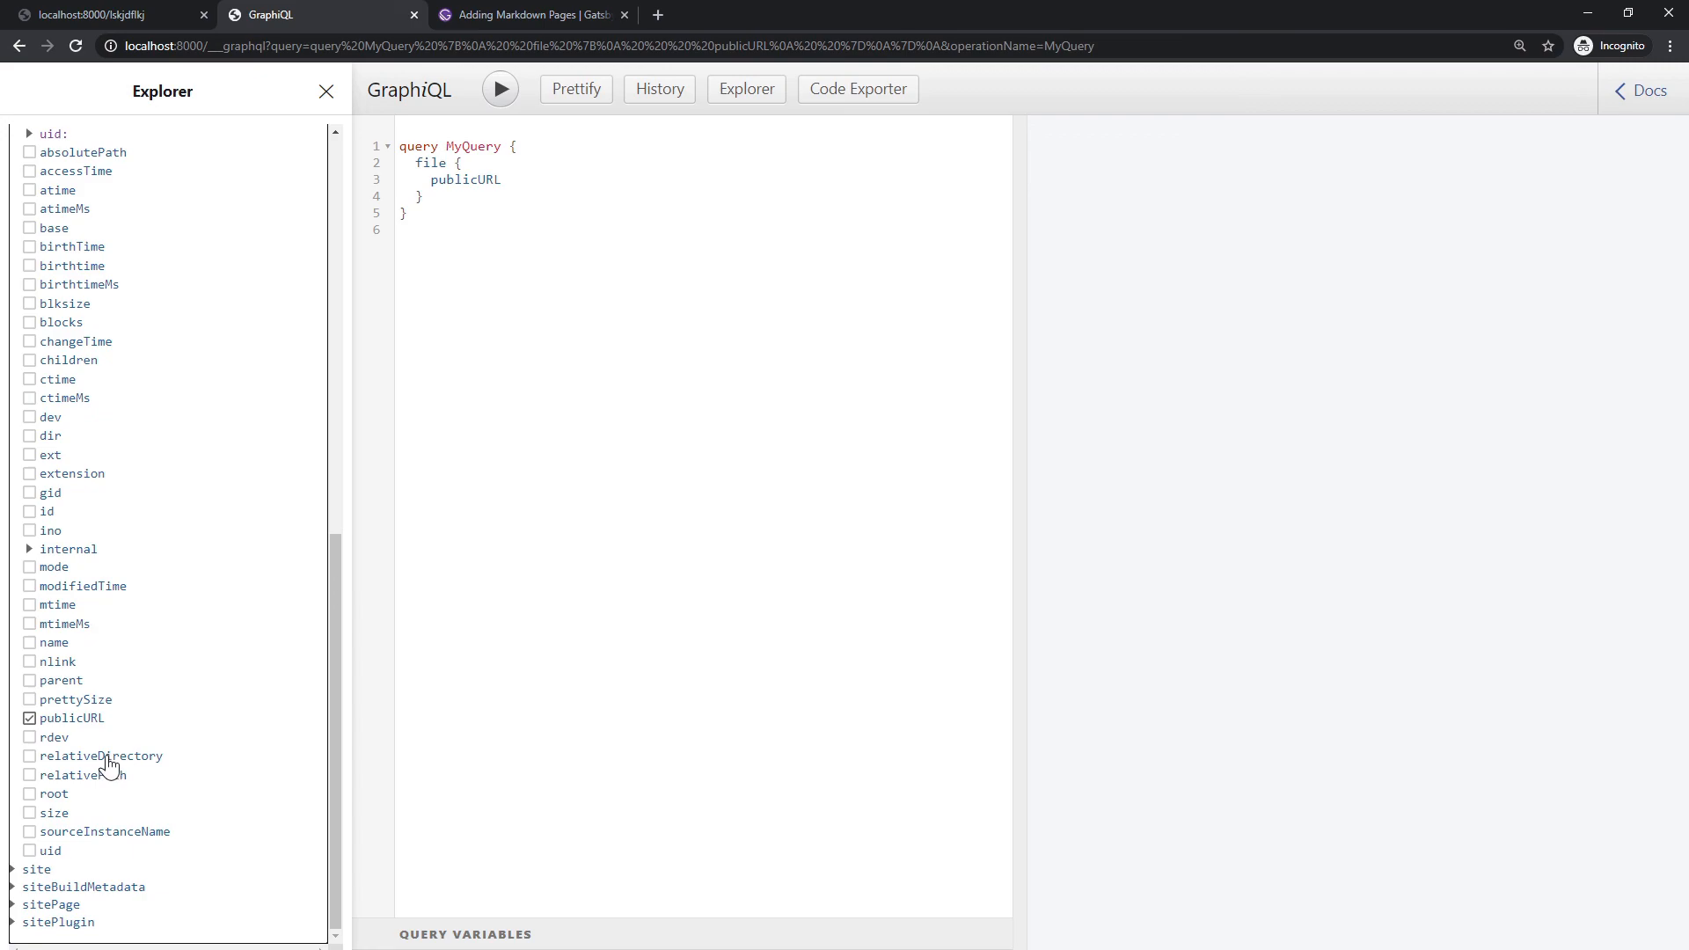
left_click(30, 775)
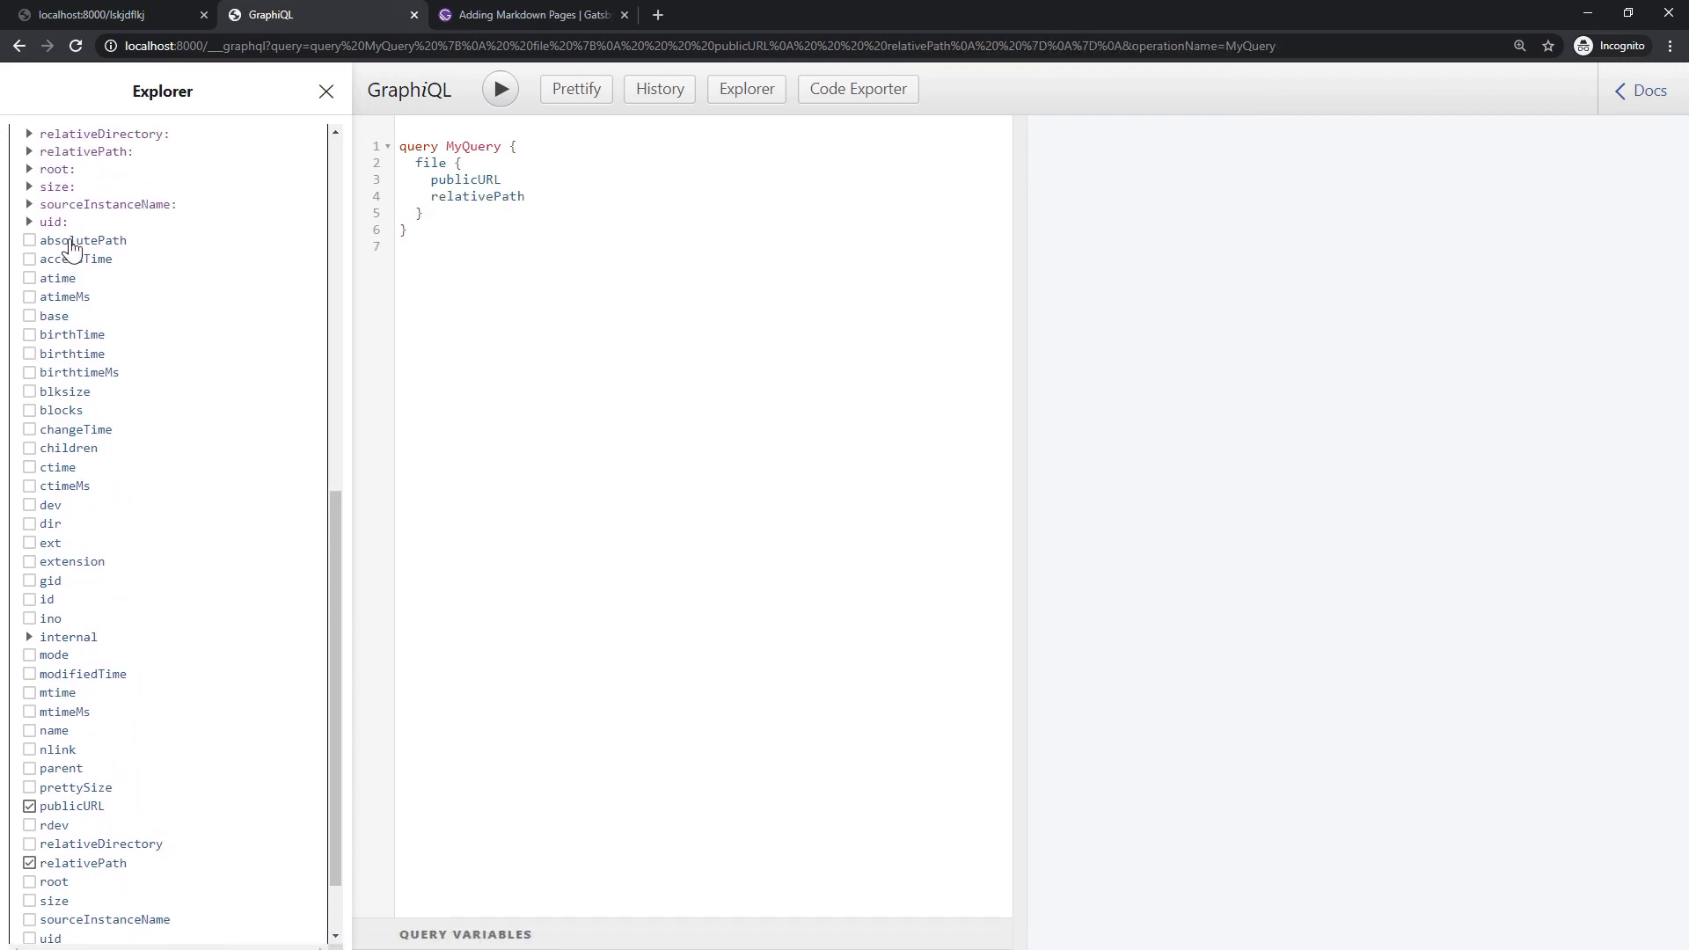
left_click(30, 239)
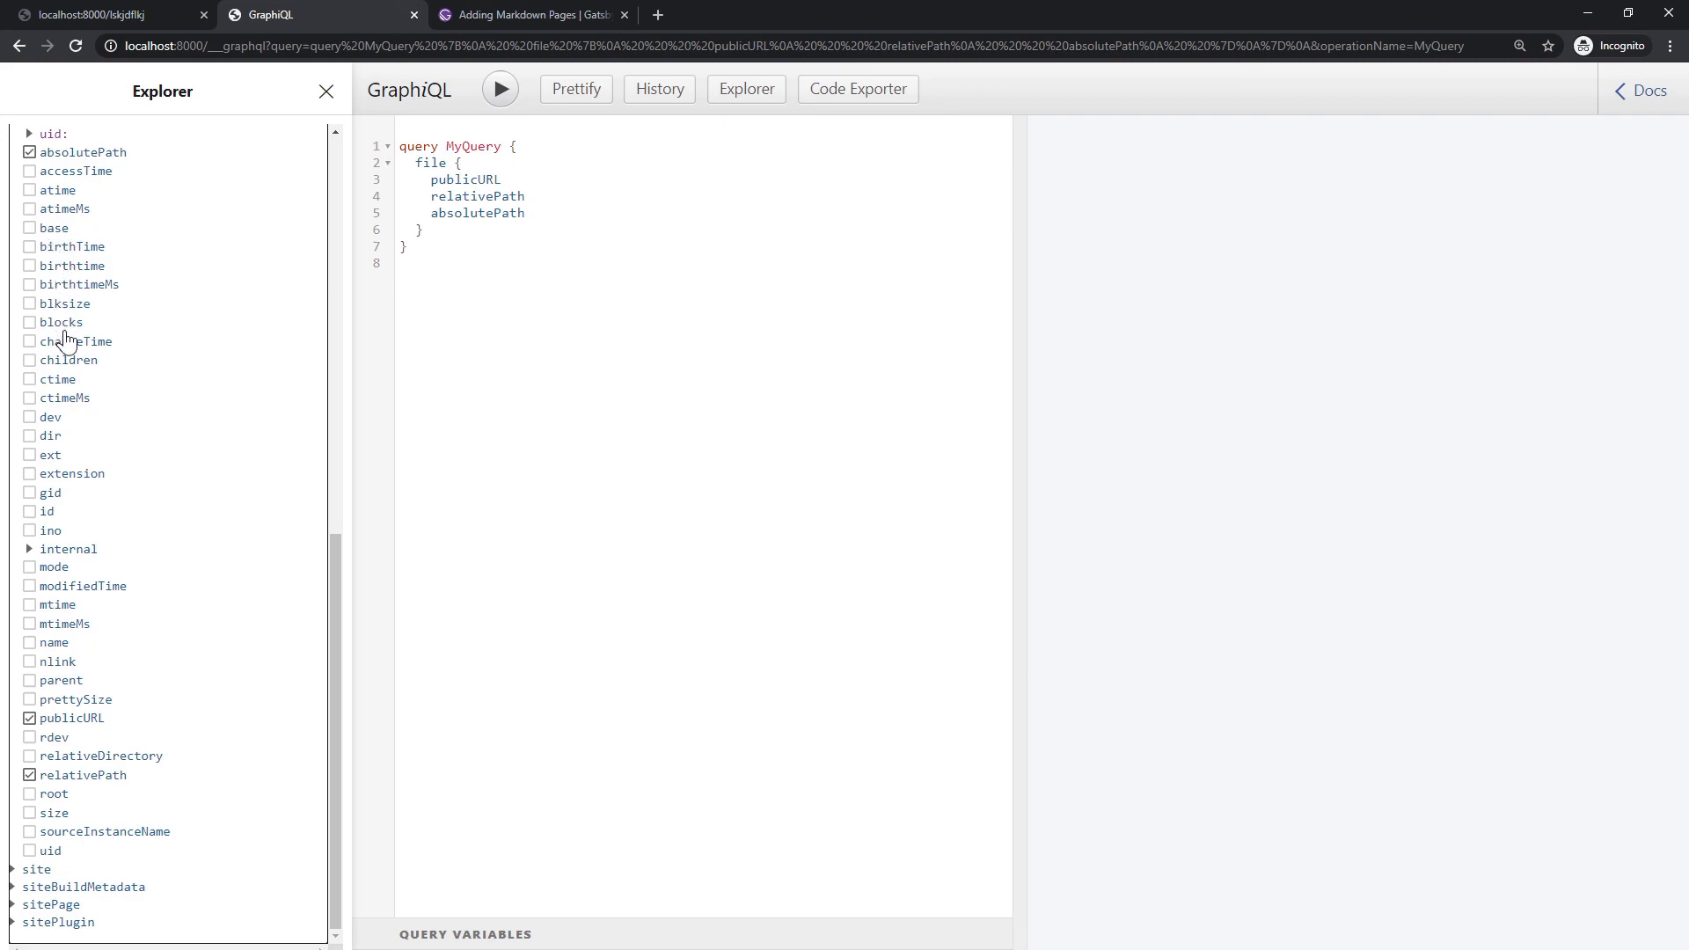
left_click(30, 454)
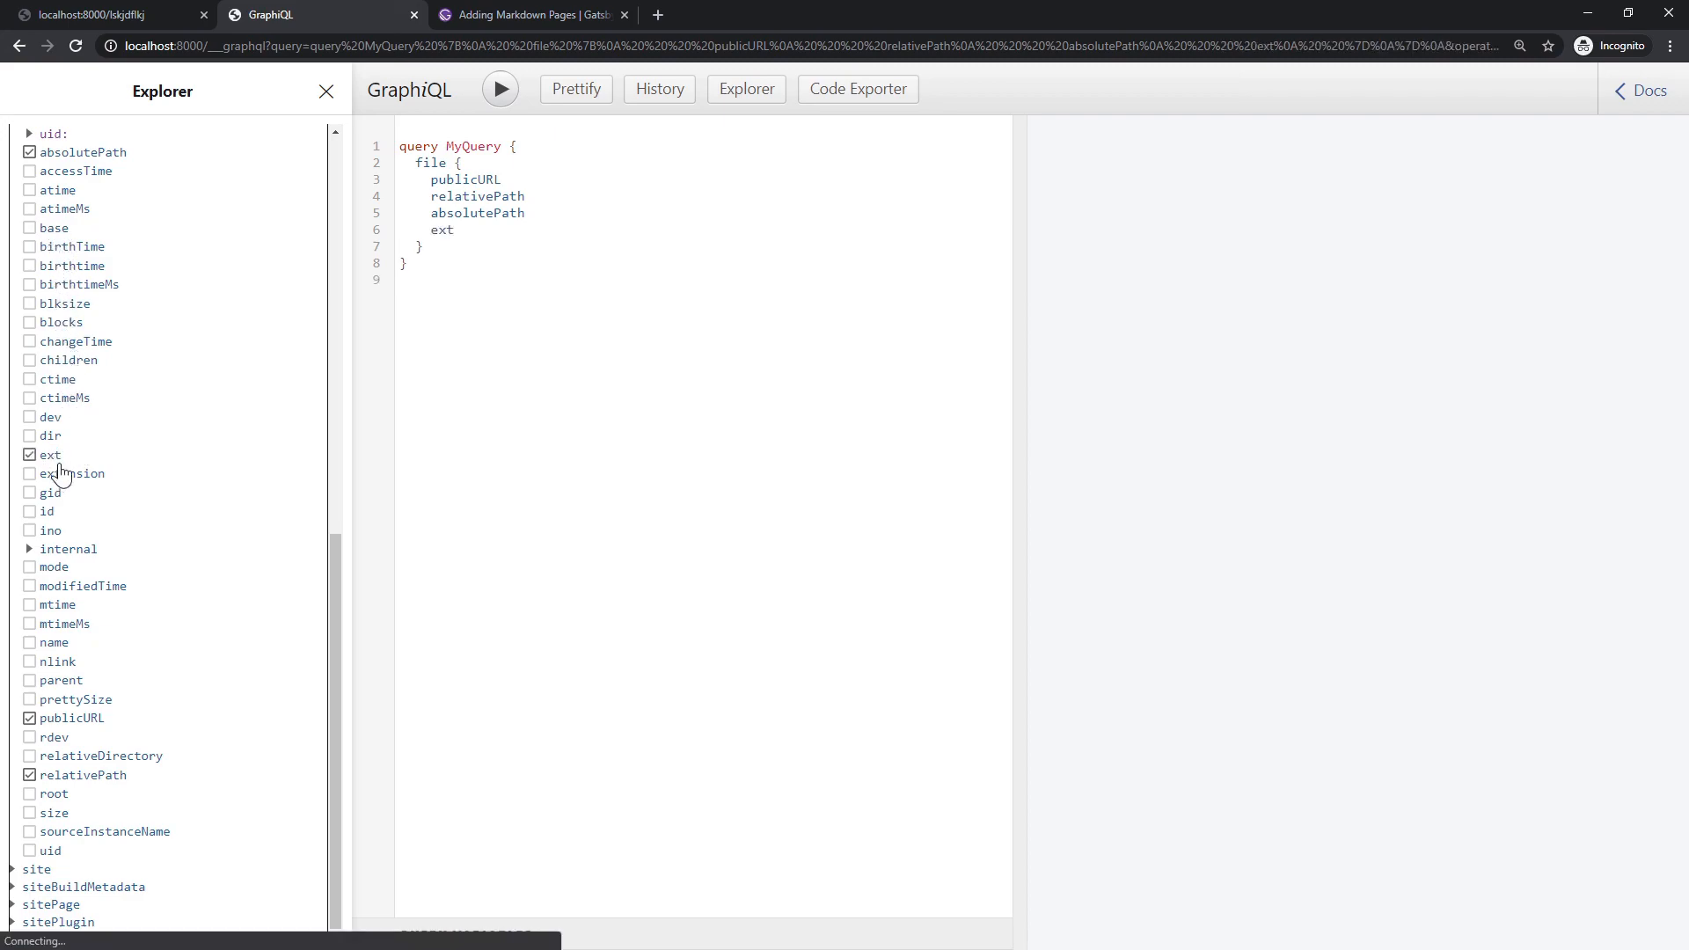
left_click(30, 474)
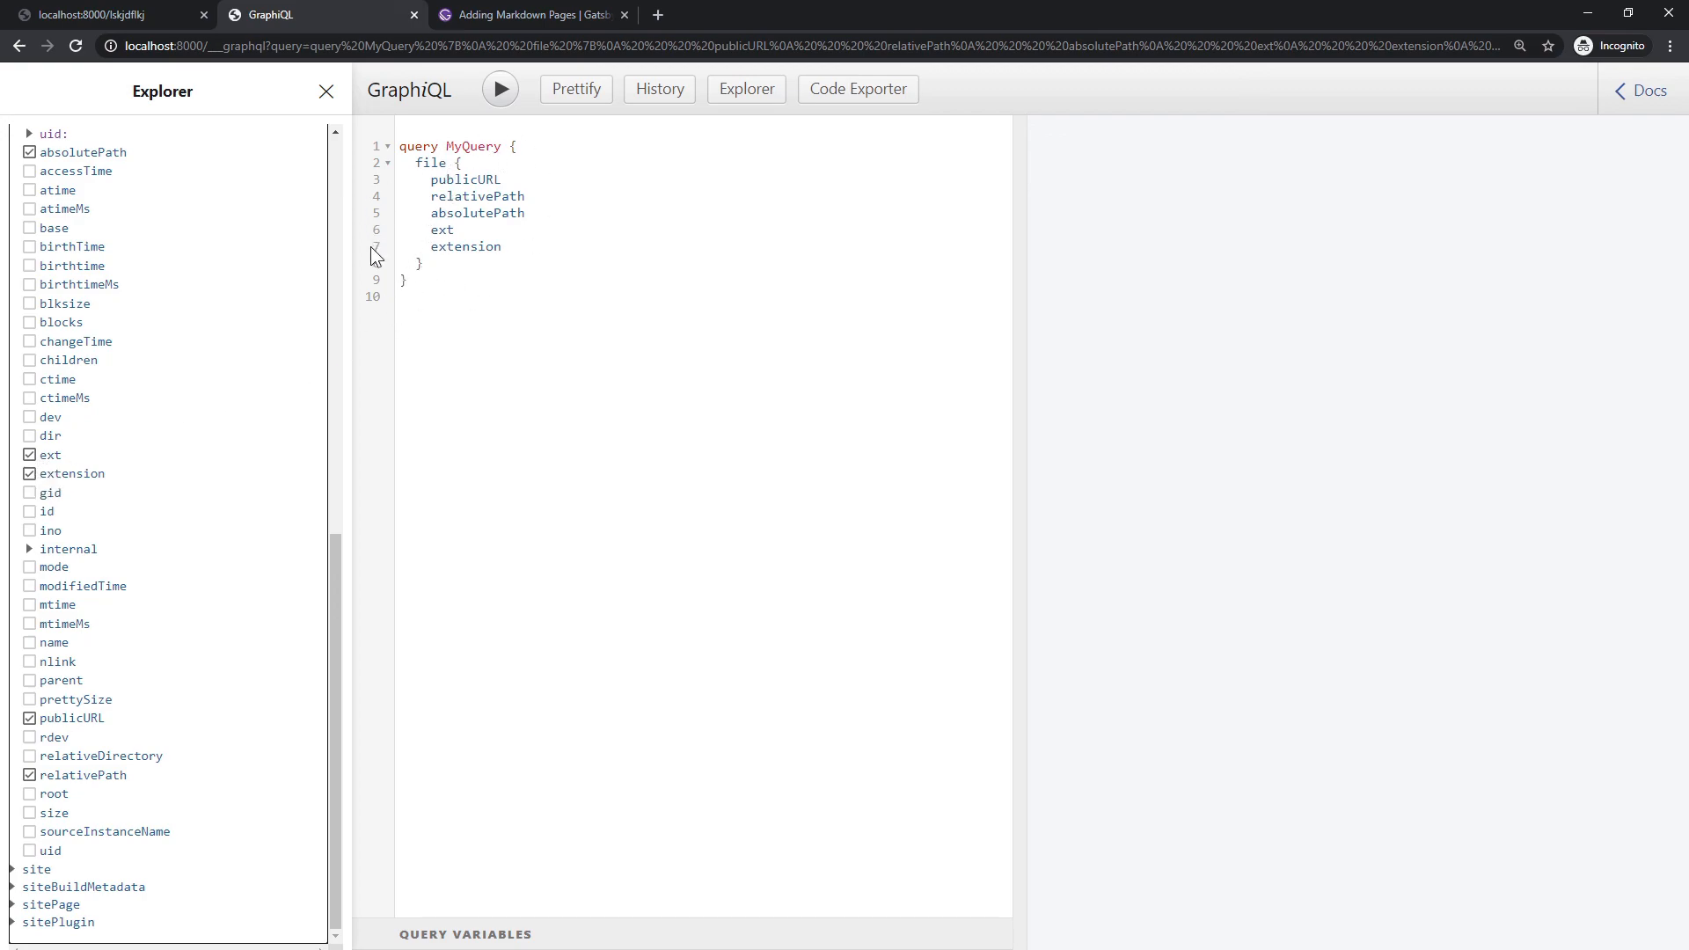
left_click(498, 88)
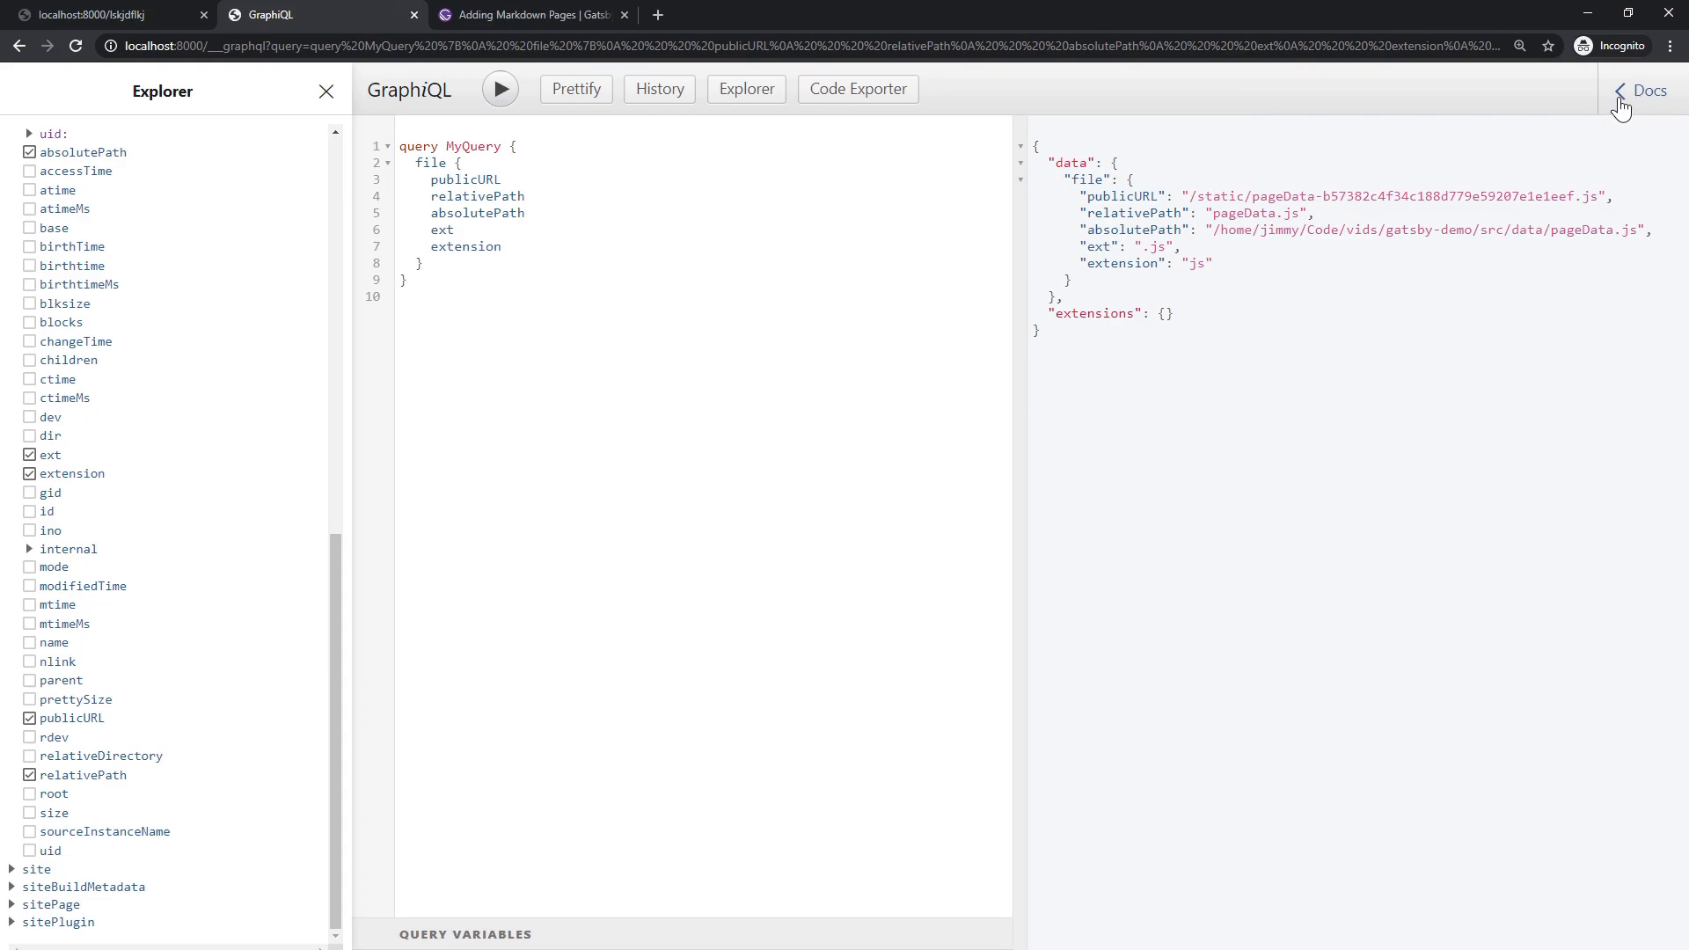
- Look up the File type in Docs by searching 'file' and scroll its field list
left_click(1645, 90)
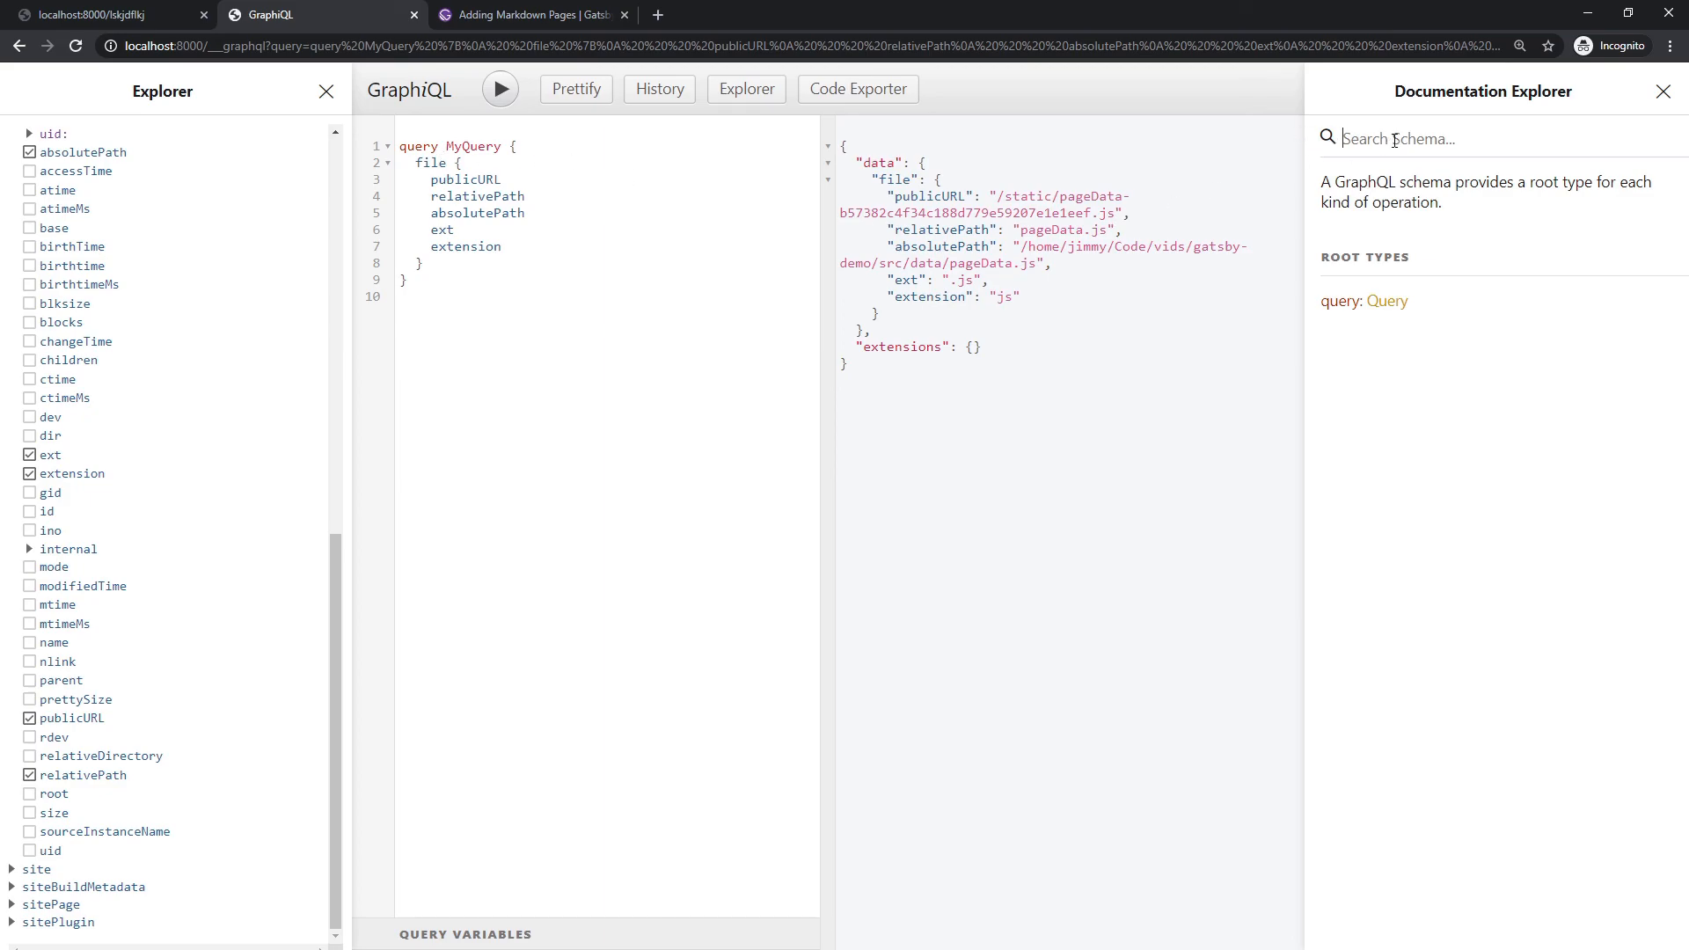
type("file")
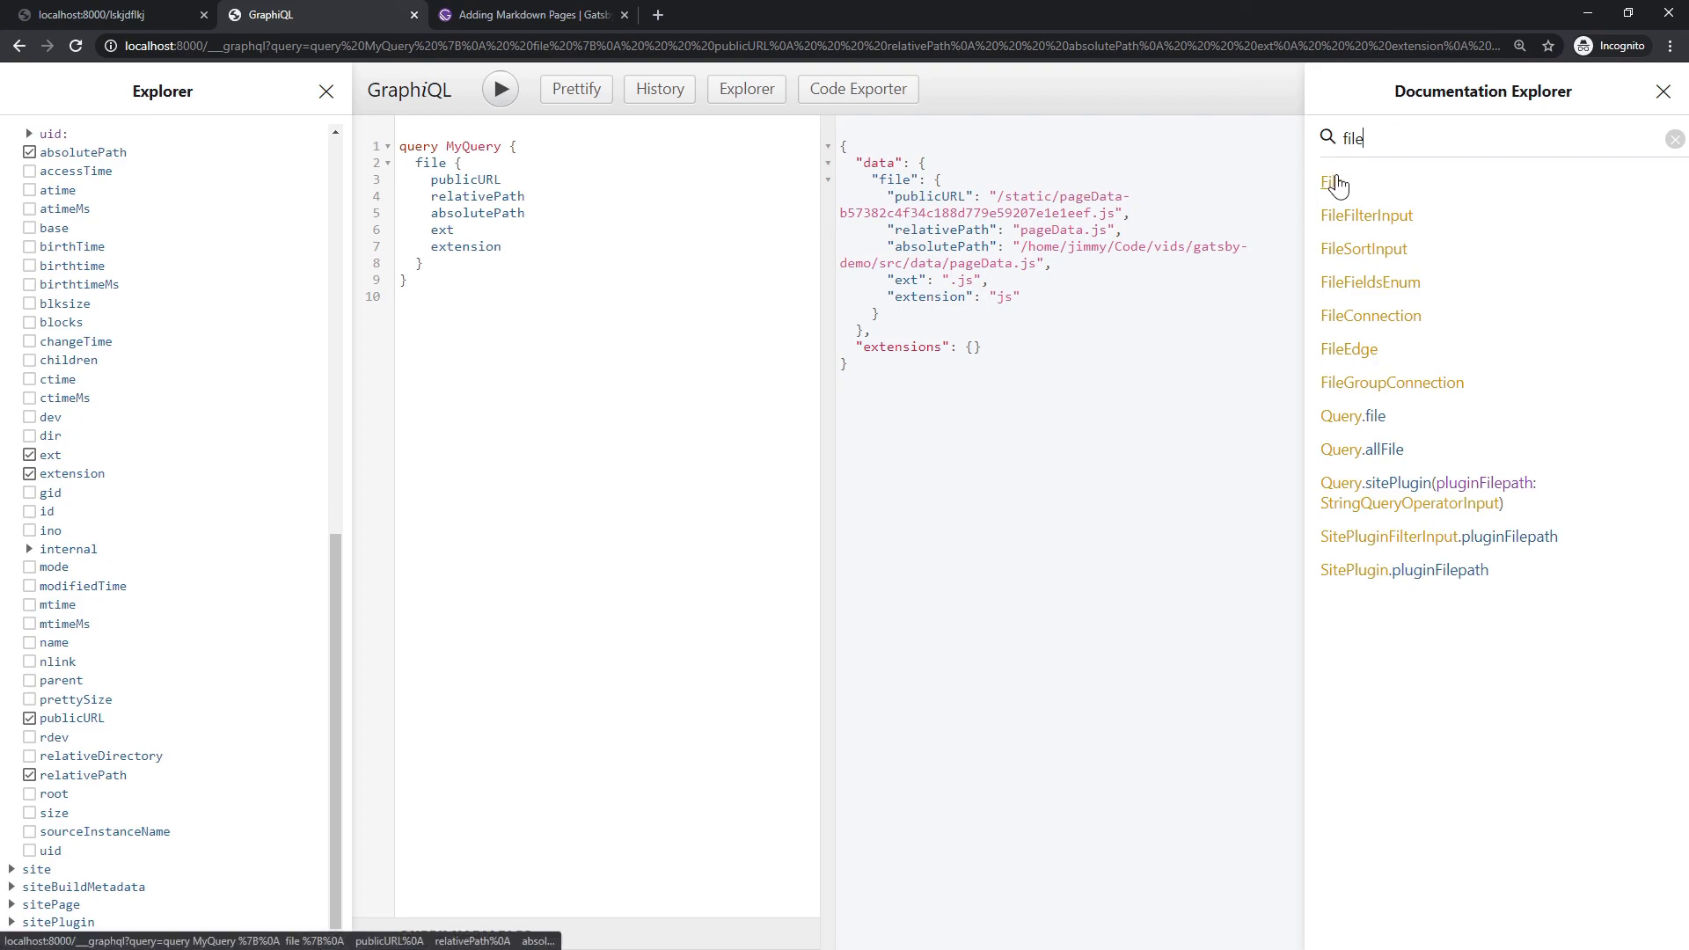
left_click(1332, 181)
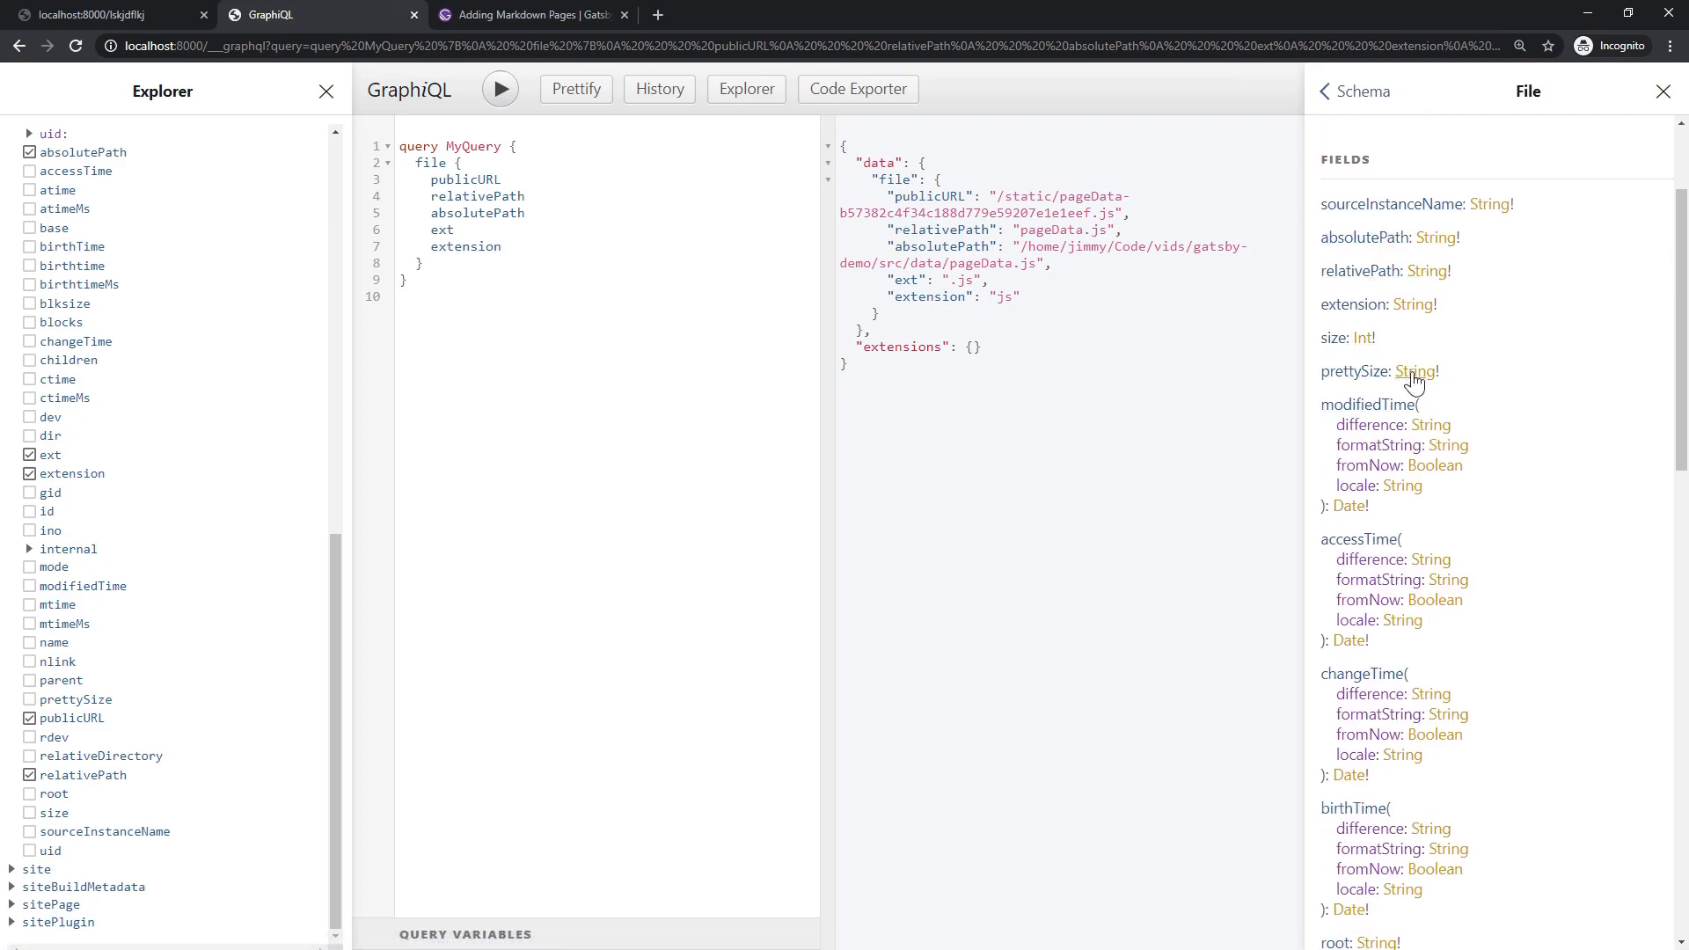
mouse_move(1482, 252)
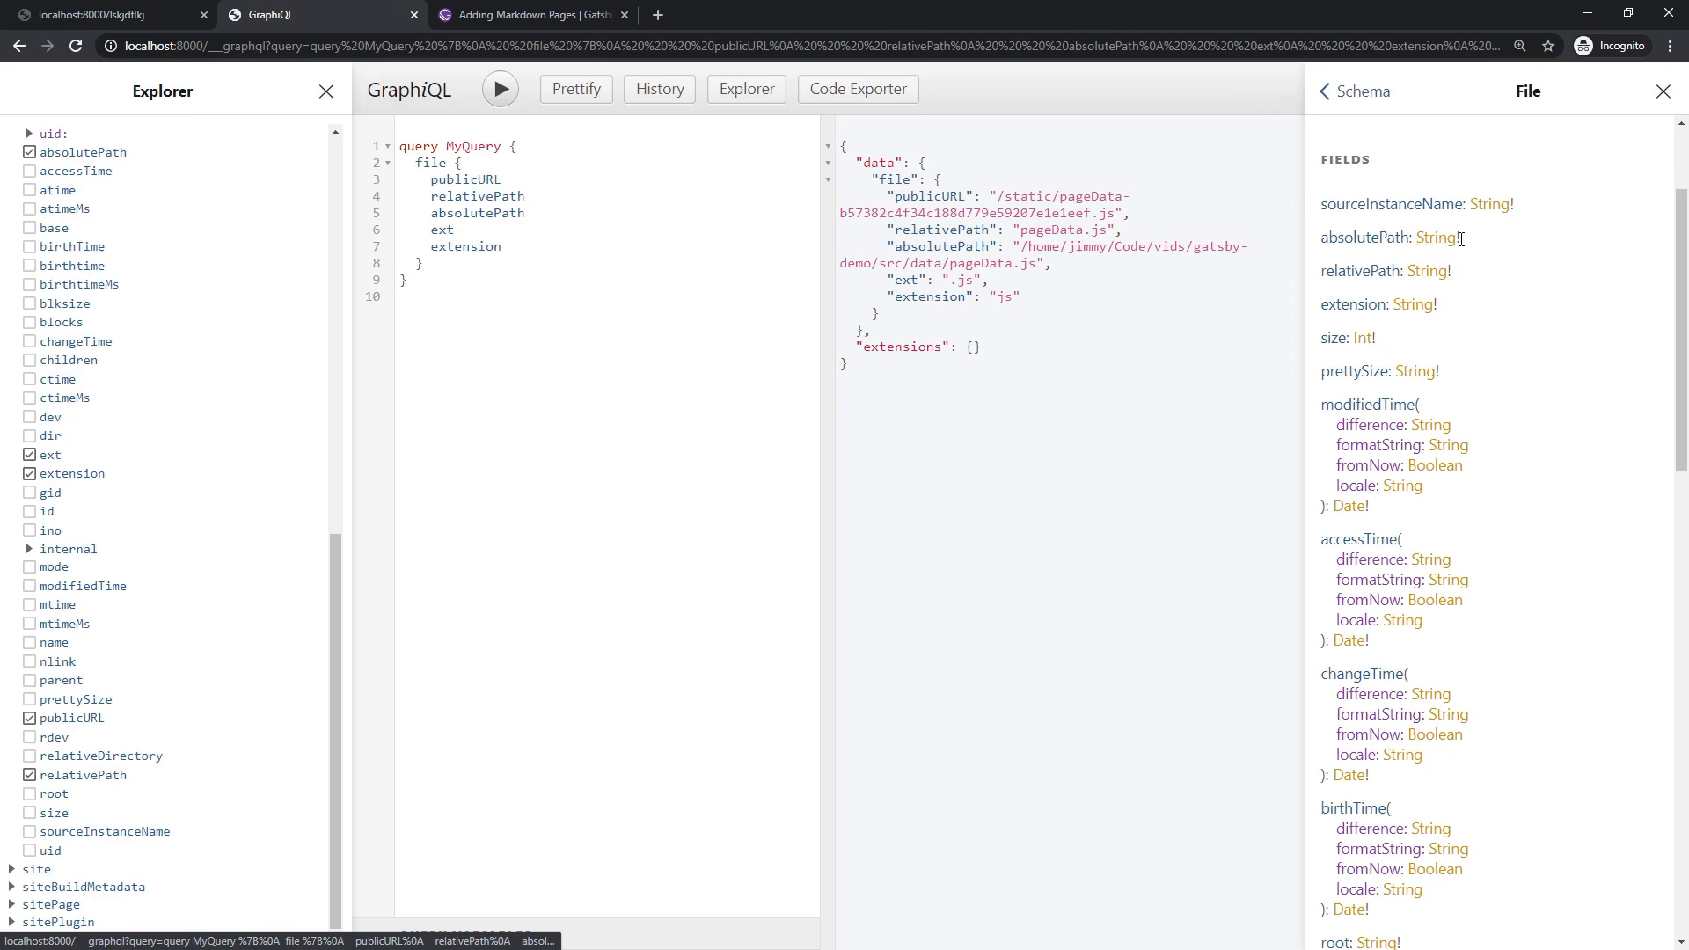
scroll("down", 3)
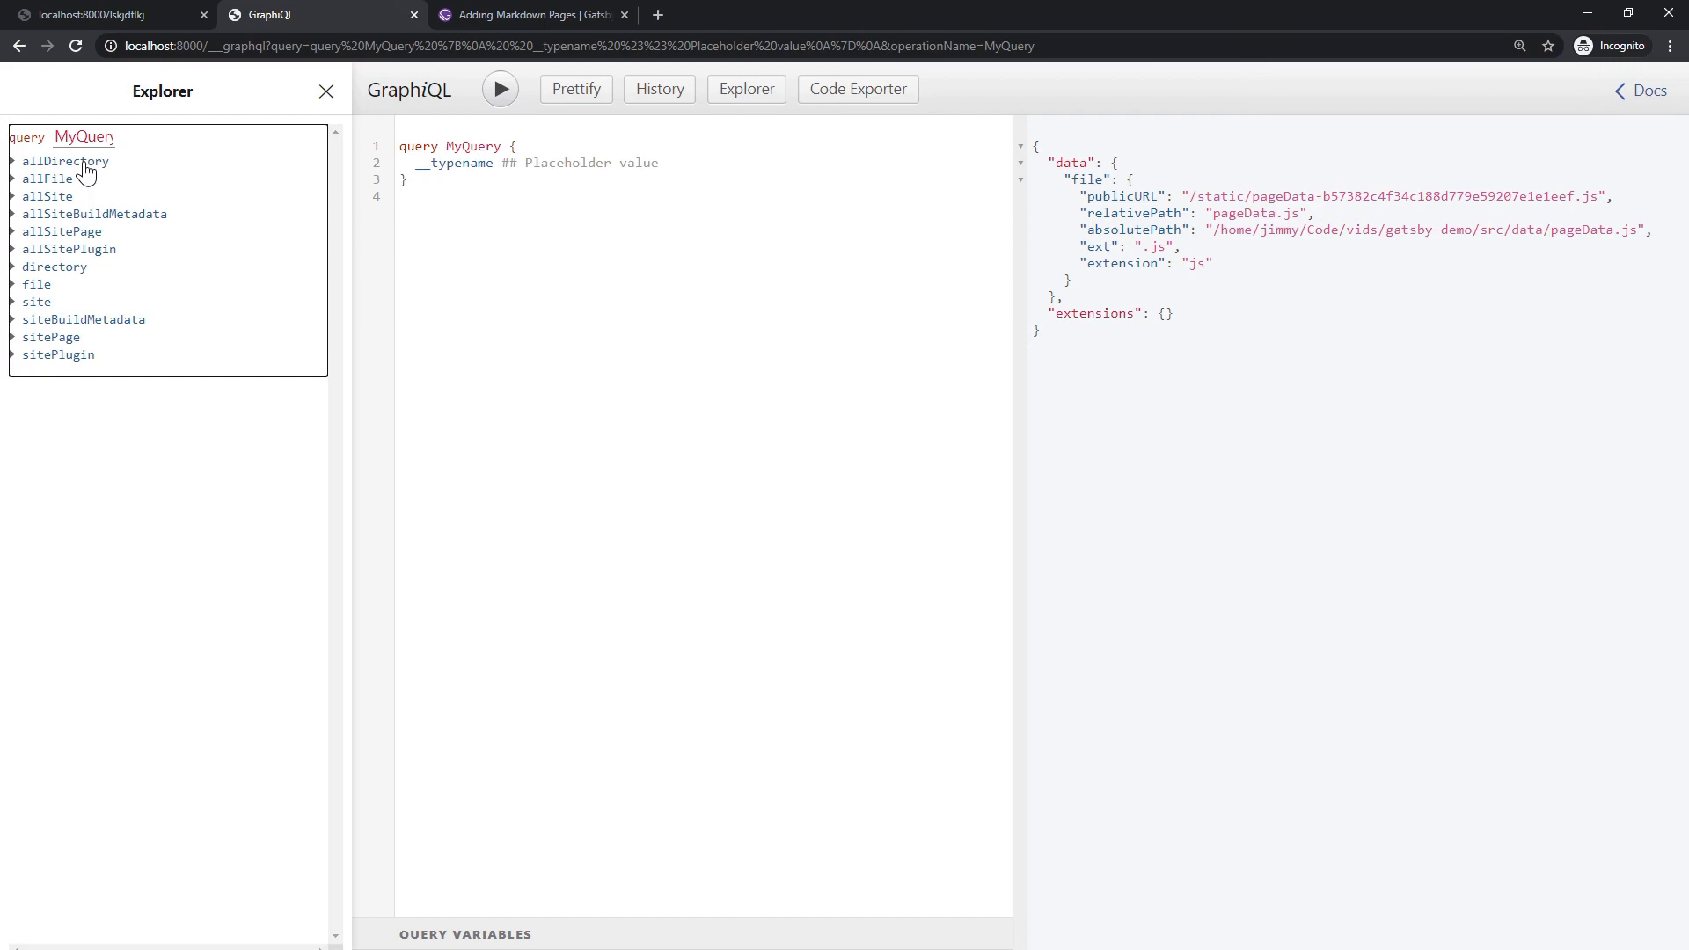
mouse_move(60, 187)
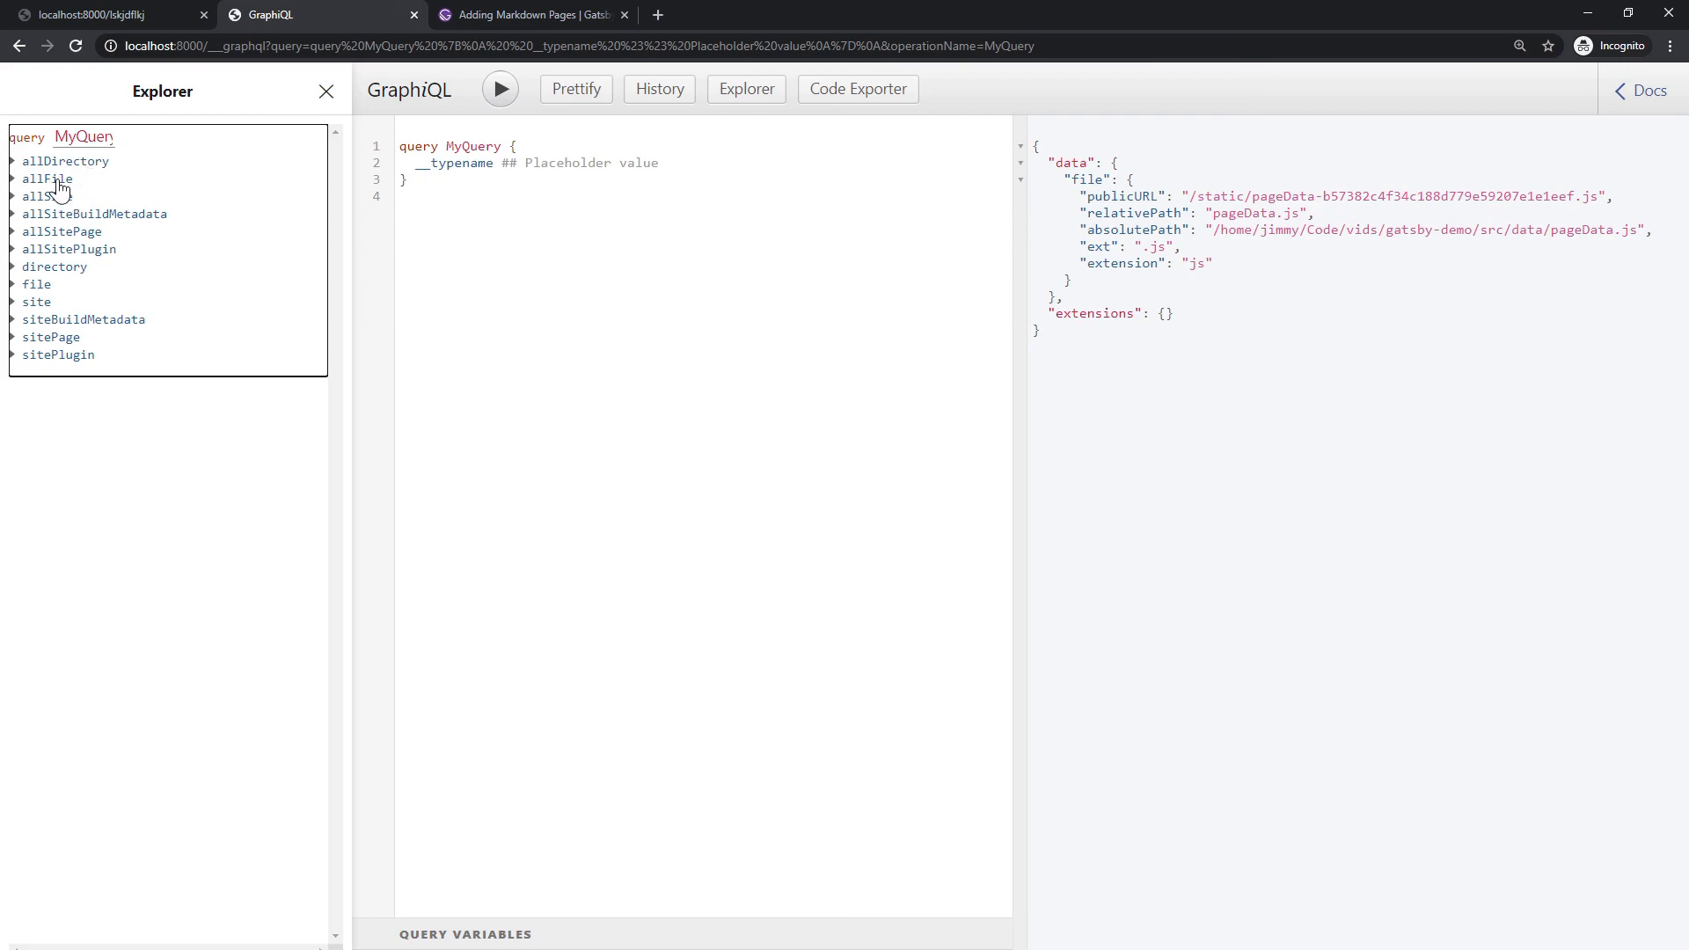
mouse_move(59, 190)
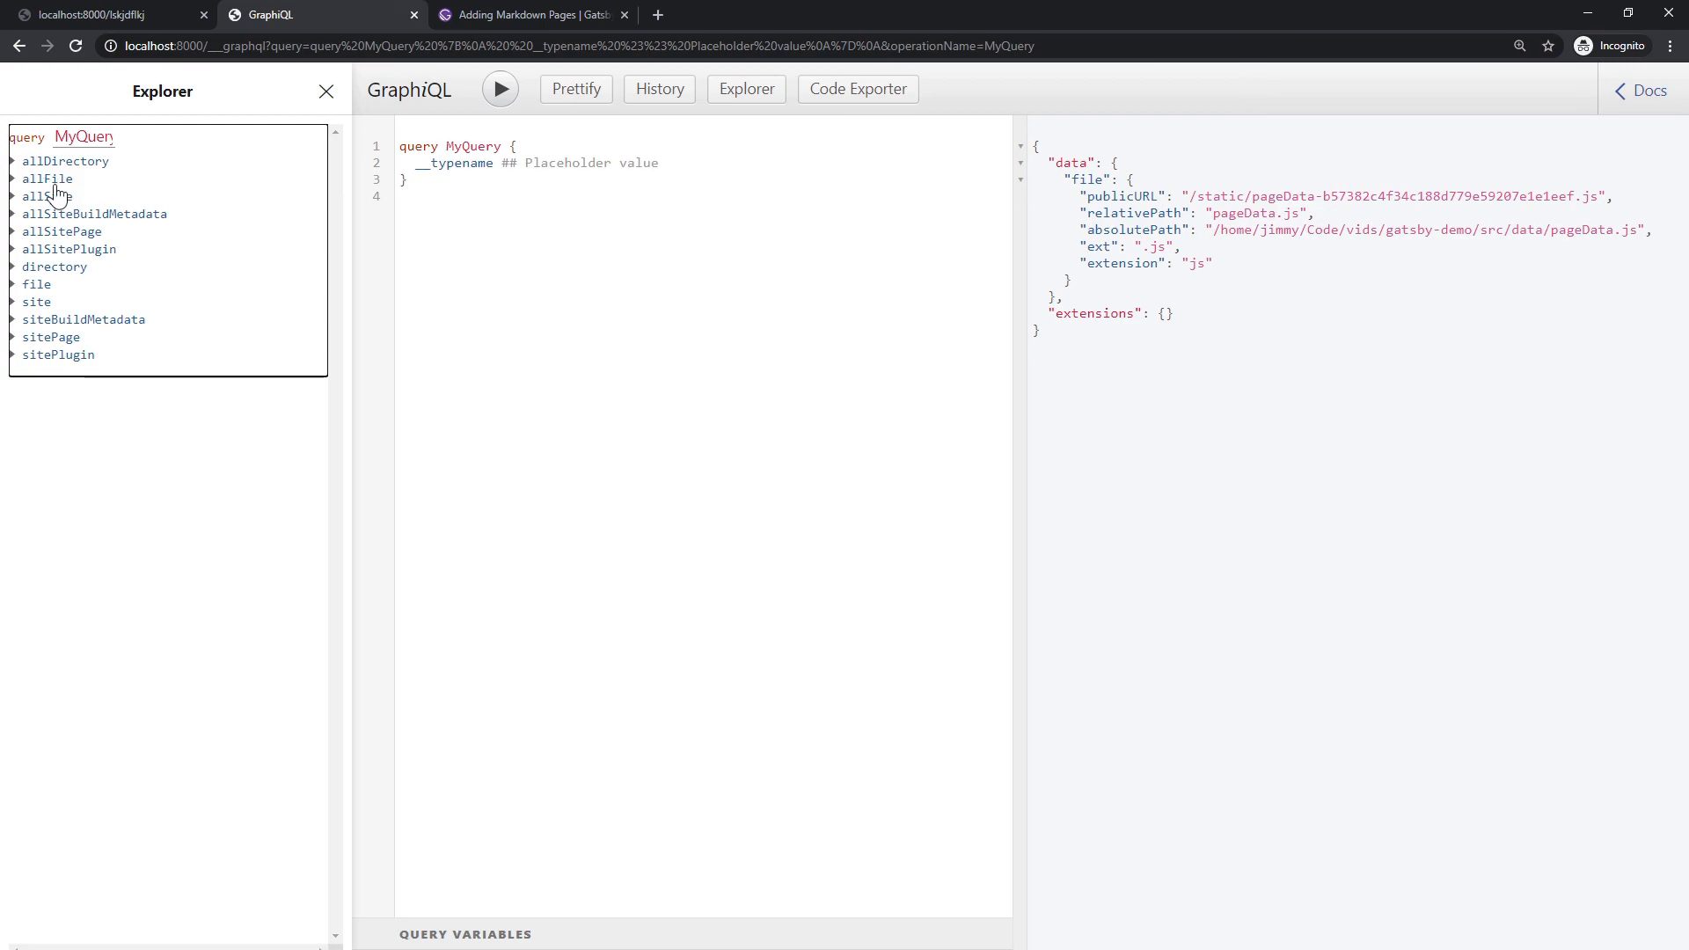
- Build allFile > edges > node requesting relativePath, absolutePath, ext and extension
left_click(46, 179)
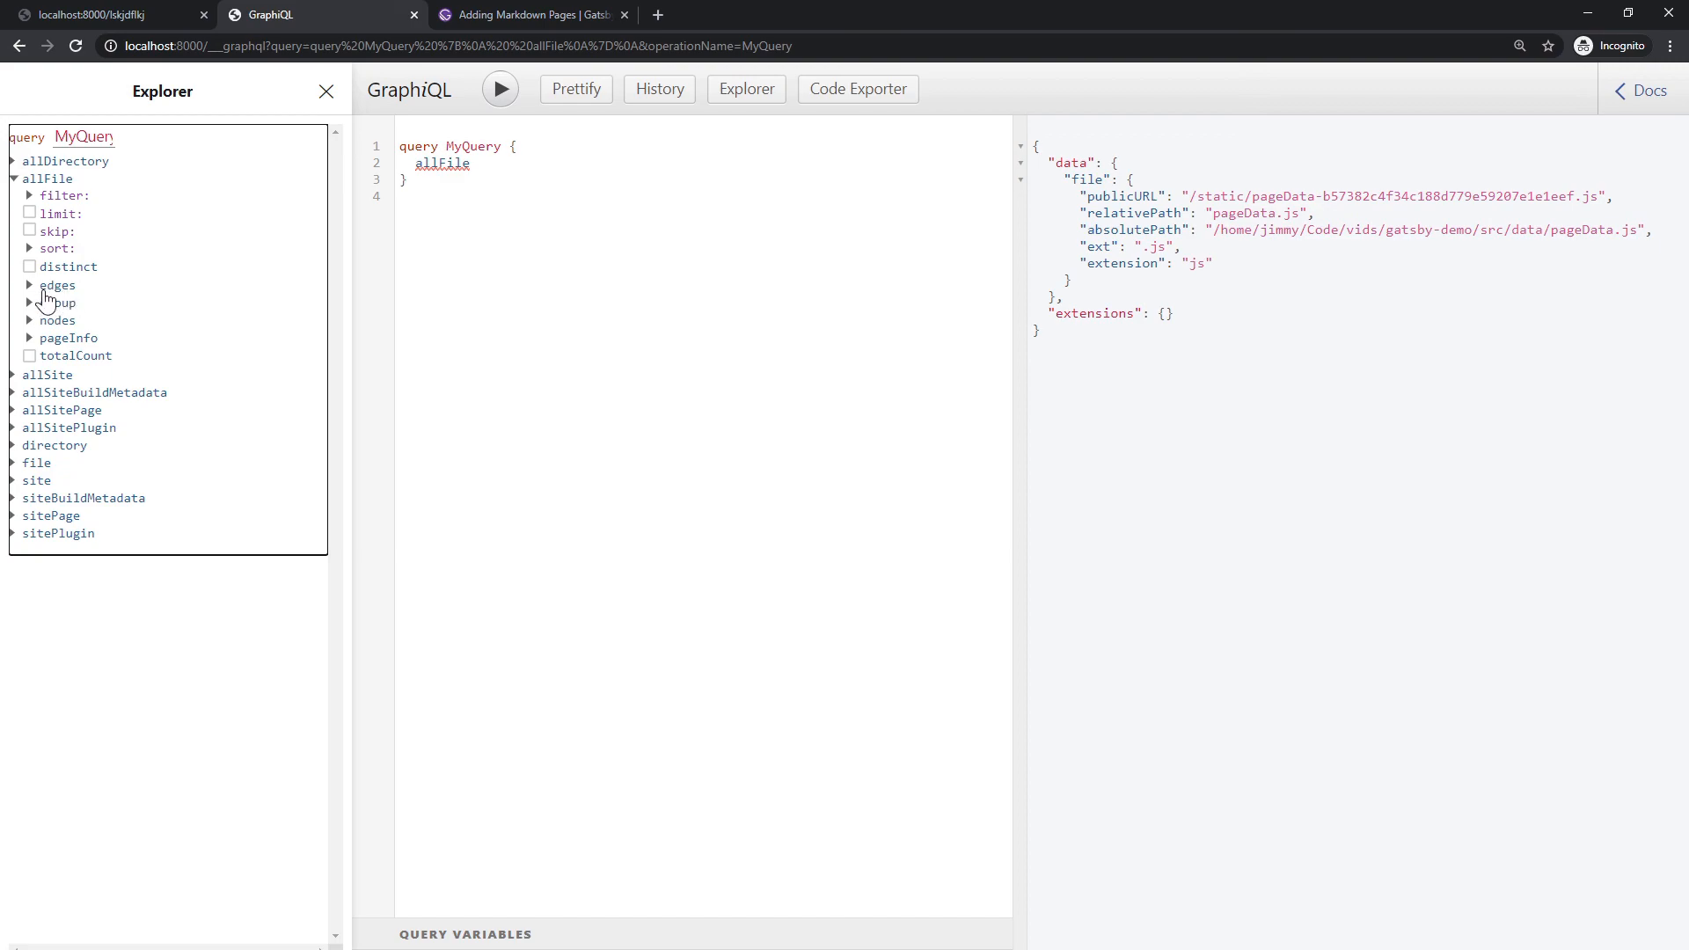
mouse_move(49, 299)
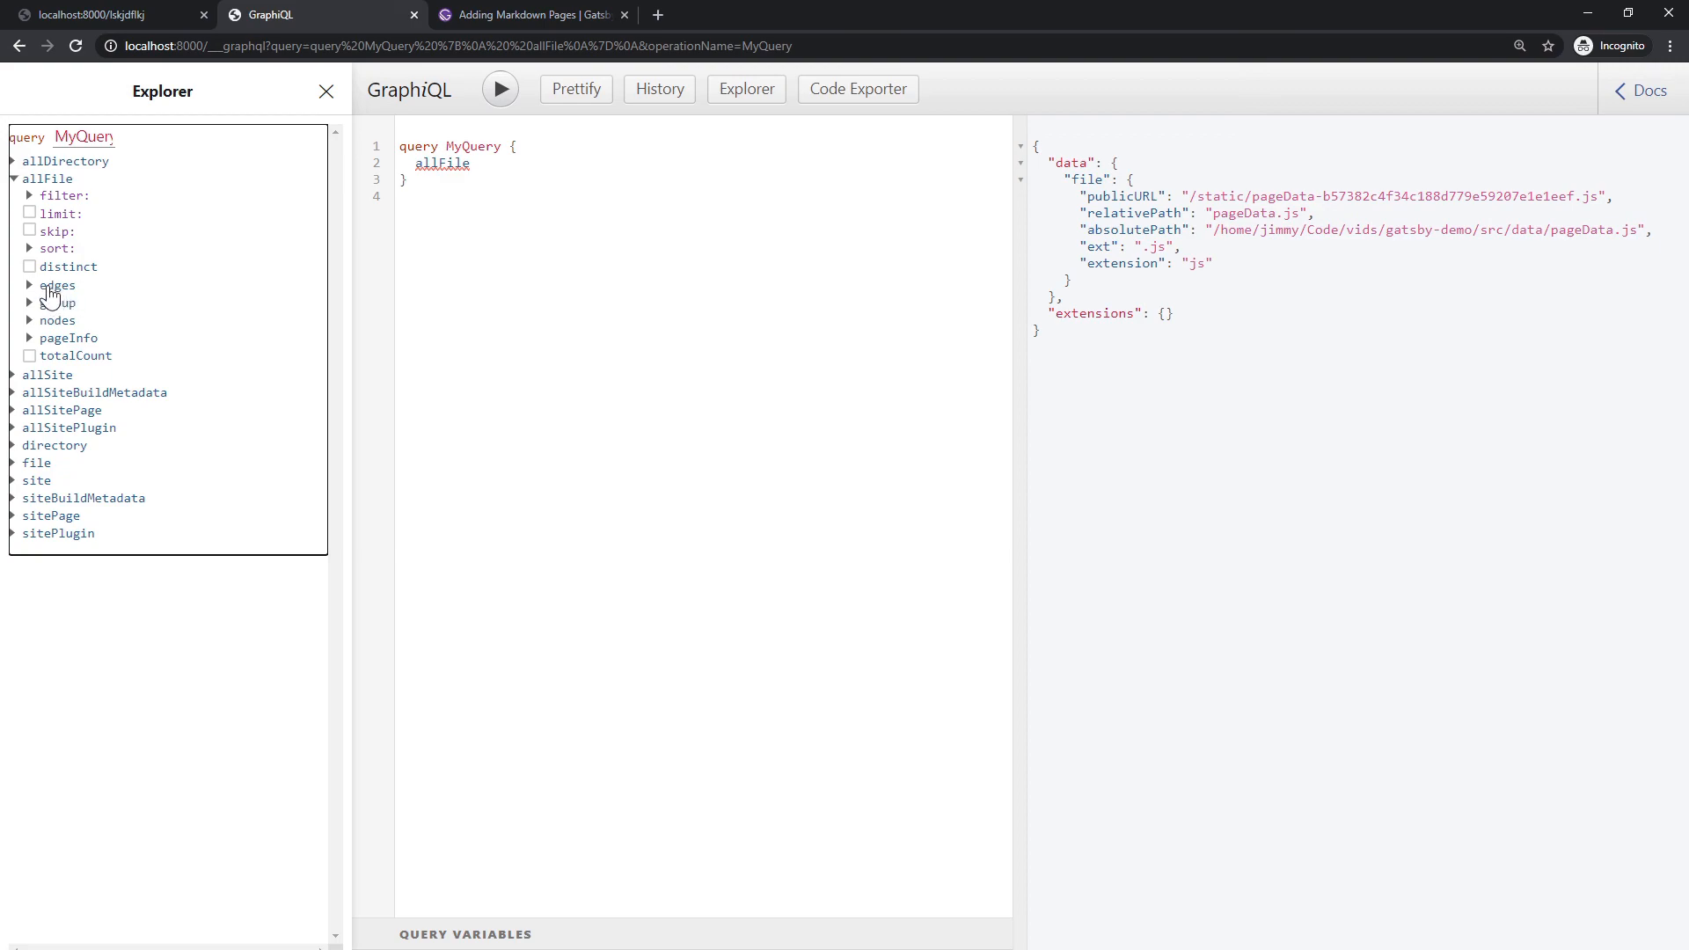
left_click(30, 285)
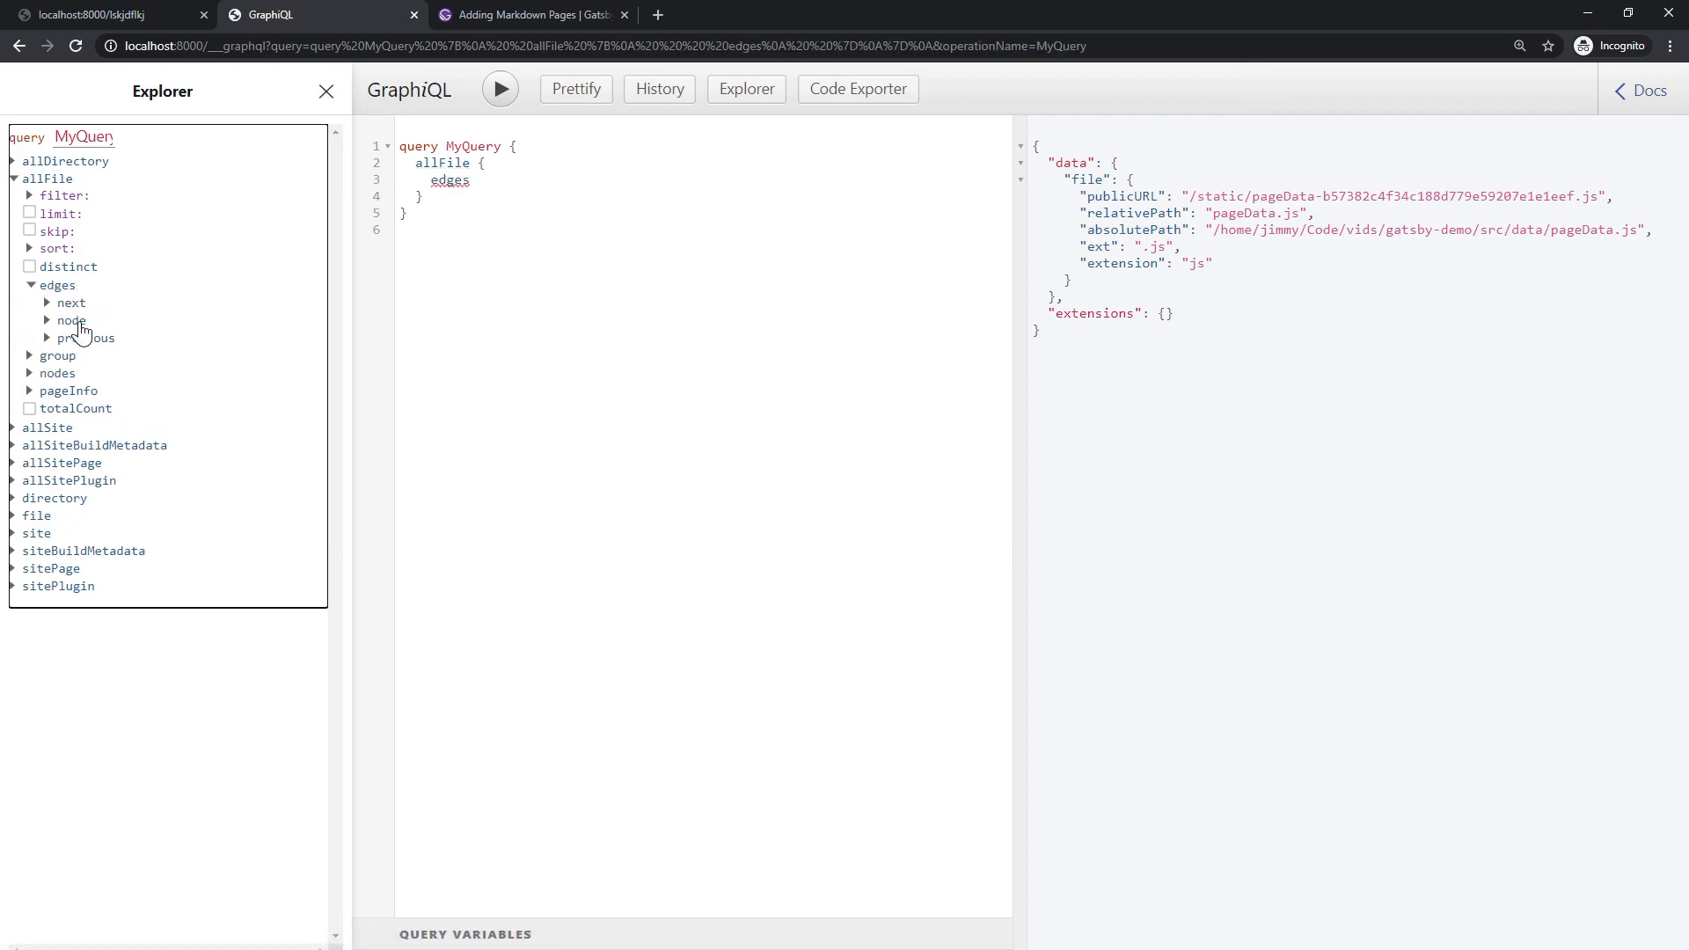
left_click(72, 320)
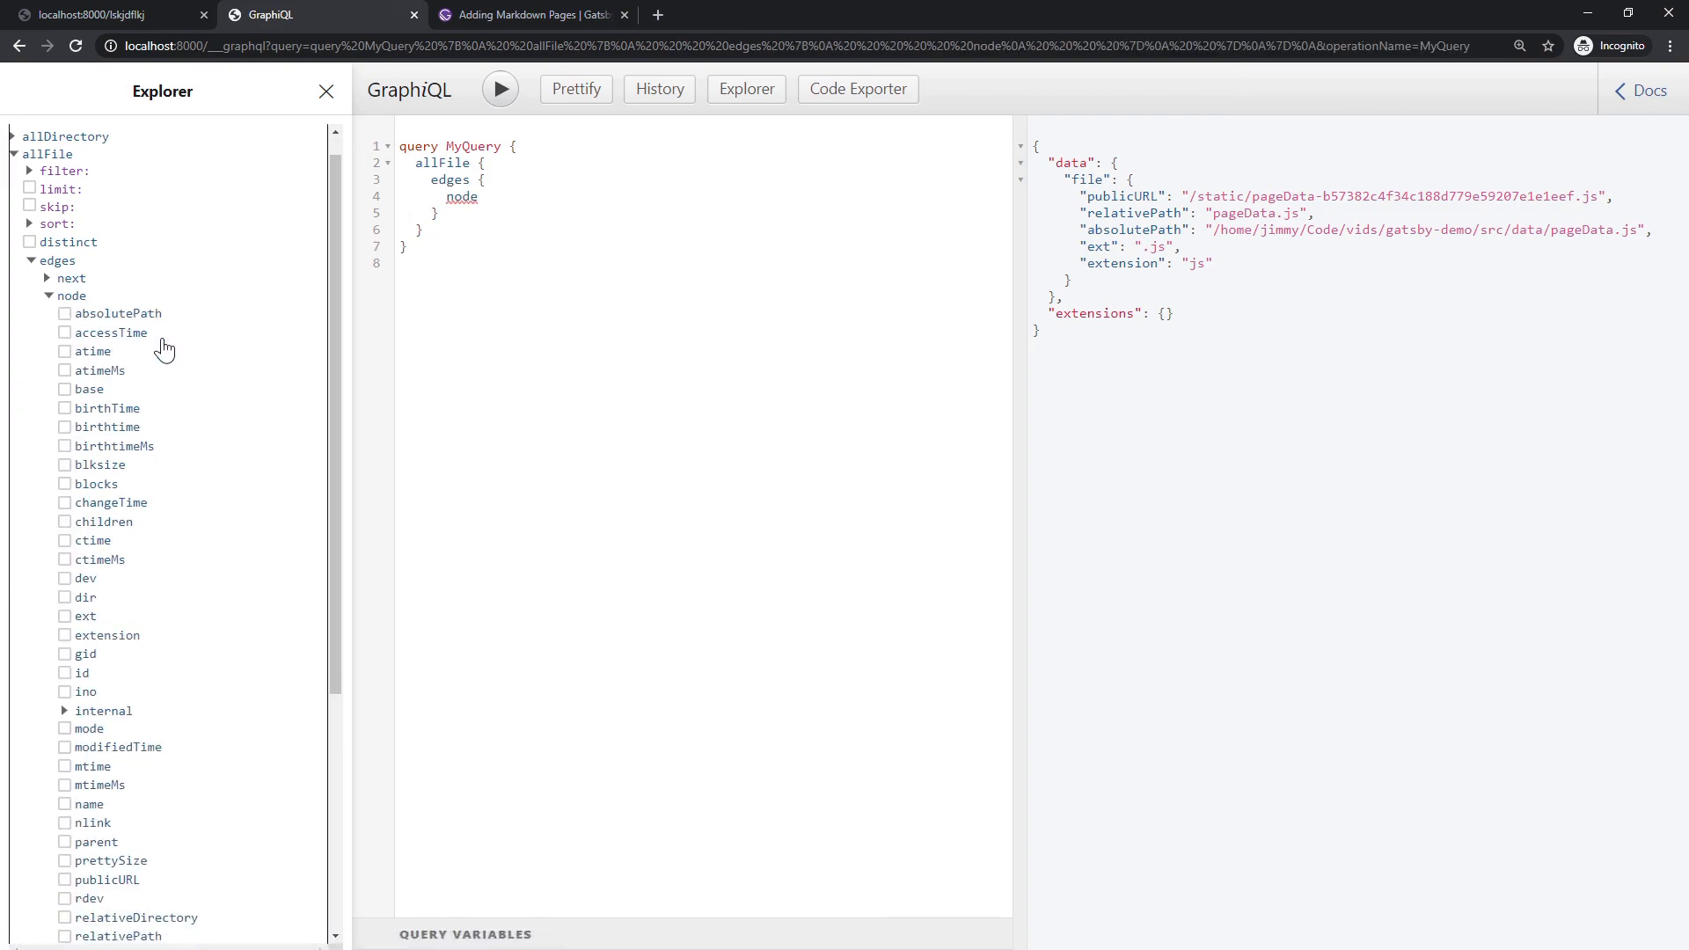
scroll("down", 3)
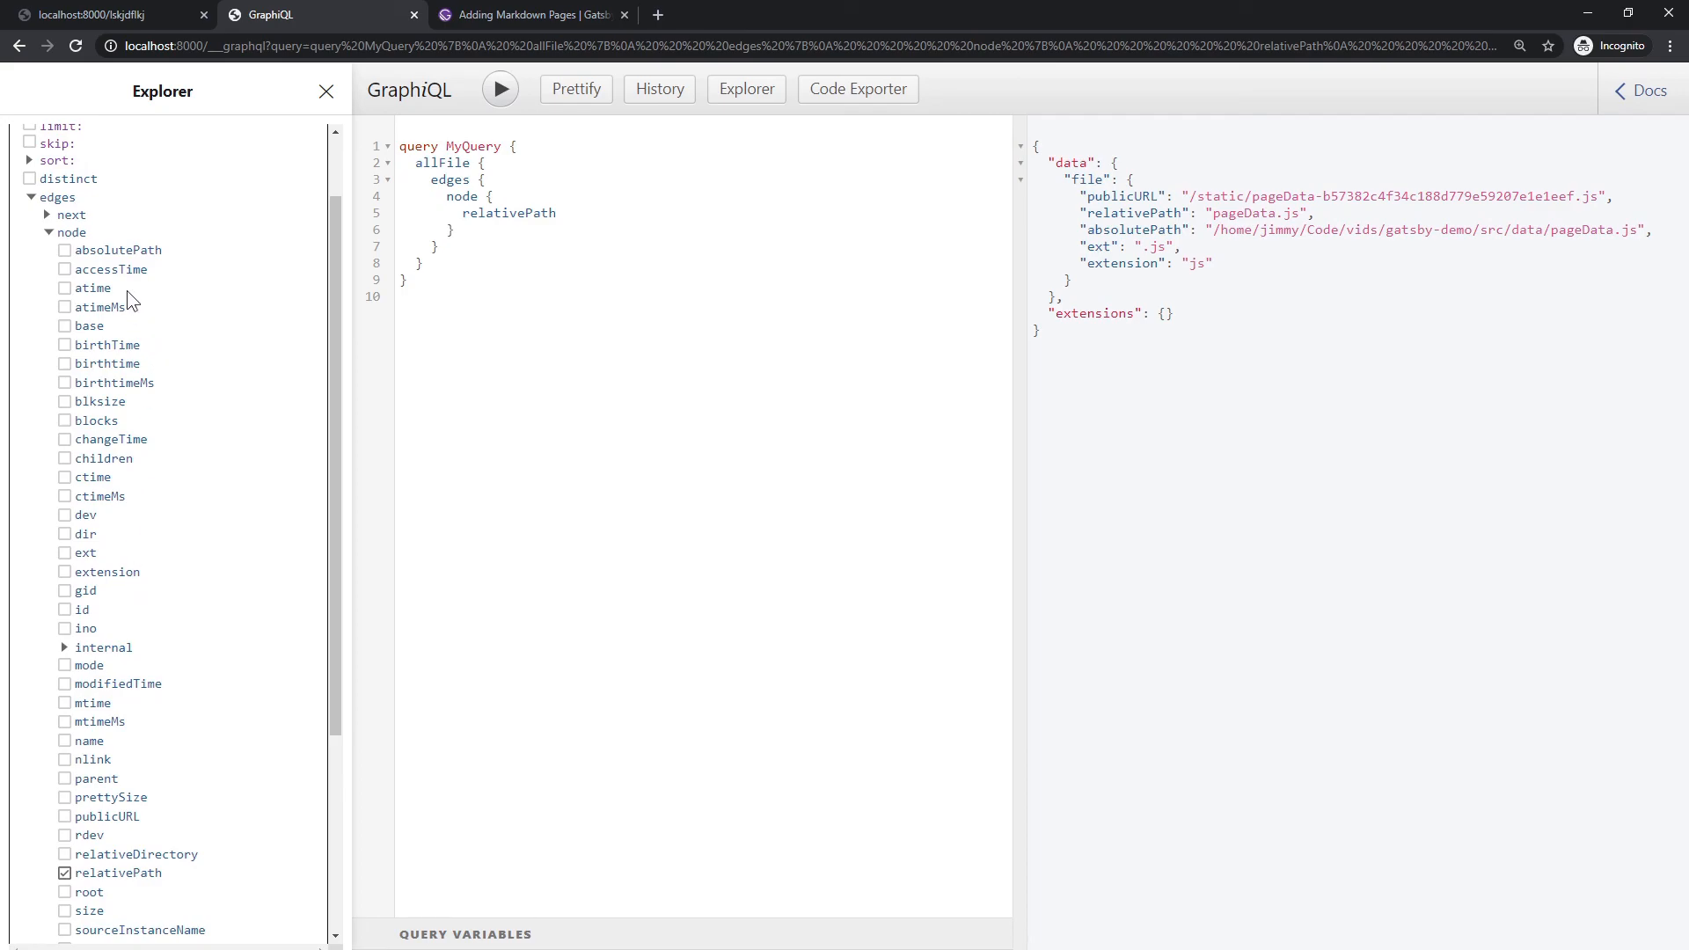
left_click(63, 248)
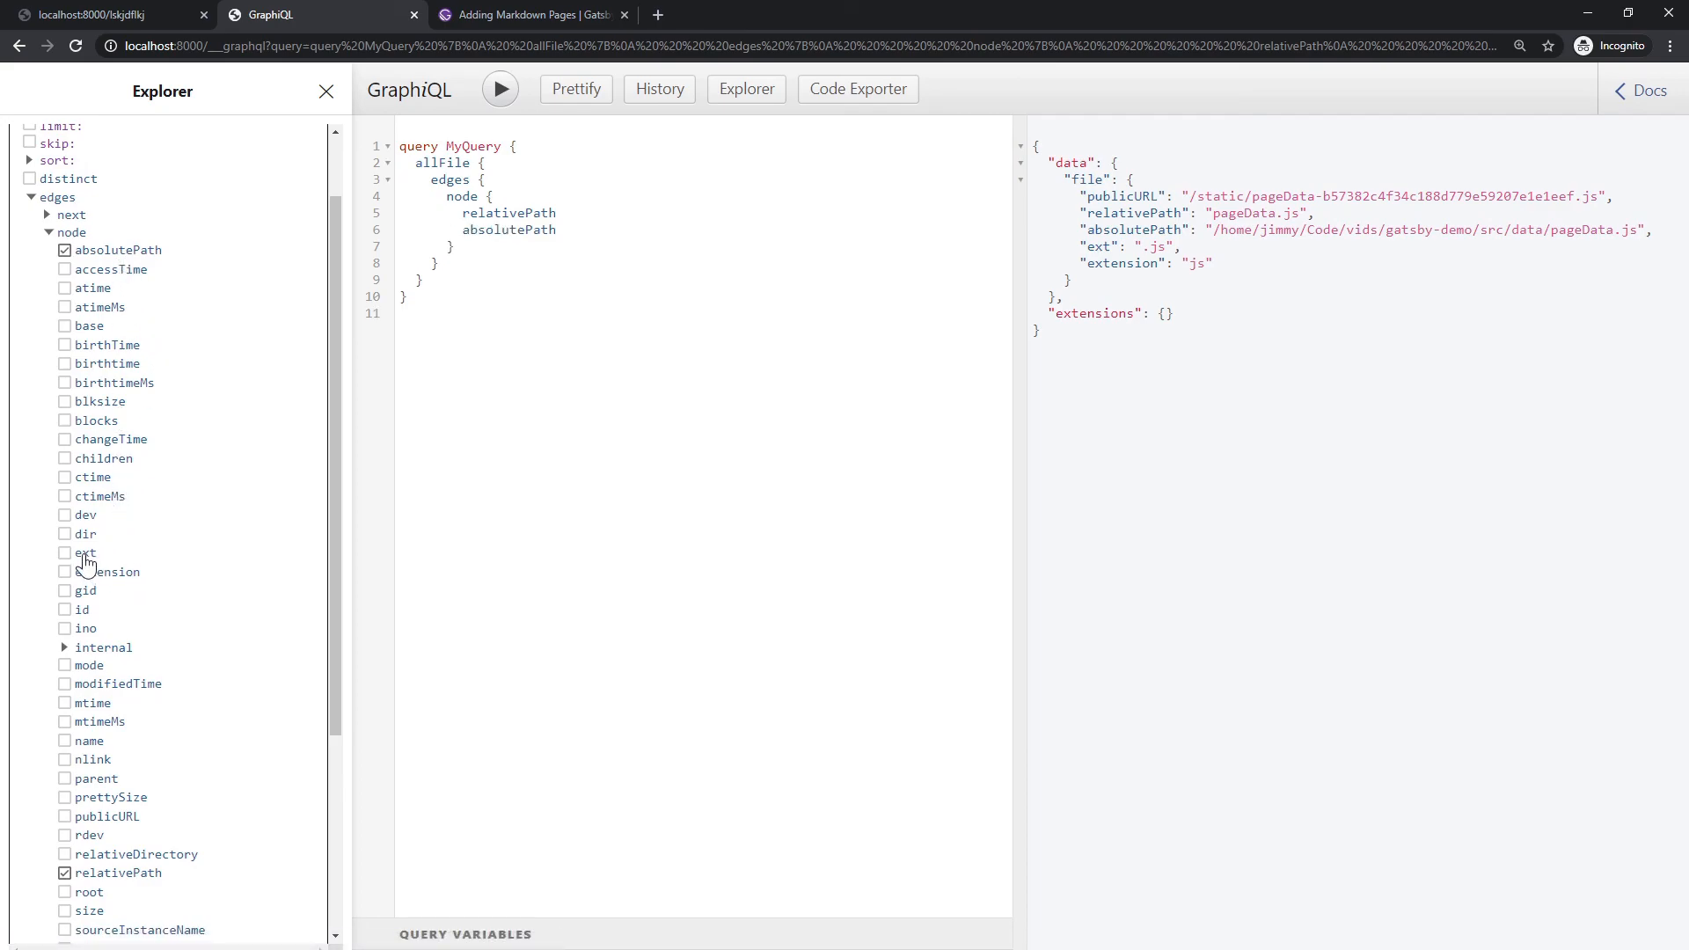
left_click(64, 553)
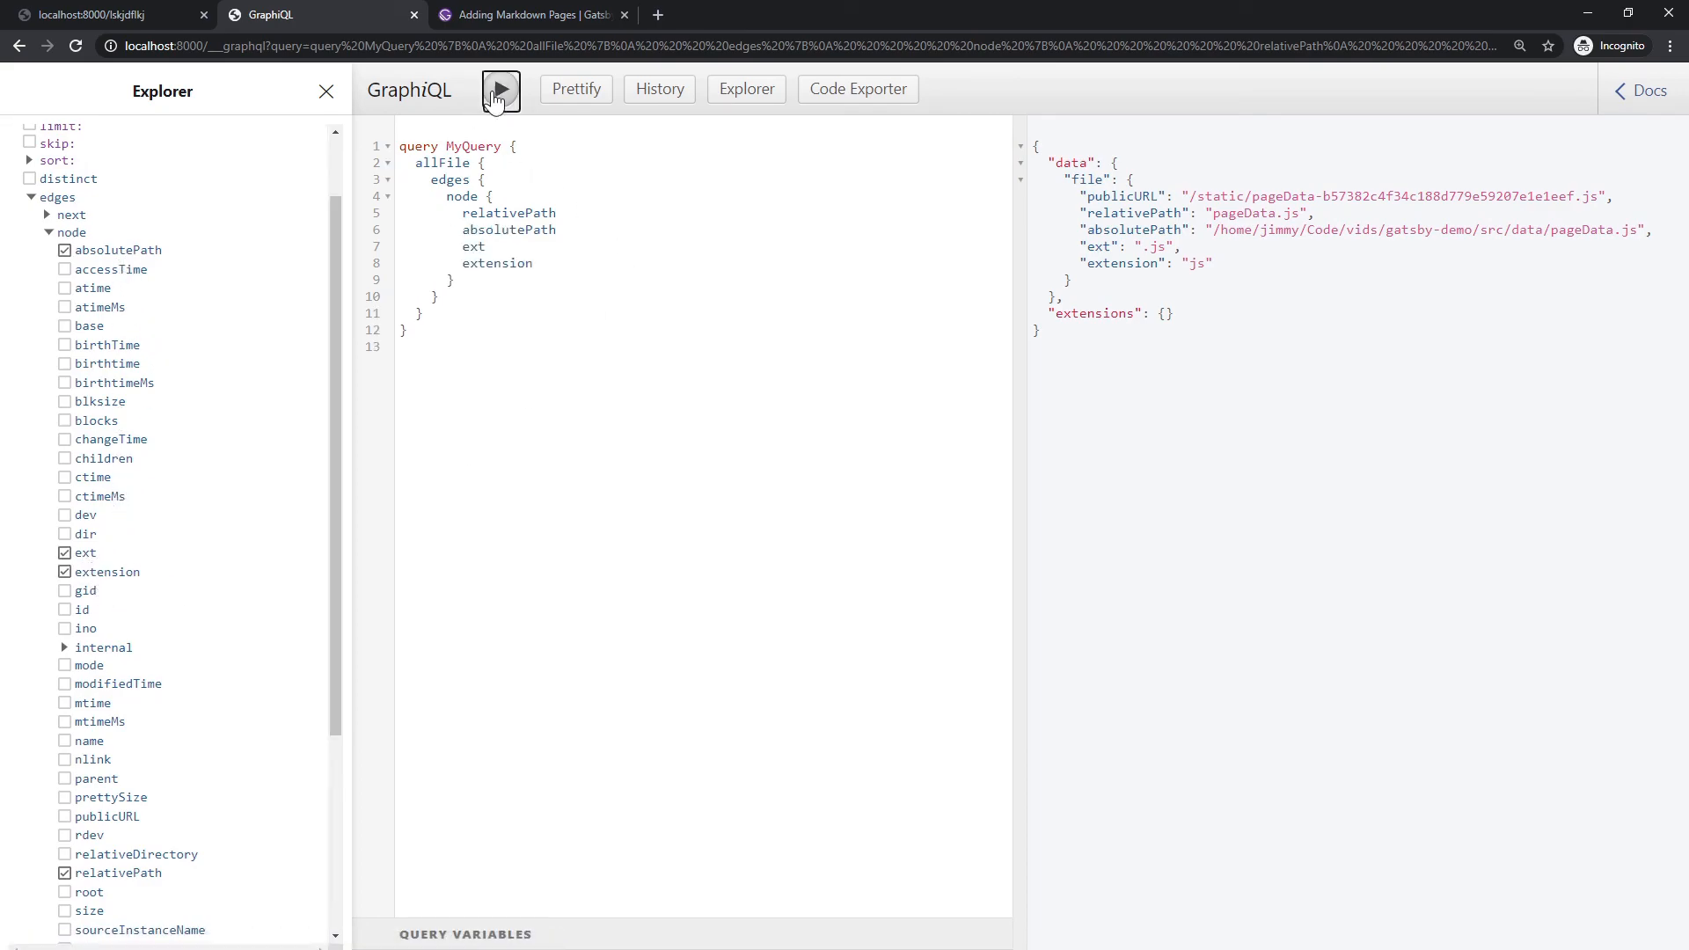
- Run the allFile query and scroll the results listing pageData.js, first.md and woof.txt
left_click(499, 88)
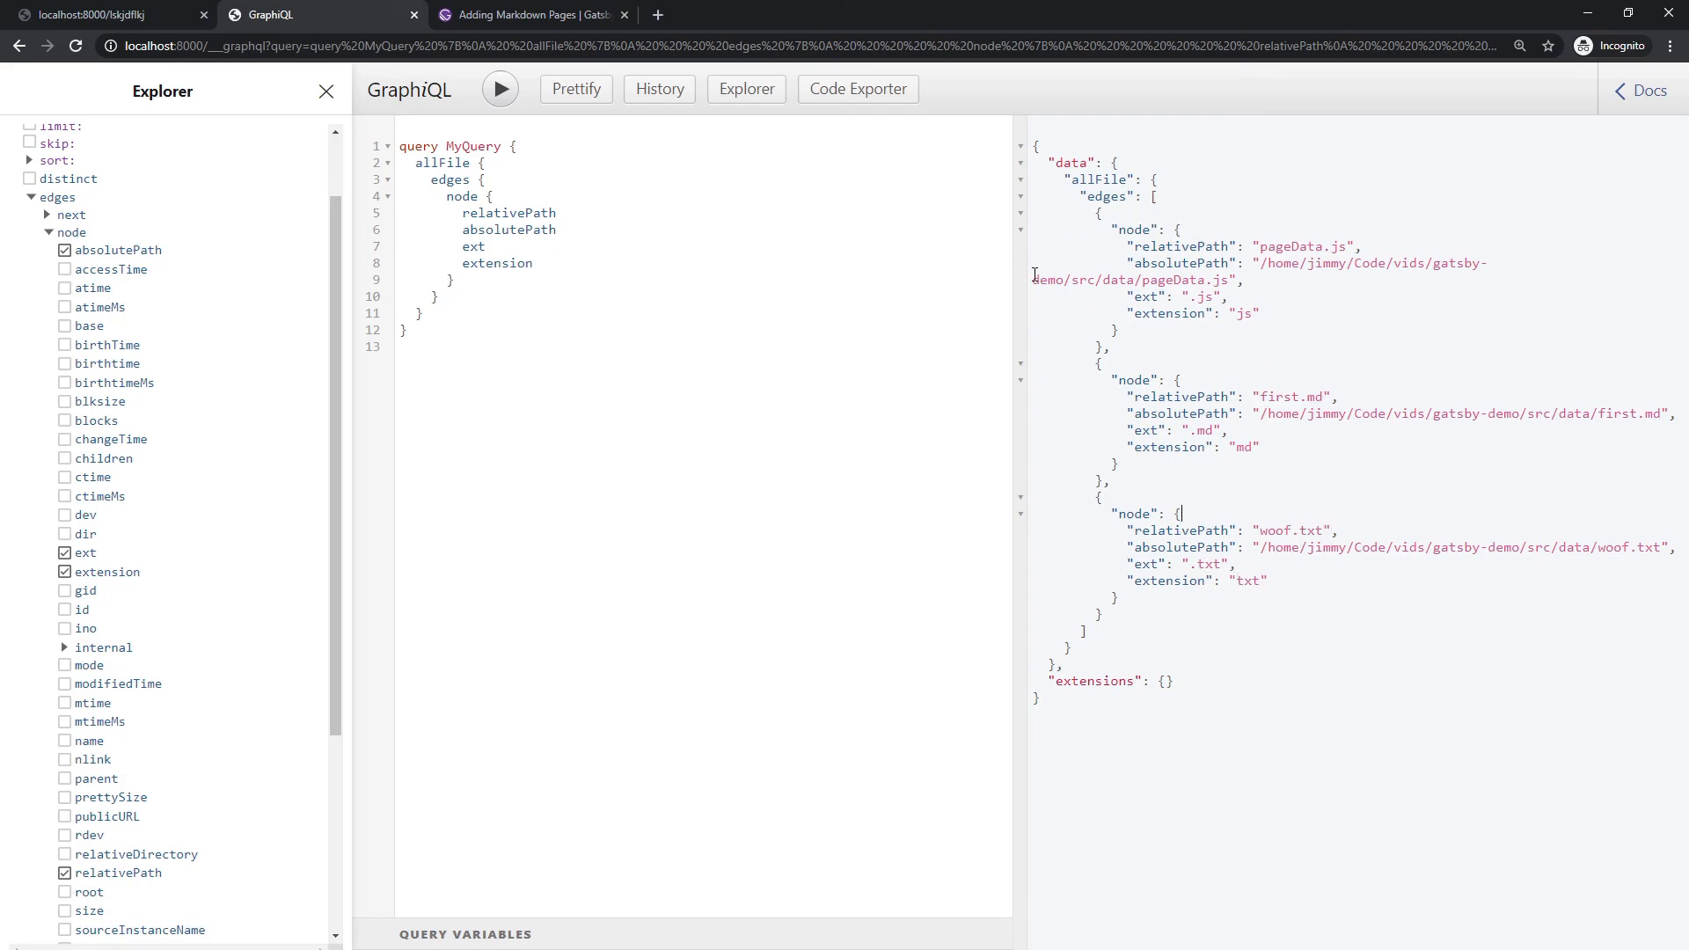
scroll("down", 3)
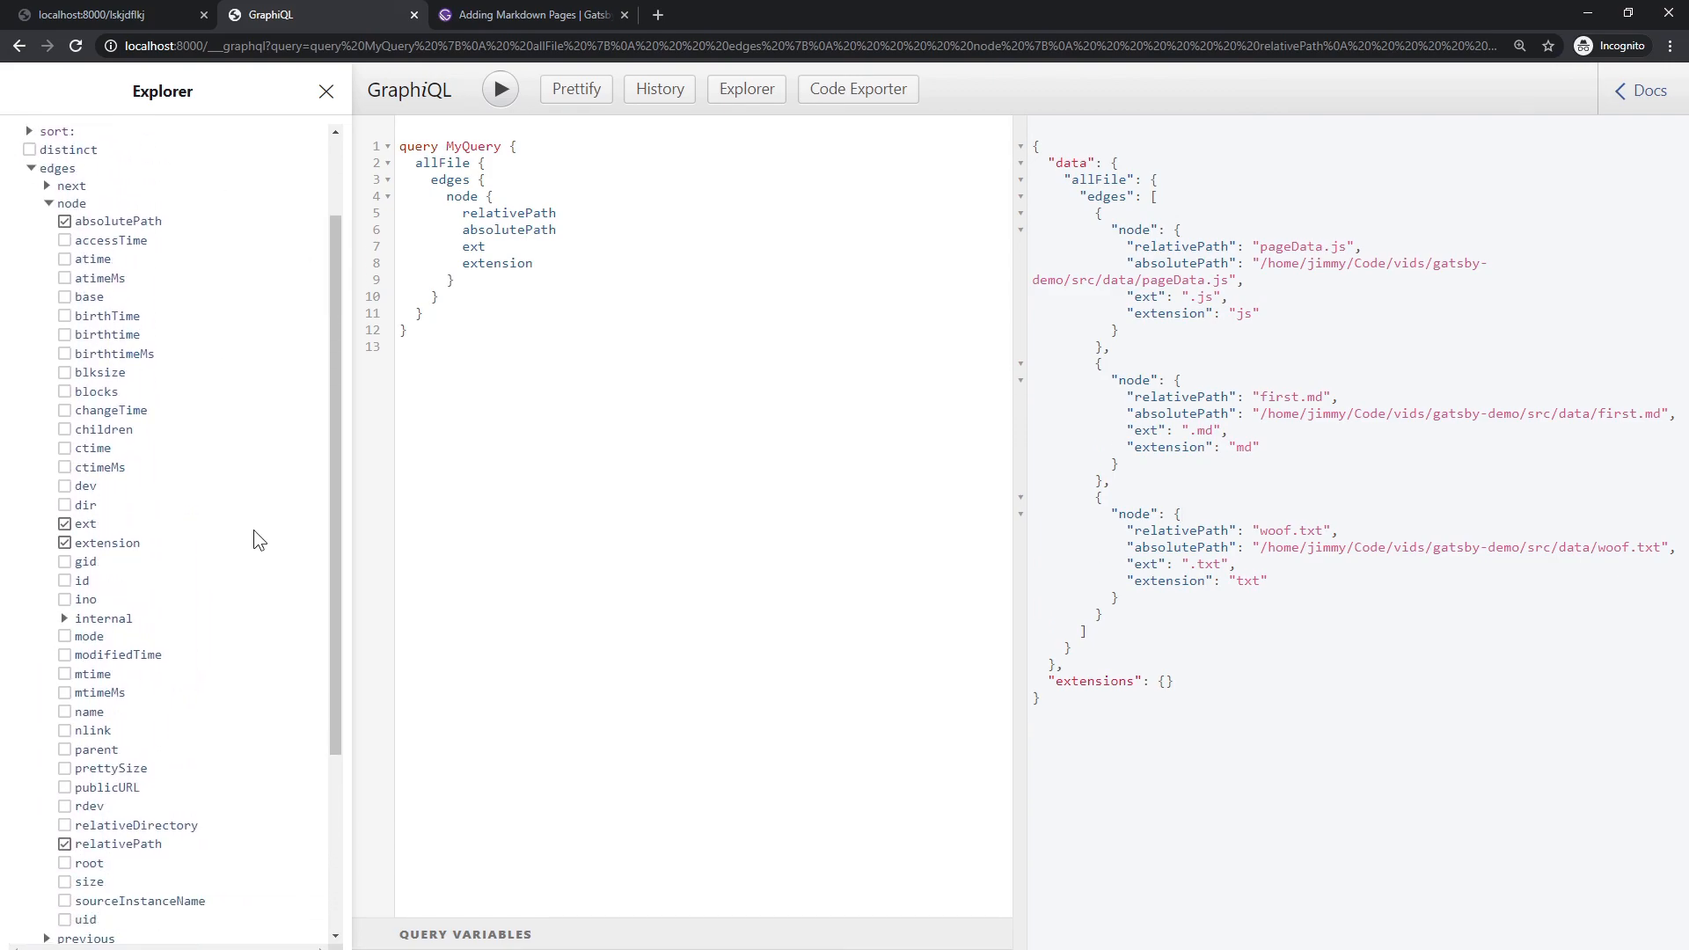
scroll("down", 3)
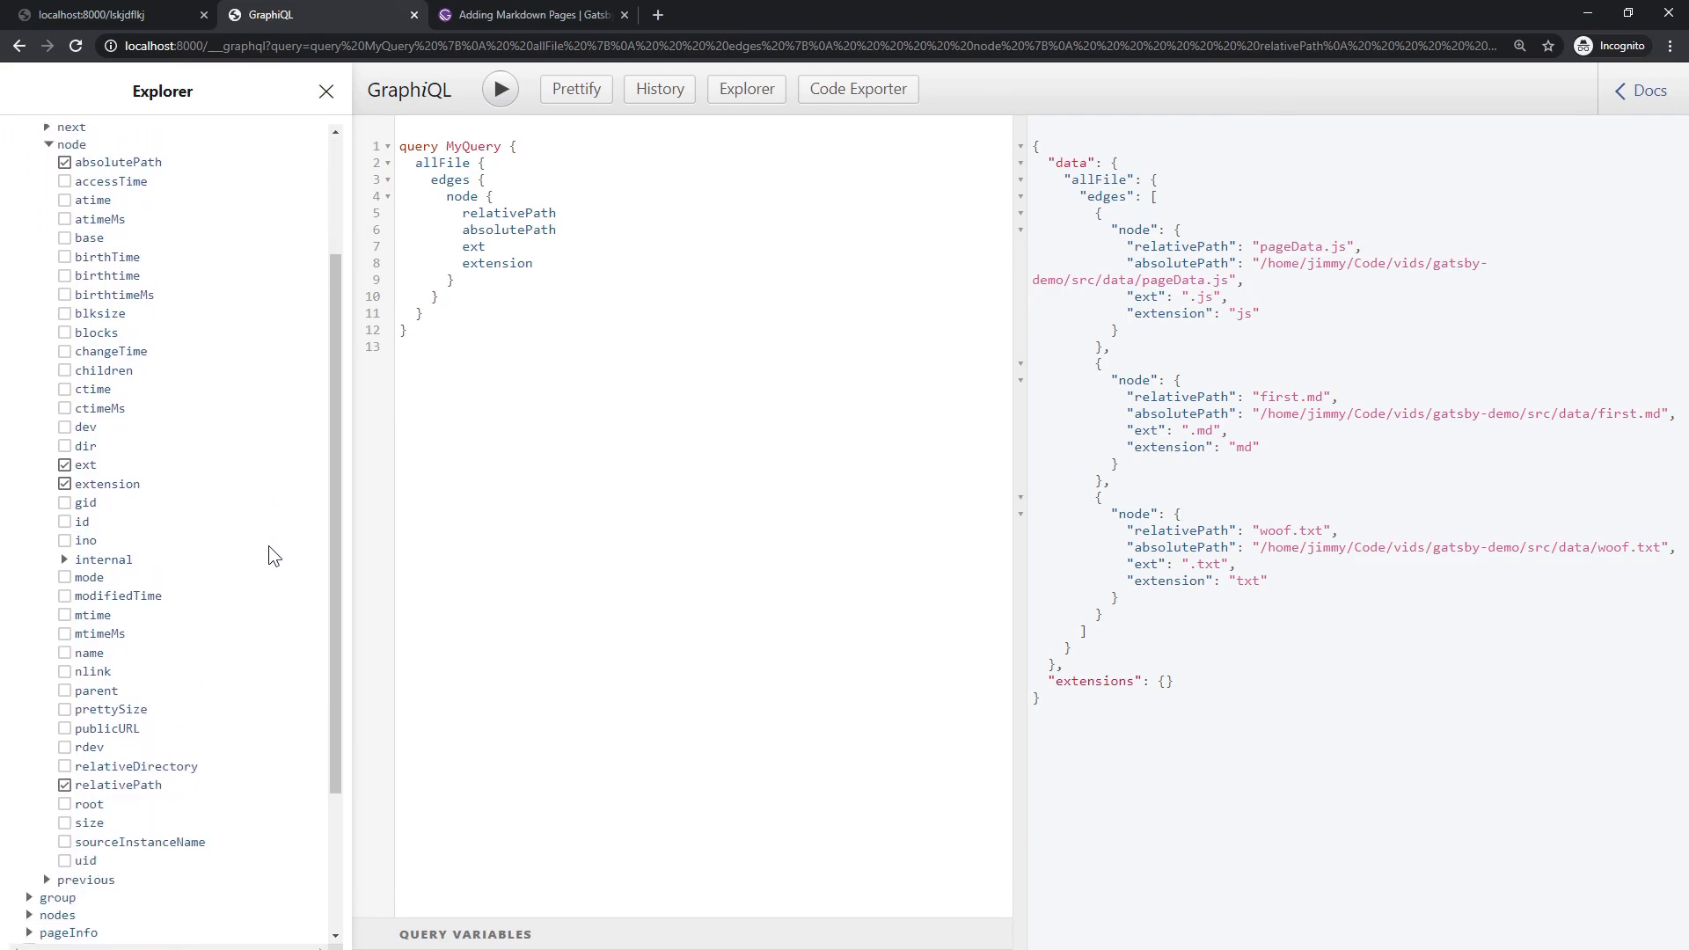
scroll("down", 3)
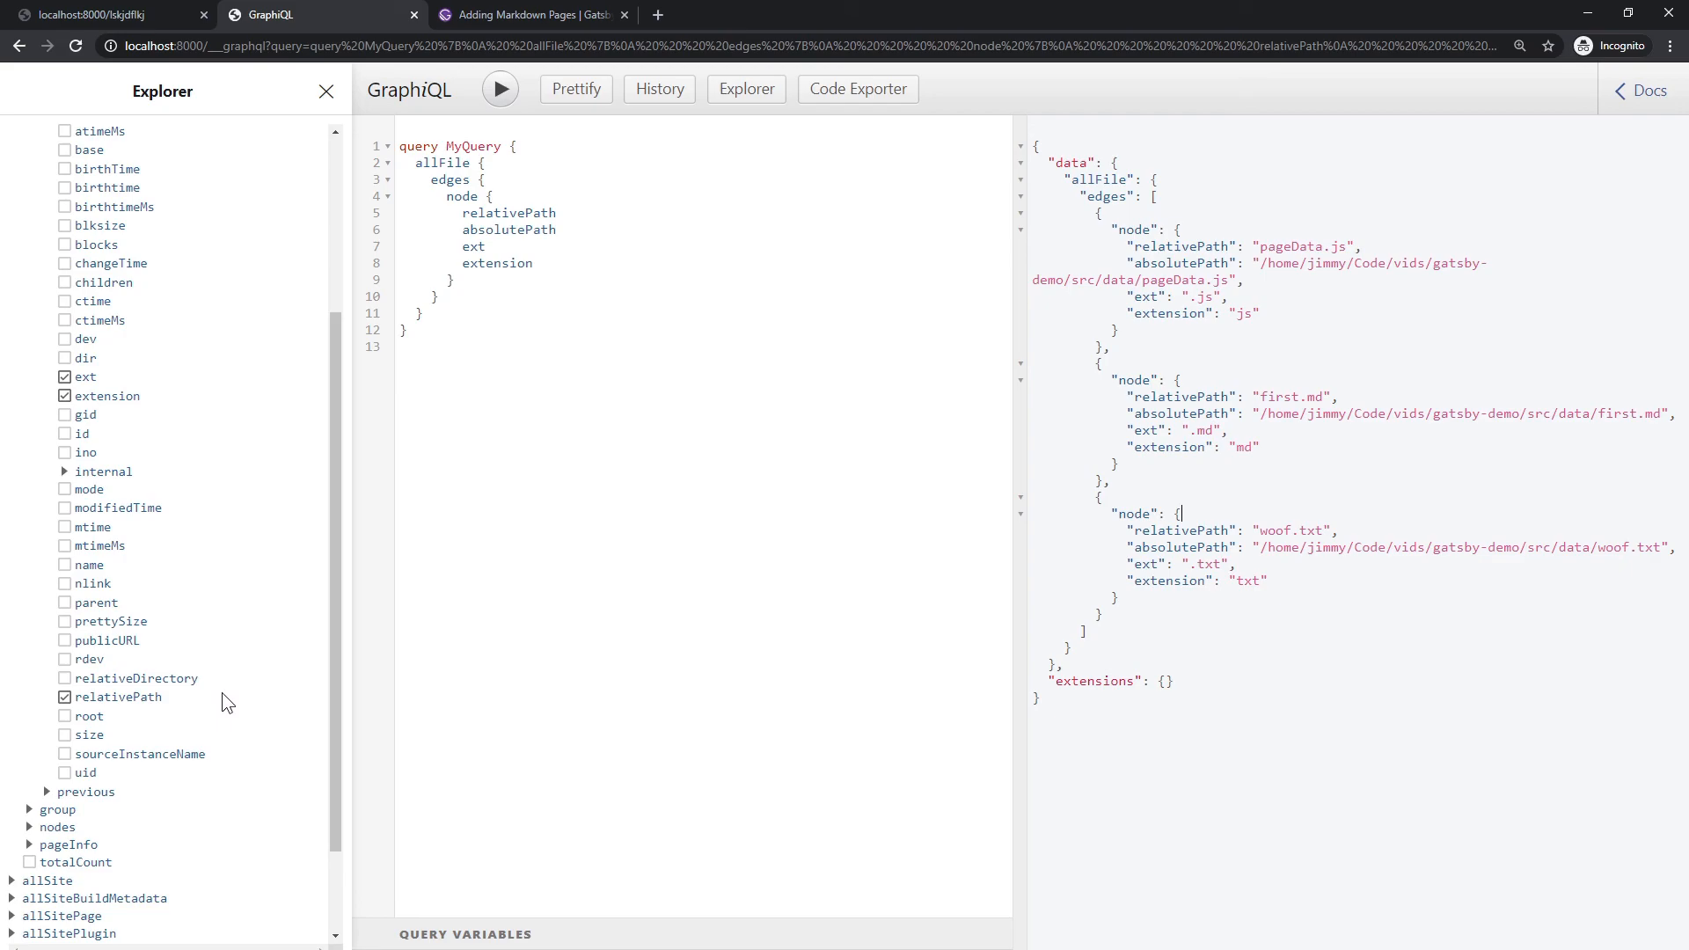
mouse_move(154, 682)
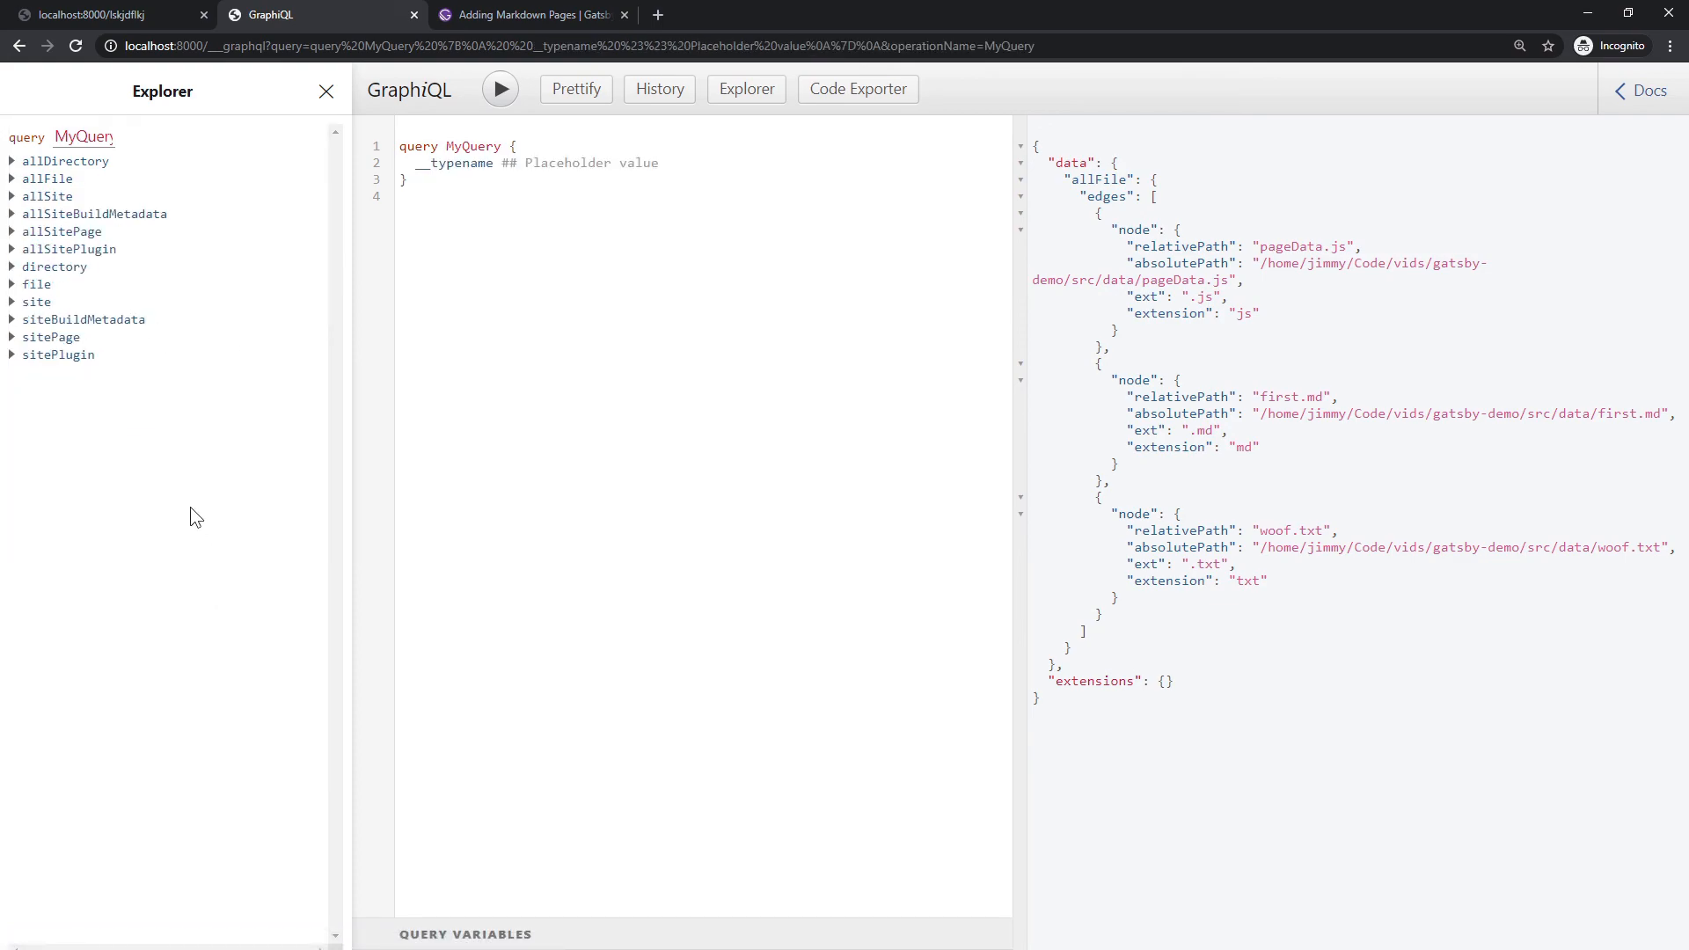
mouse_move(252, 501)
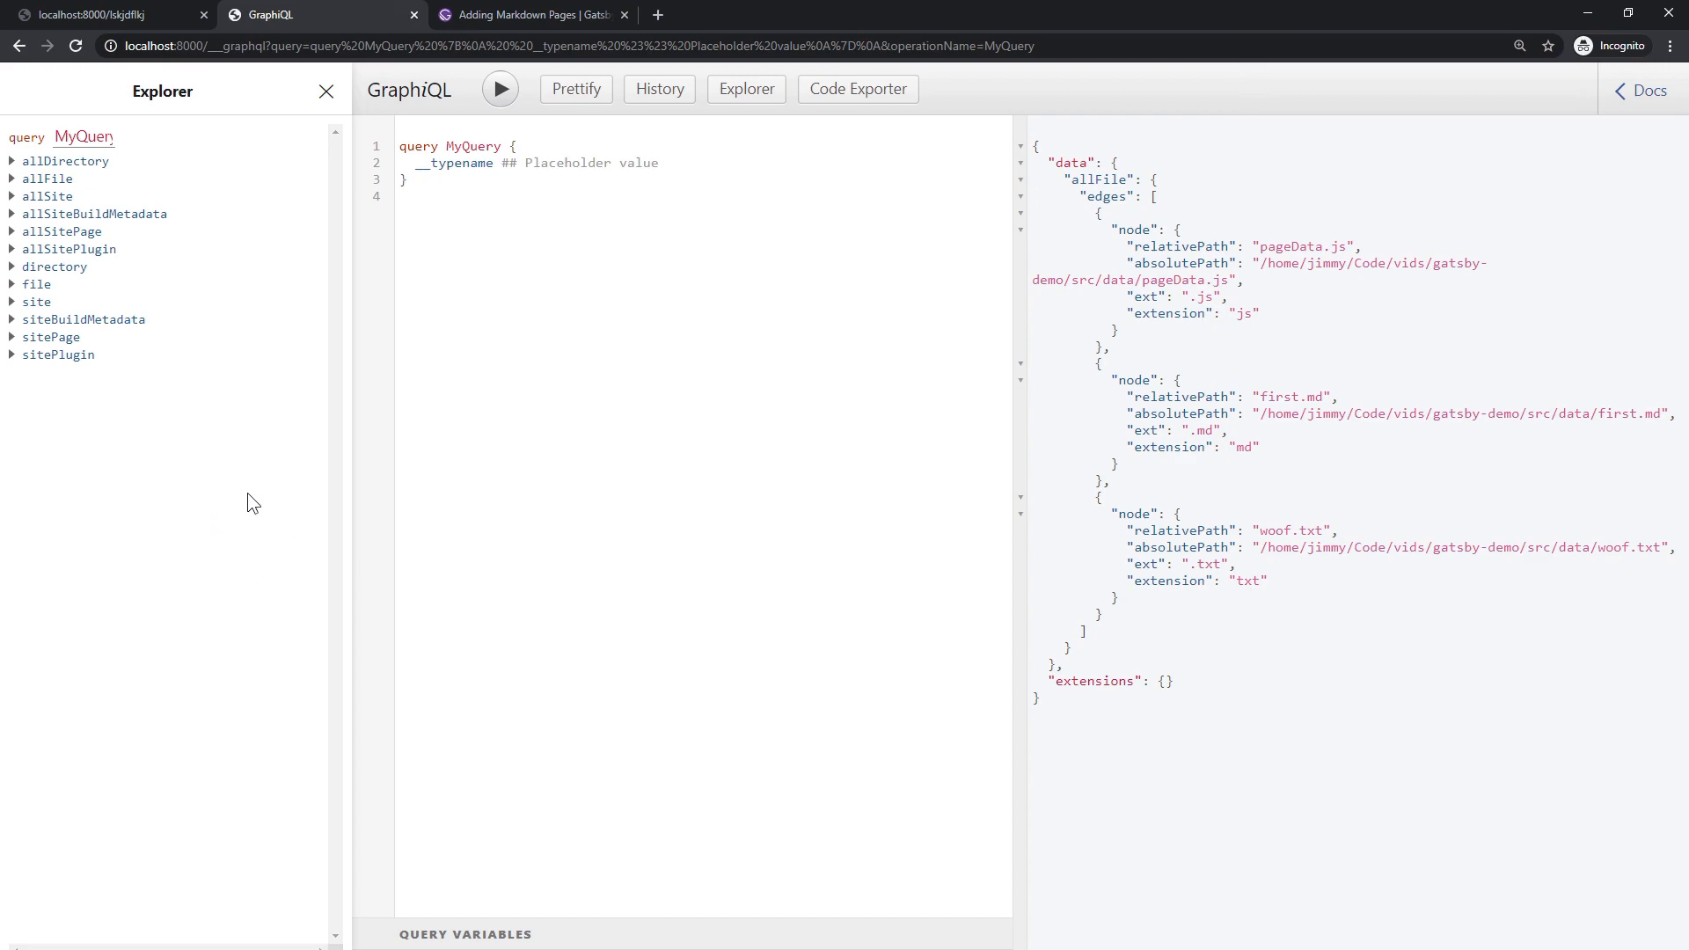
mouse_move(345, 472)
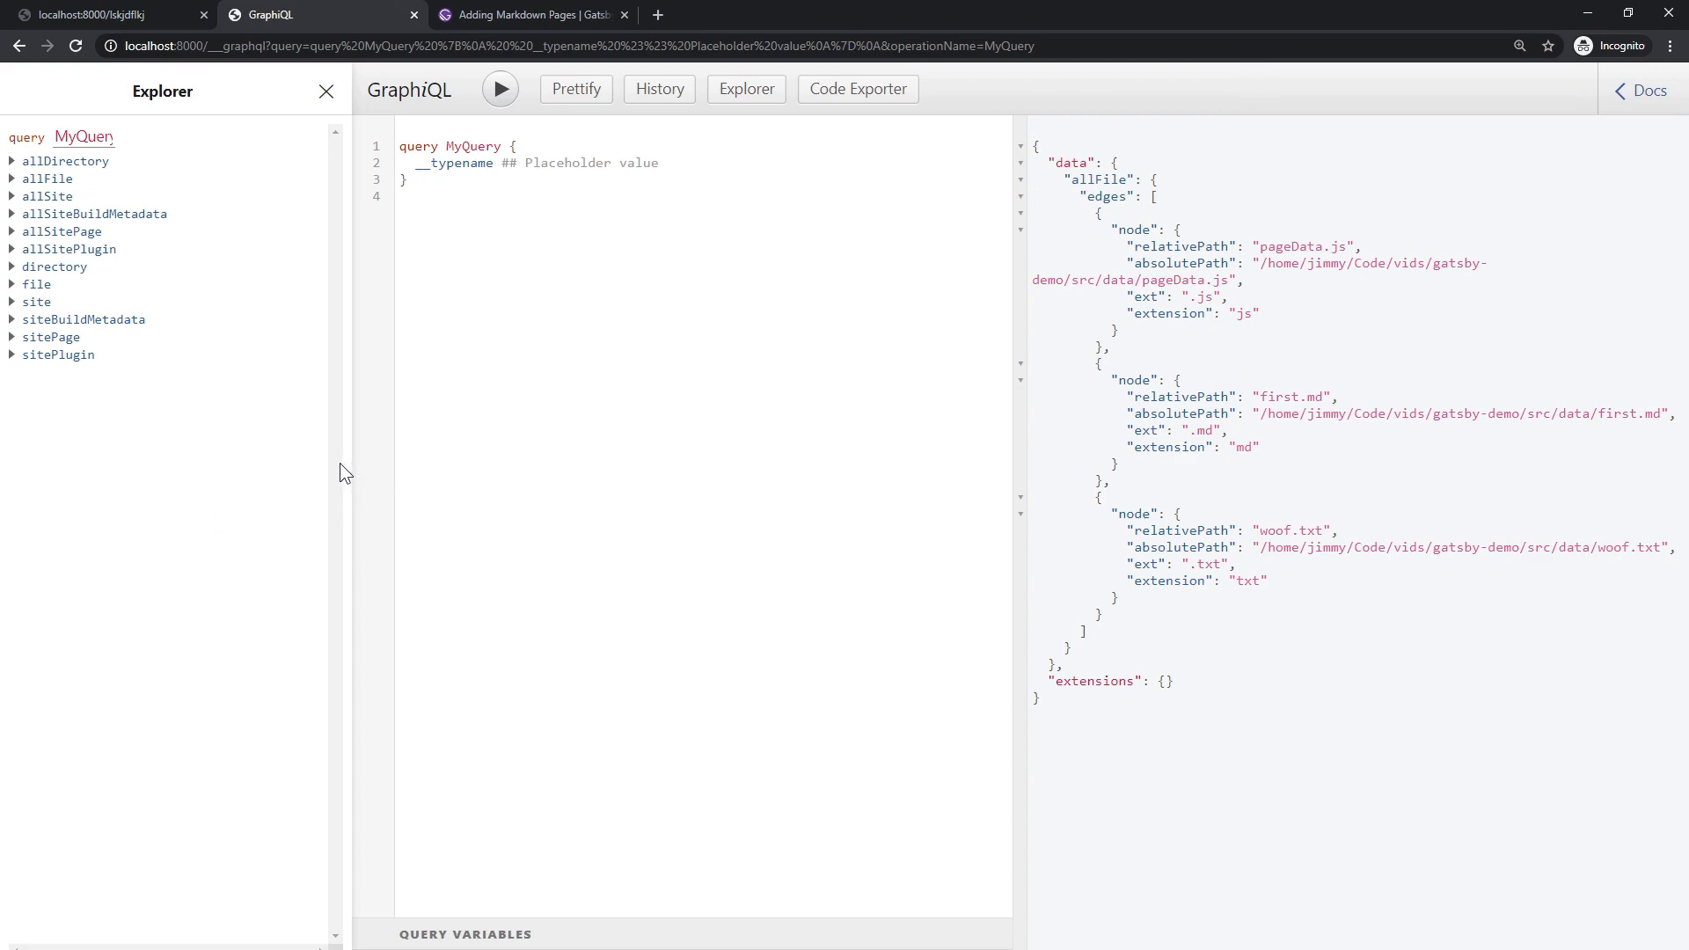
mouse_move(235, 438)
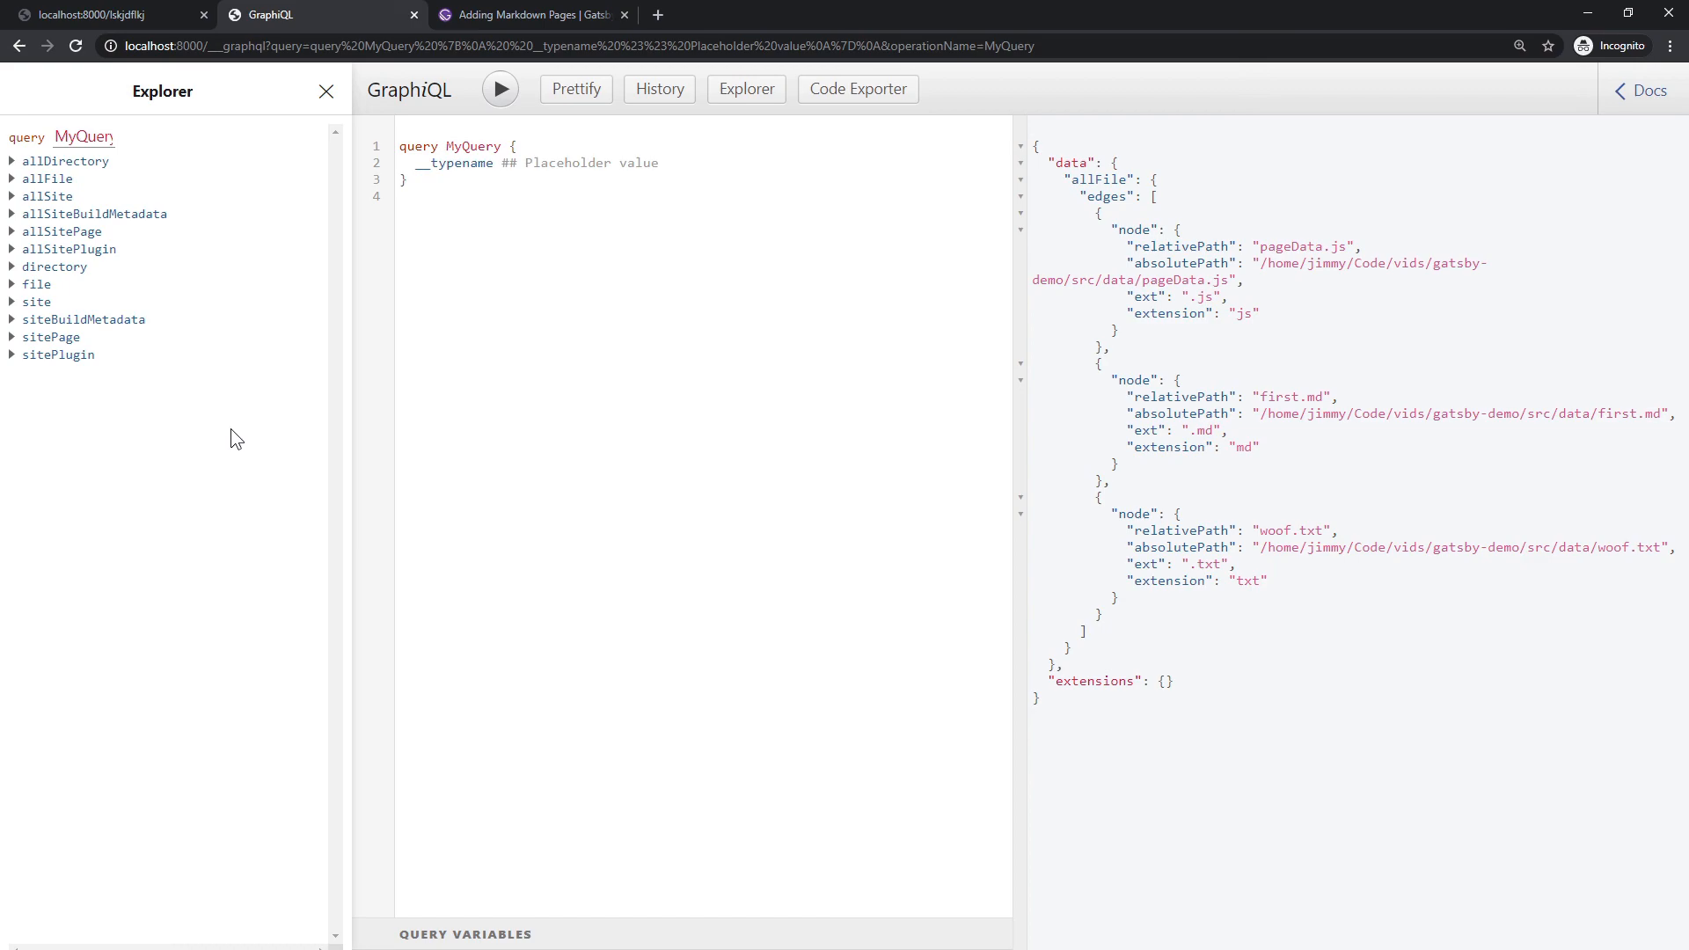
mouse_move(257, 413)
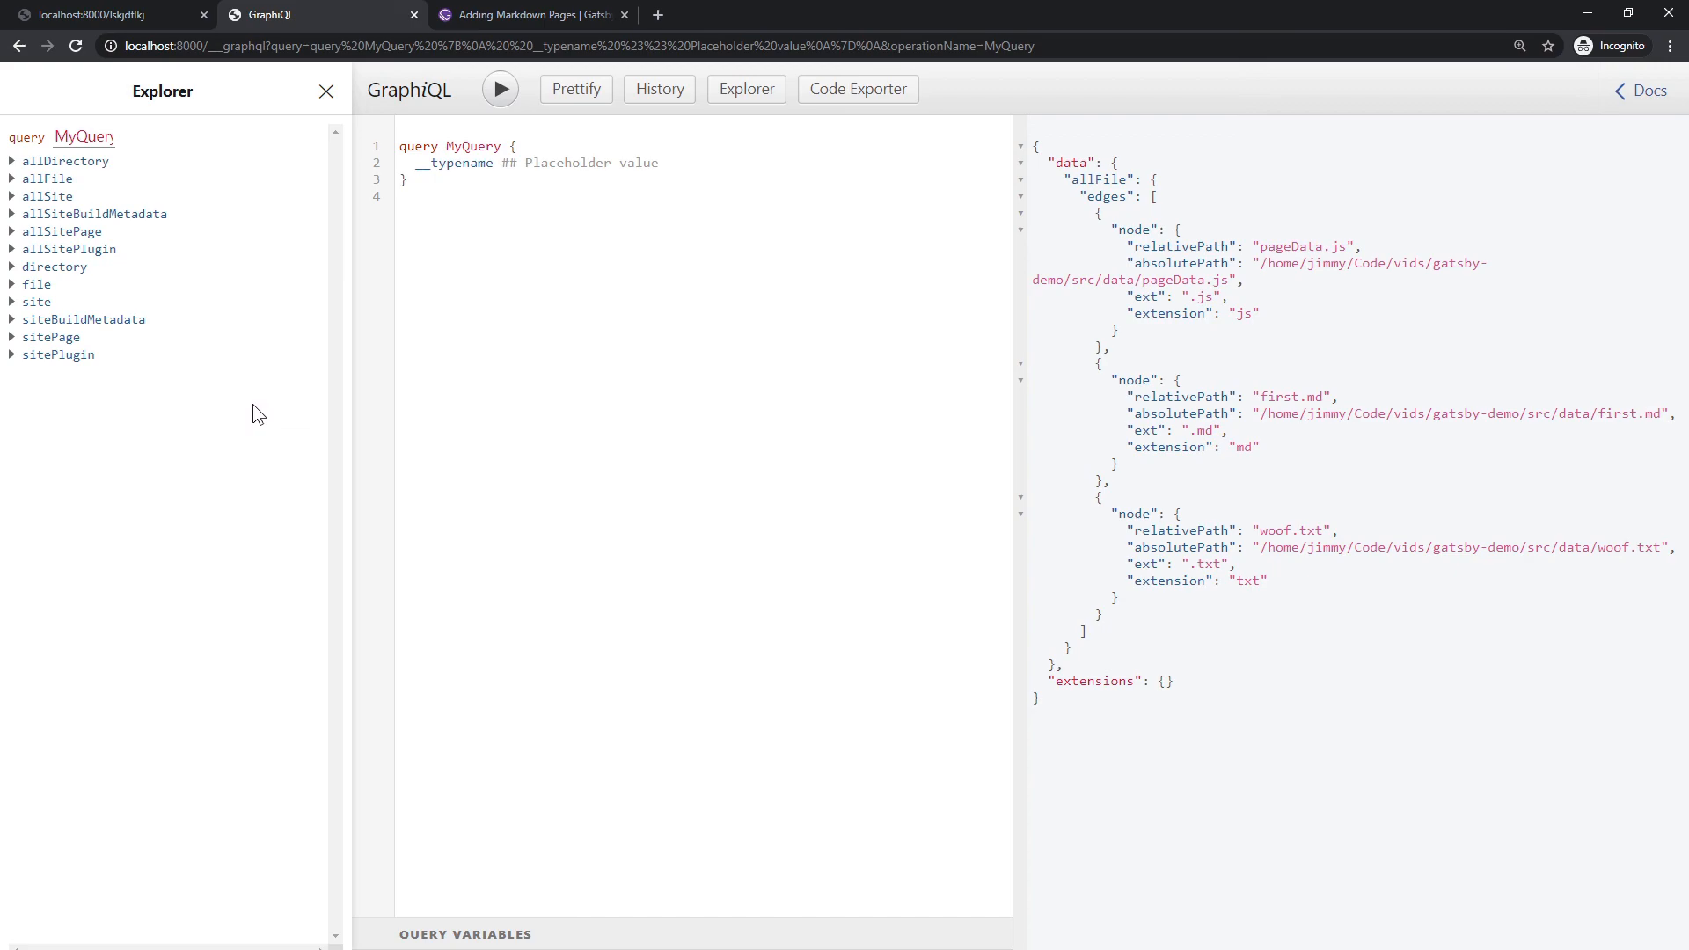
left_click(37, 285)
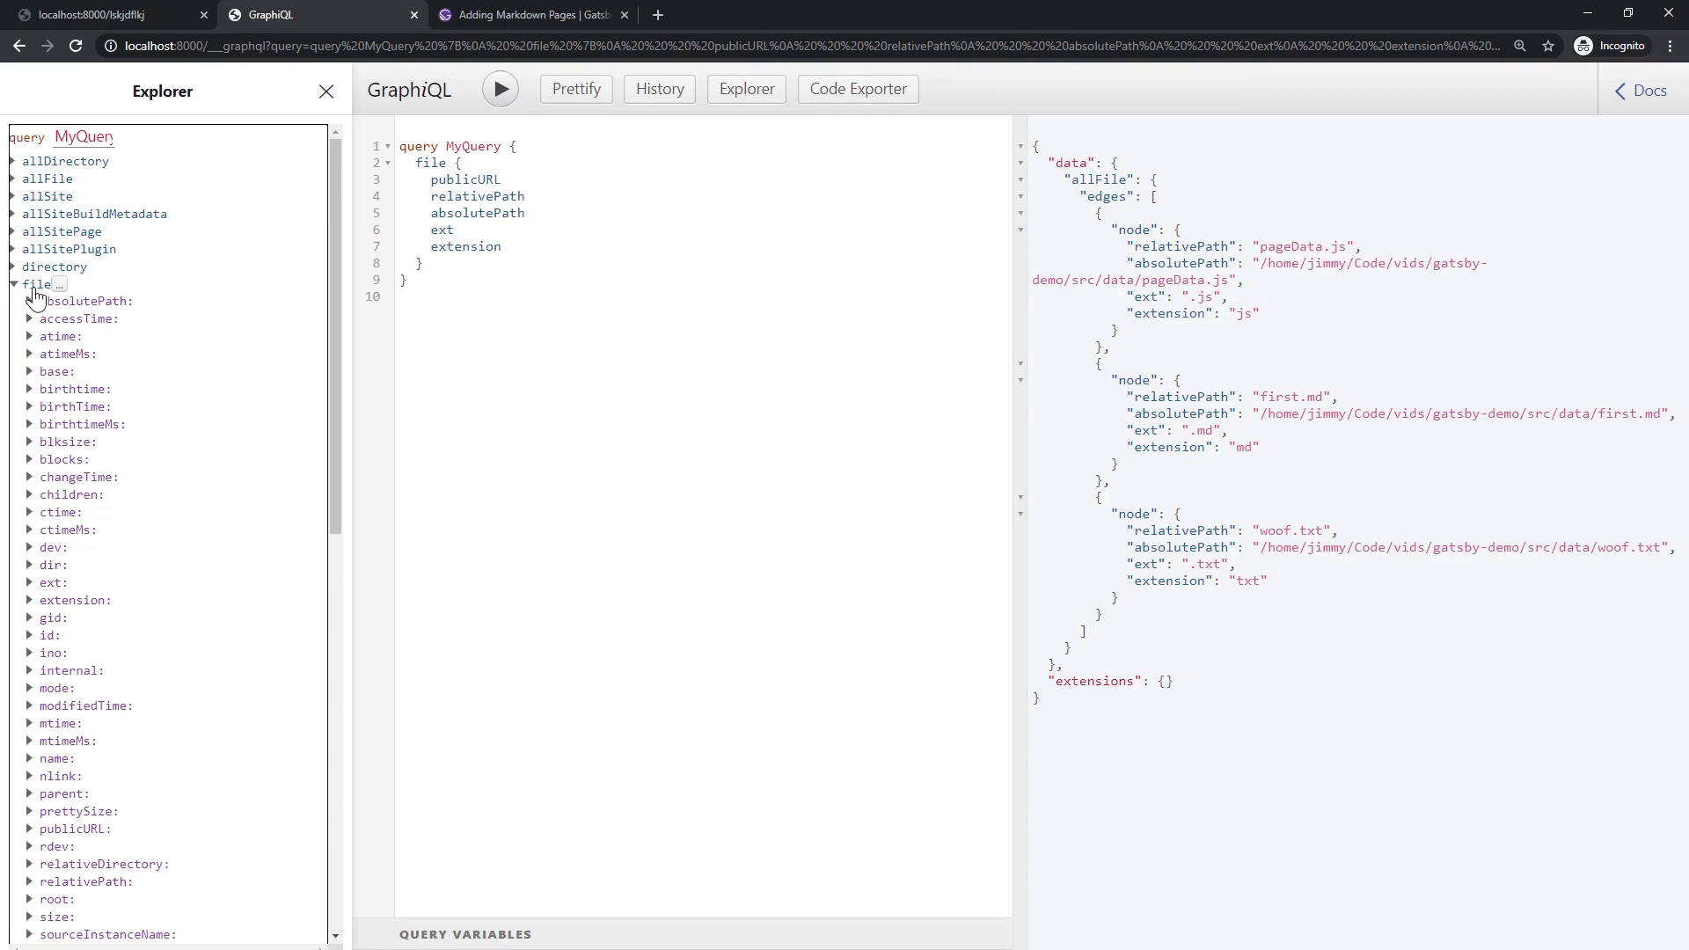
left_click(37, 283)
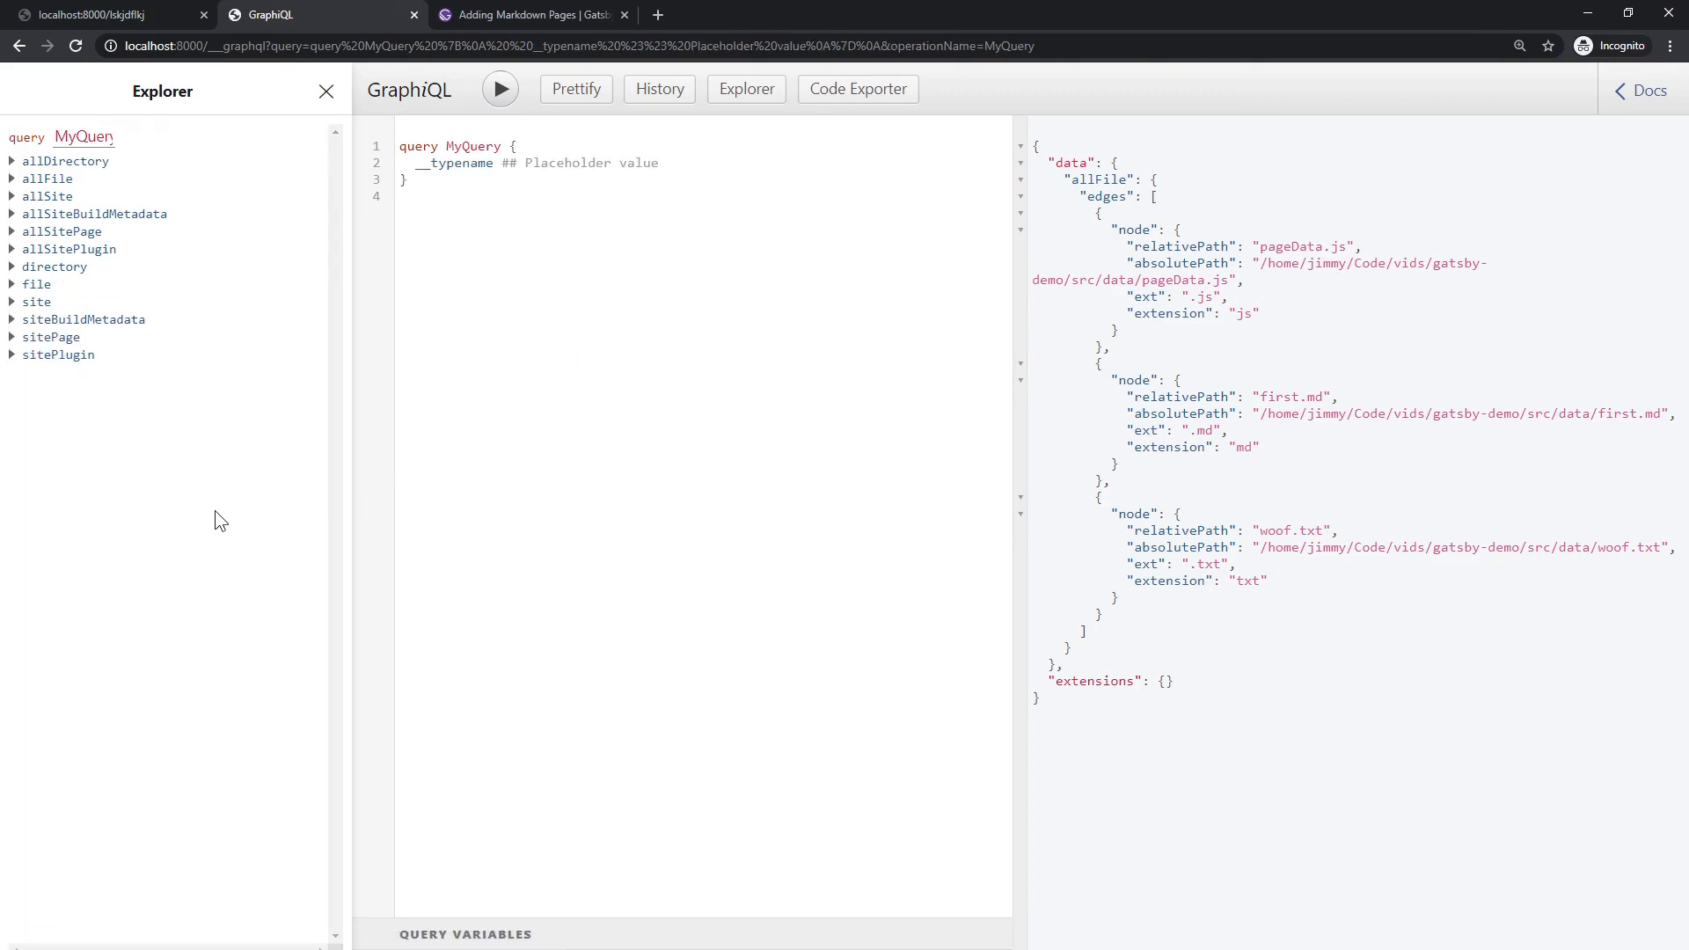
mouse_move(242, 516)
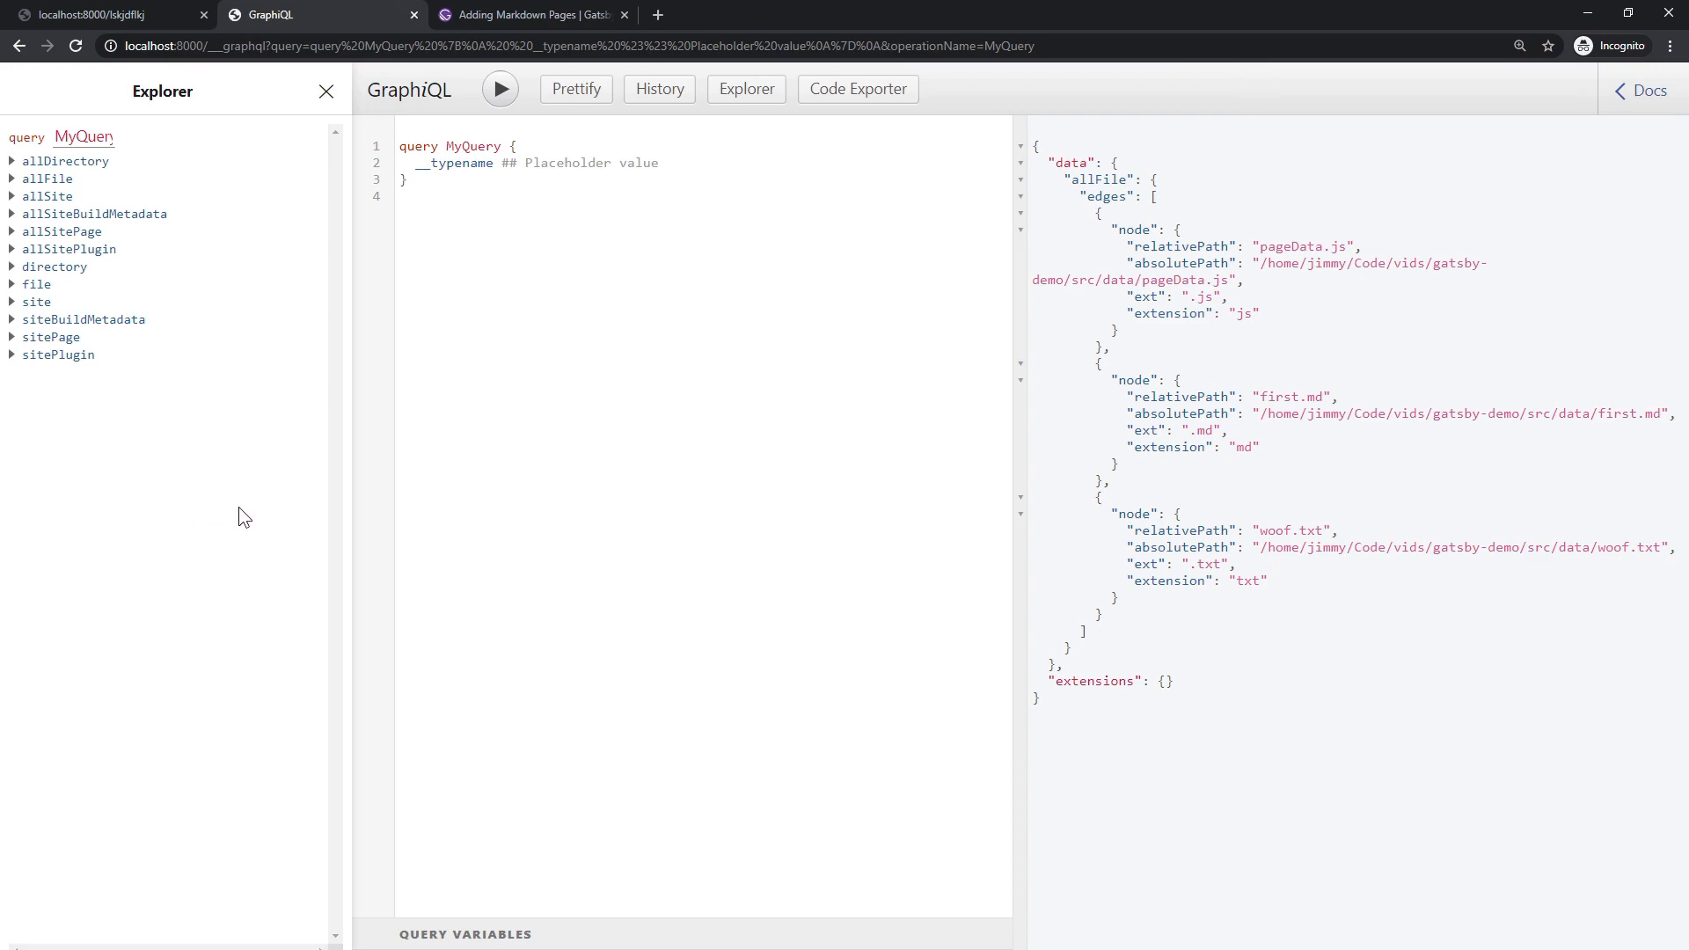